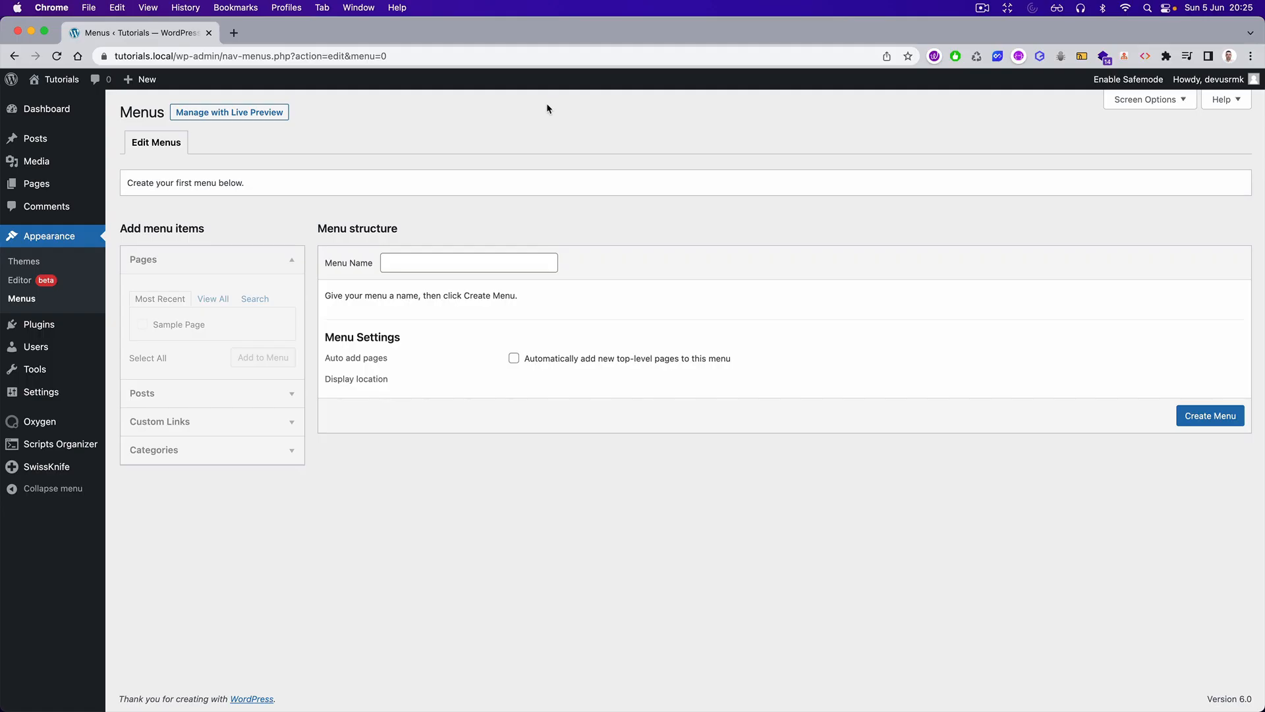
mouse_move(535, 113)
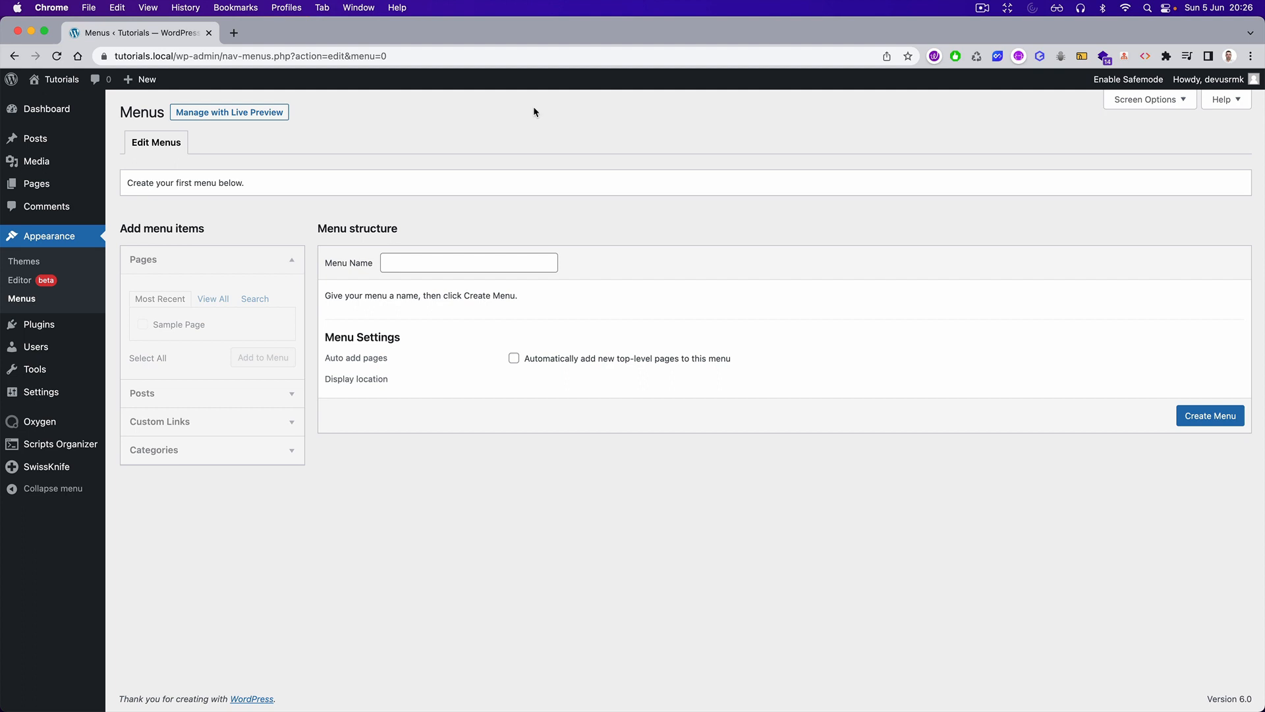
mouse_move(517, 105)
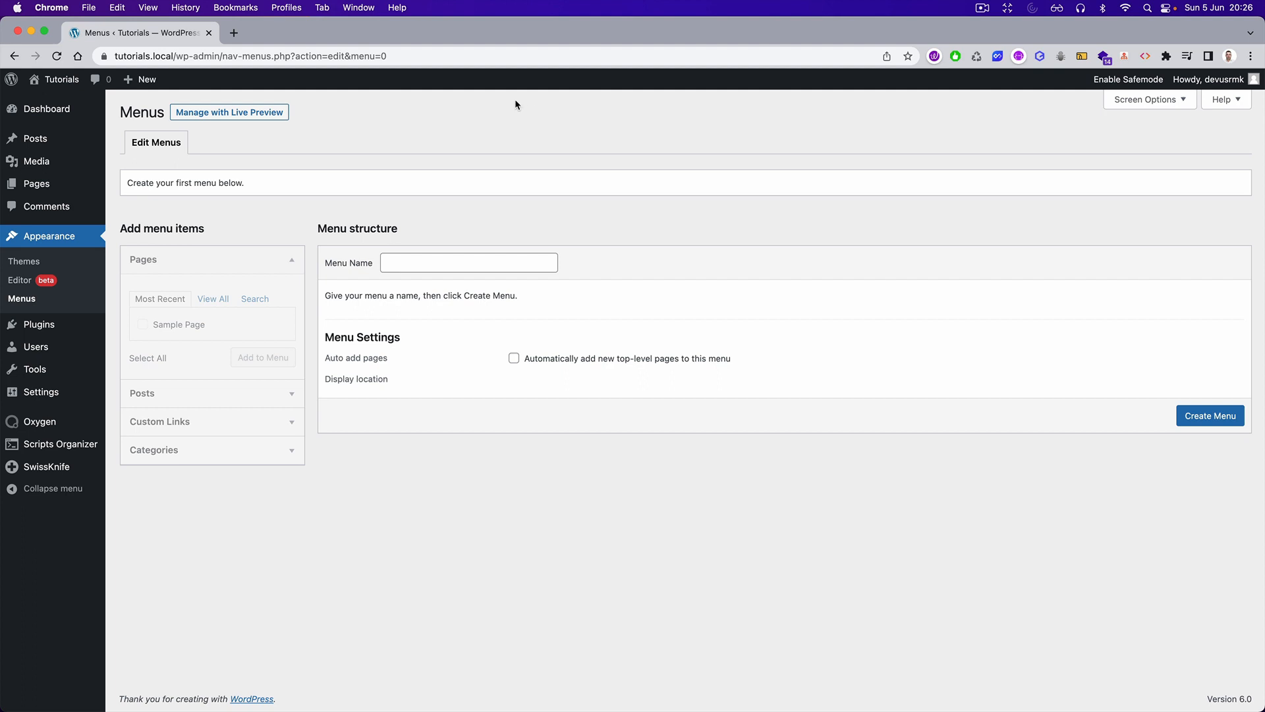
mouse_move(37, 255)
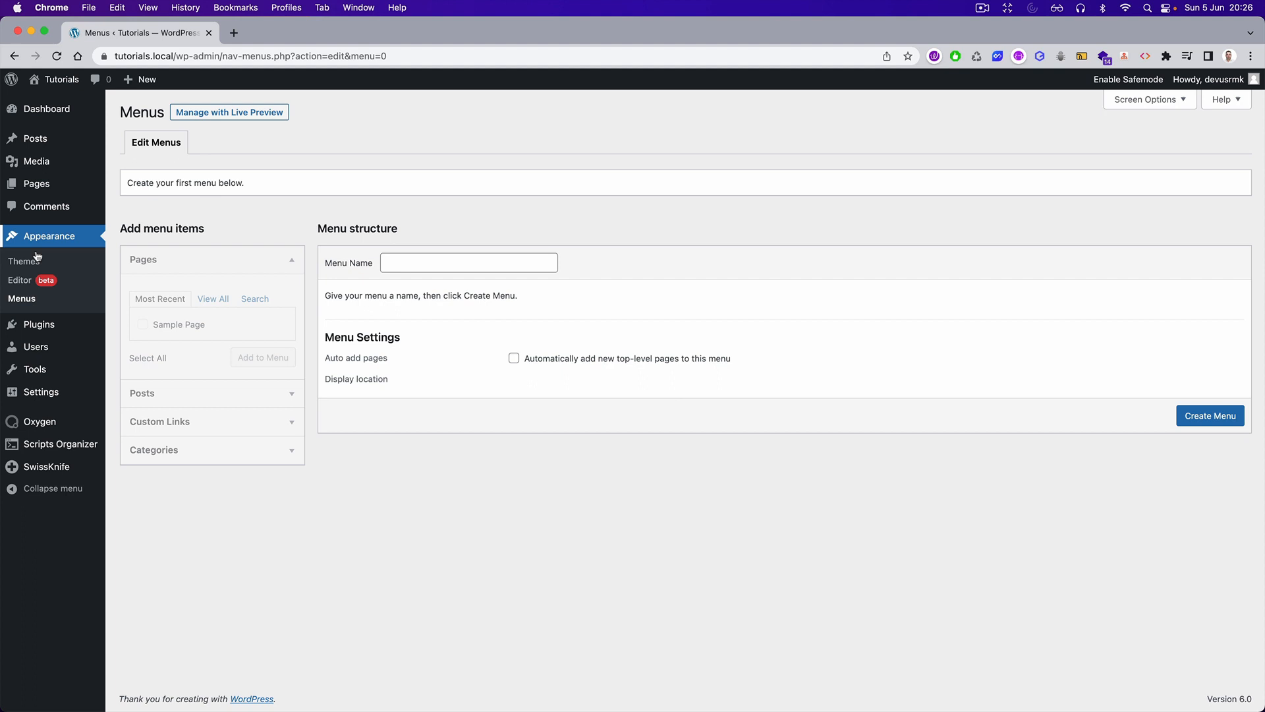
- Name the new menu Footer Menu from the suggestions and create it
click(470, 263)
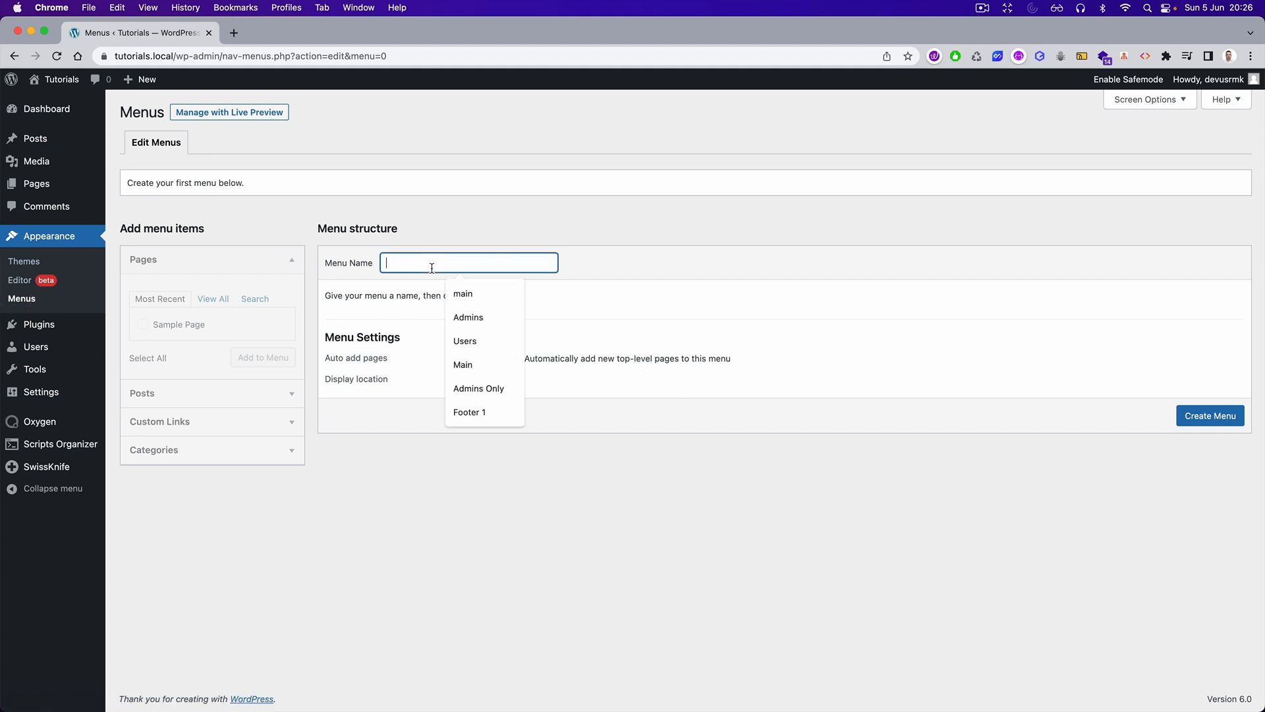
text(Foo)
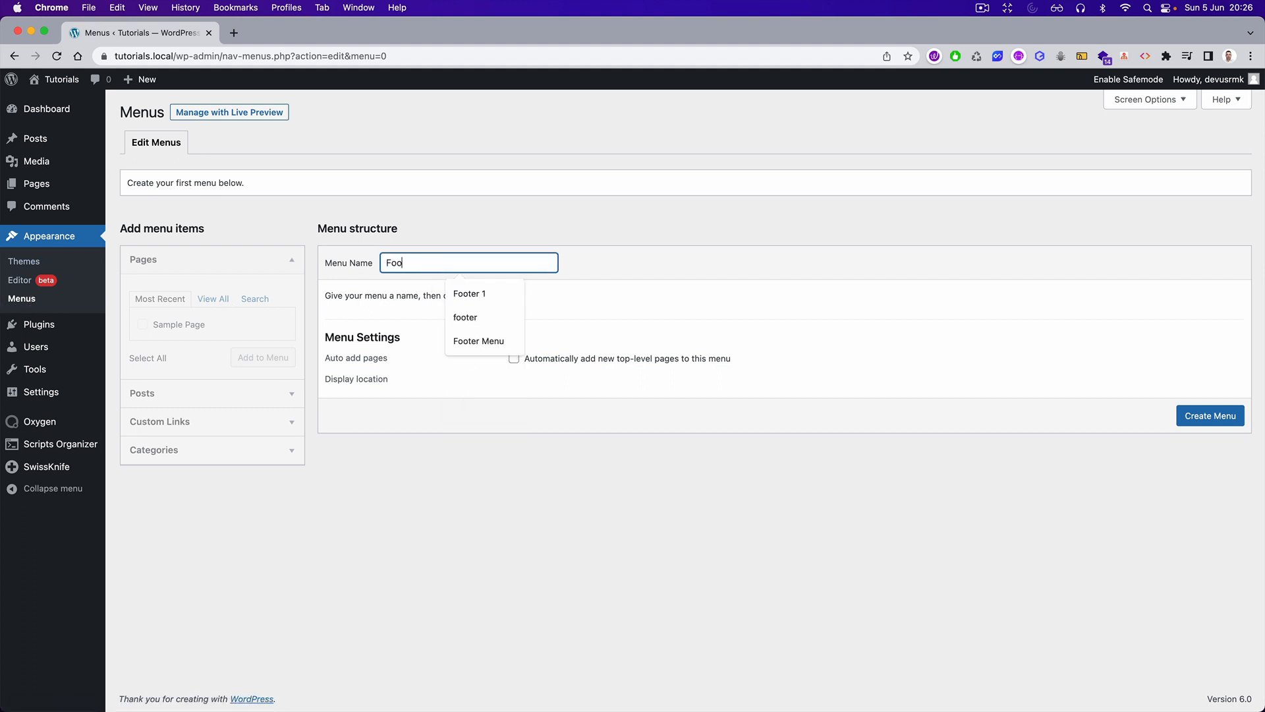
click(480, 340)
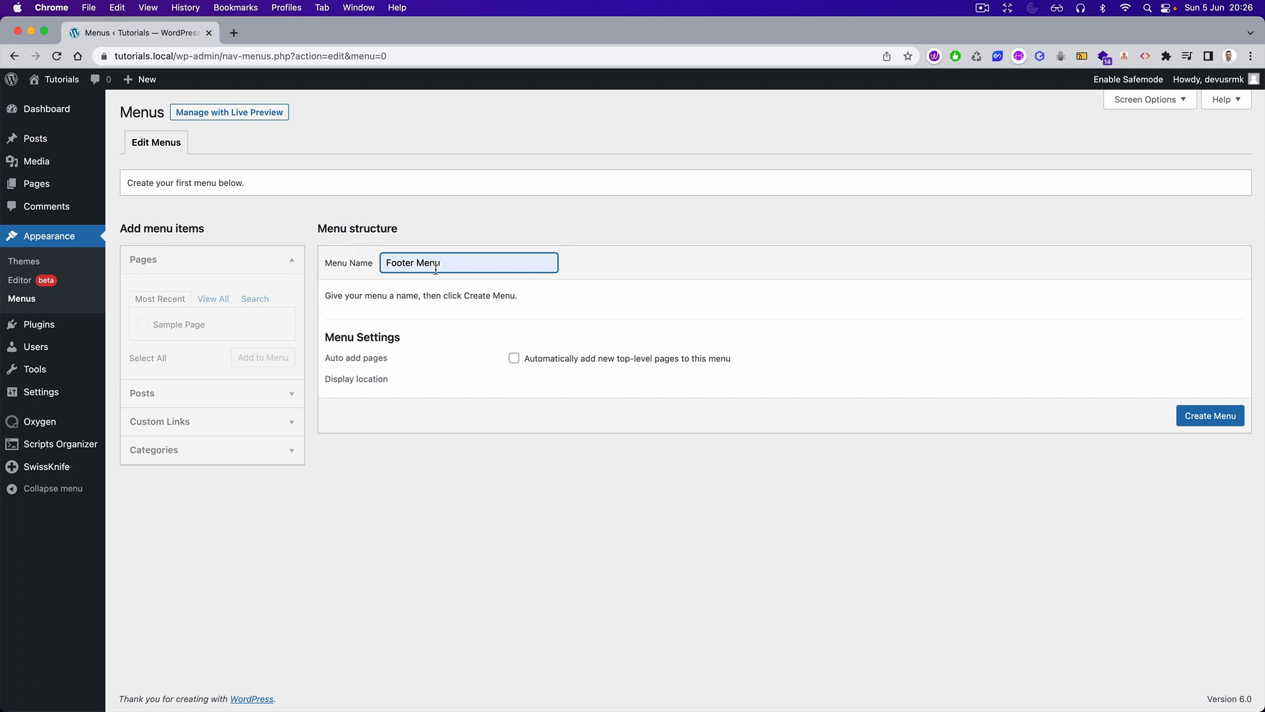
click(1210, 414)
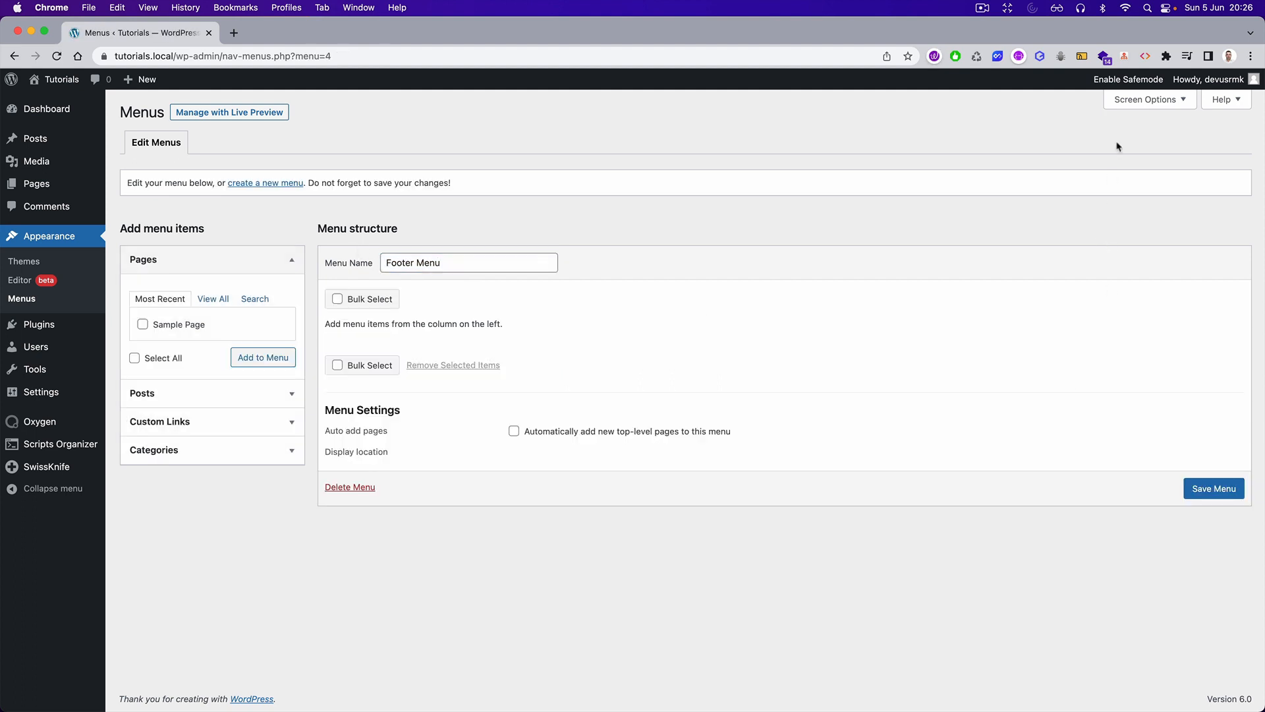
click(1150, 100)
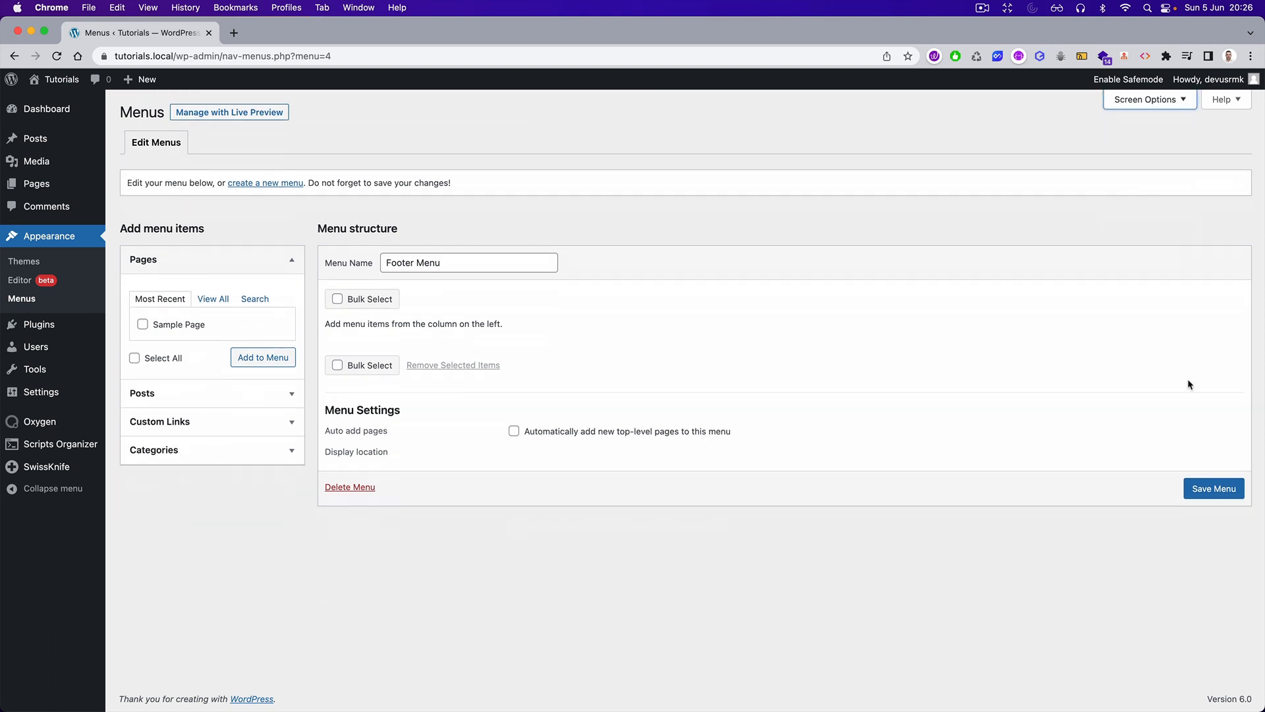
- Save the empty menu, then add custom links Plugins, Pages and Connect with URL #
click(1215, 488)
text(#)
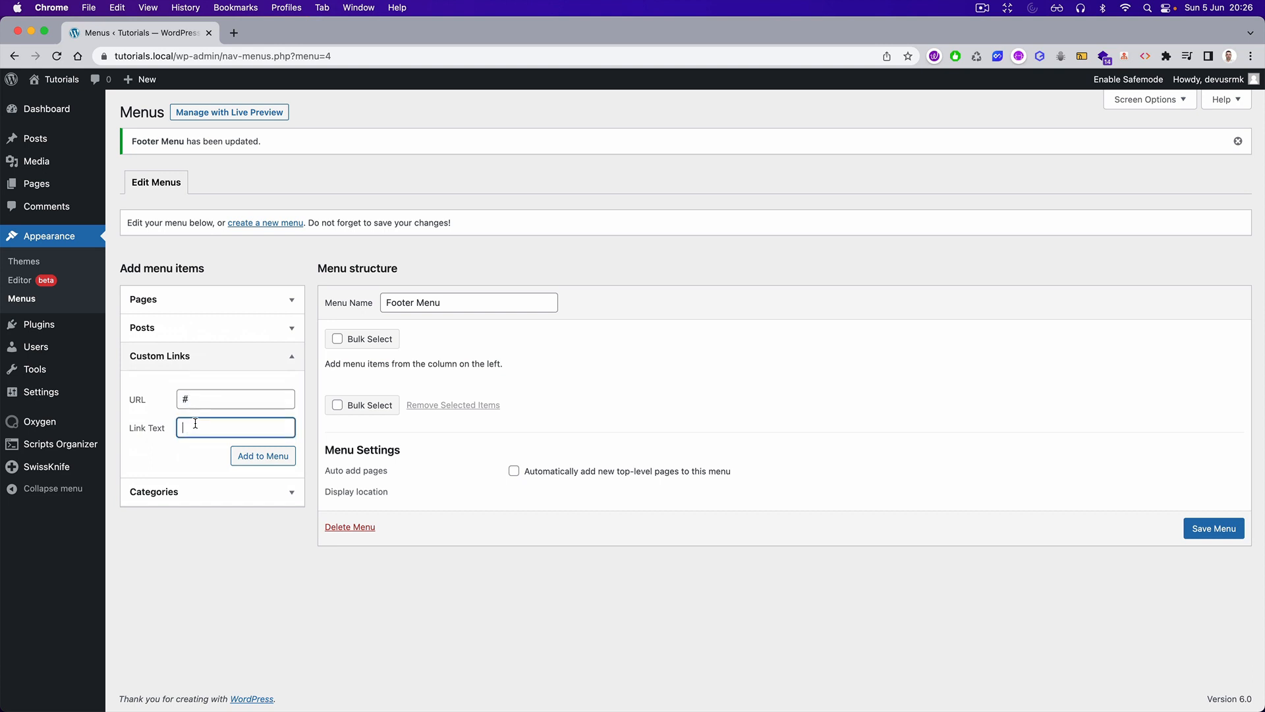
mouse_move(253, 420)
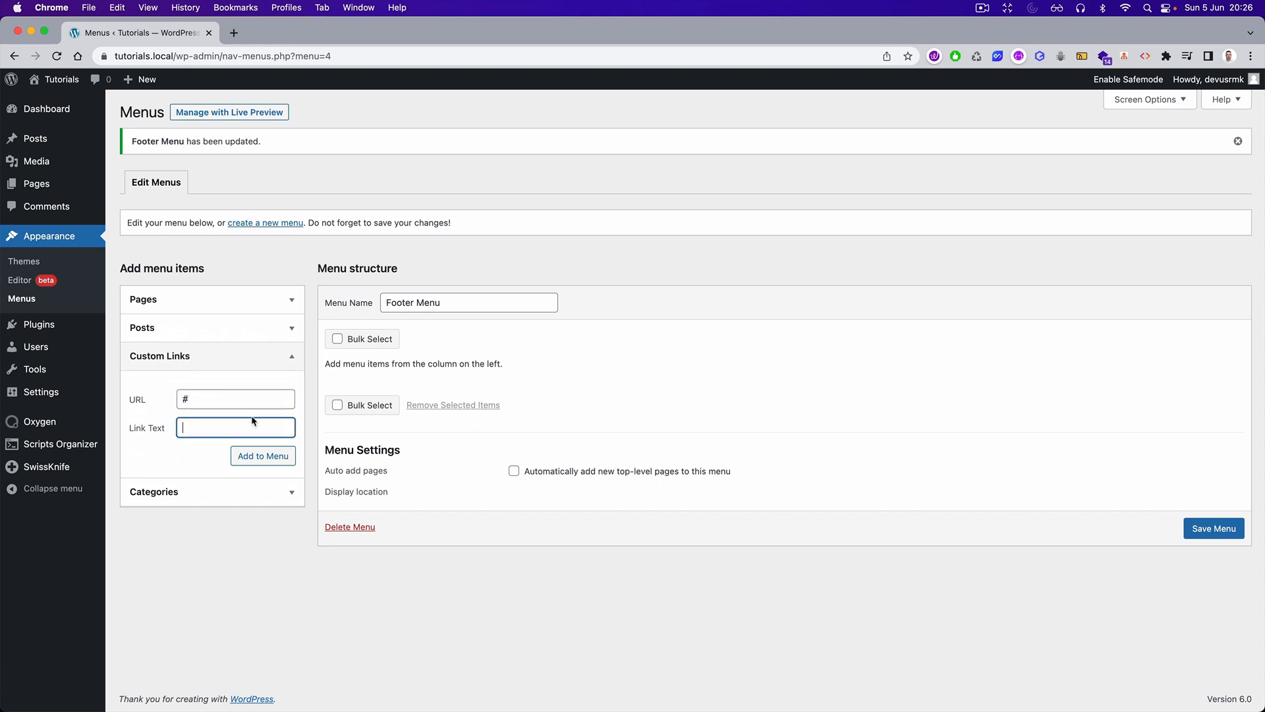
mouse_move(241, 421)
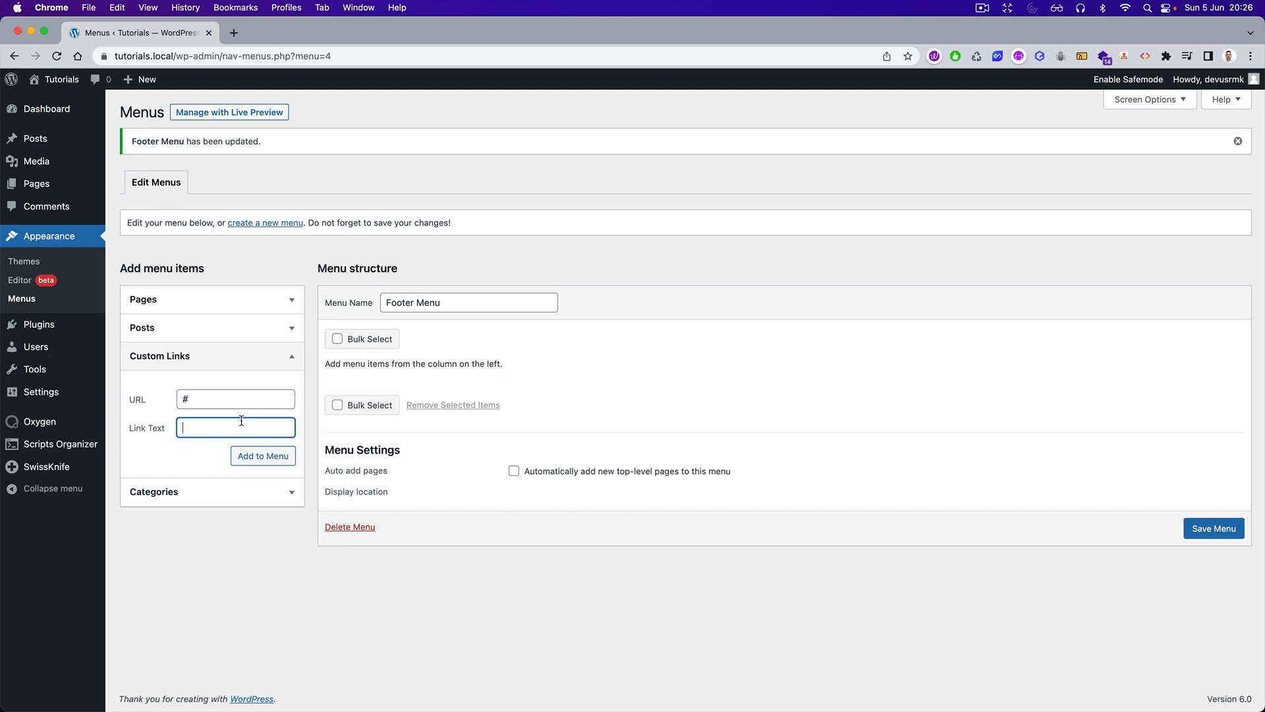
text(Plugins)
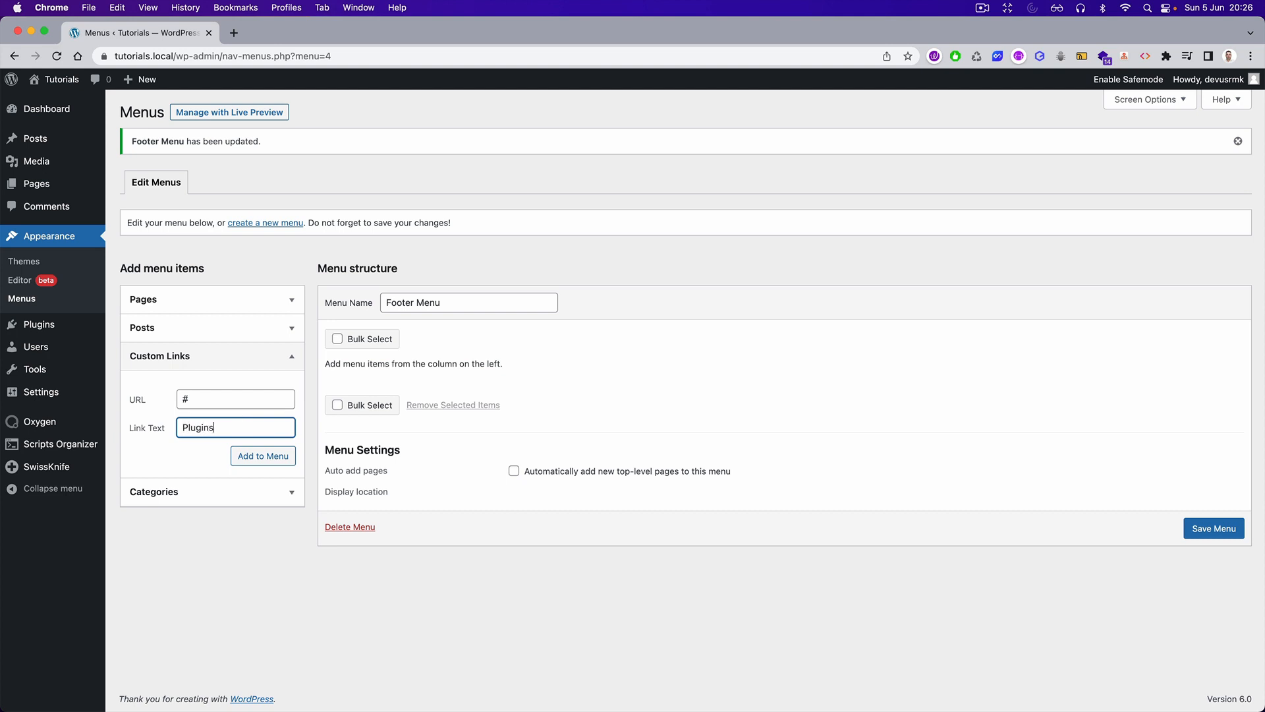
click(262, 455)
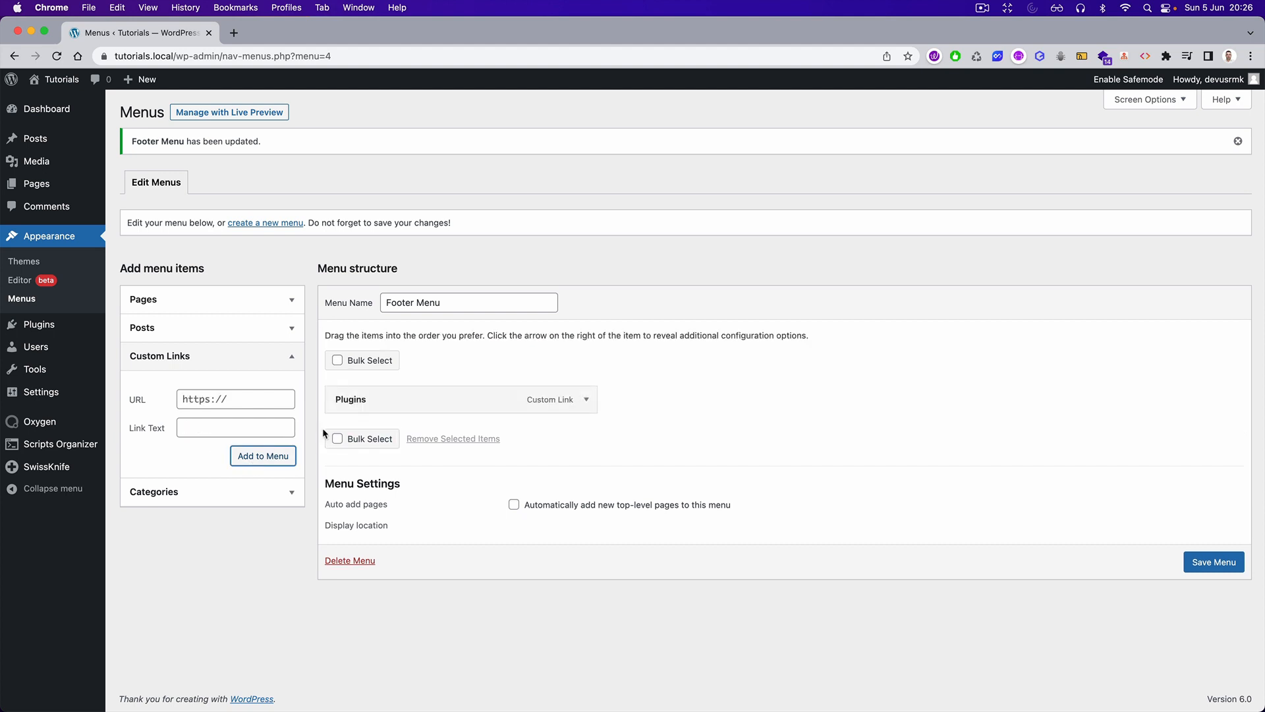
text(#)
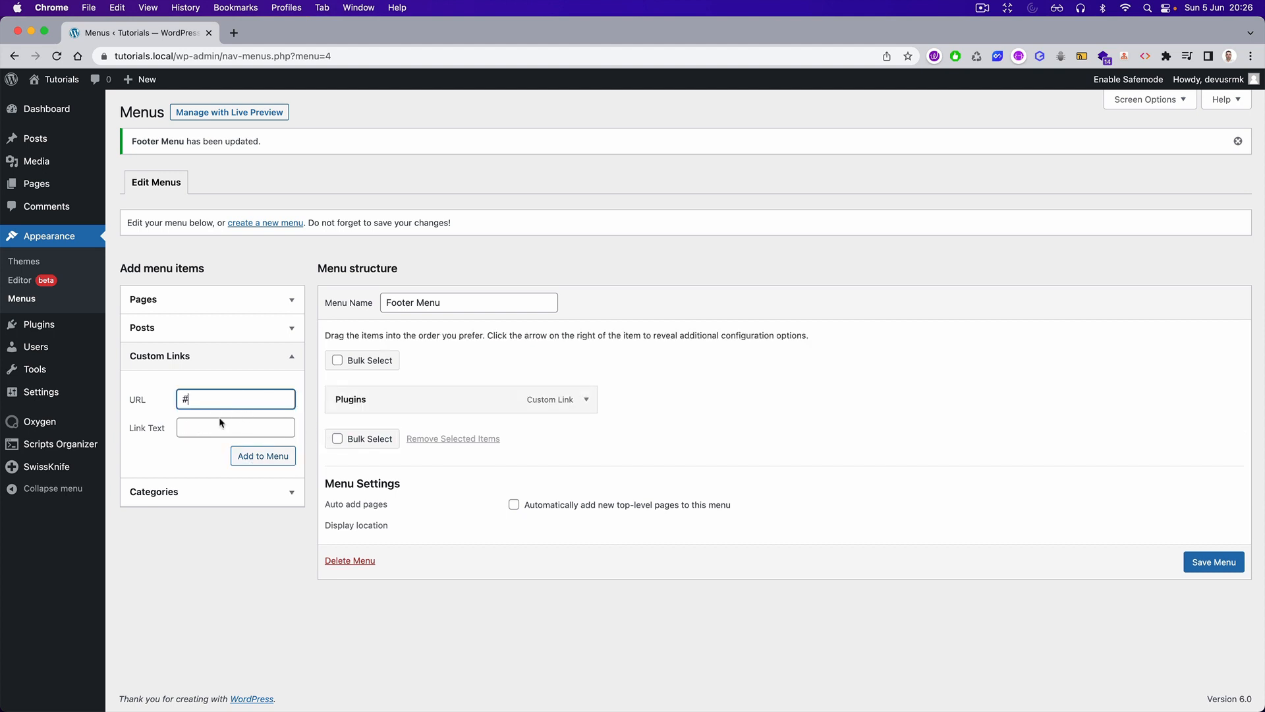
text(Pages)
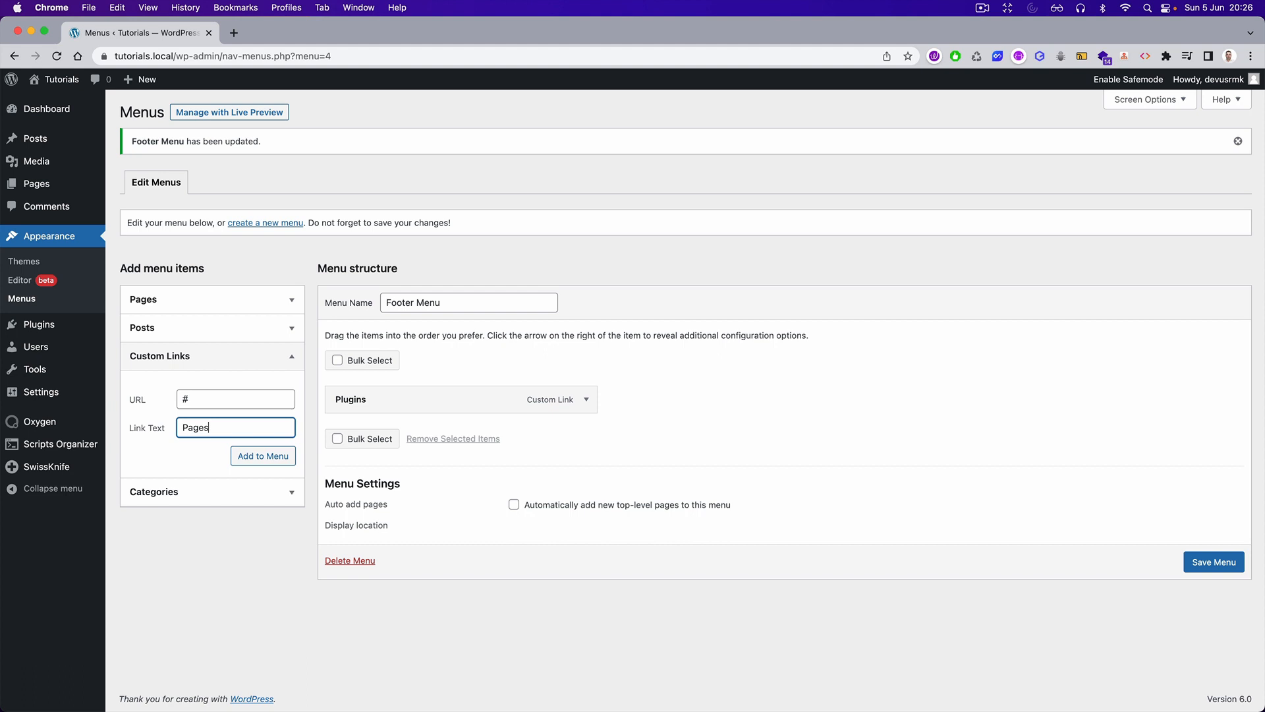
click(262, 455)
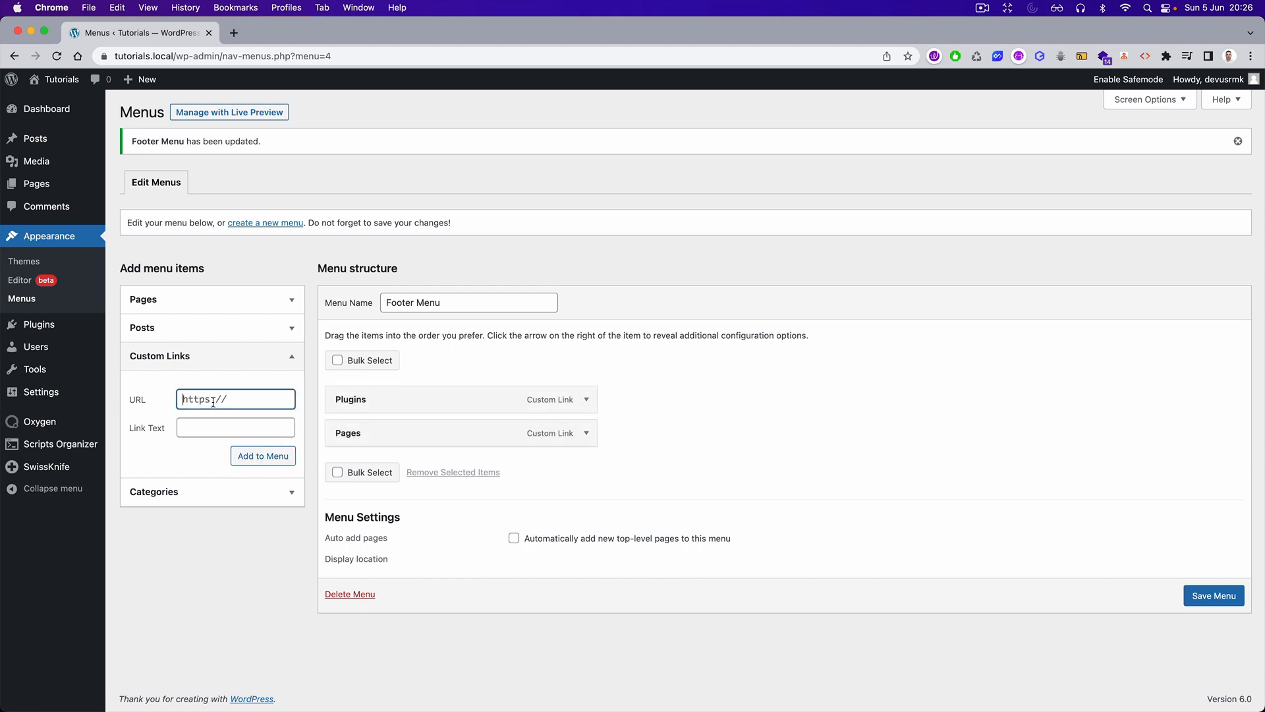
text(Connec)
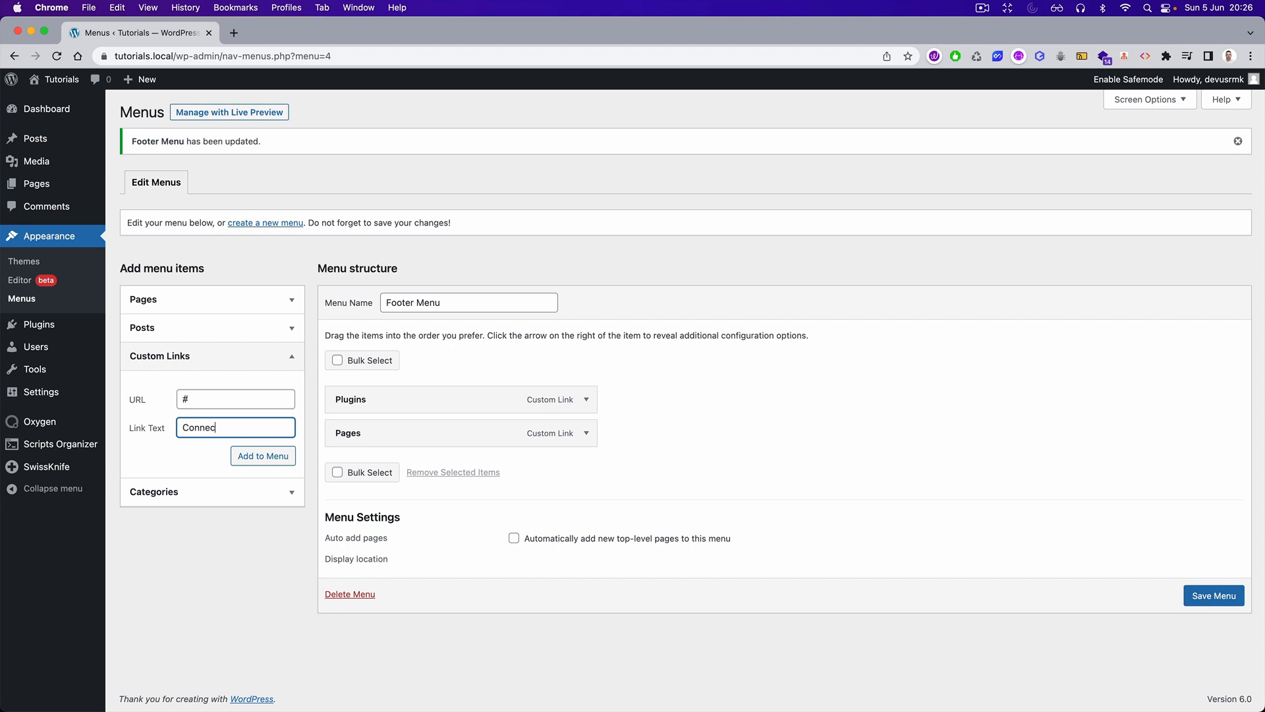
click(262, 455)
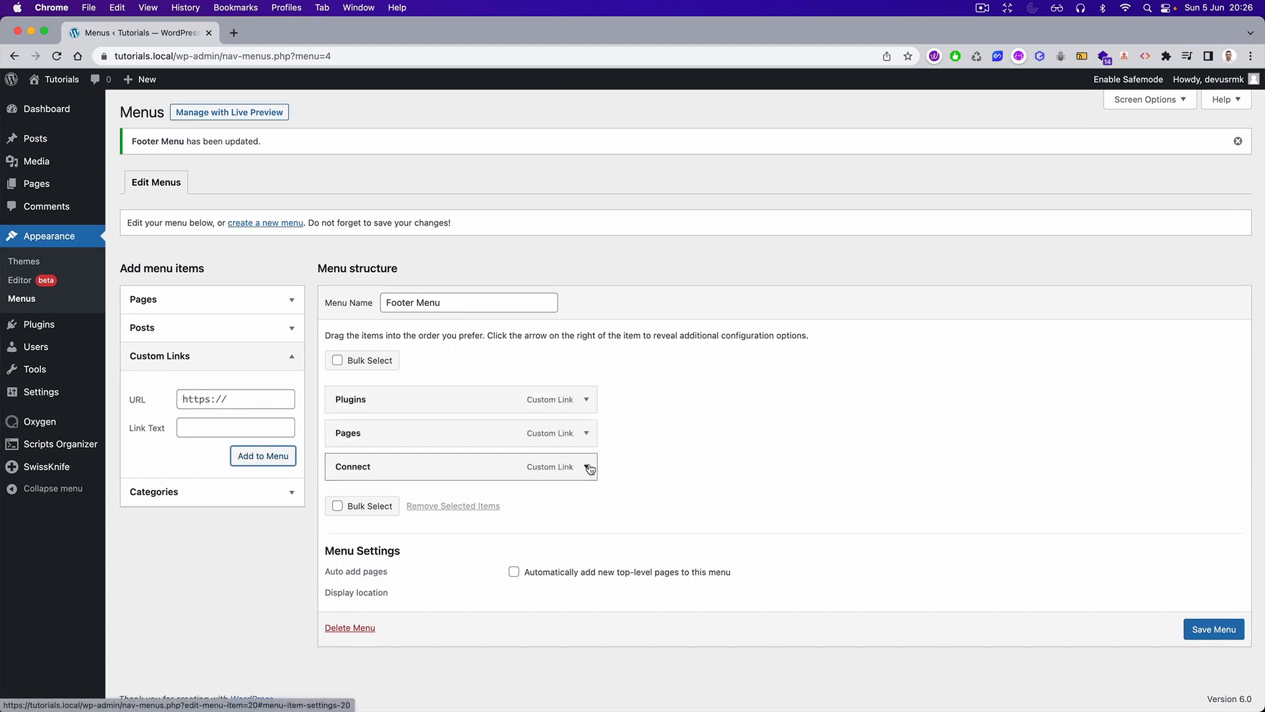
- Give Plugins, Pages and Connect the CSS class parent-menu-title and save the menu
click(579, 398)
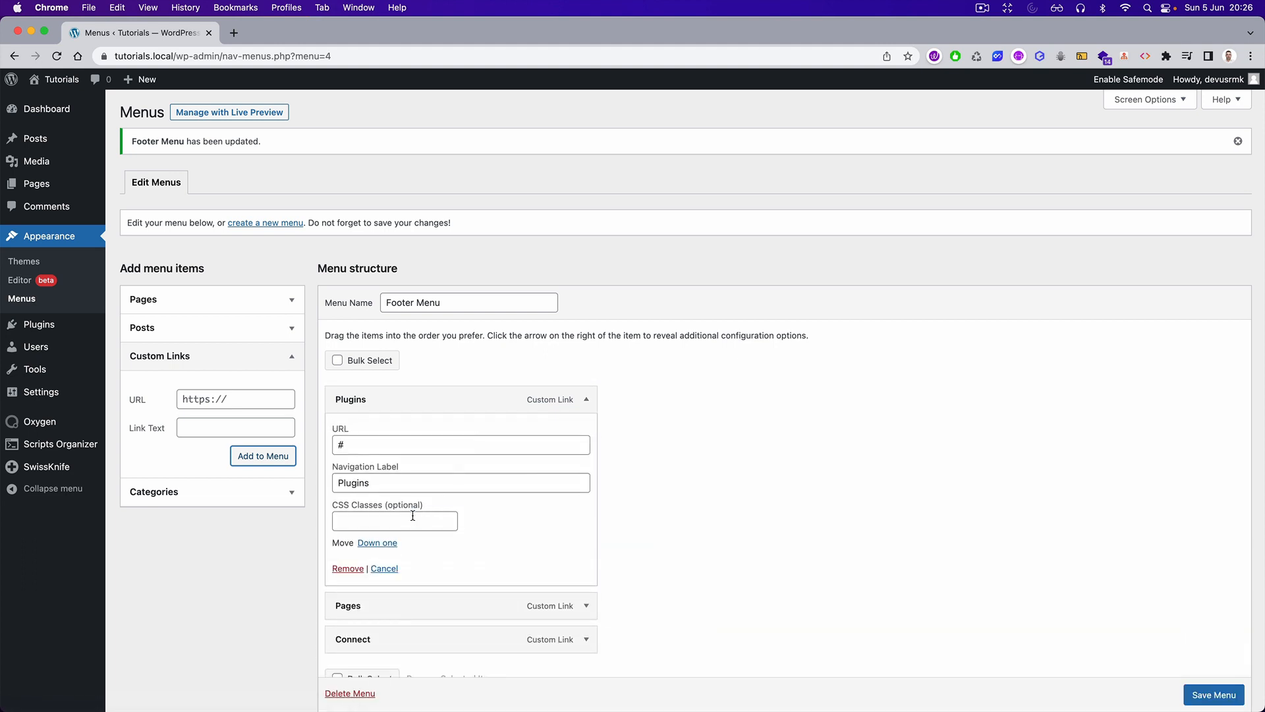
click(414, 521)
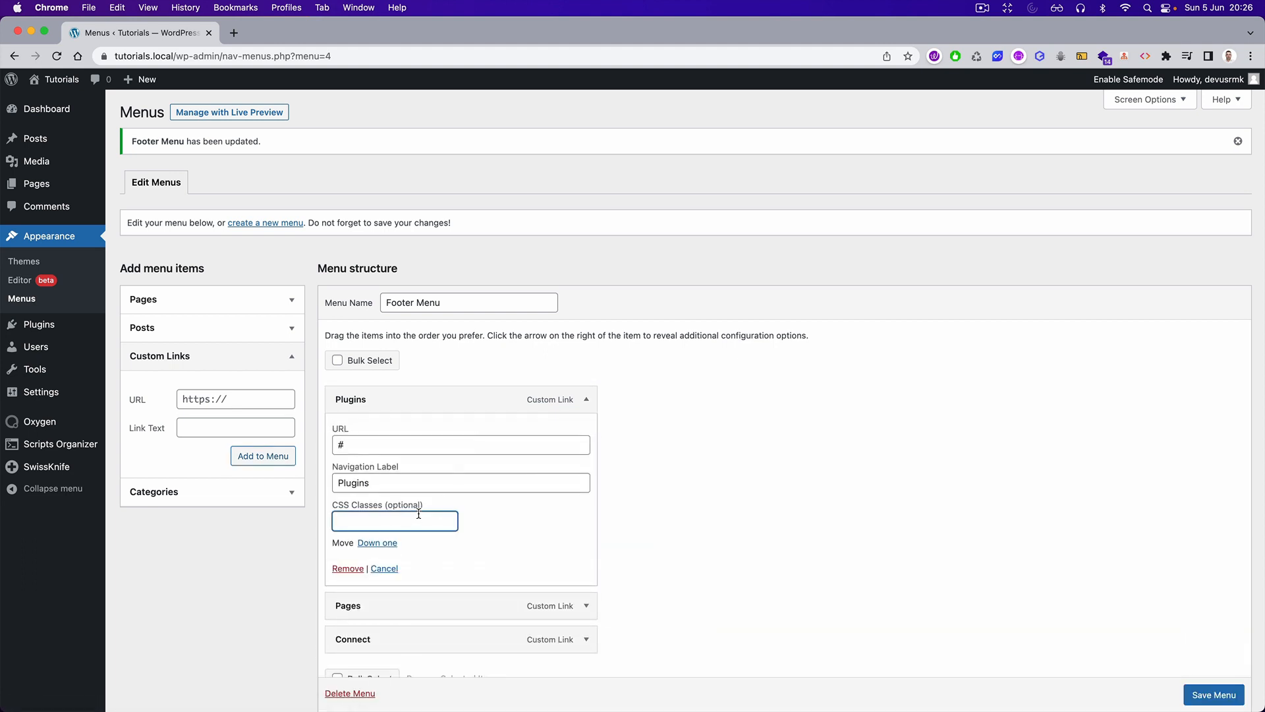
text(par)
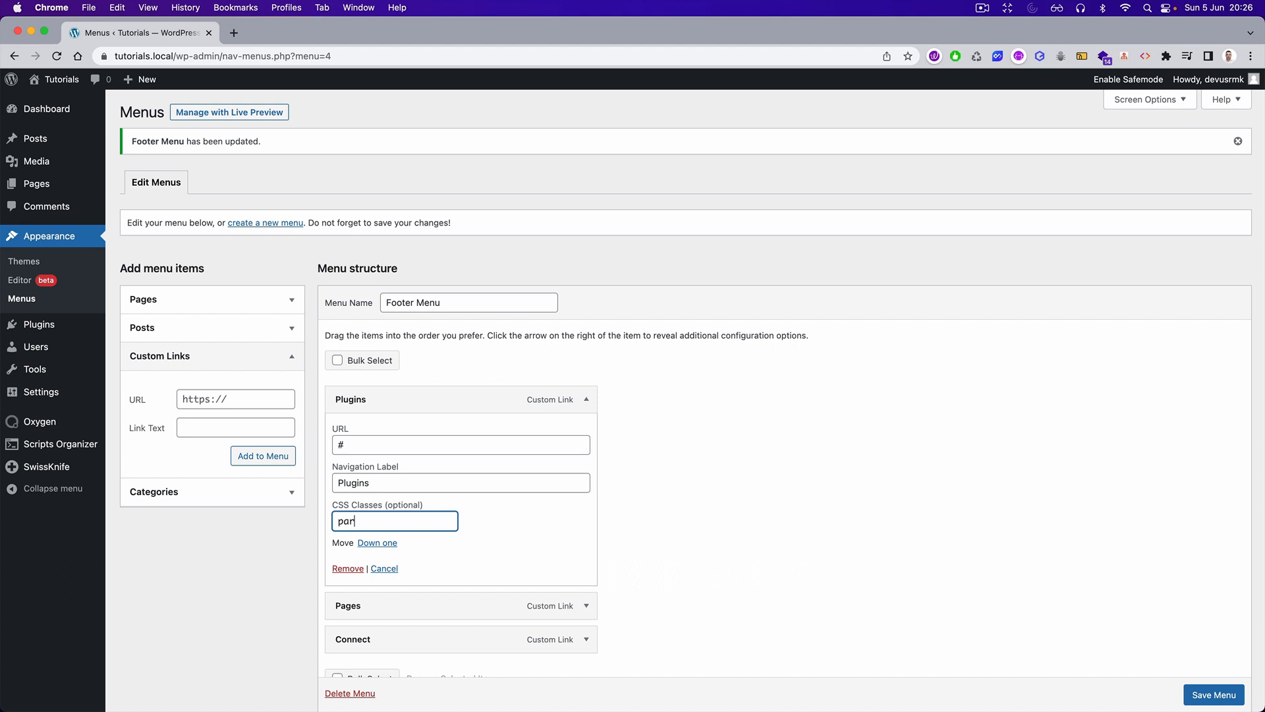
text(rent-title)
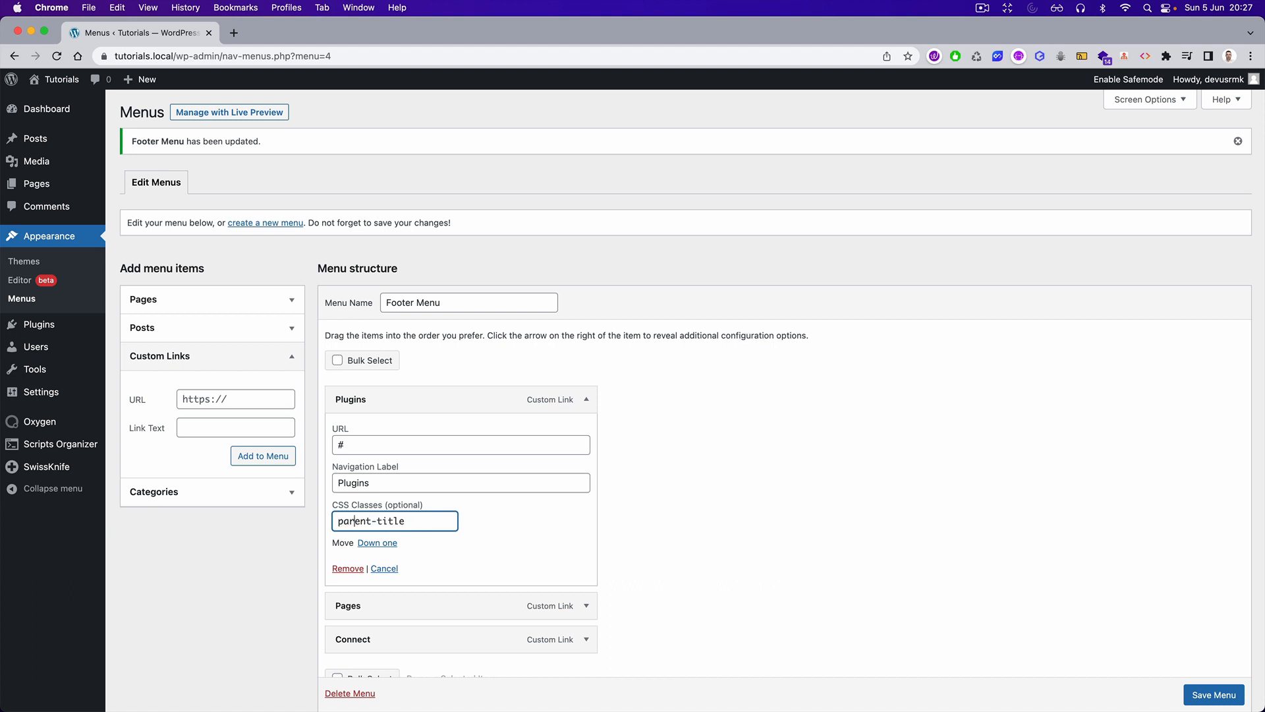
text(me)
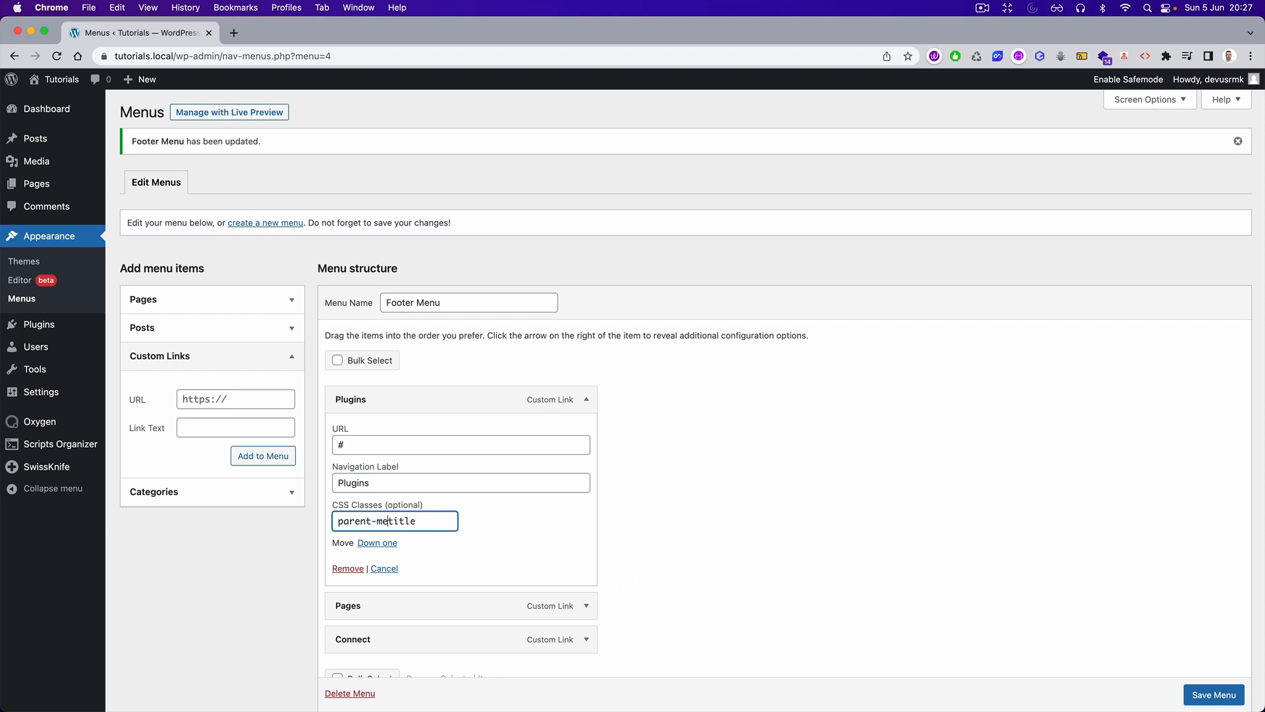
text(nu-)
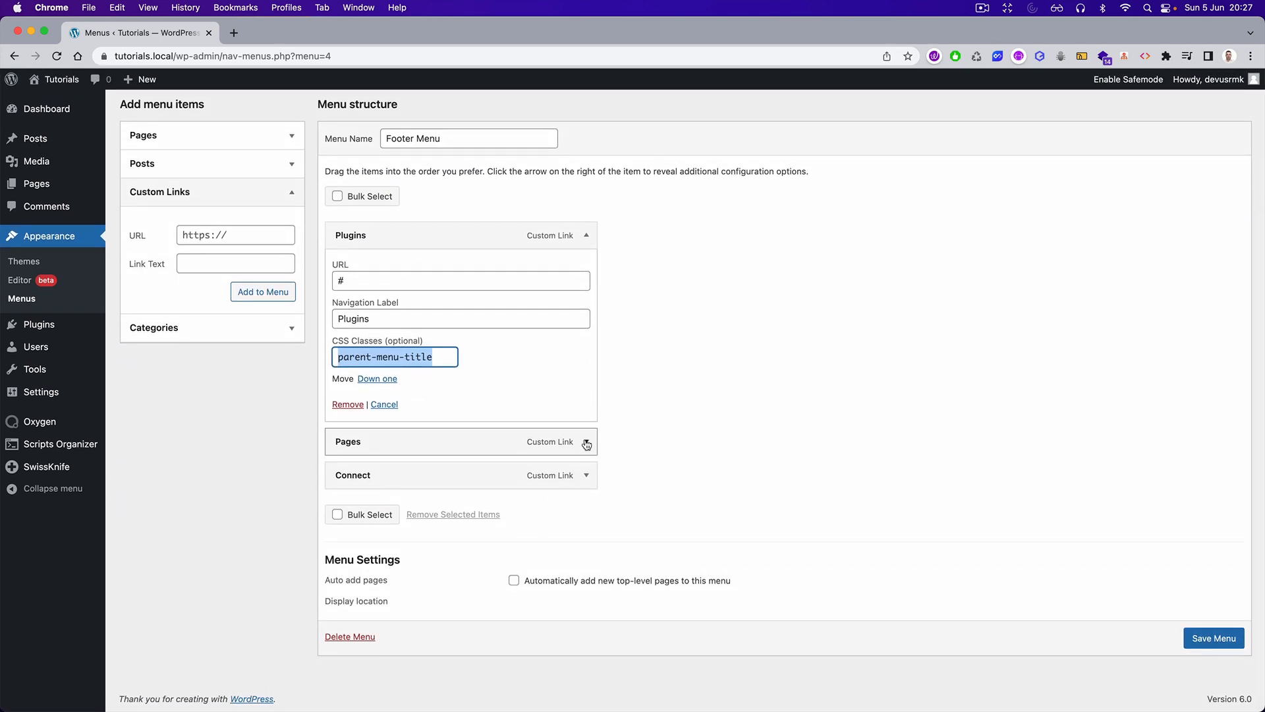
click(585, 443)
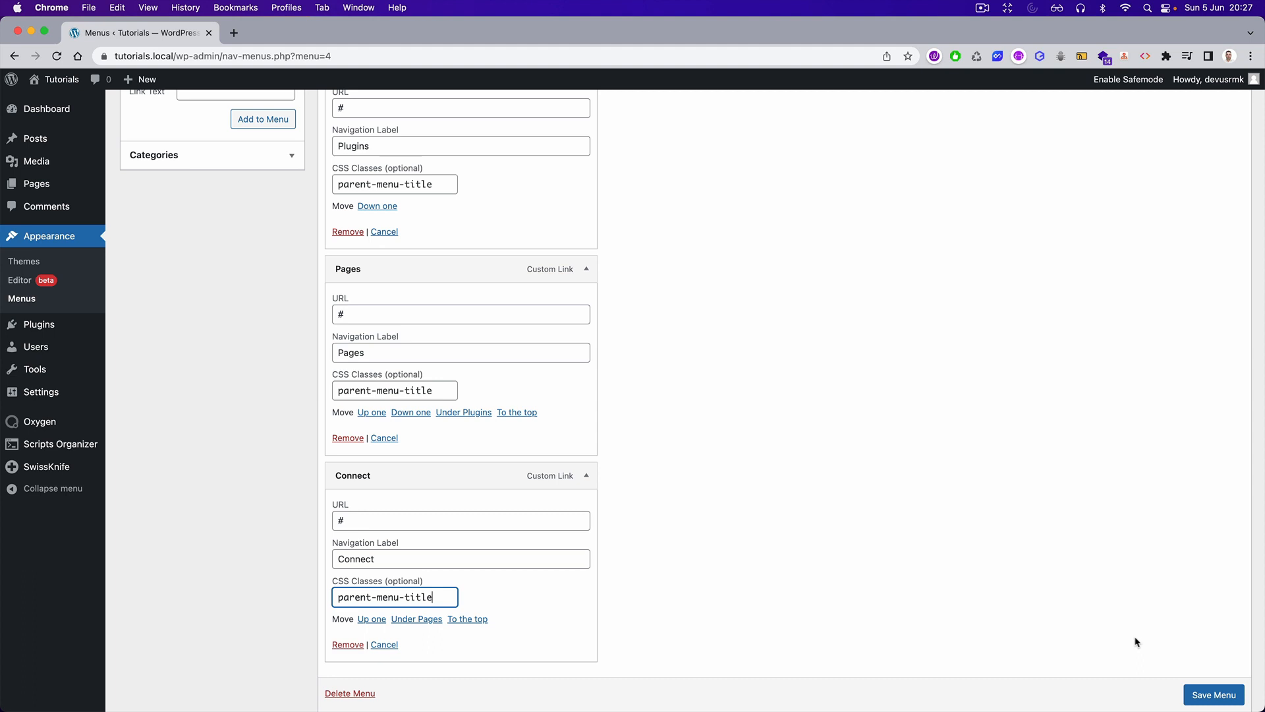
click(1216, 693)
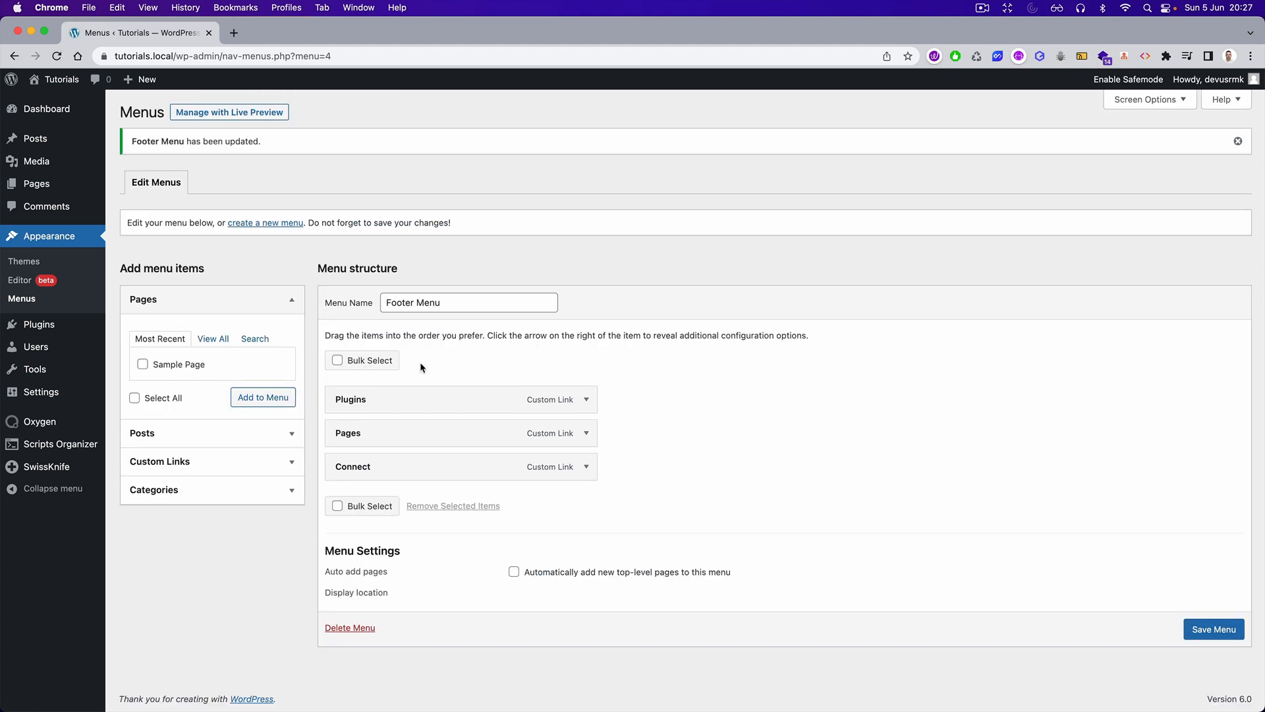
- Add Sample Page repeatedly to the Footer Menu from the Pages list
click(213, 339)
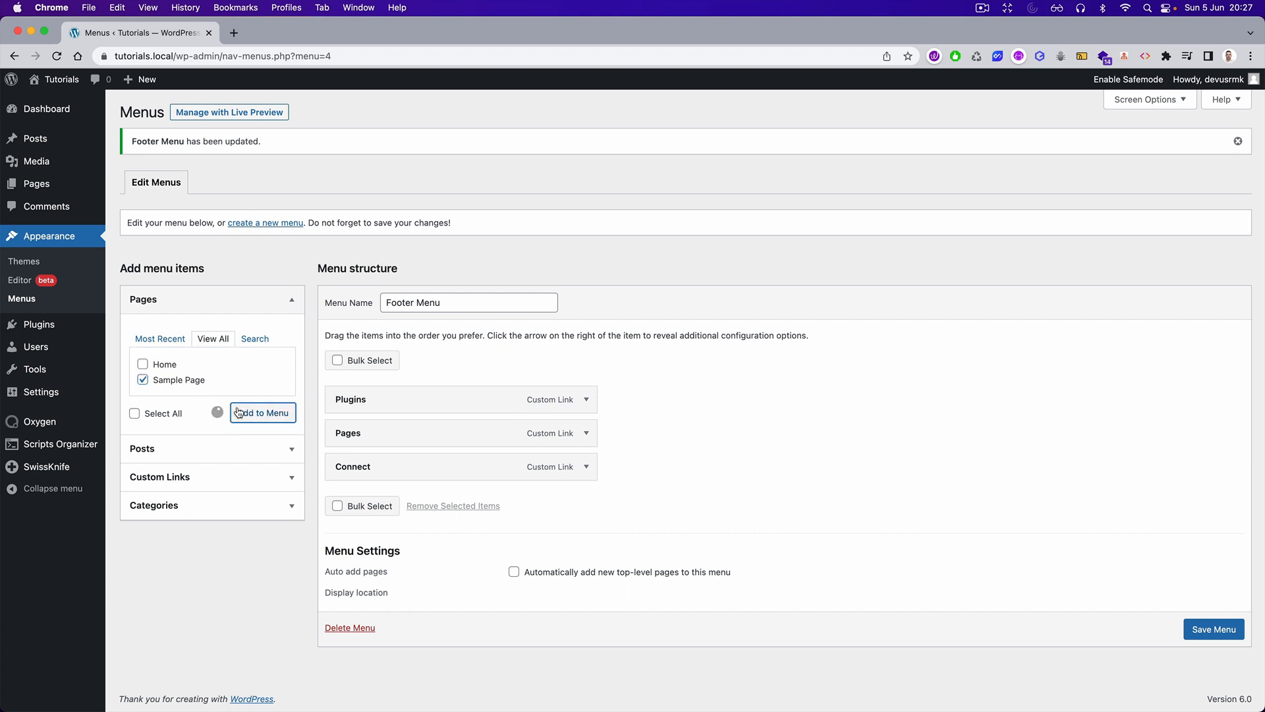
click(262, 413)
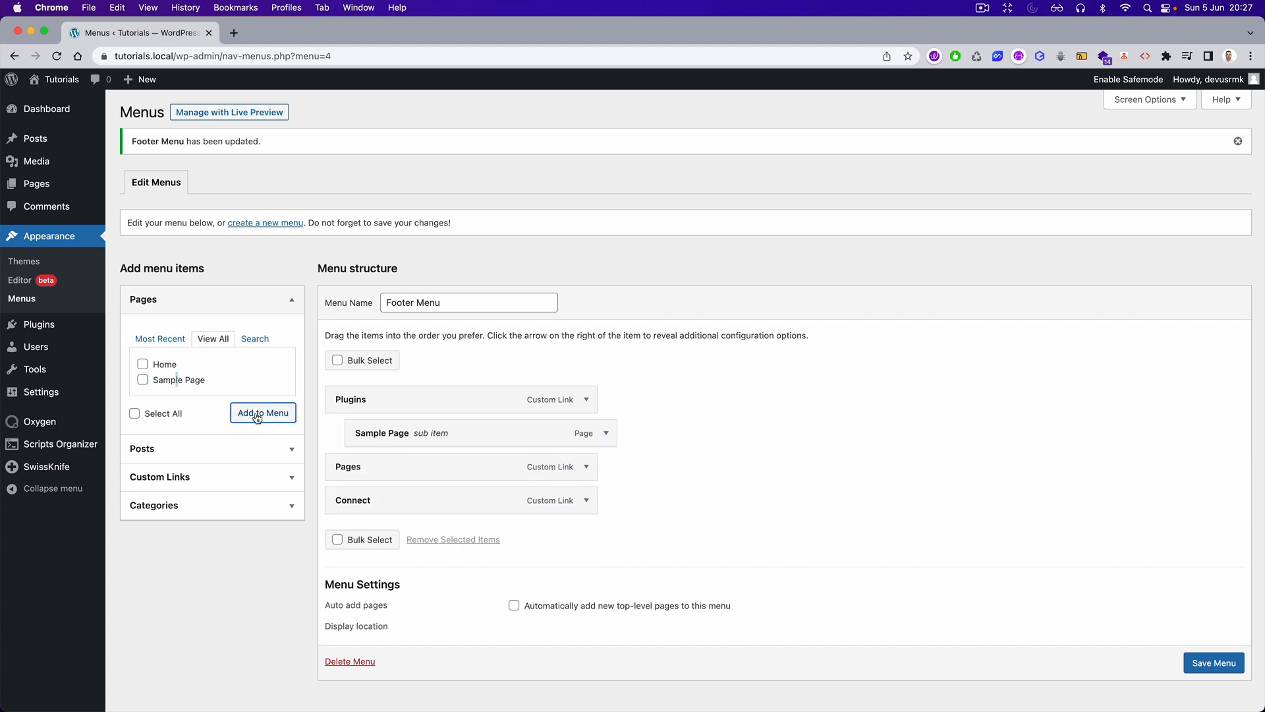
click(263, 413)
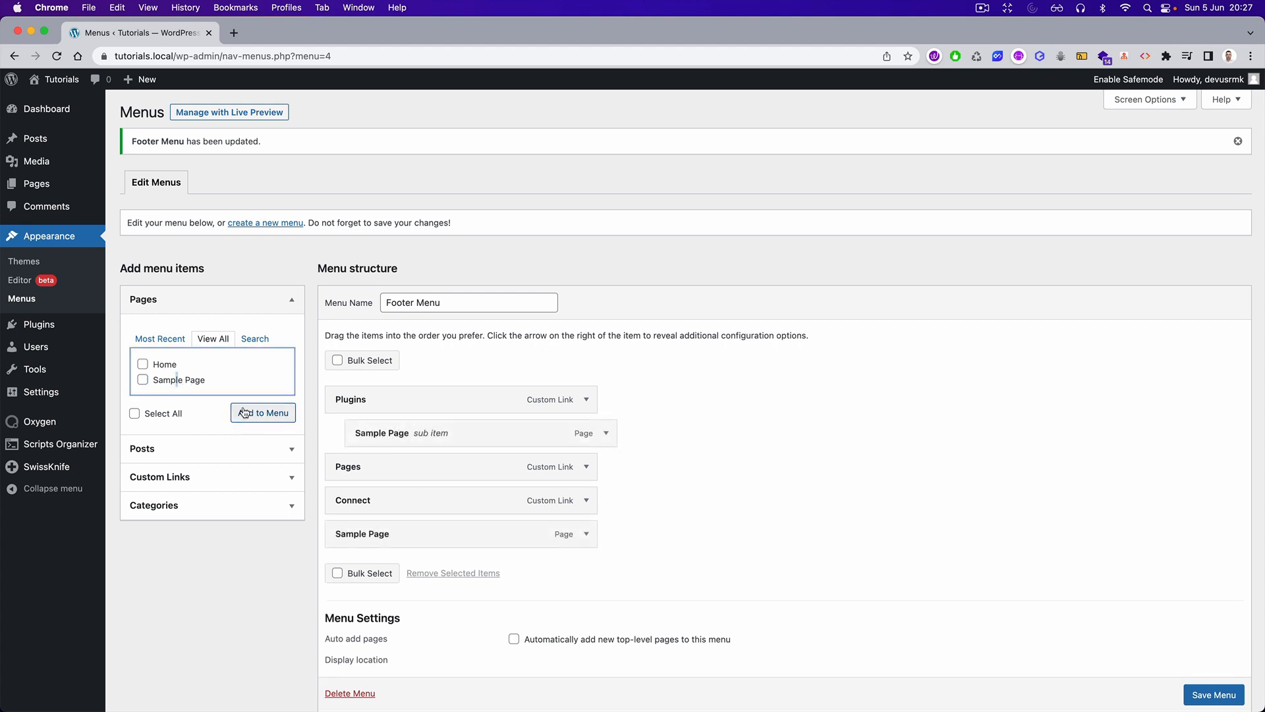
click(142, 379)
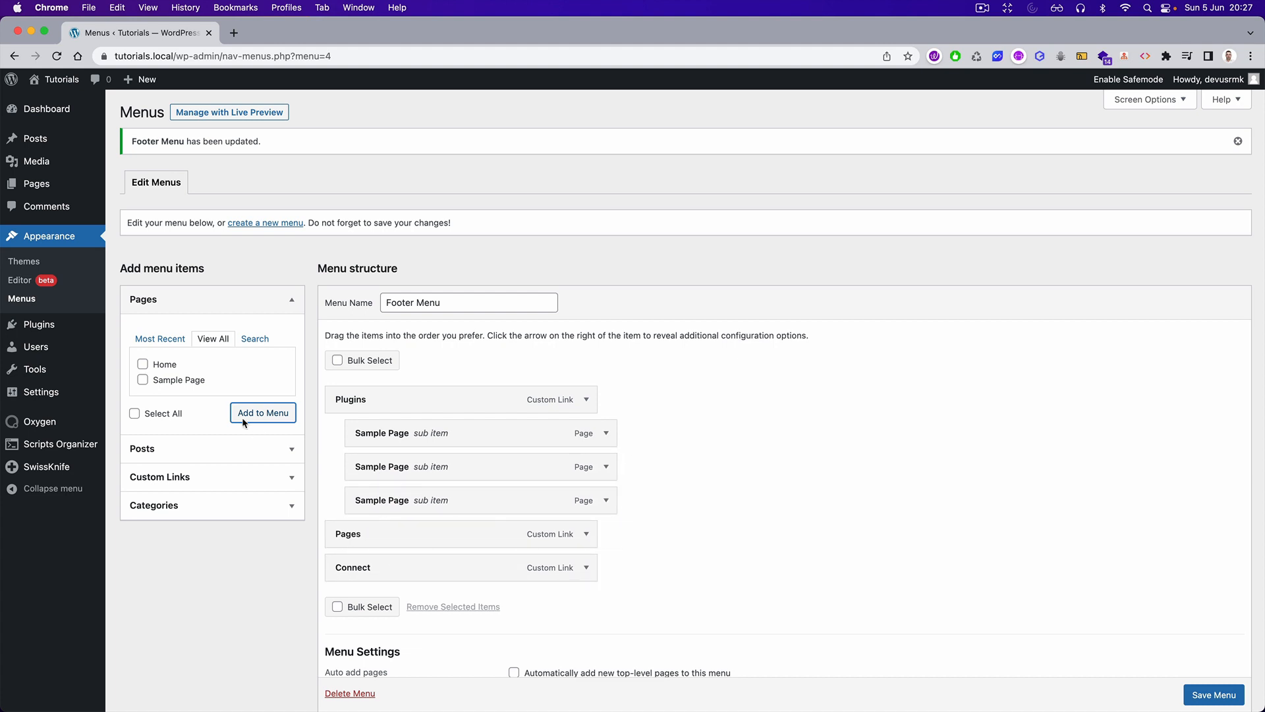
click(262, 413)
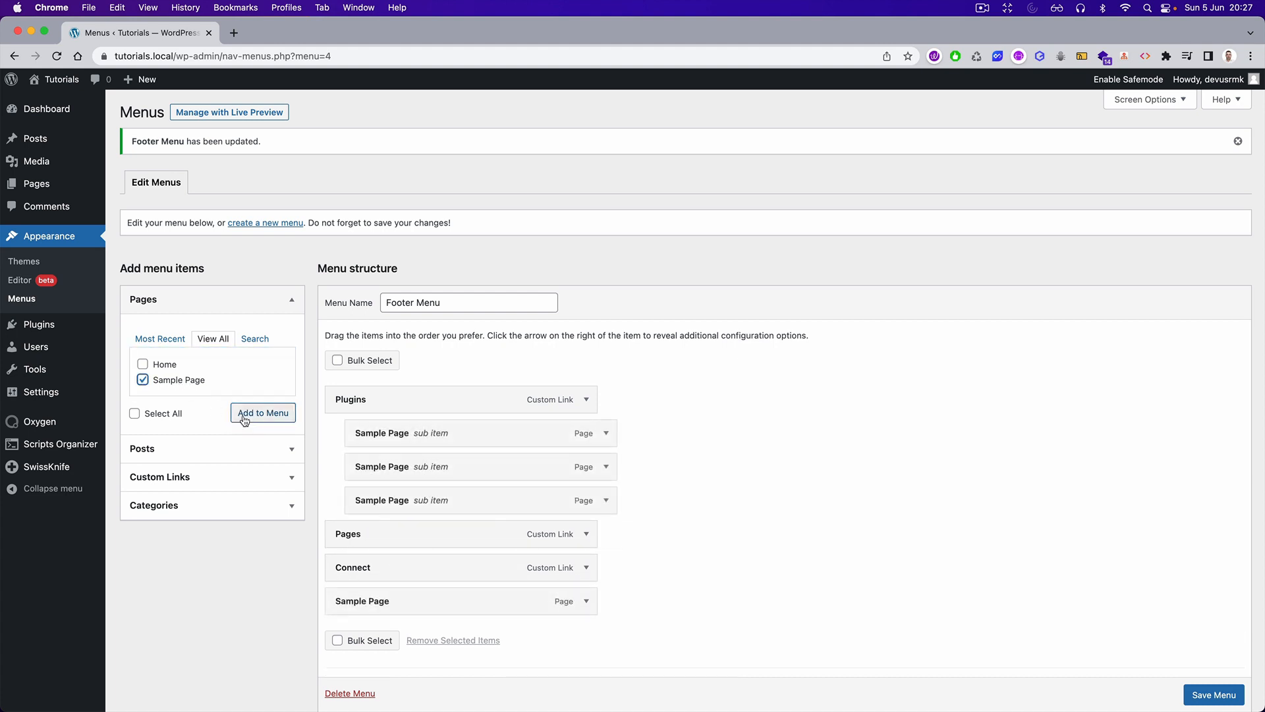
click(262, 412)
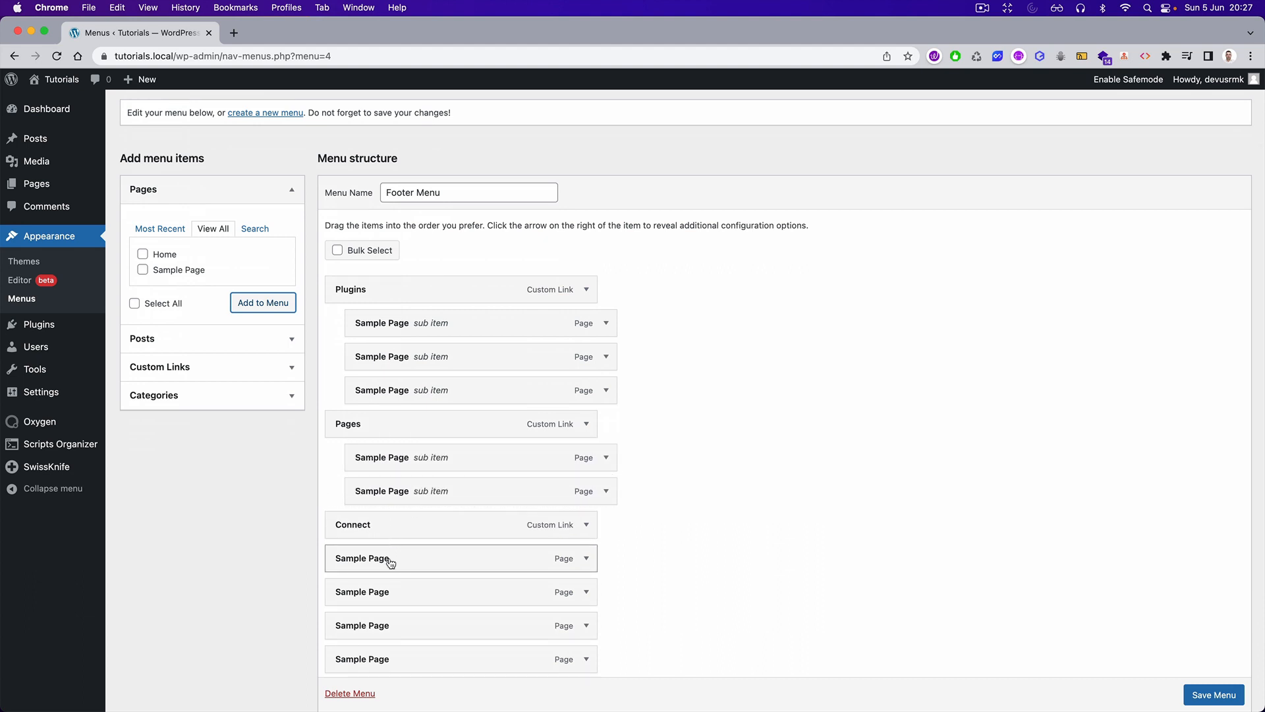
- Nest the Sample Page items under Plugins and Pages, then copy the DPlugins group page address
scroll(down, 3)
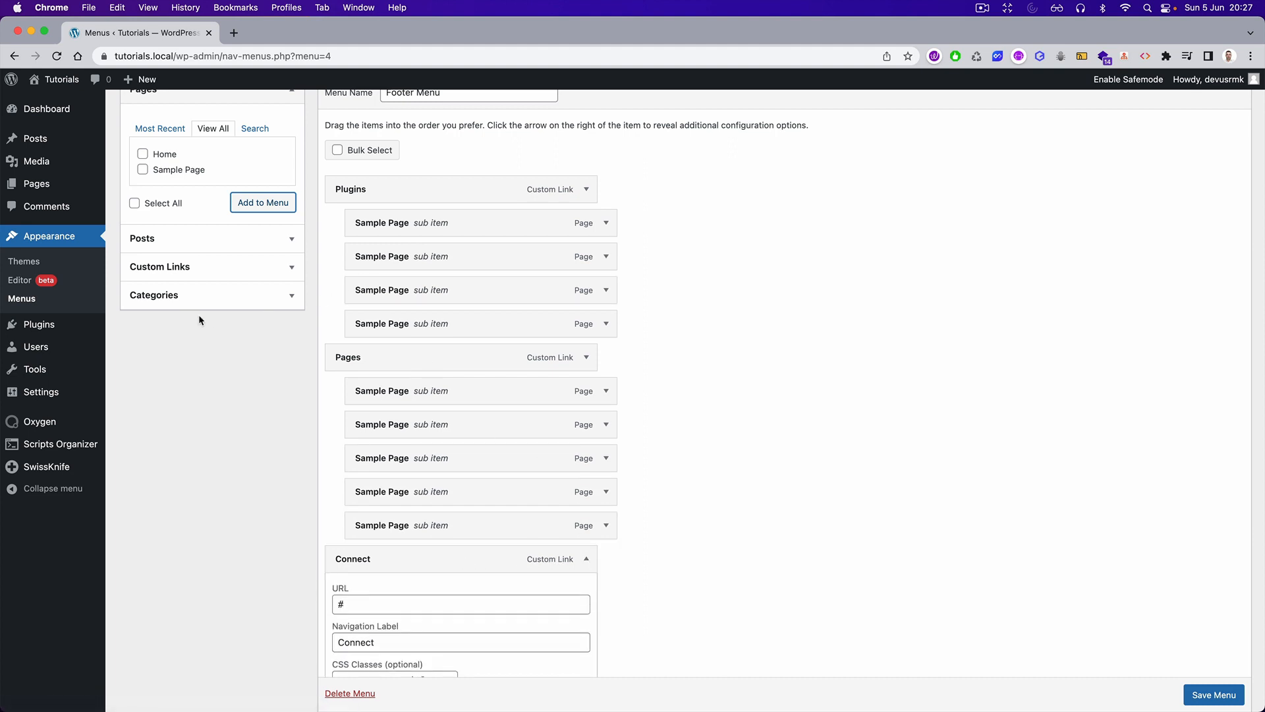
click(607, 559)
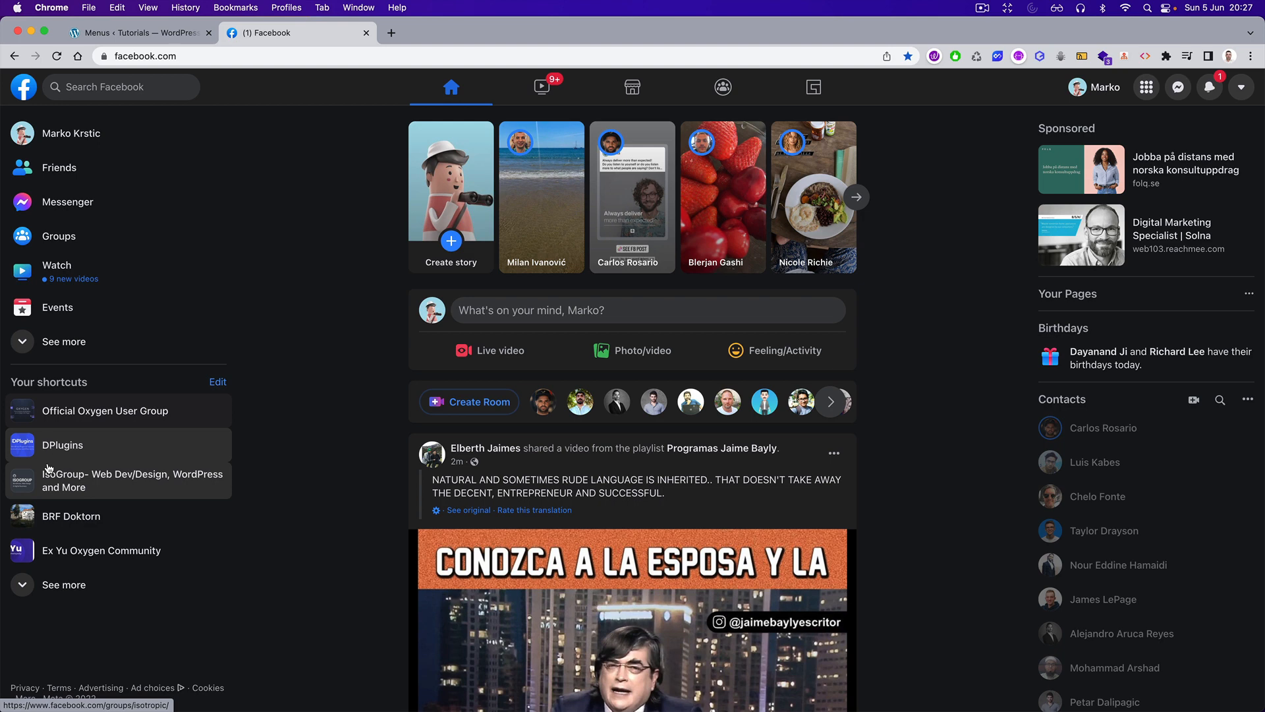
click(63, 446)
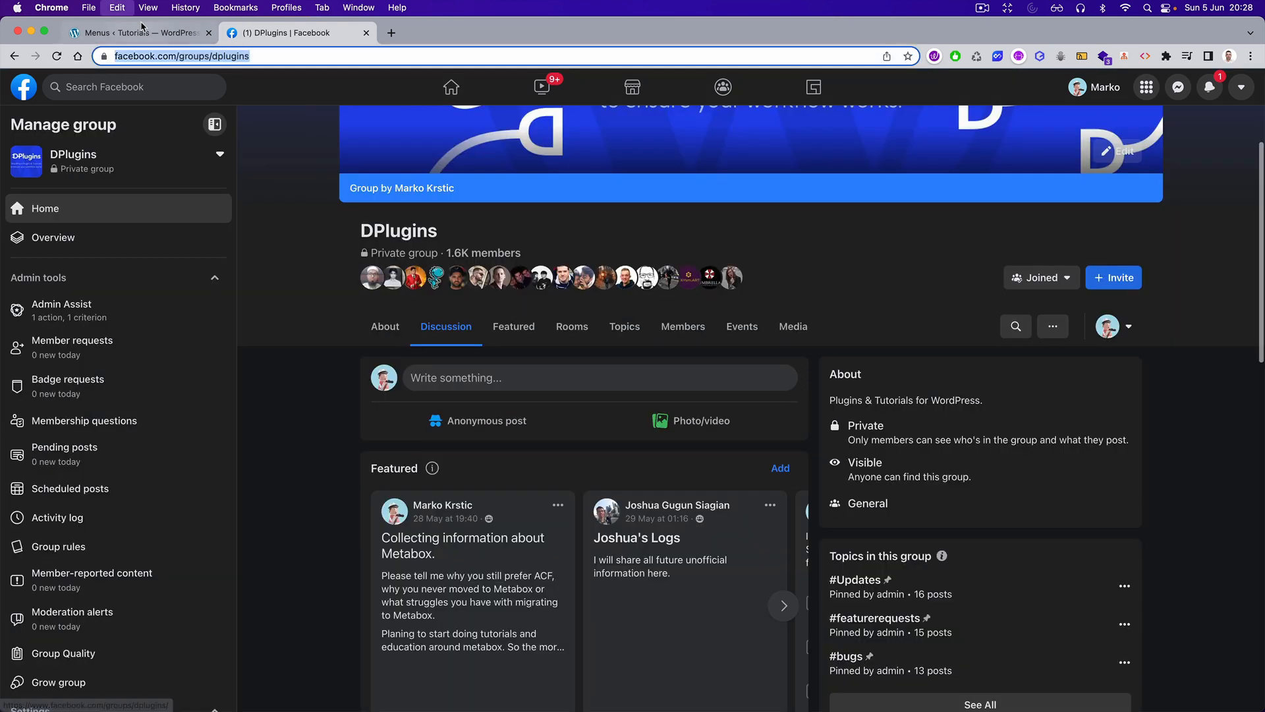
click(143, 32)
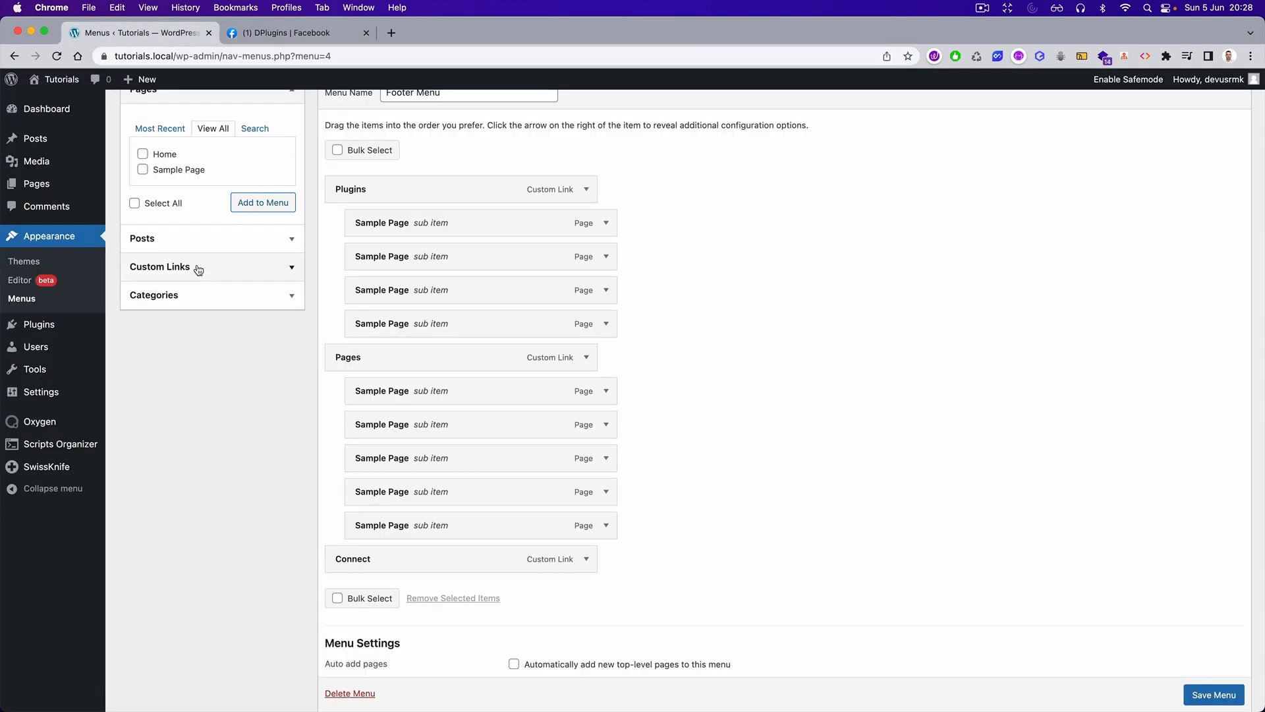
- Add Facebook and Instagram custom links under Connect and save the menu
click(197, 266)
text(Facebo)
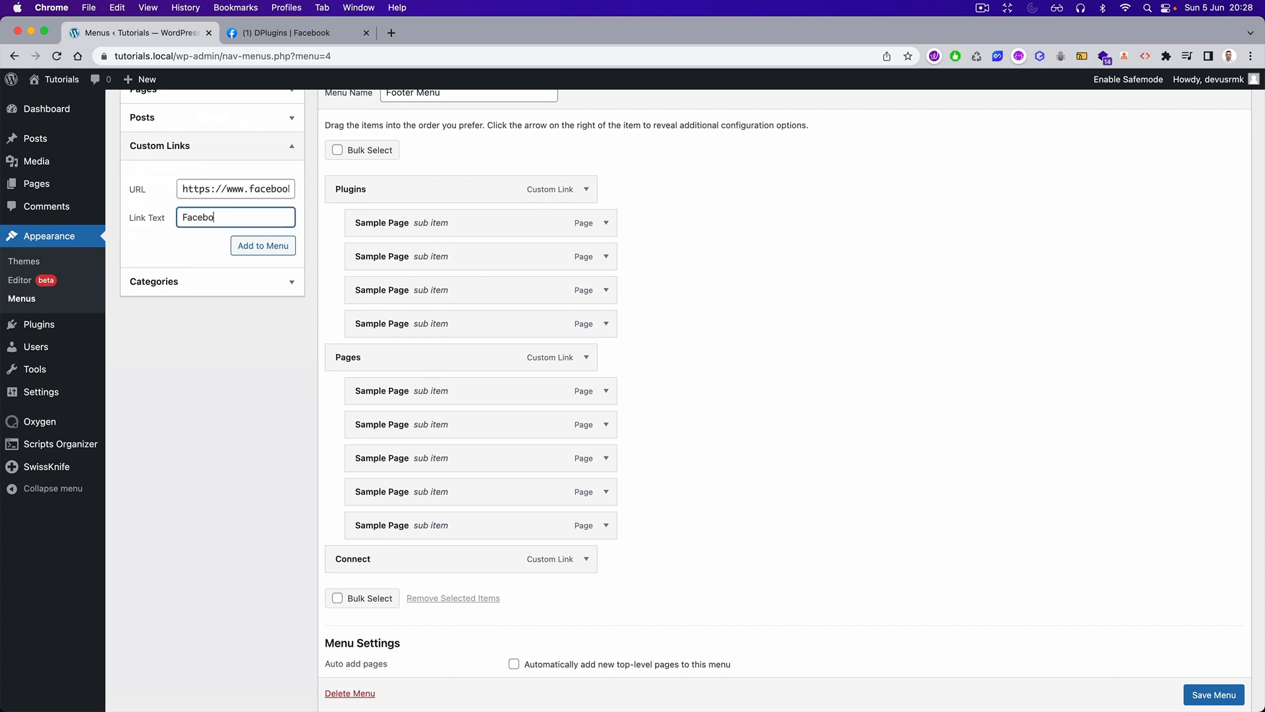
click(262, 245)
text(o)
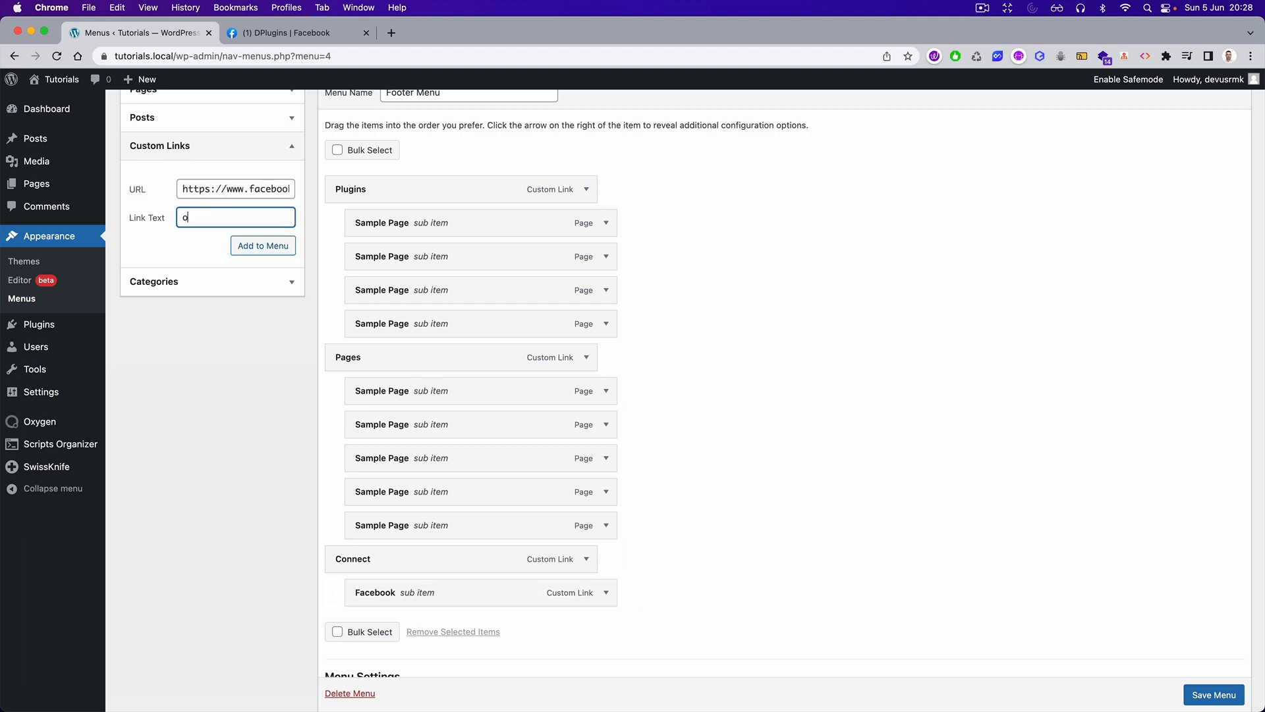
text(Instagram)
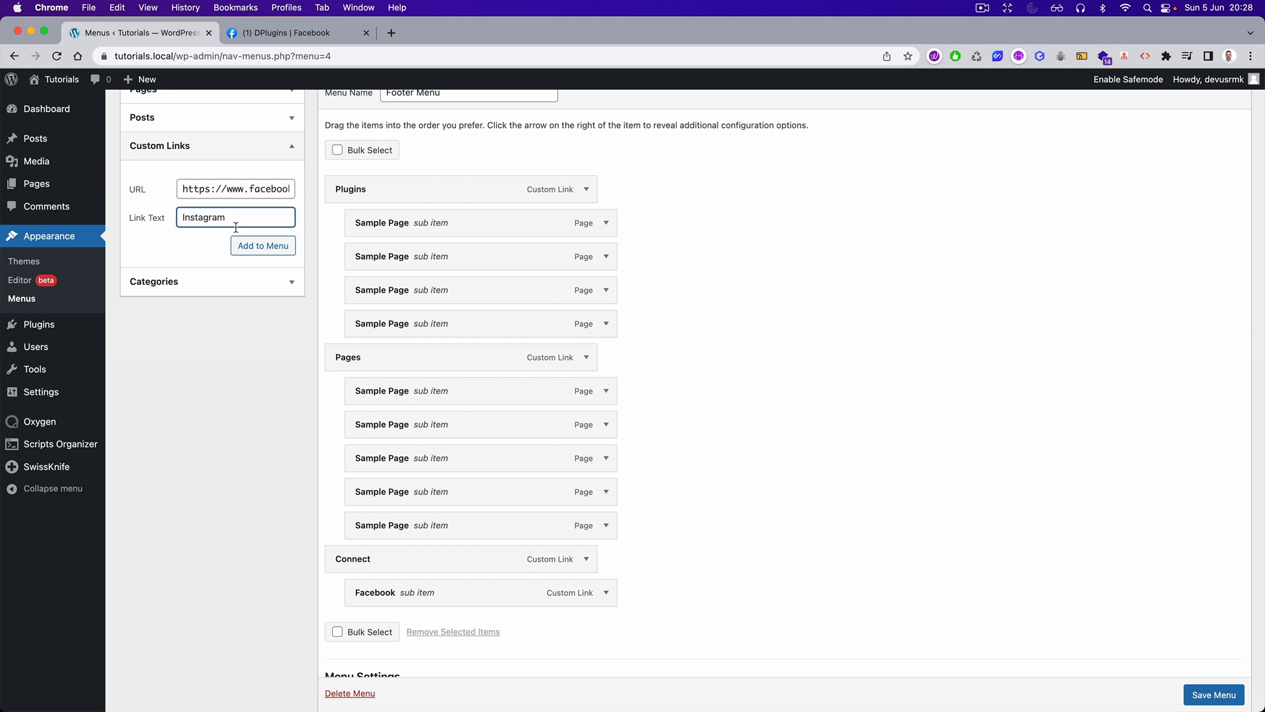
click(262, 245)
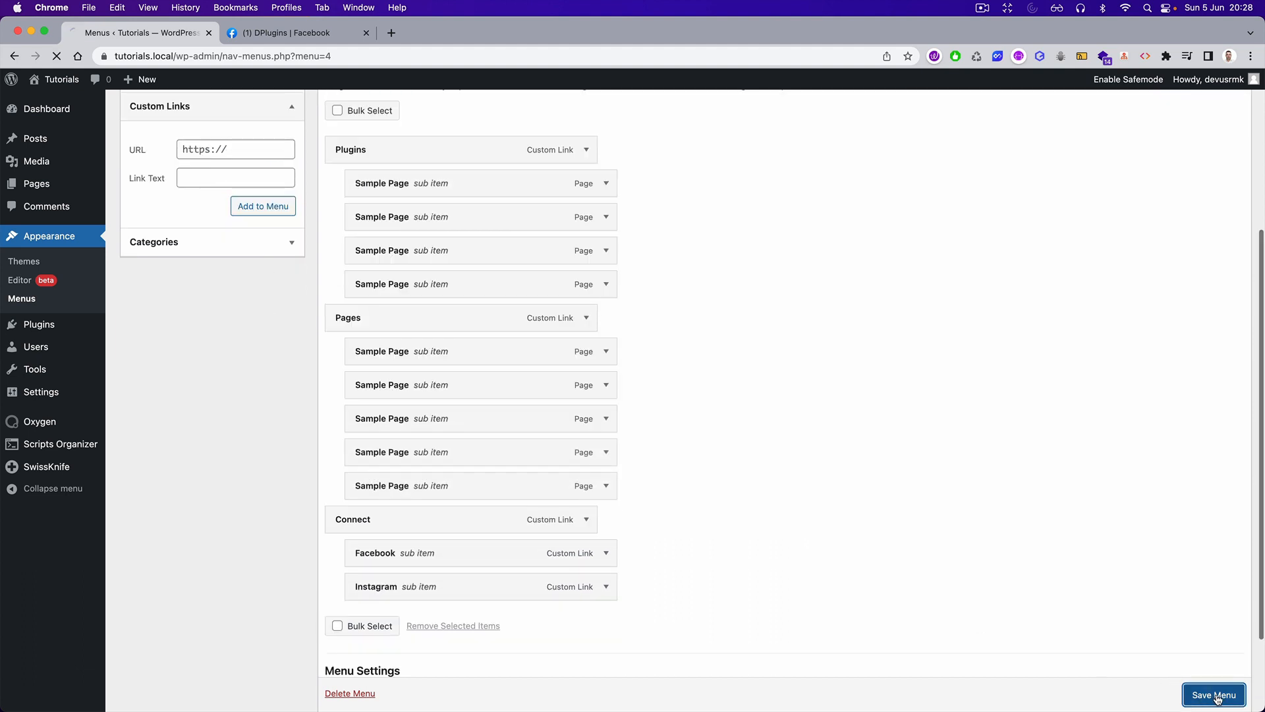
click(1216, 695)
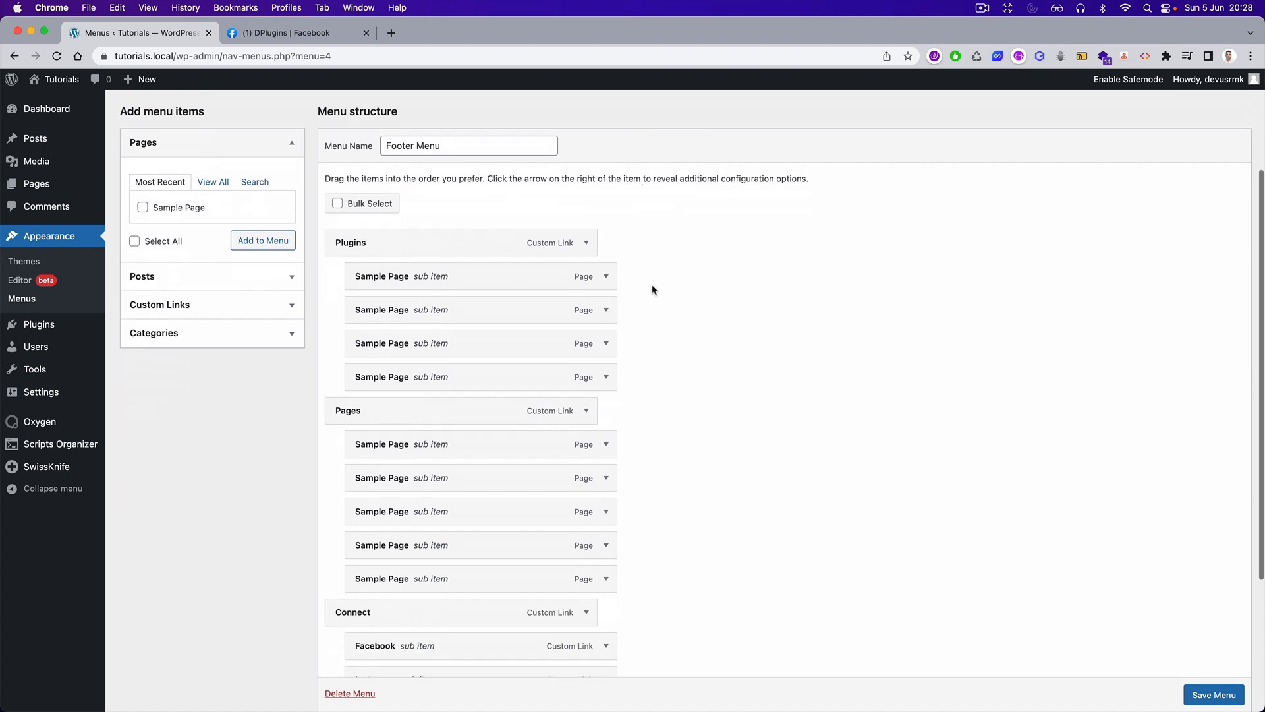
scroll(down, 3)
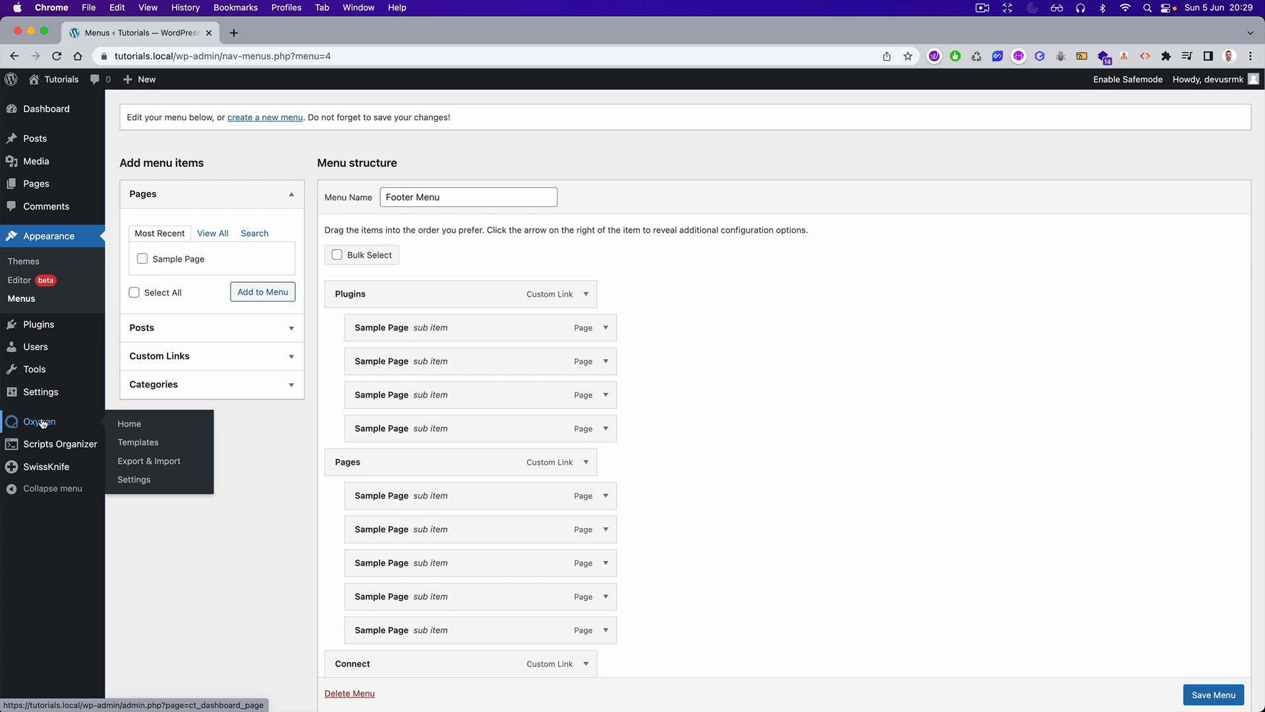
mouse_move(41, 426)
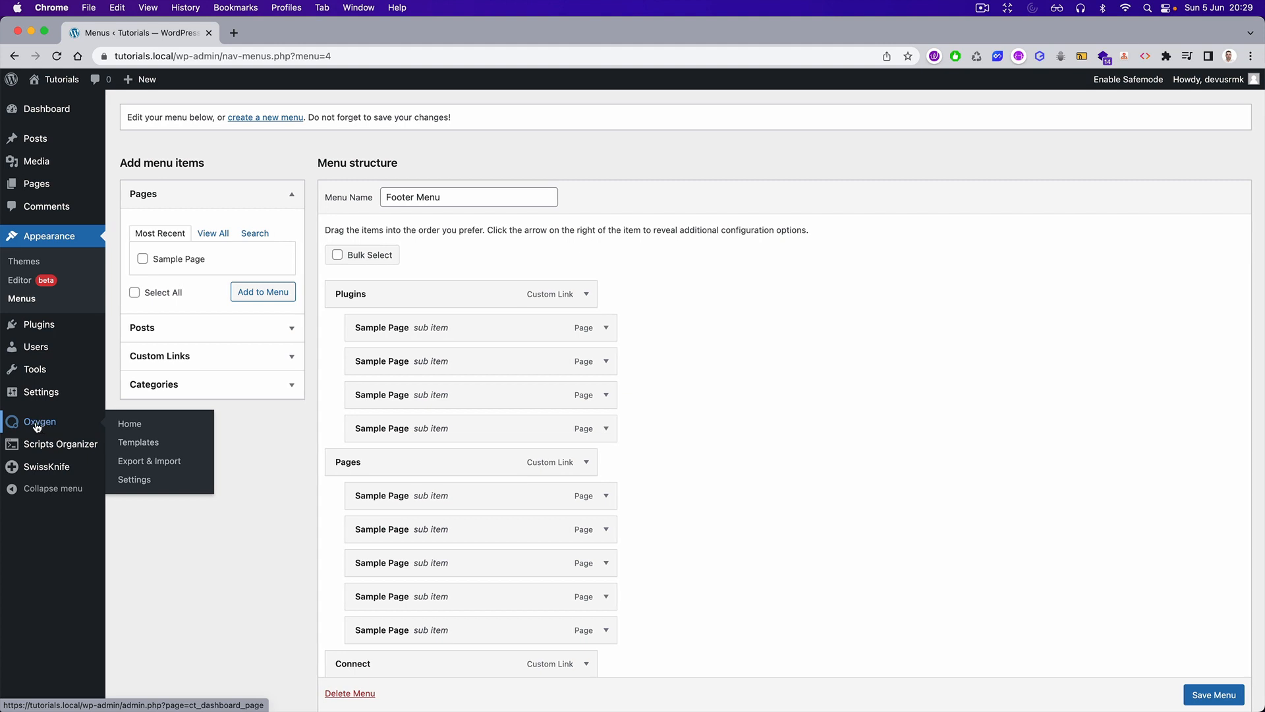
- Create an Oxygen template titled Header and Footer, apply it to Catch All and publish it
click(139, 442)
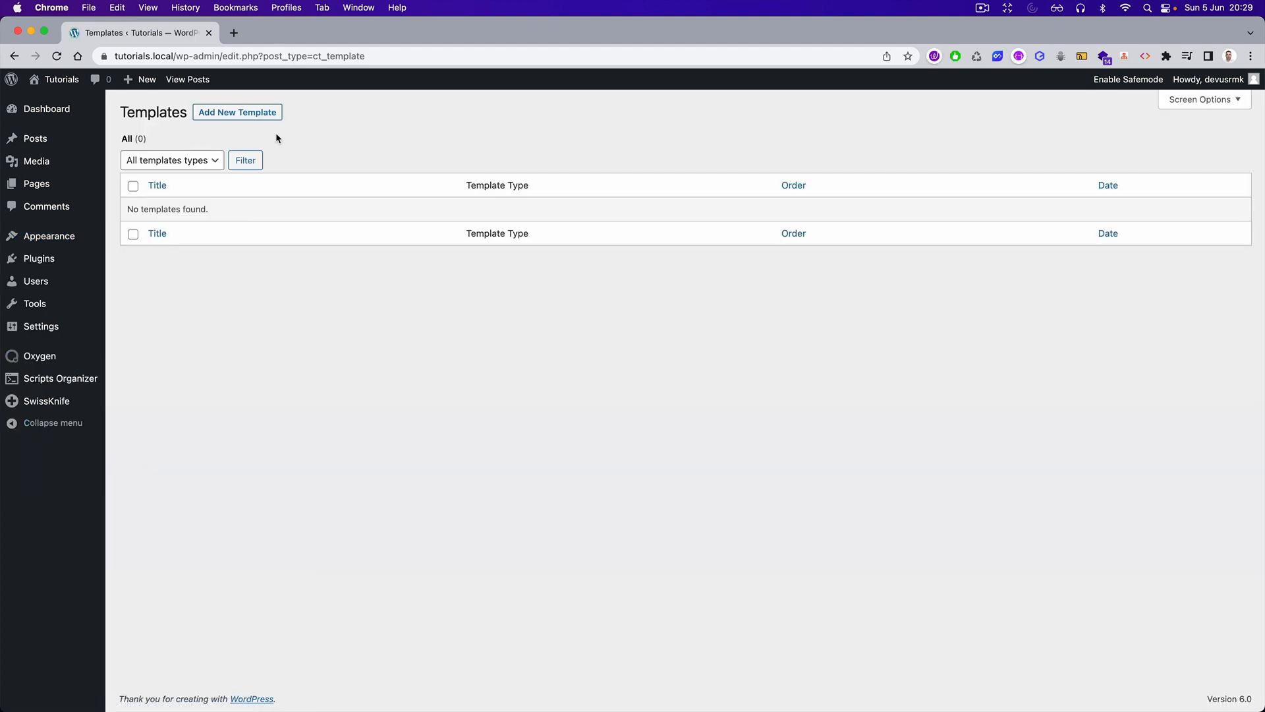
click(237, 112)
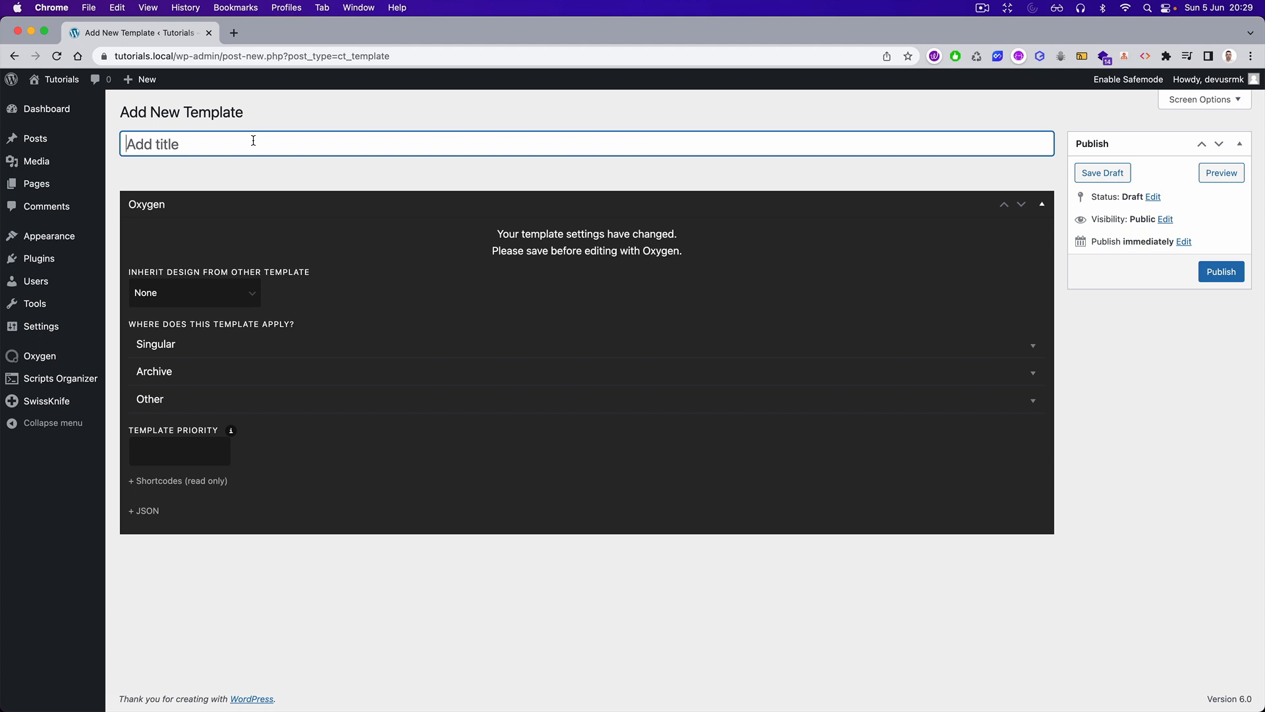
text(Header)
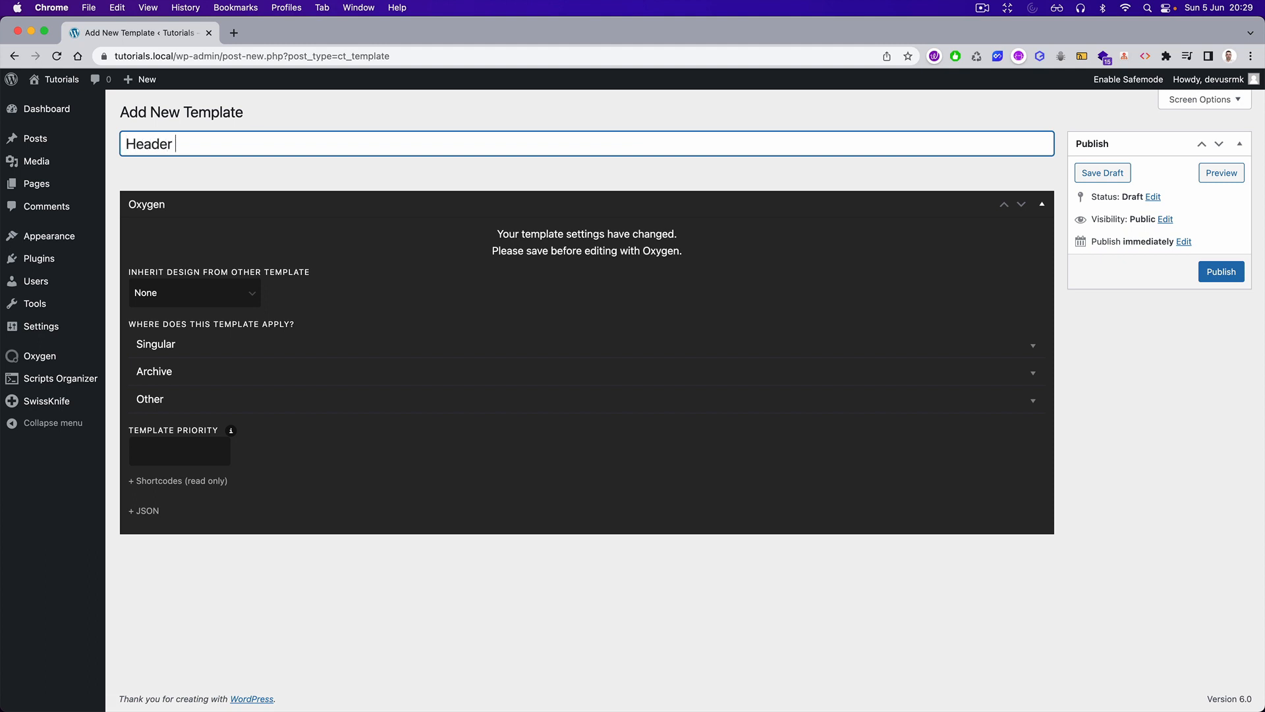
text(and Footer)
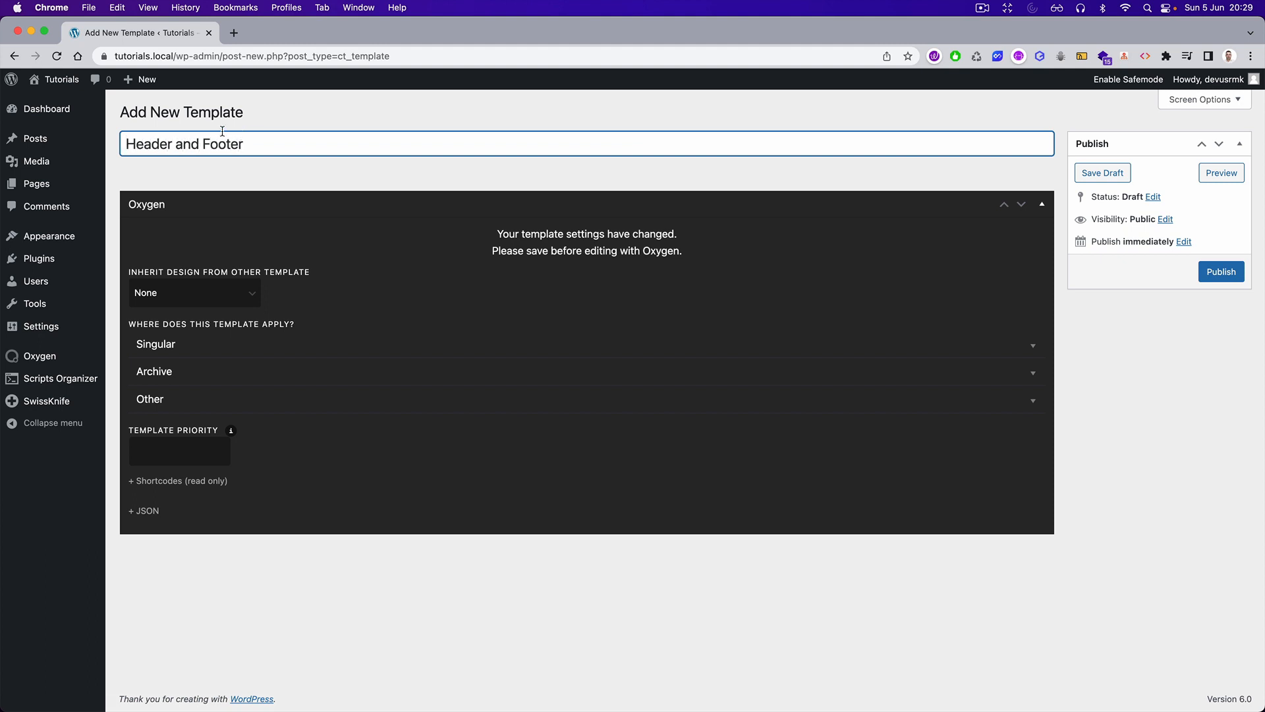
mouse_move(259, 354)
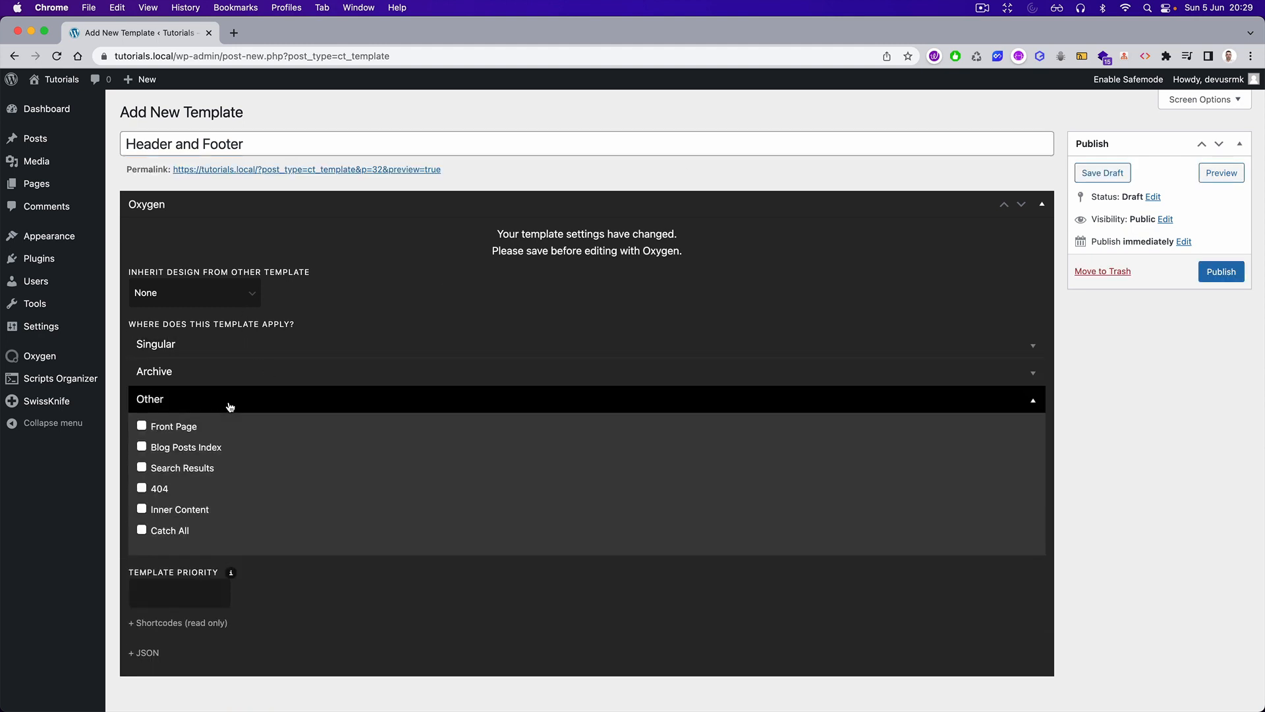
click(141, 530)
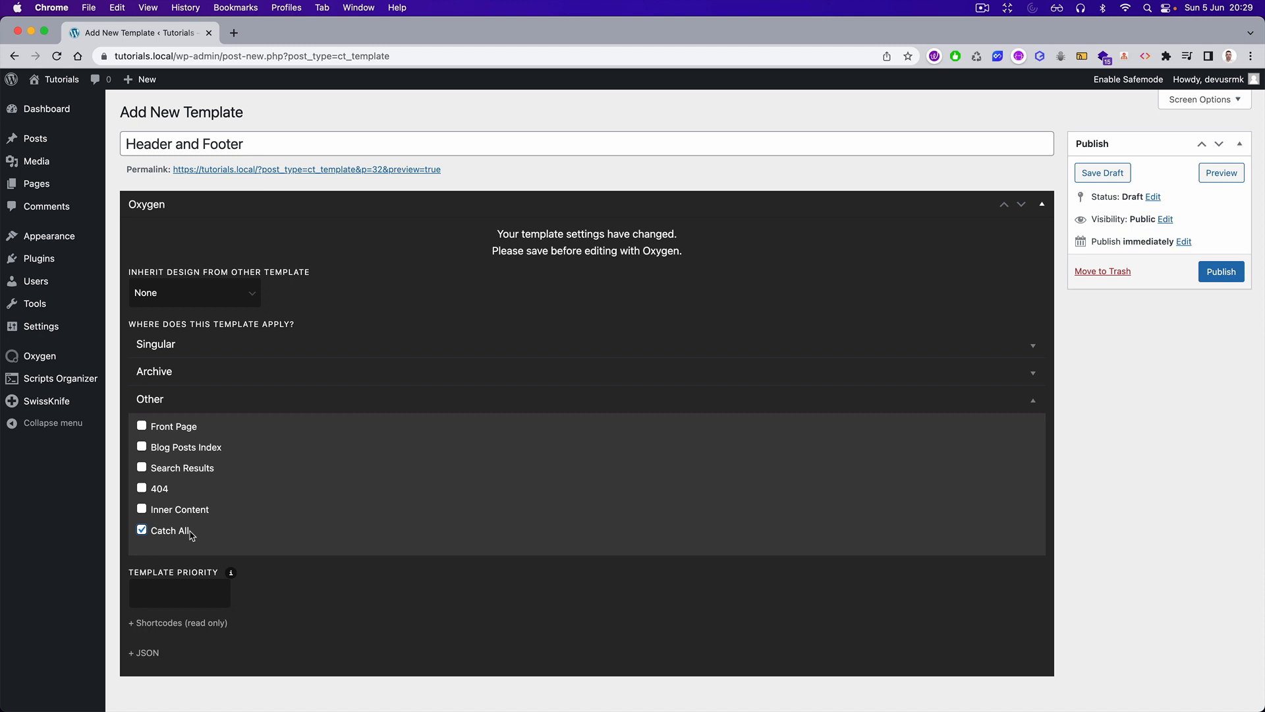
click(1220, 272)
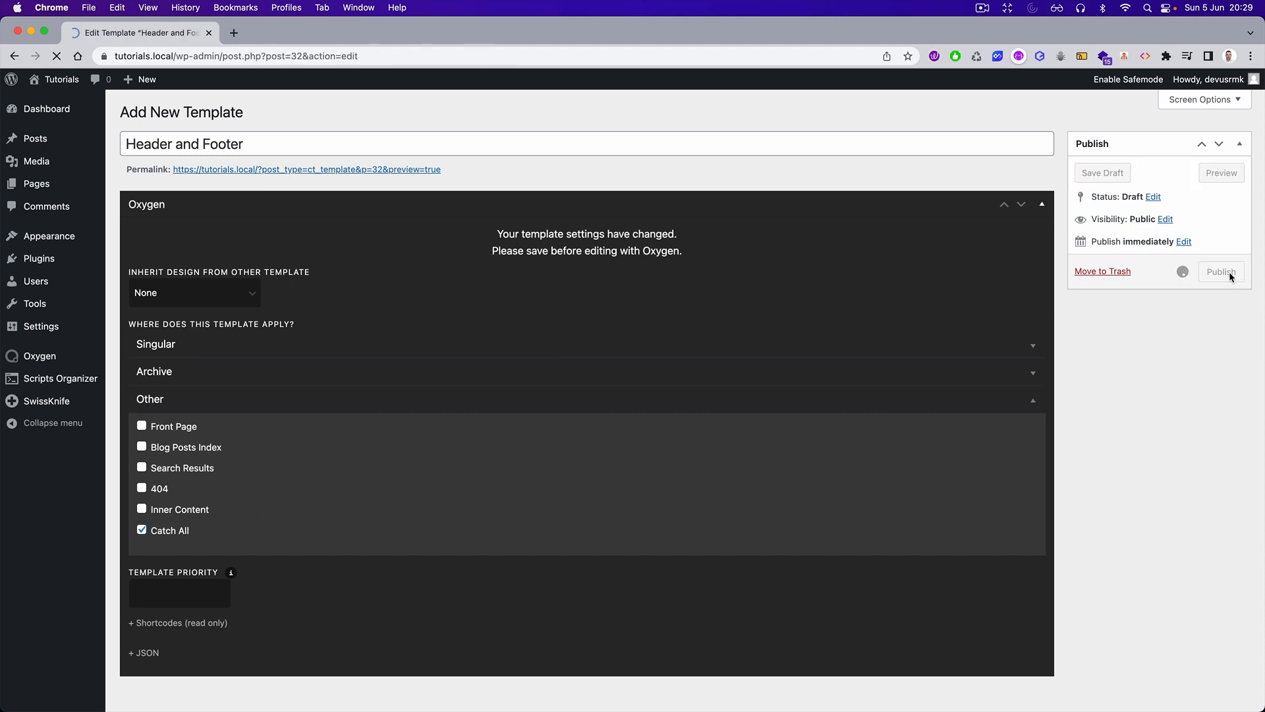
click(1221, 272)
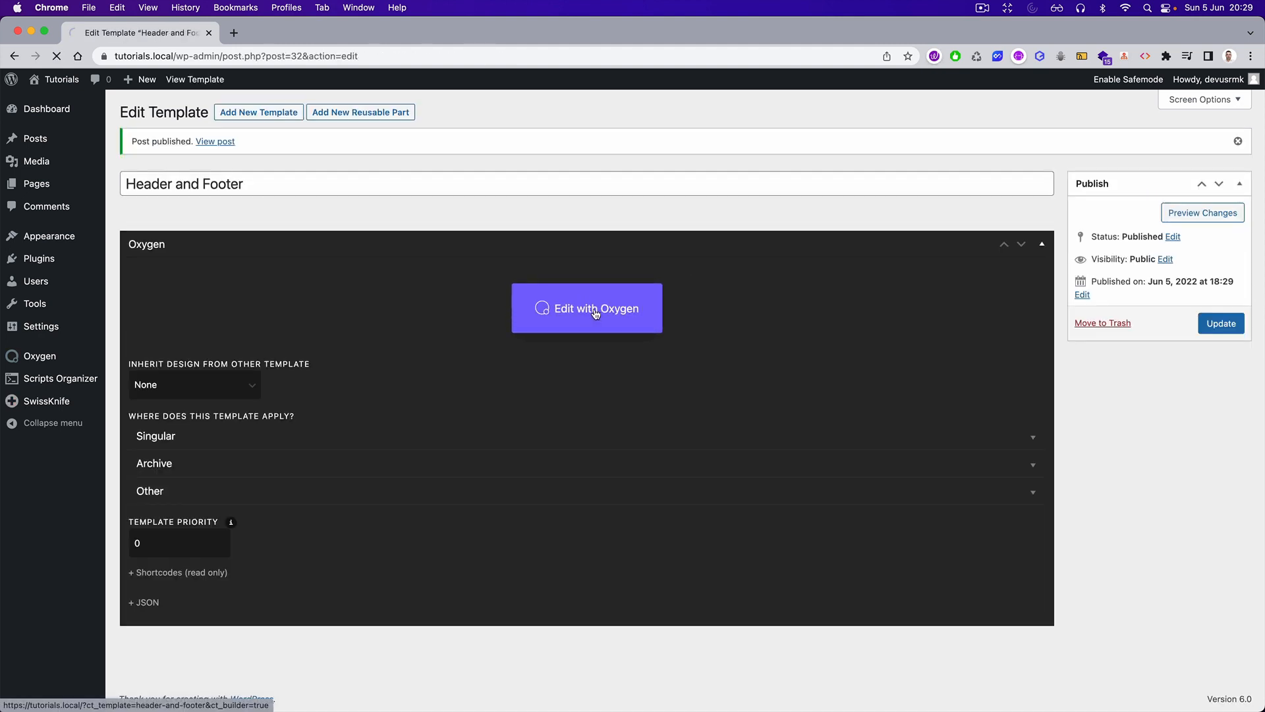
- Open the template in the builder and give the inner div the container class
click(588, 308)
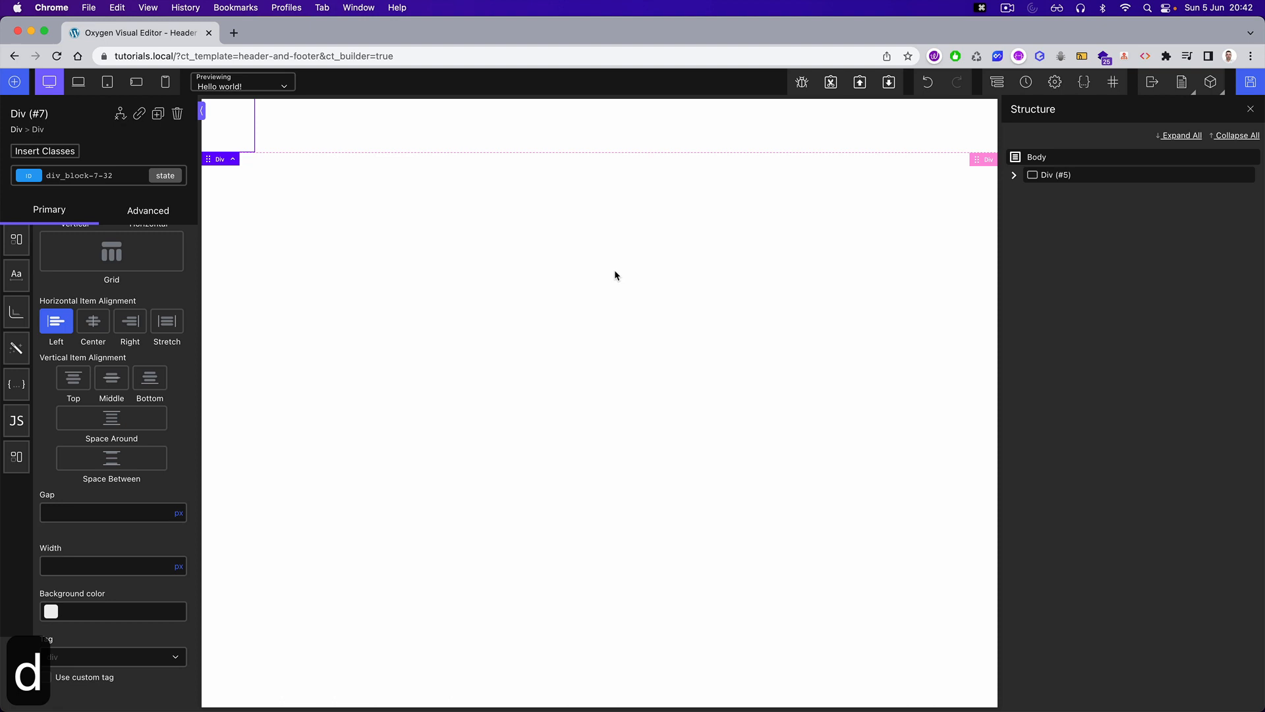
click(79, 175)
text(container)
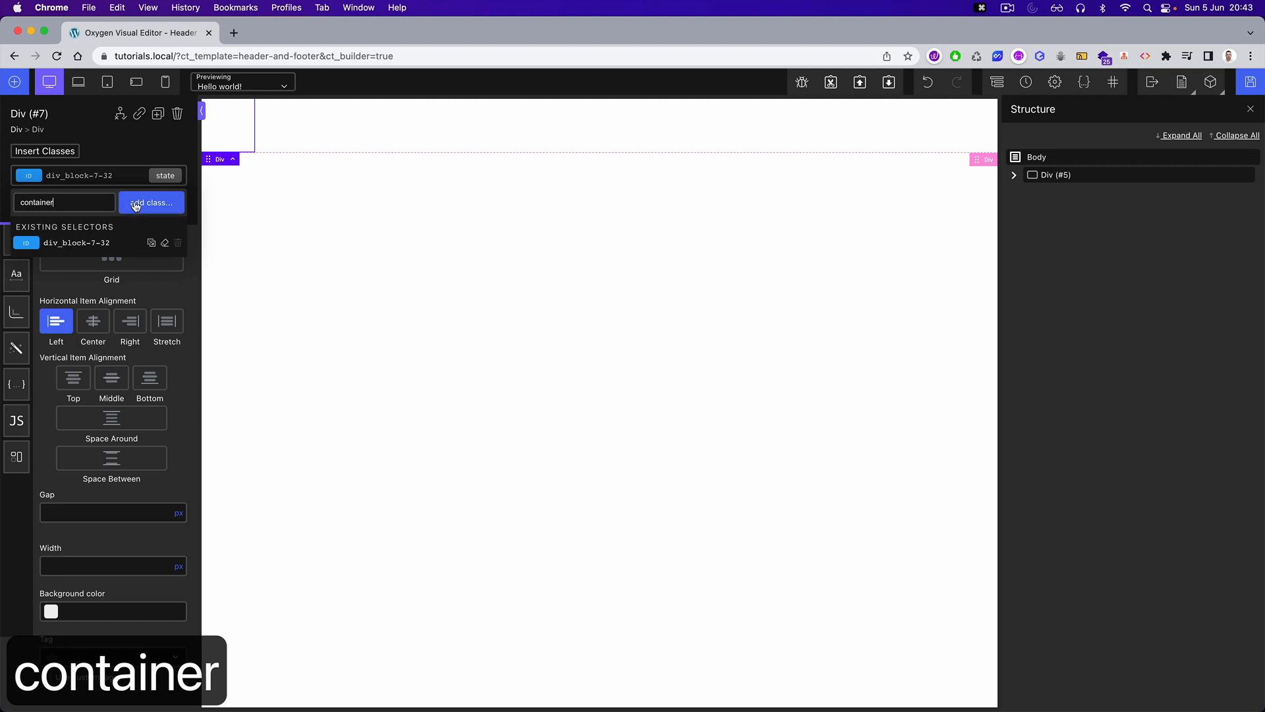
click(152, 203)
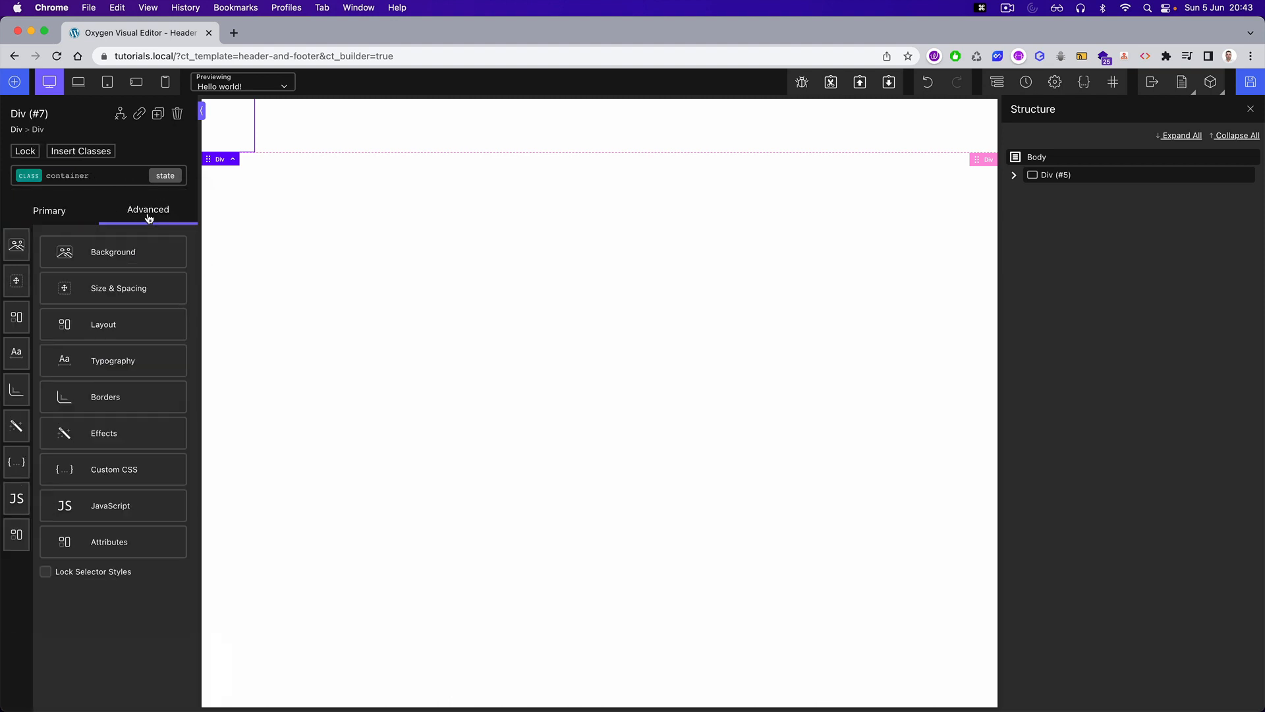
click(119, 287)
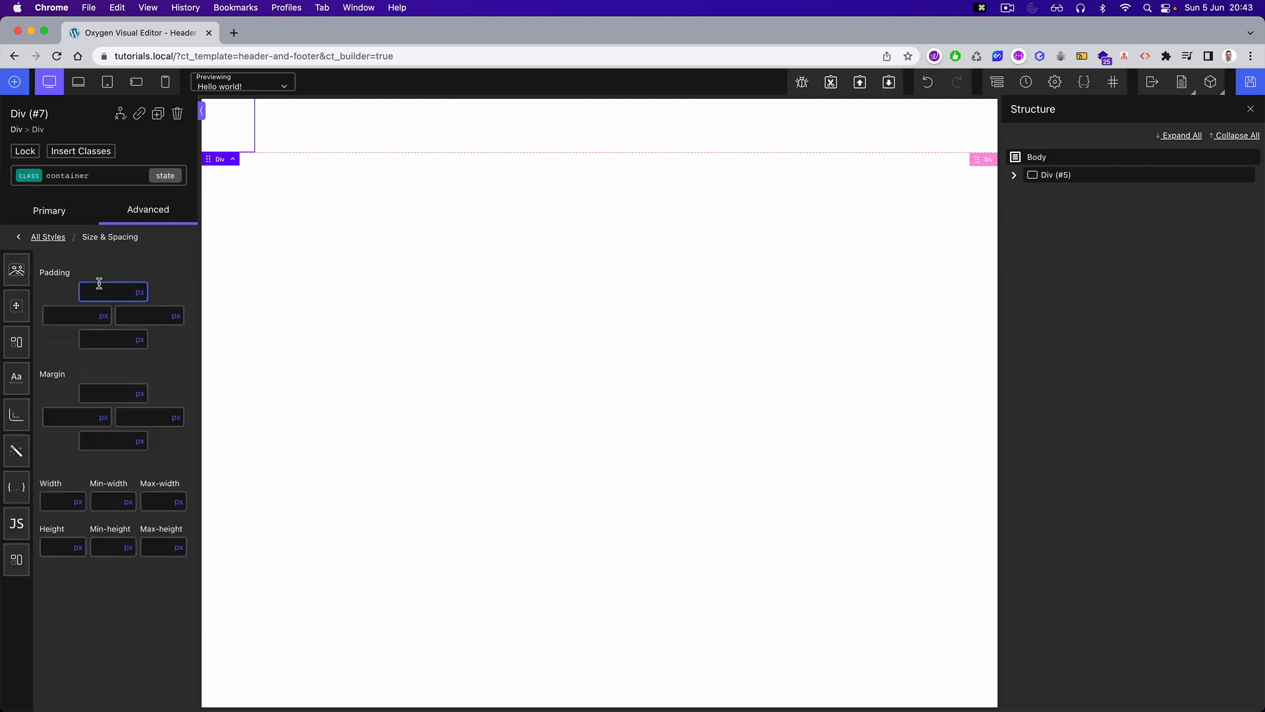
- Set the container to 90% width, auto side margins and 1200px max-width
click(76, 500)
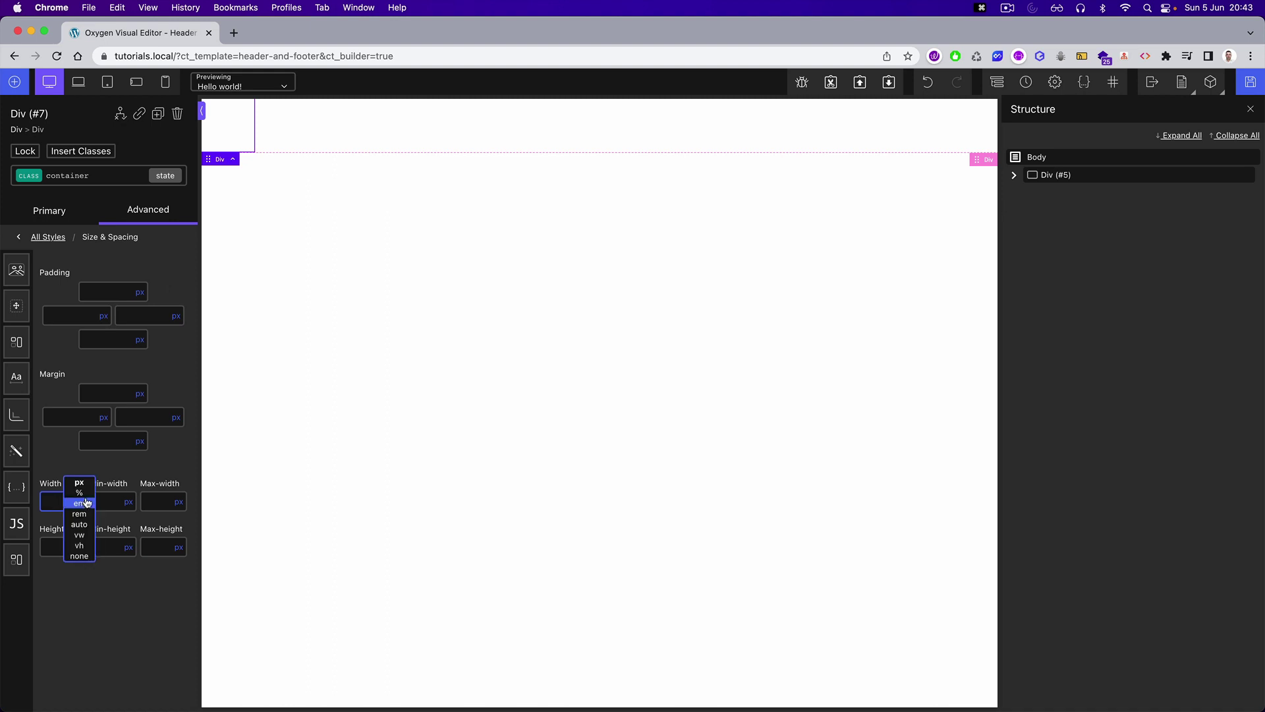
click(79, 493)
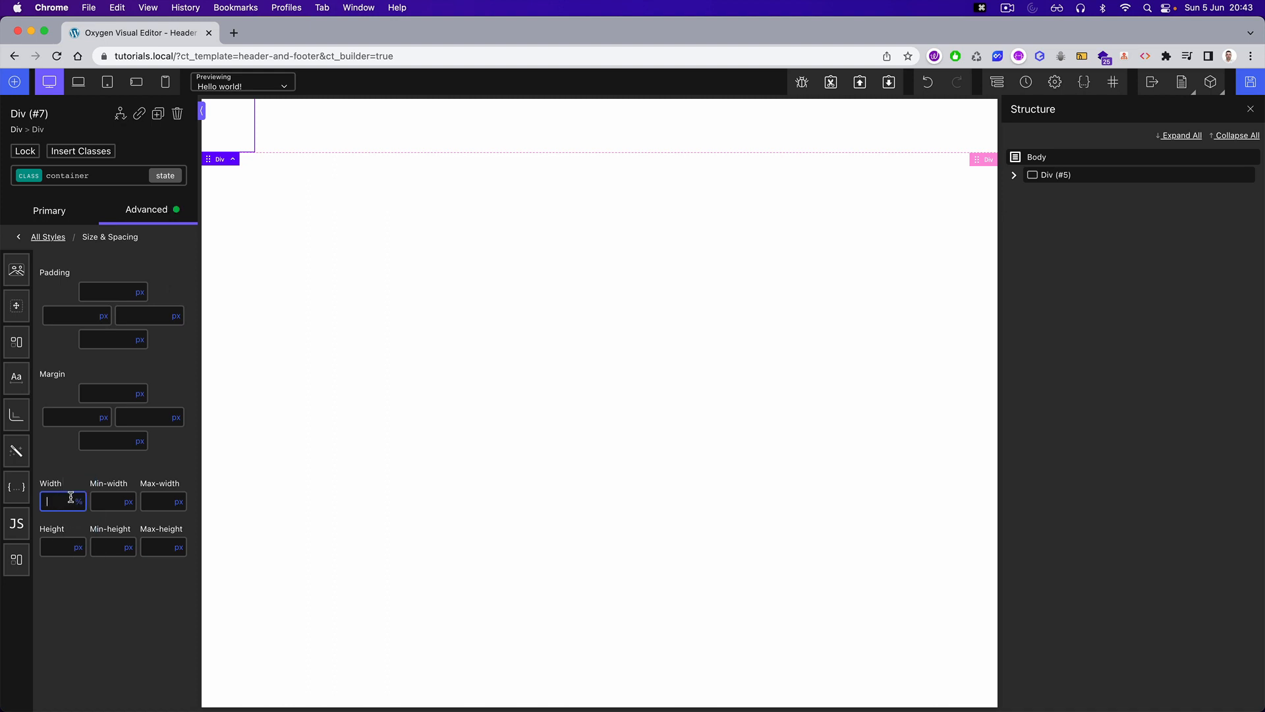
text(90)
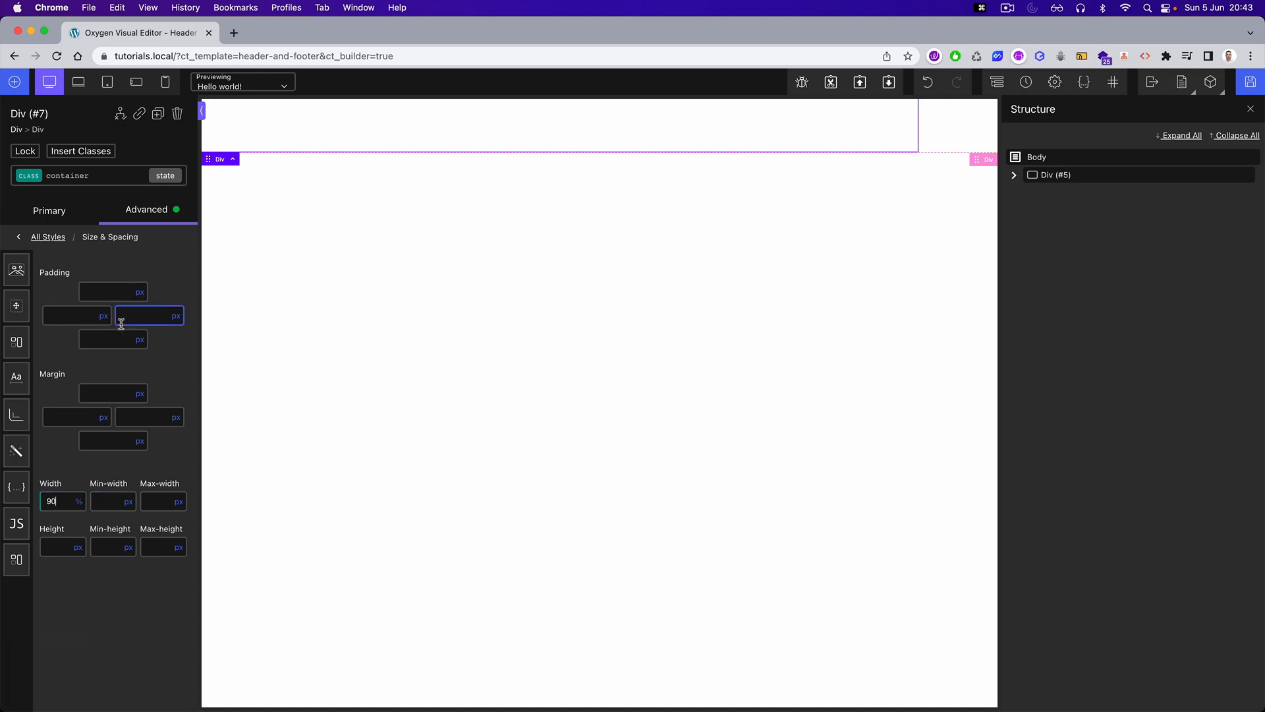
click(103, 417)
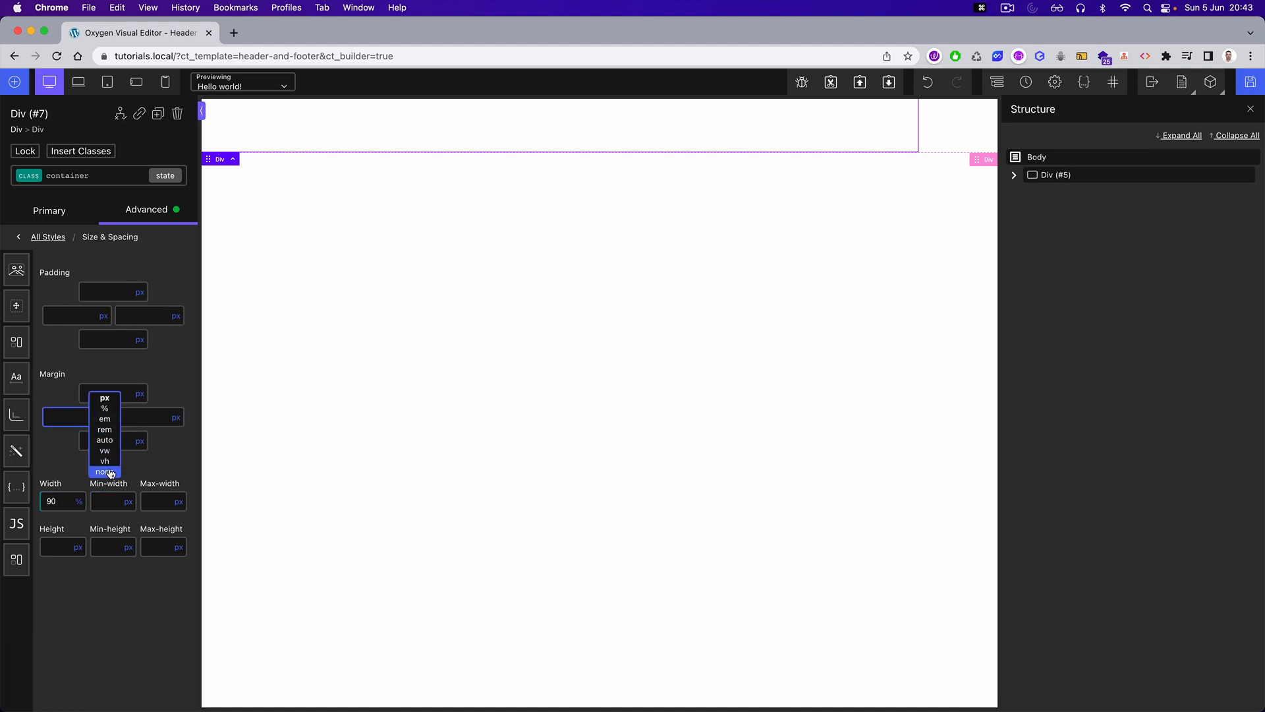
click(104, 440)
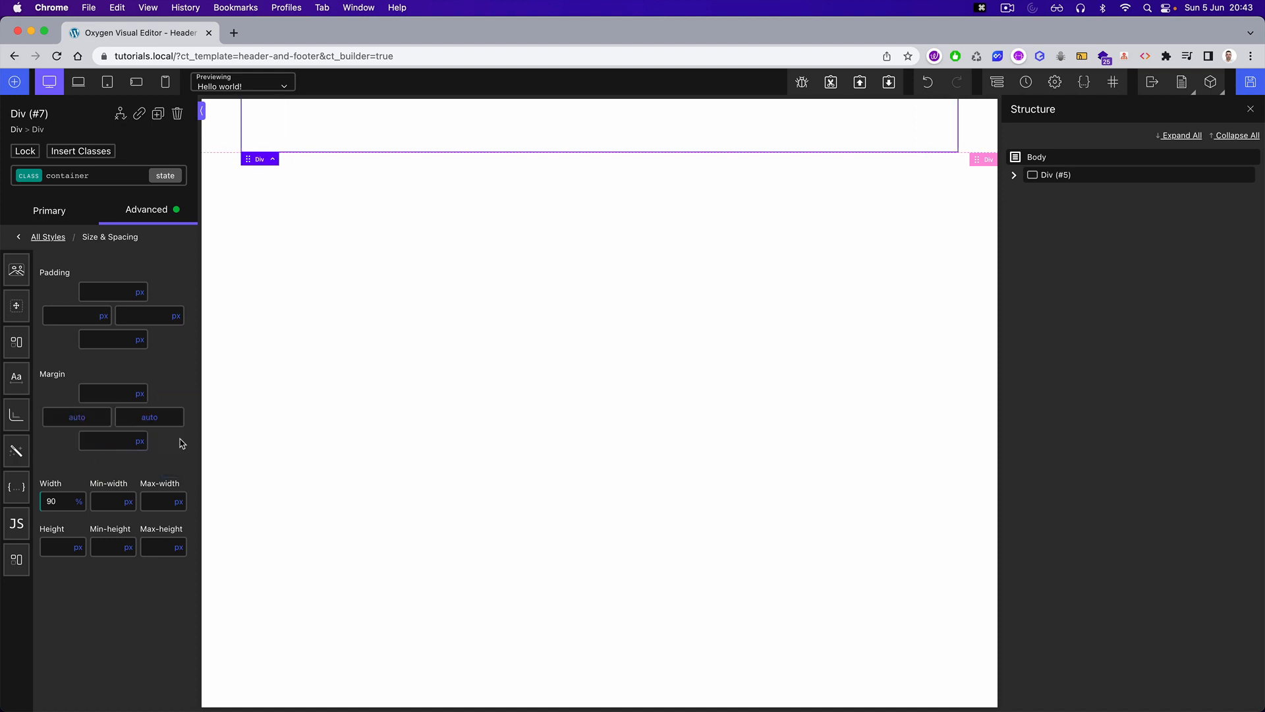
mouse_move(195, 482)
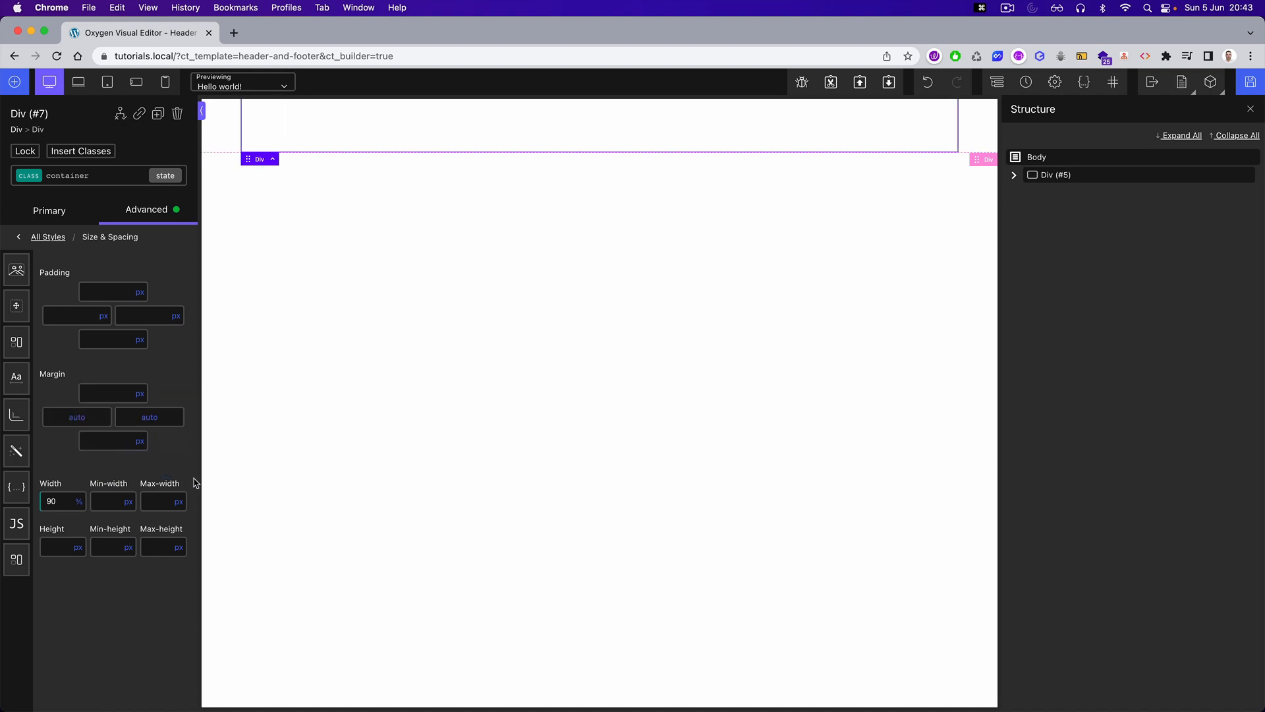
text(1)
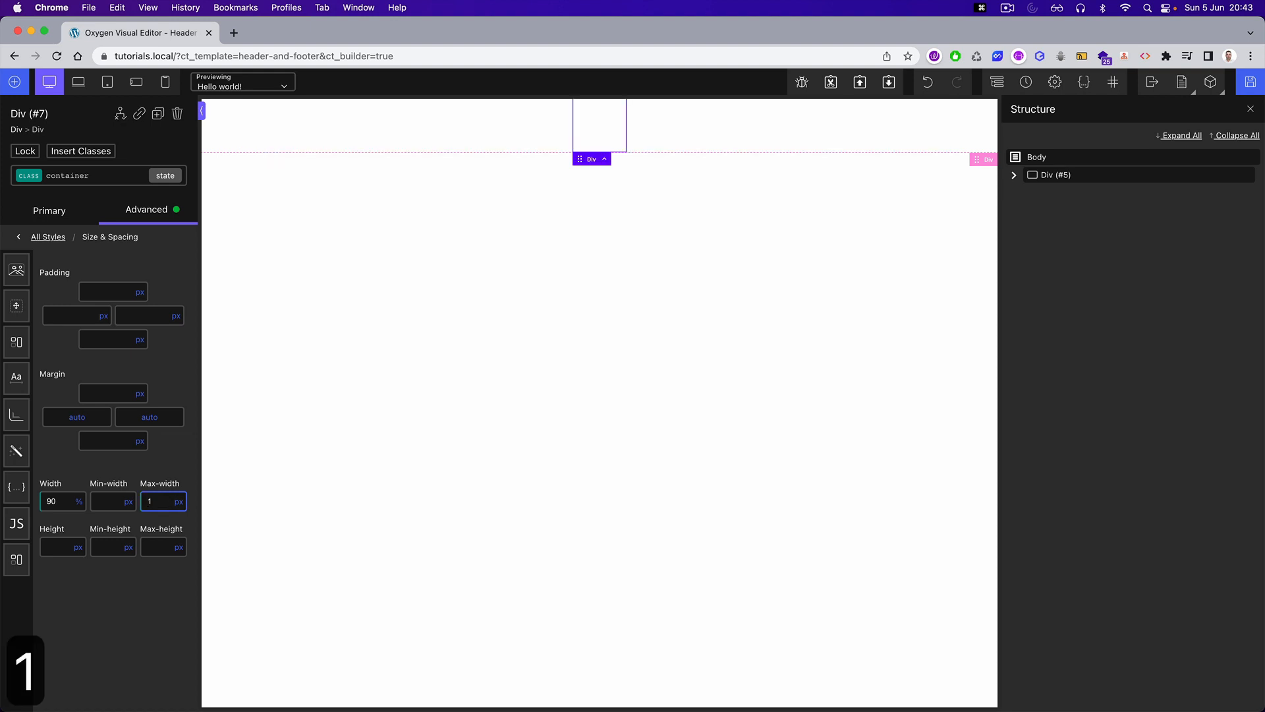
text(400)
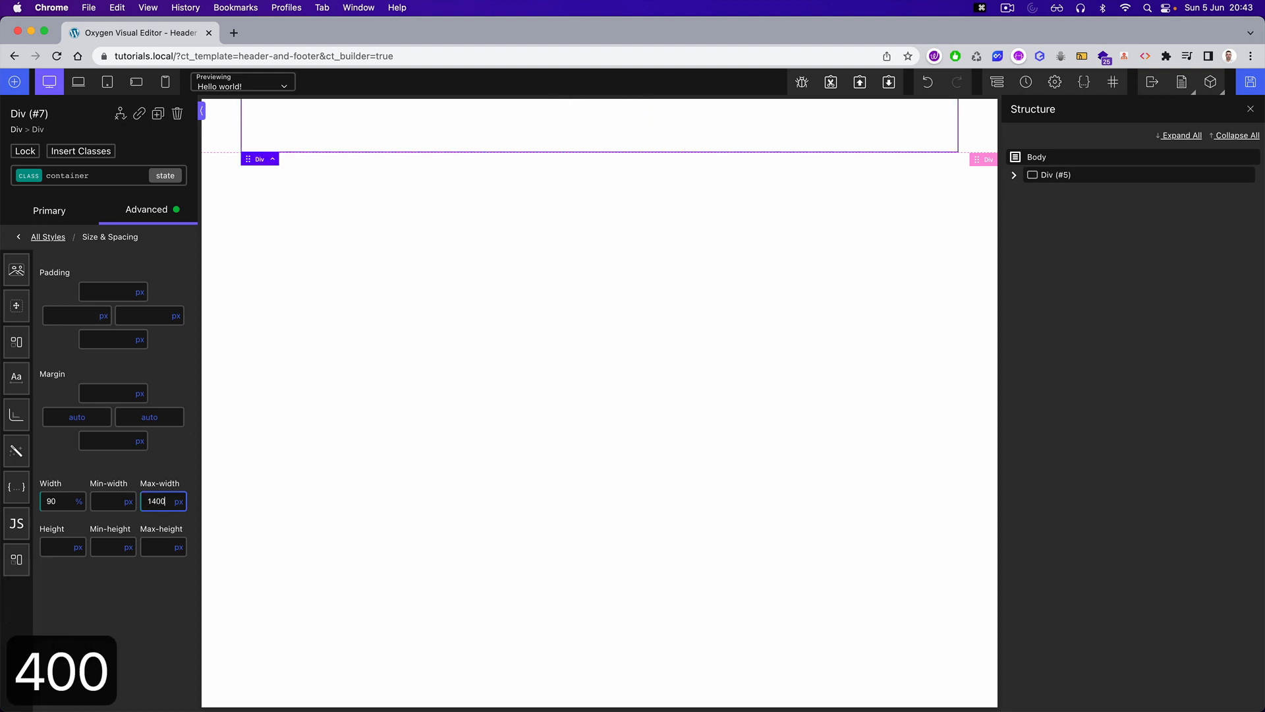
text(1200)
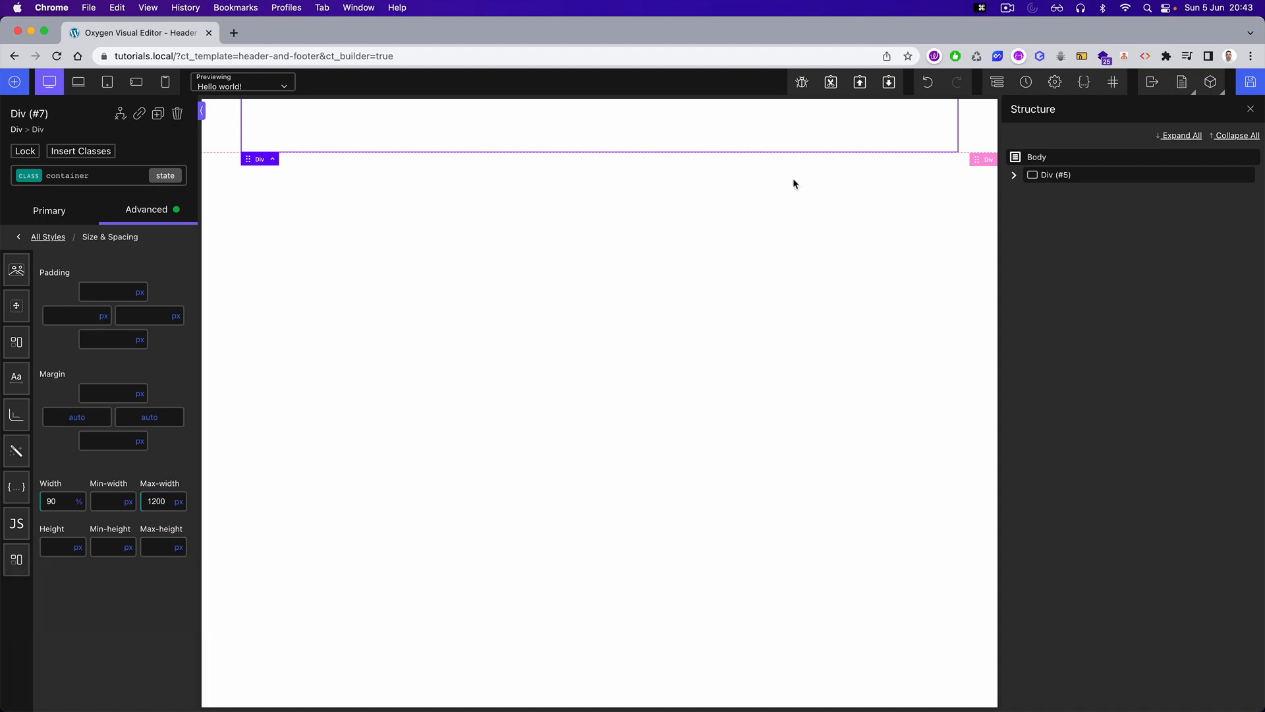
mouse_move(1252, 82)
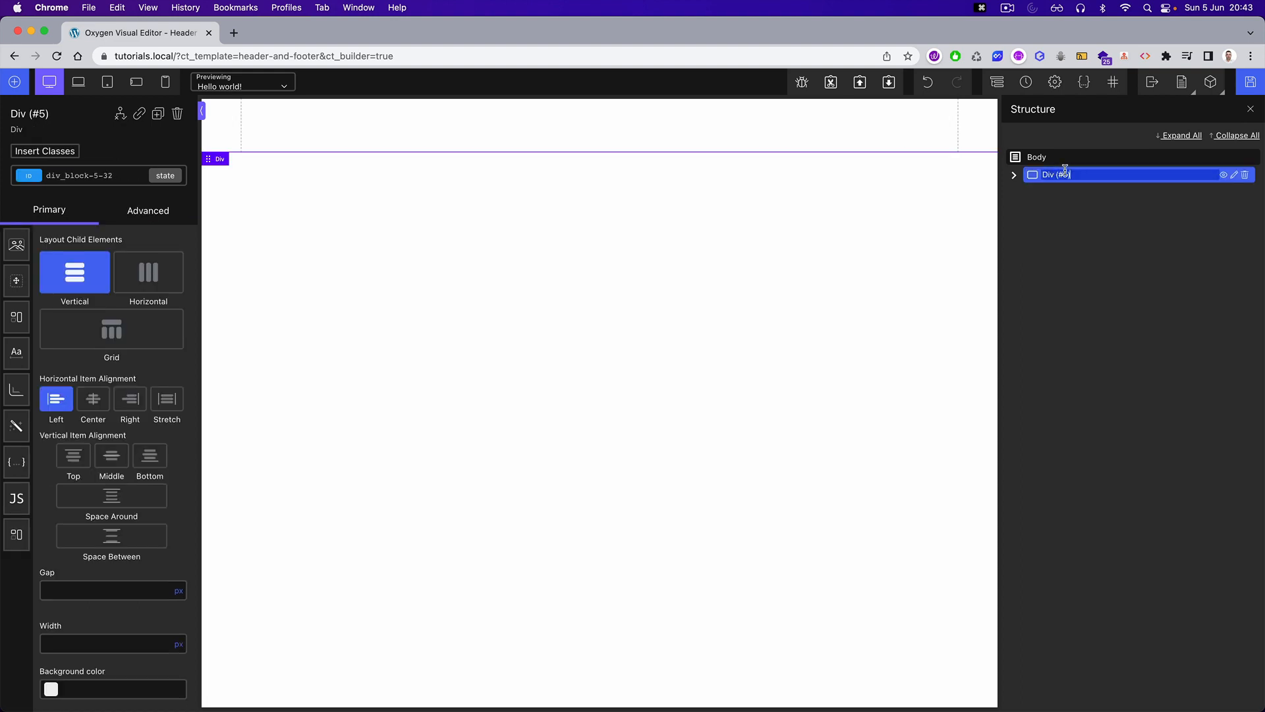
- Rename the outer div to footer in the Structure panel
text(foo)
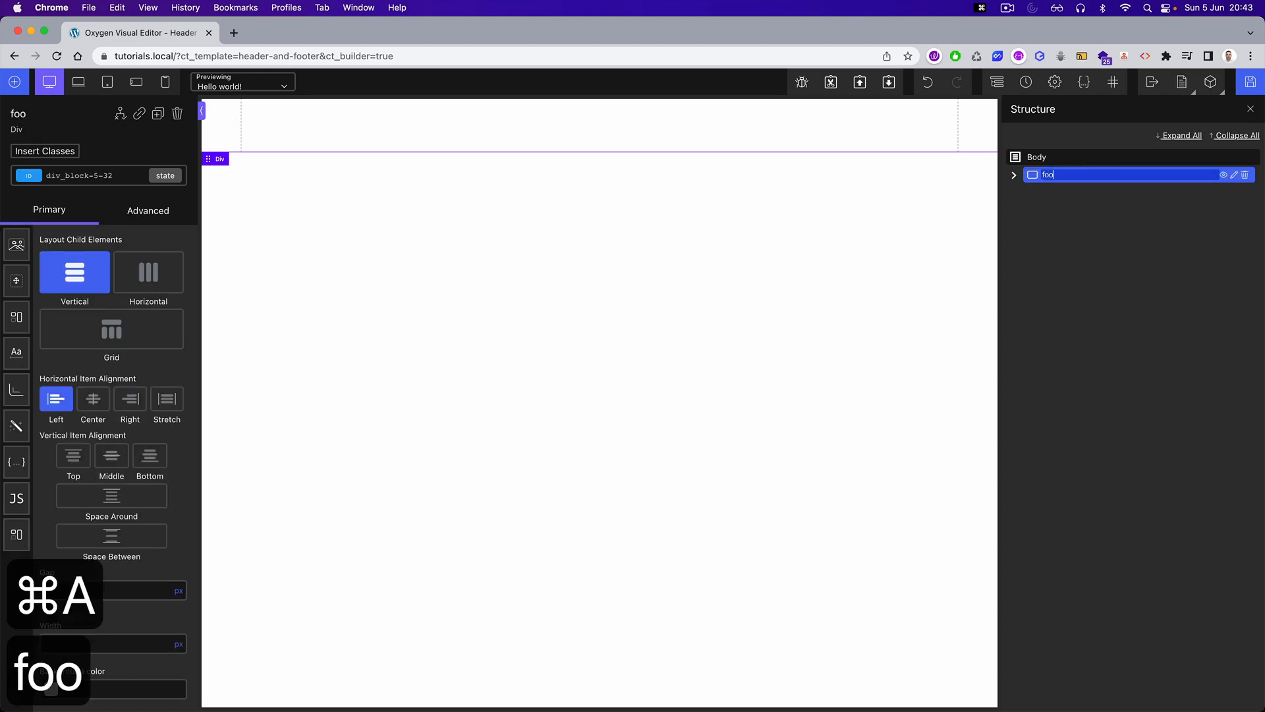
text(footer)
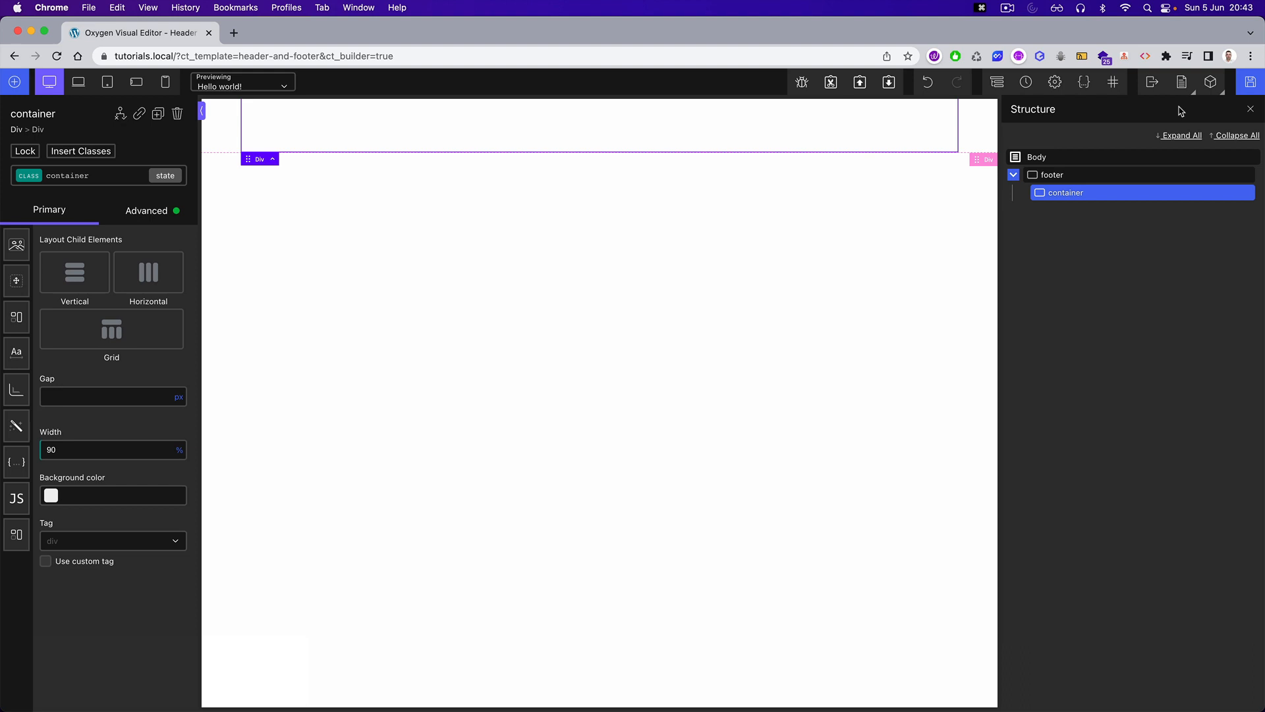
mouse_move(166, 136)
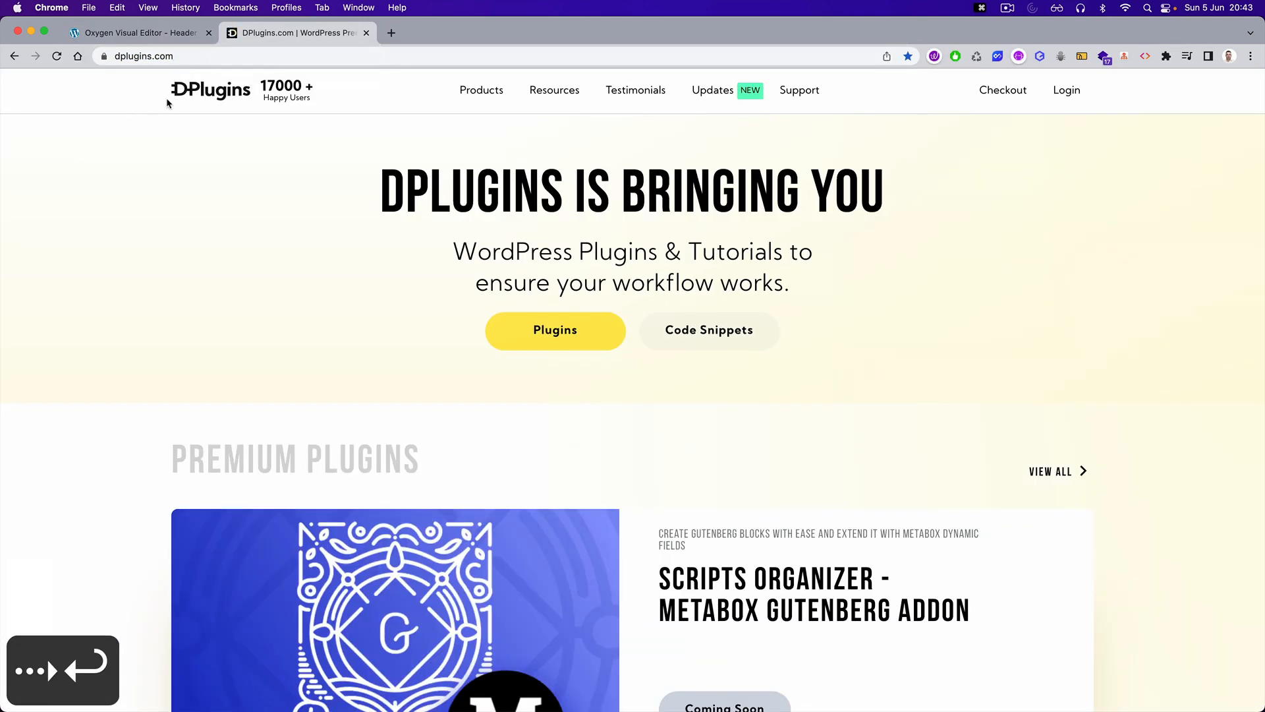
- Inspect the DPlugins logo, open its image in a new tab, and return to the Oxygen editor
key(F12)
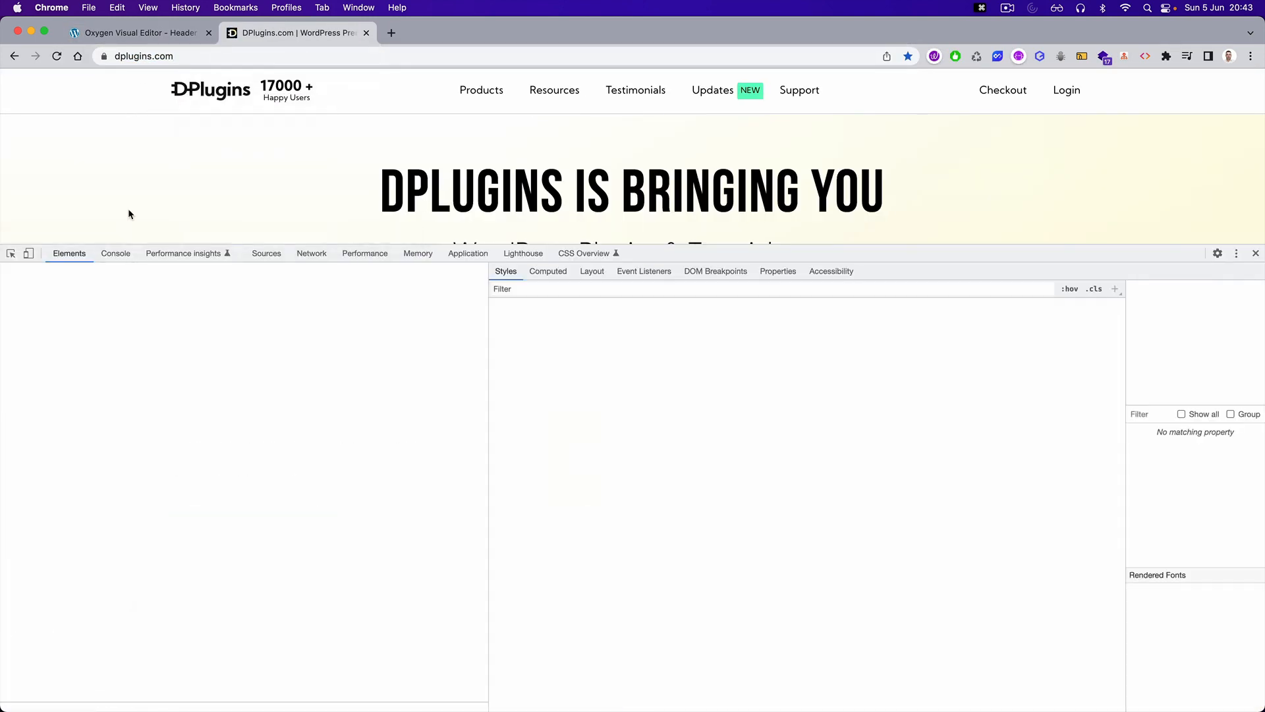
right_click(101, 357)
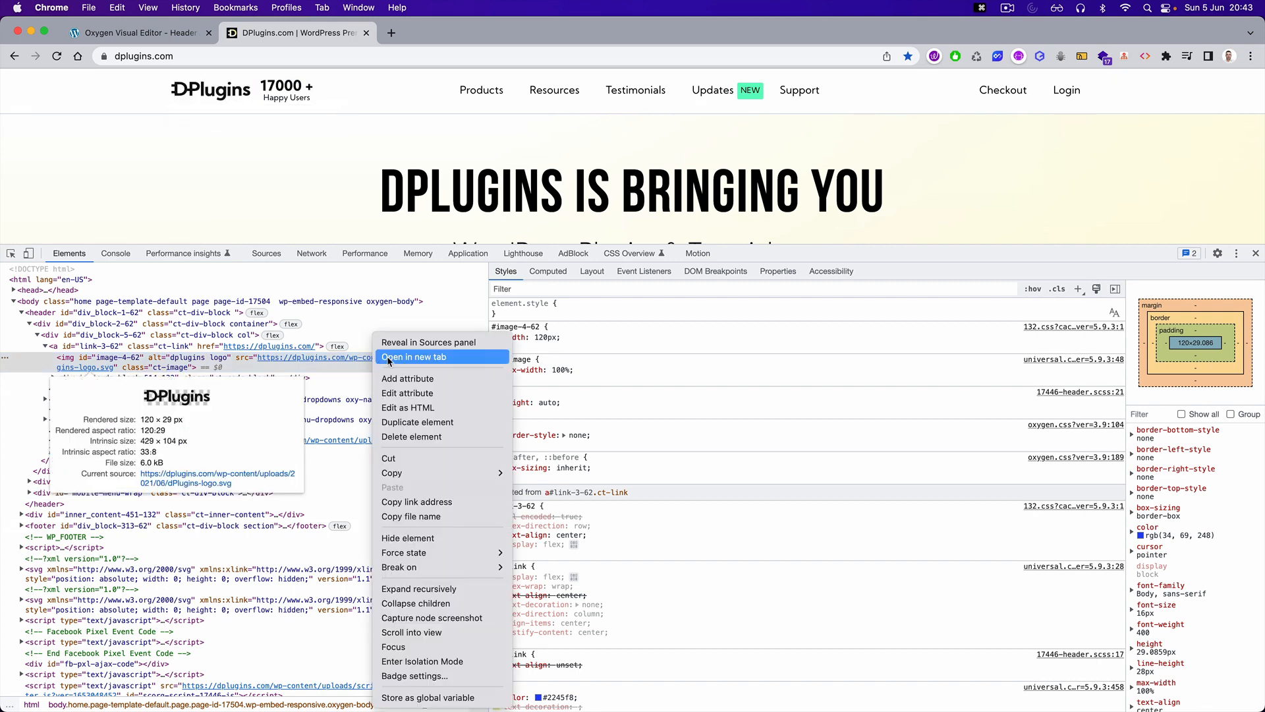
click(414, 356)
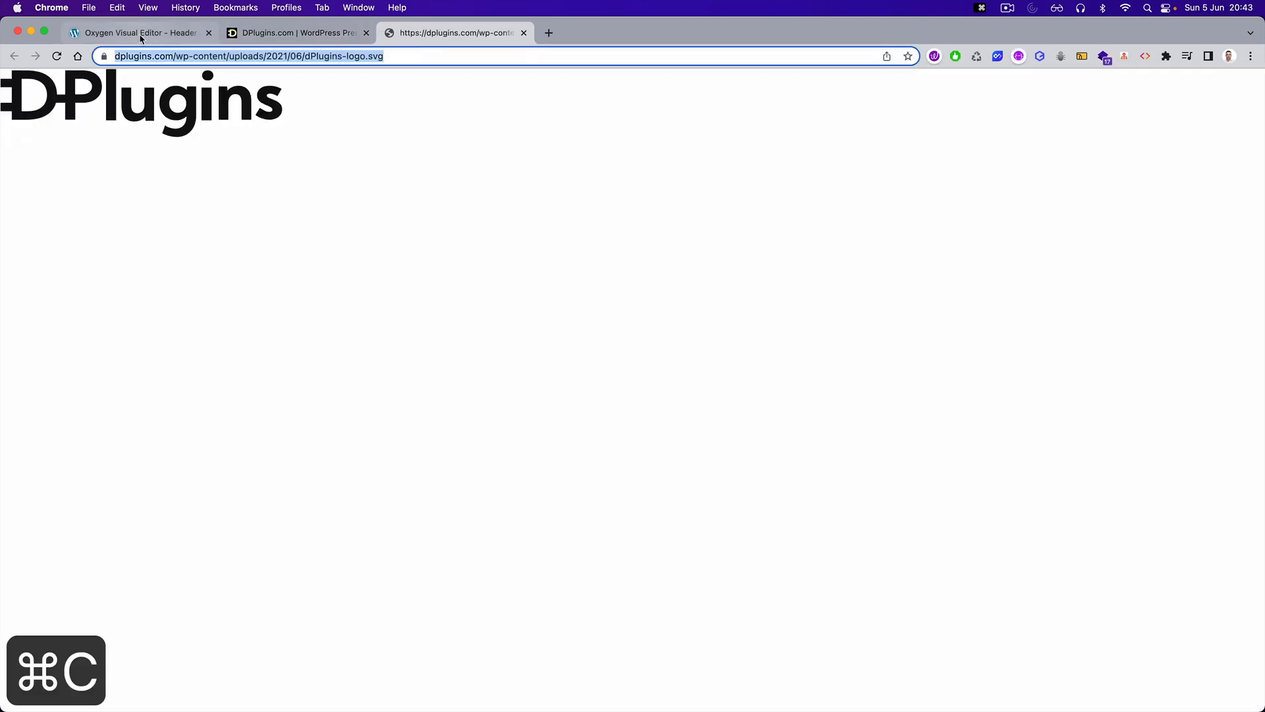
click(139, 33)
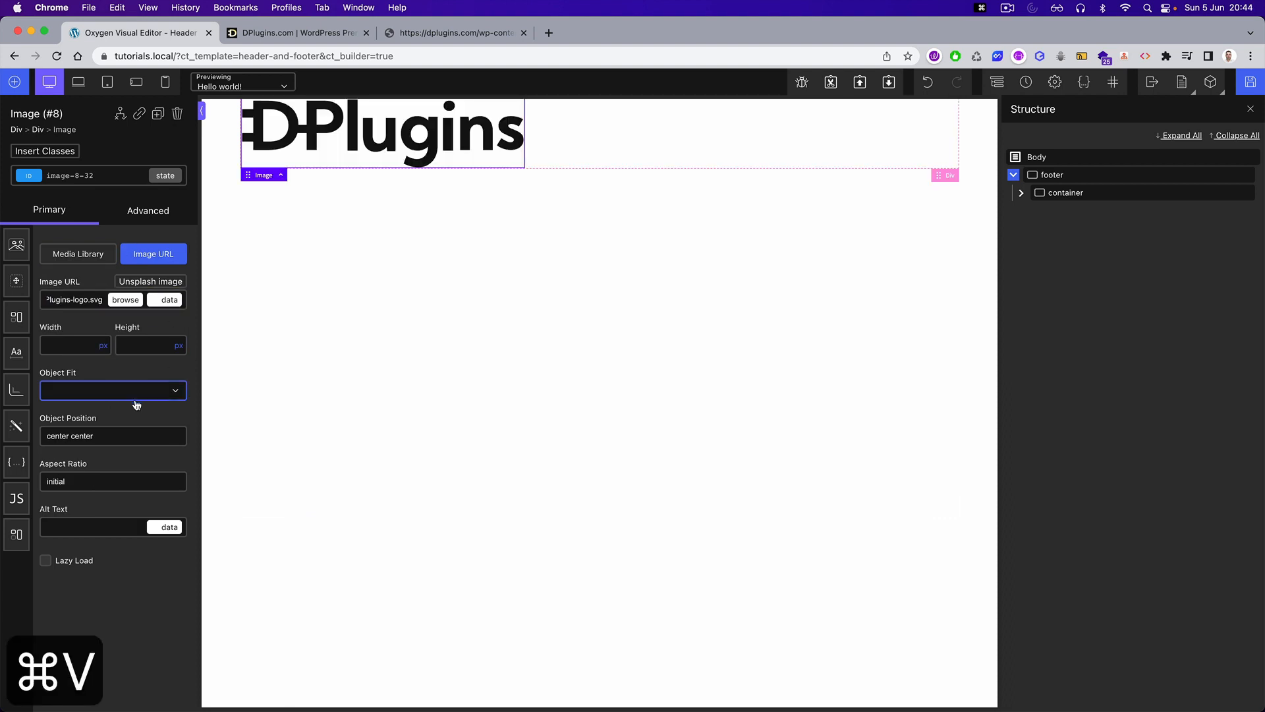
- Set the logo image width to 120px and select the container div
text(120)
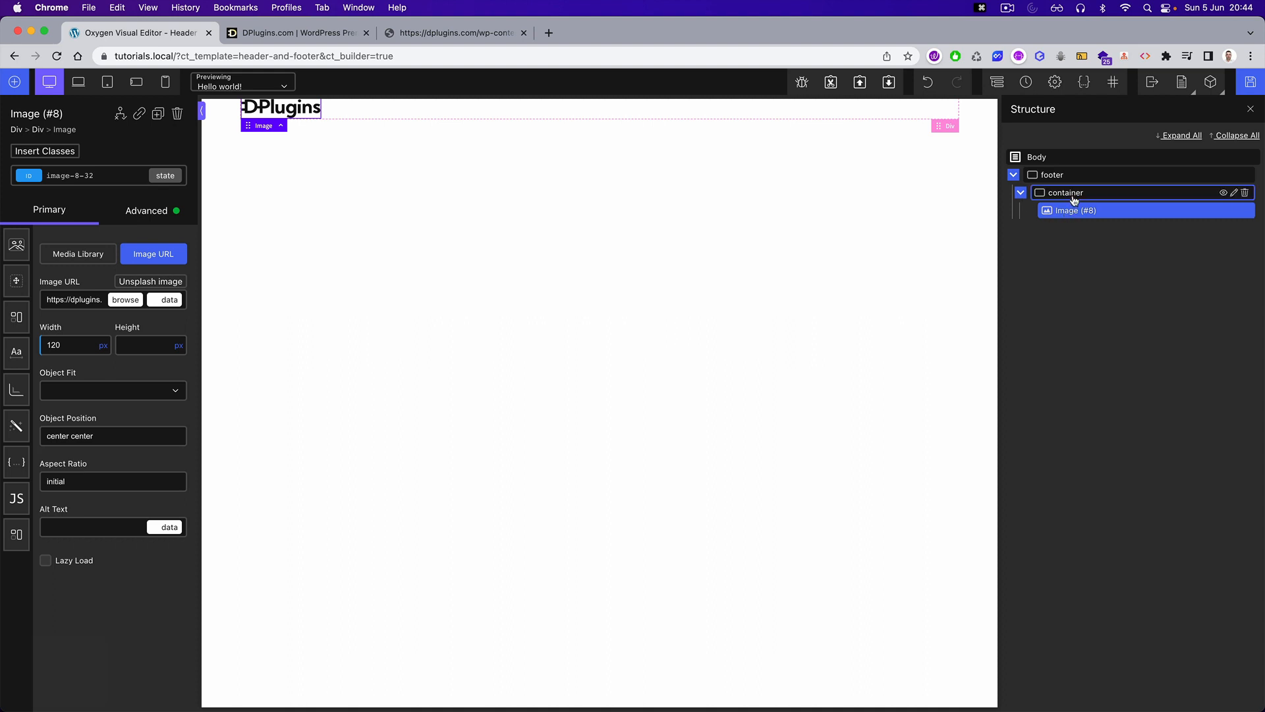
click(1066, 192)
text(me)
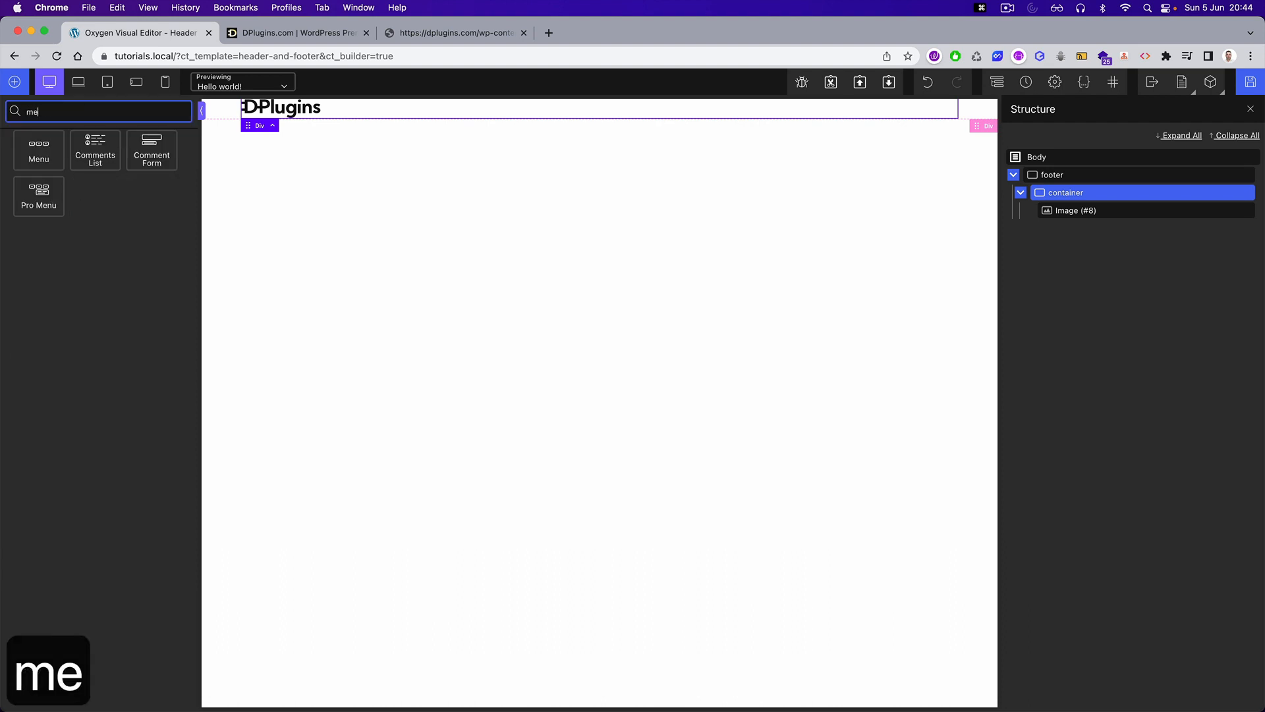
- Add a Menu element to the footer container, assign its menu and review its spacing
click(39, 150)
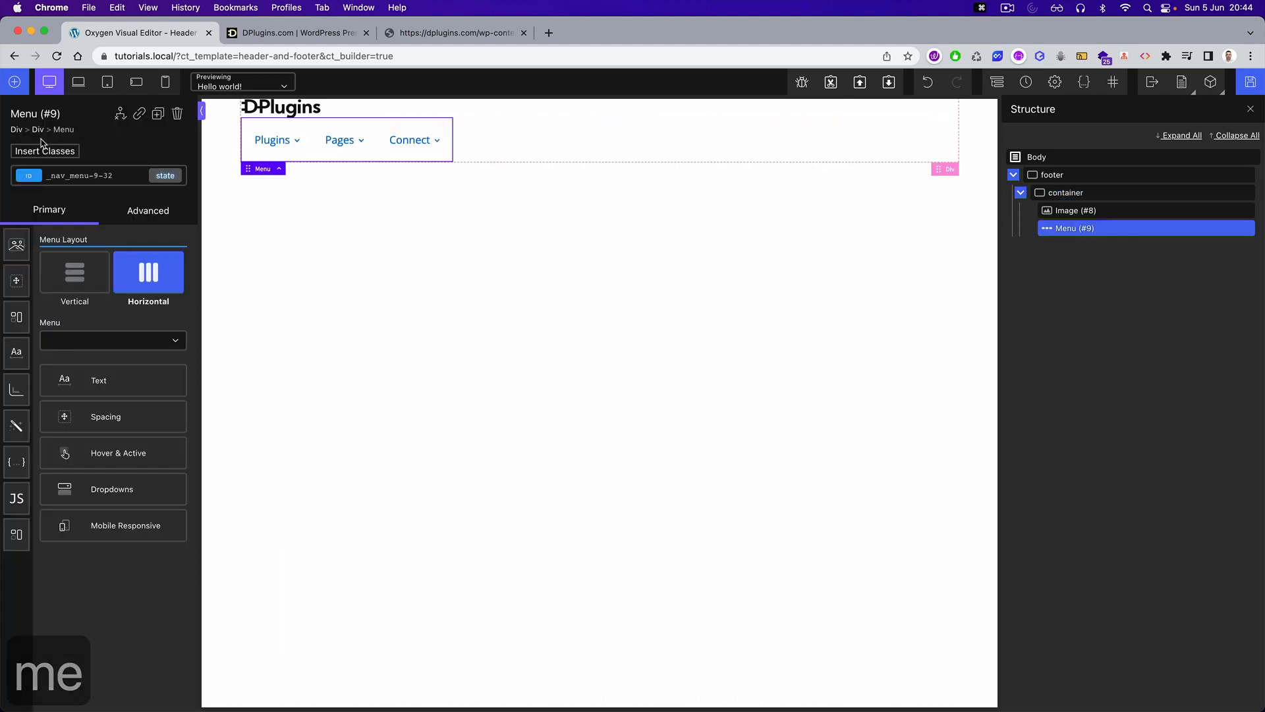
click(113, 340)
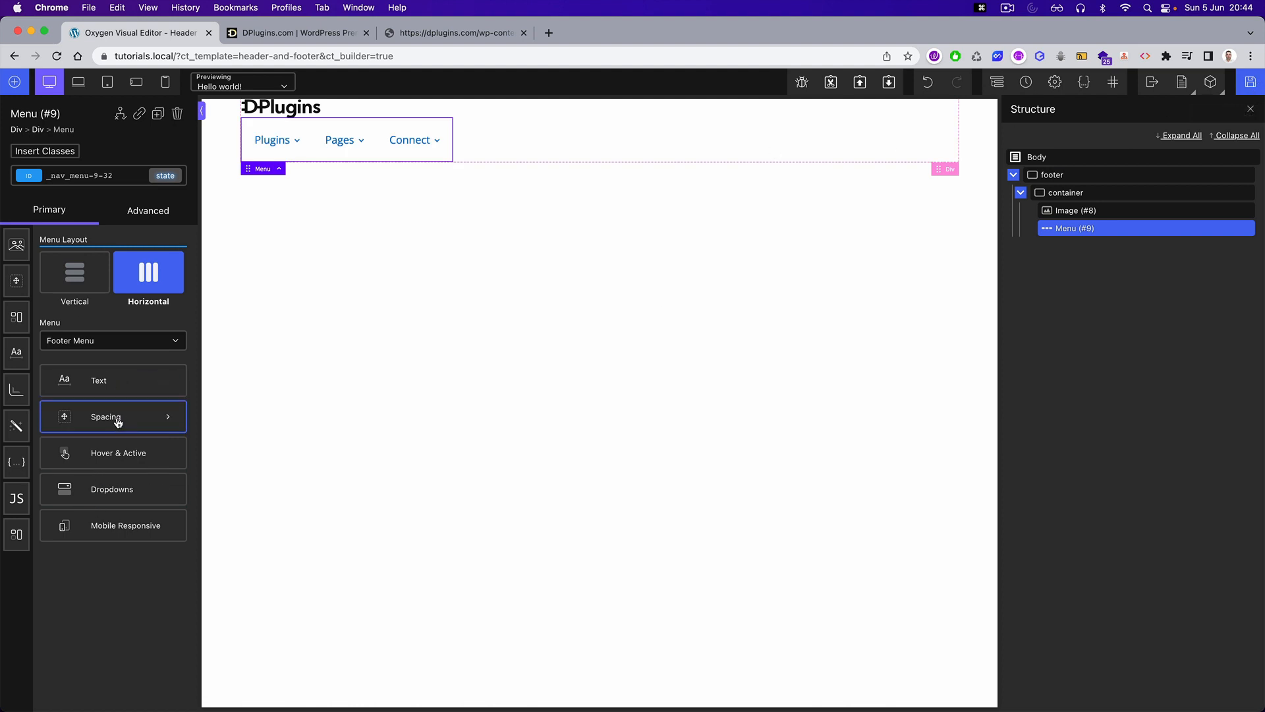
click(117, 454)
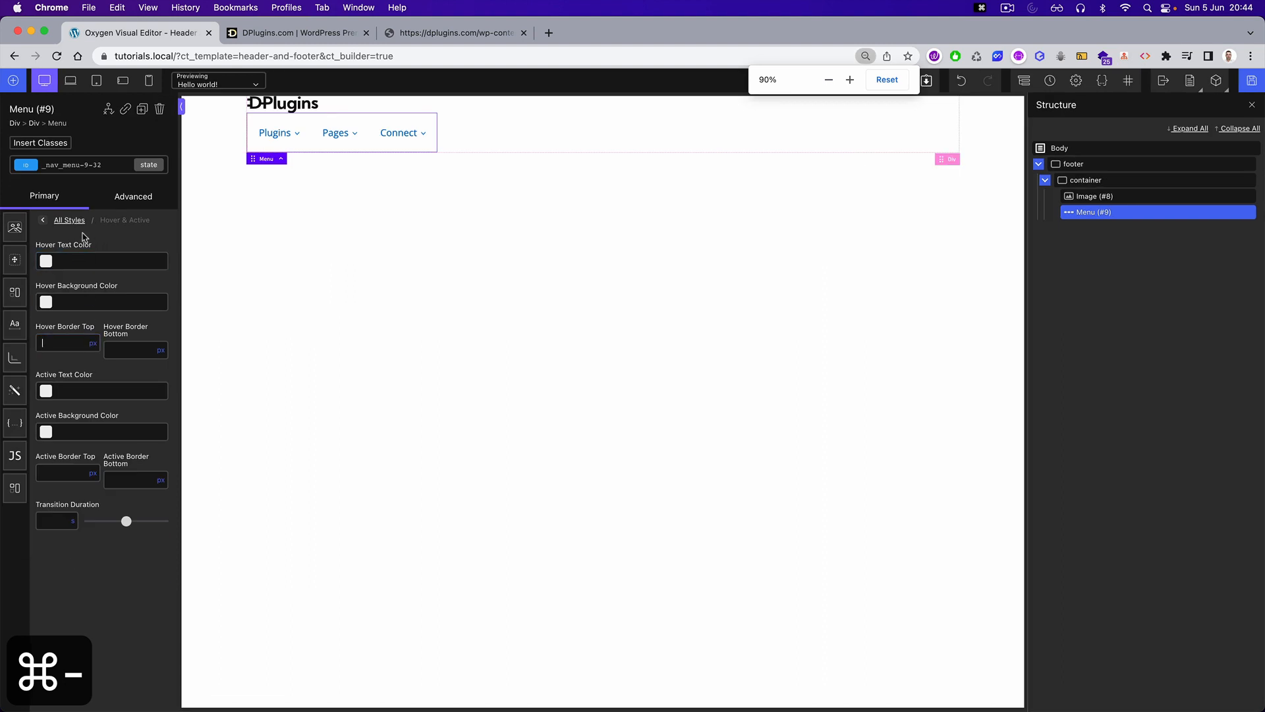
click(41, 220)
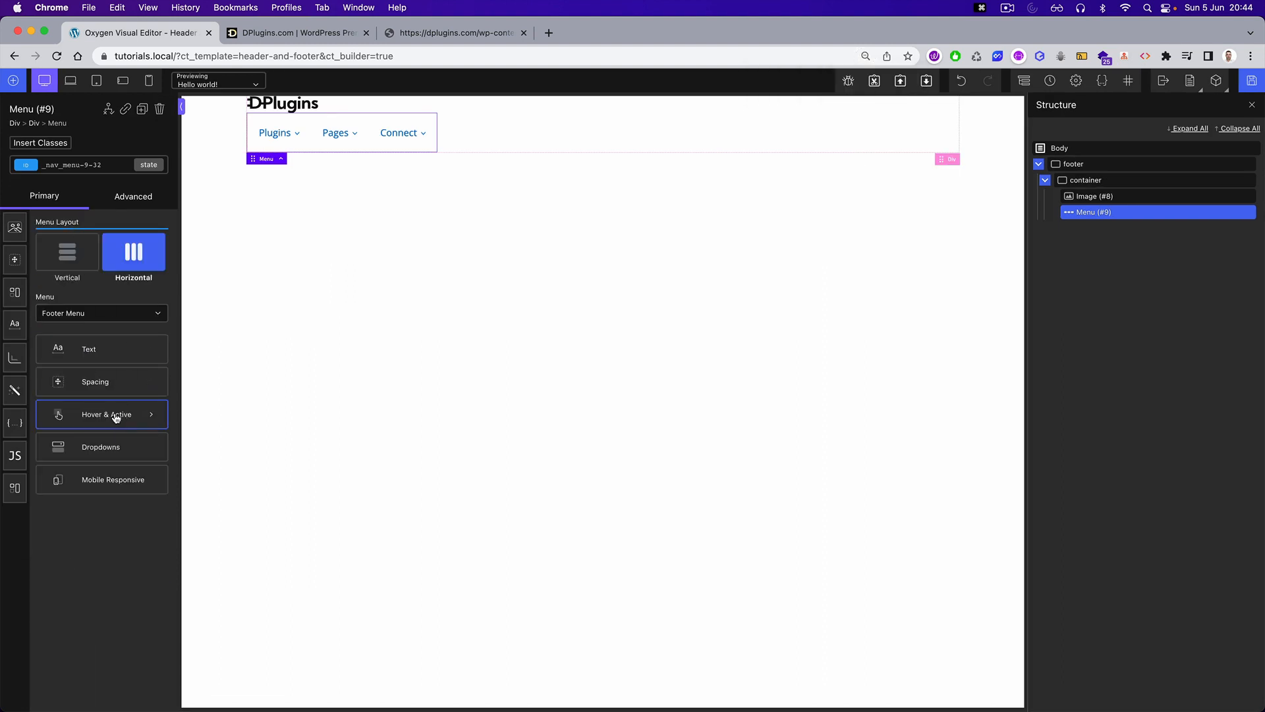
- Review hover/active styling and hide the dropdown arrows beside the menu items
click(106, 414)
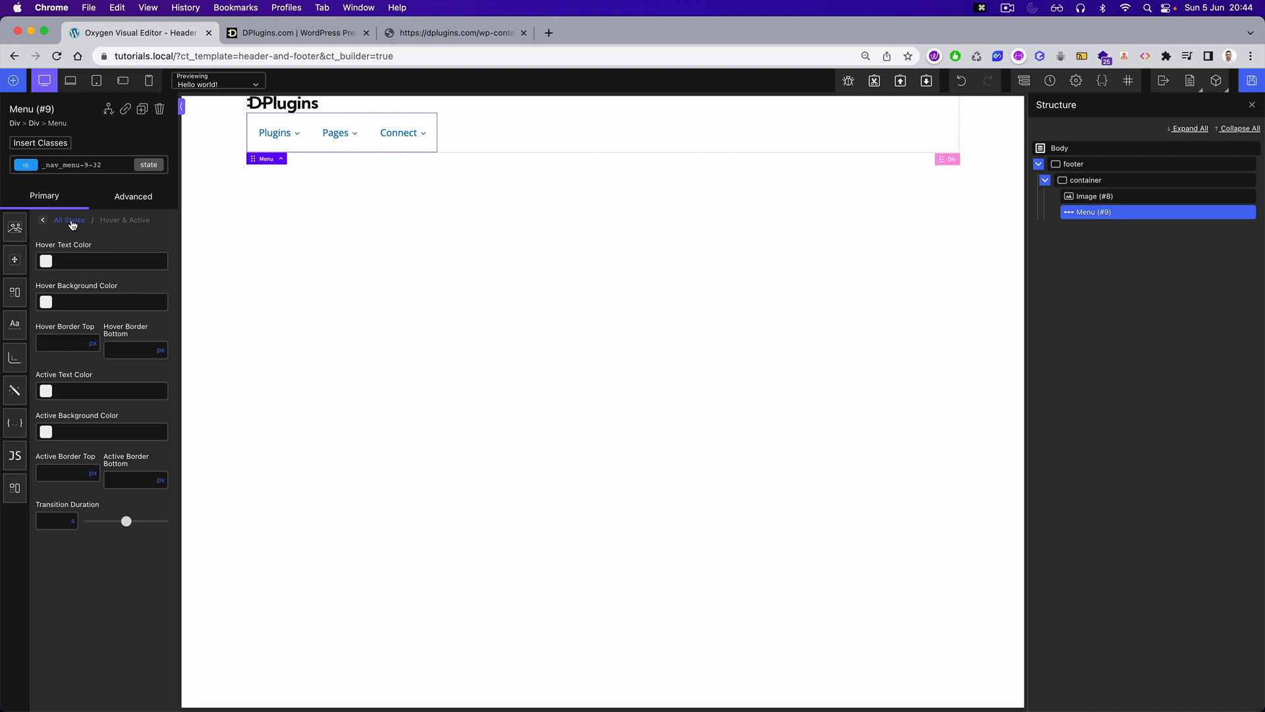
click(43, 219)
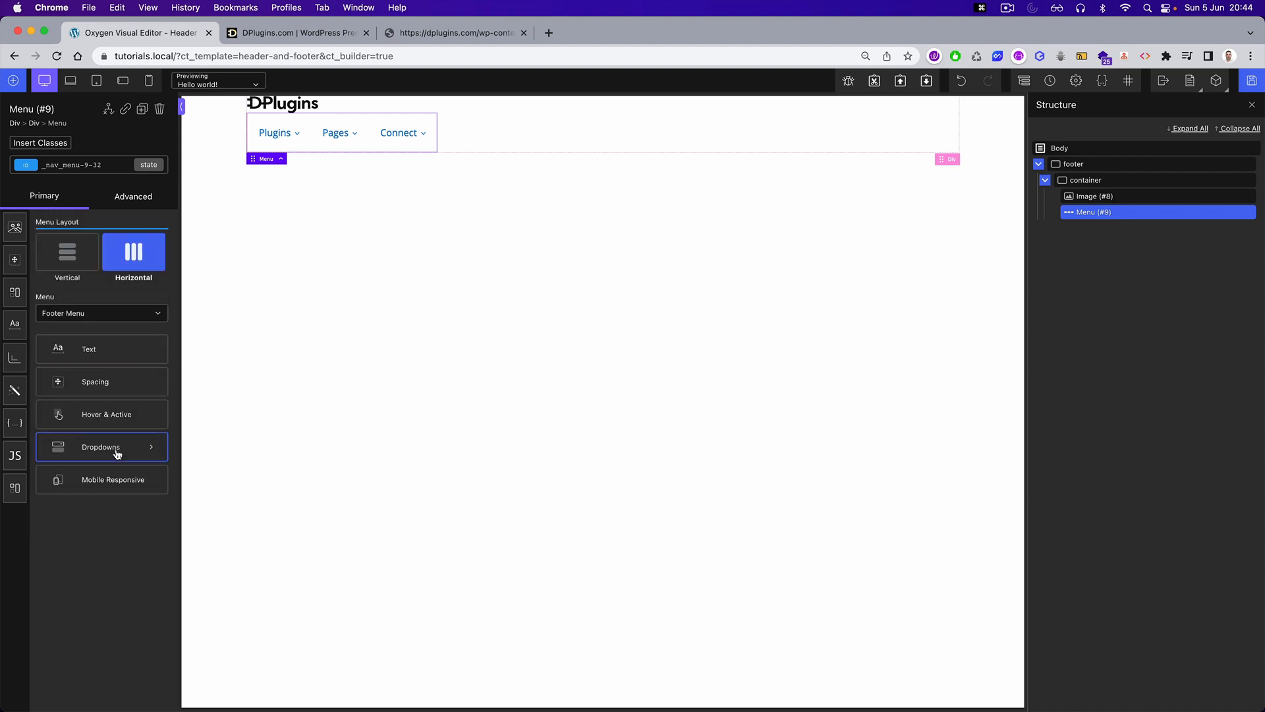
click(102, 447)
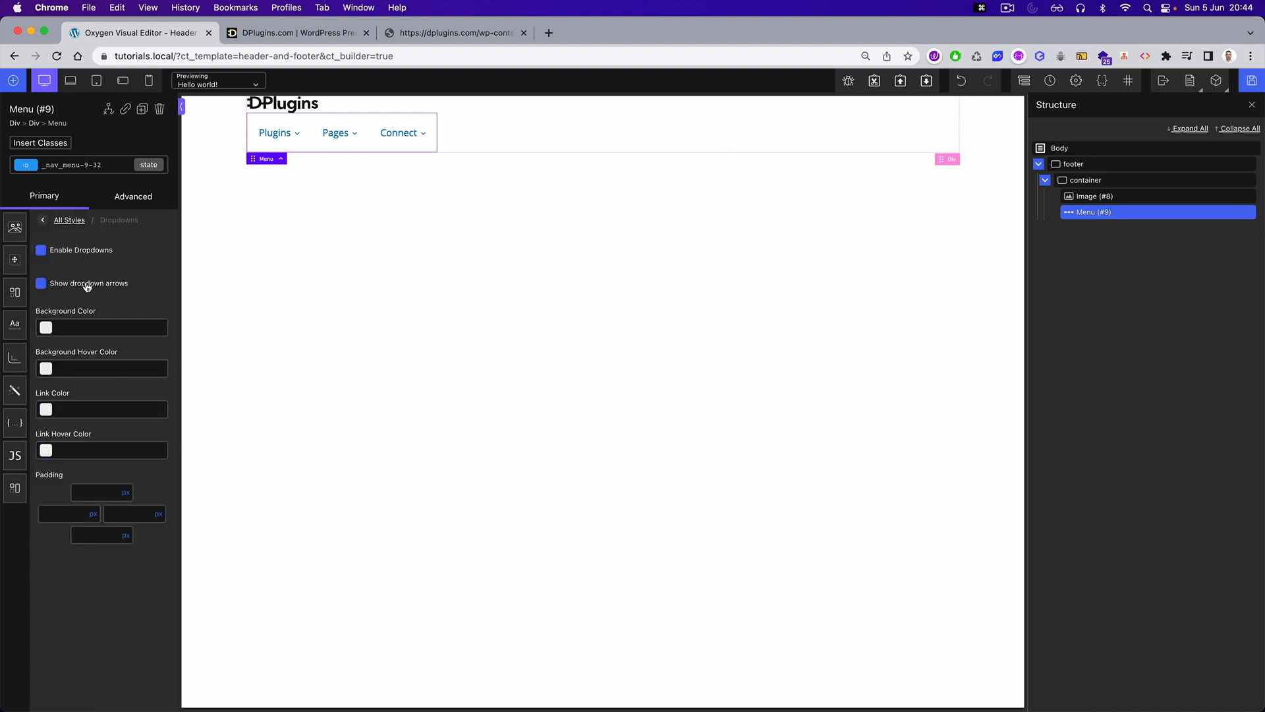
click(40, 284)
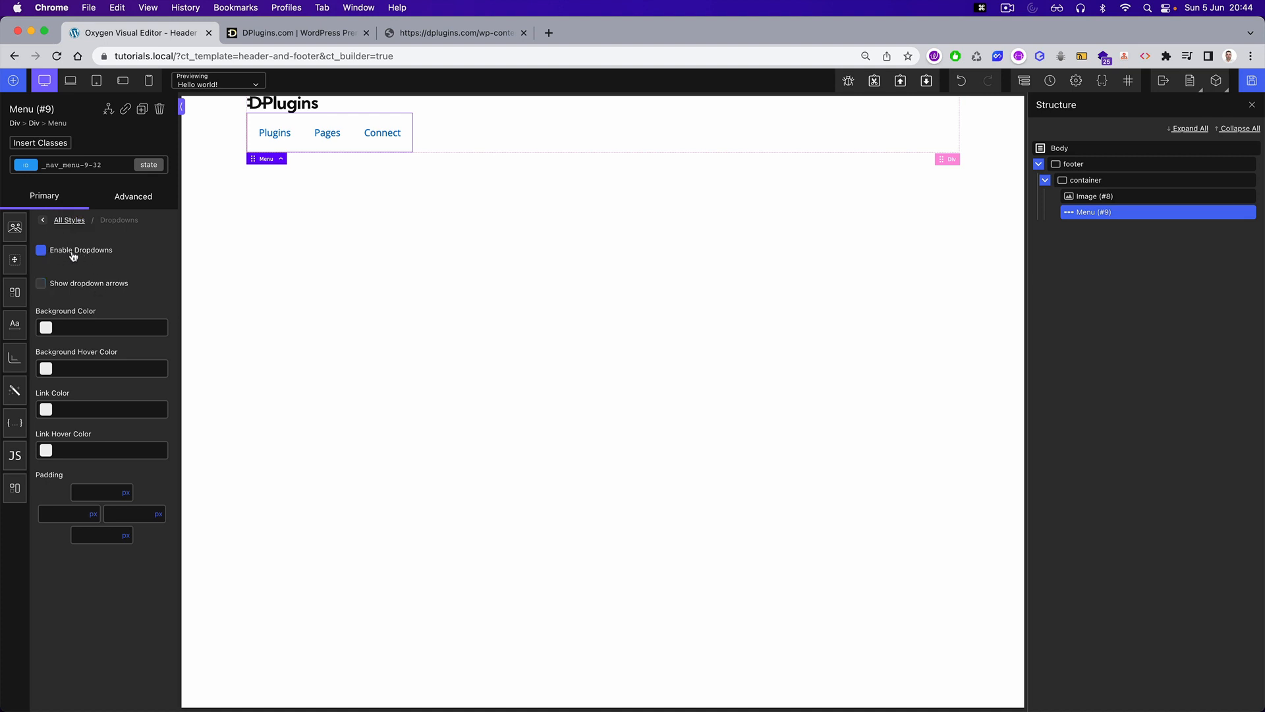
- Set the menu to never collapse into a mobile toggle, then select the footer element
click(68, 219)
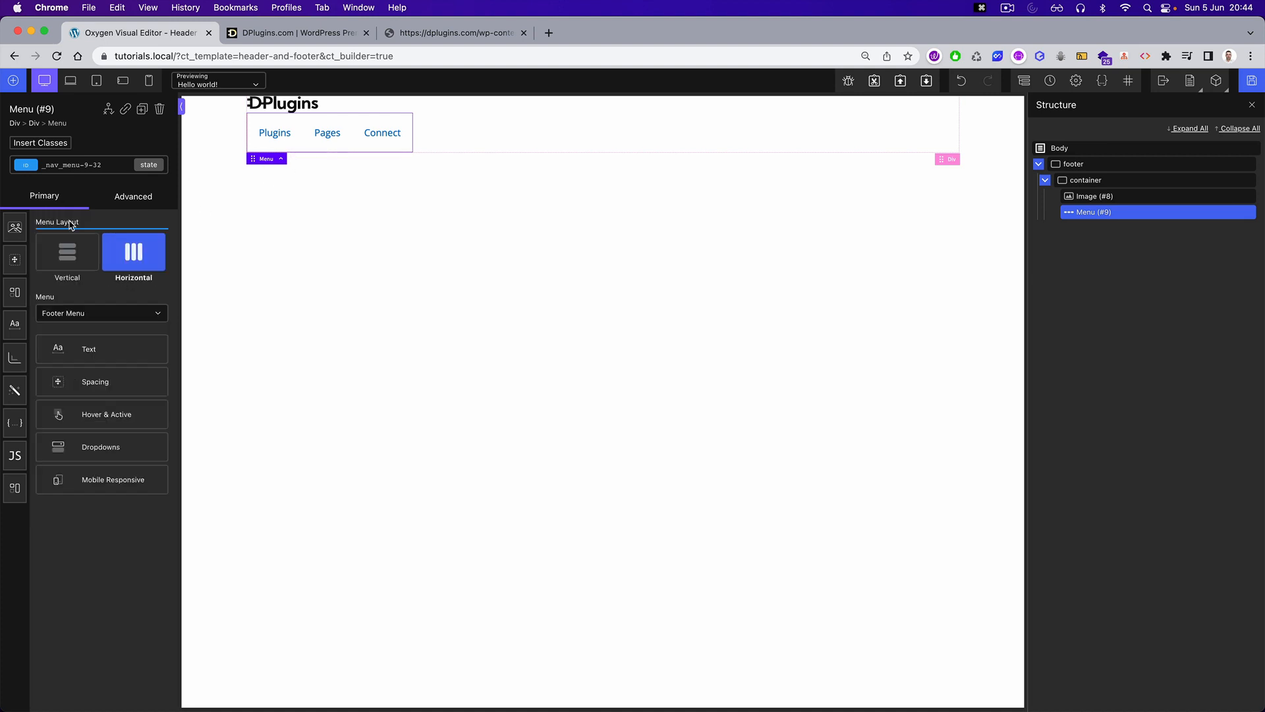
click(102, 479)
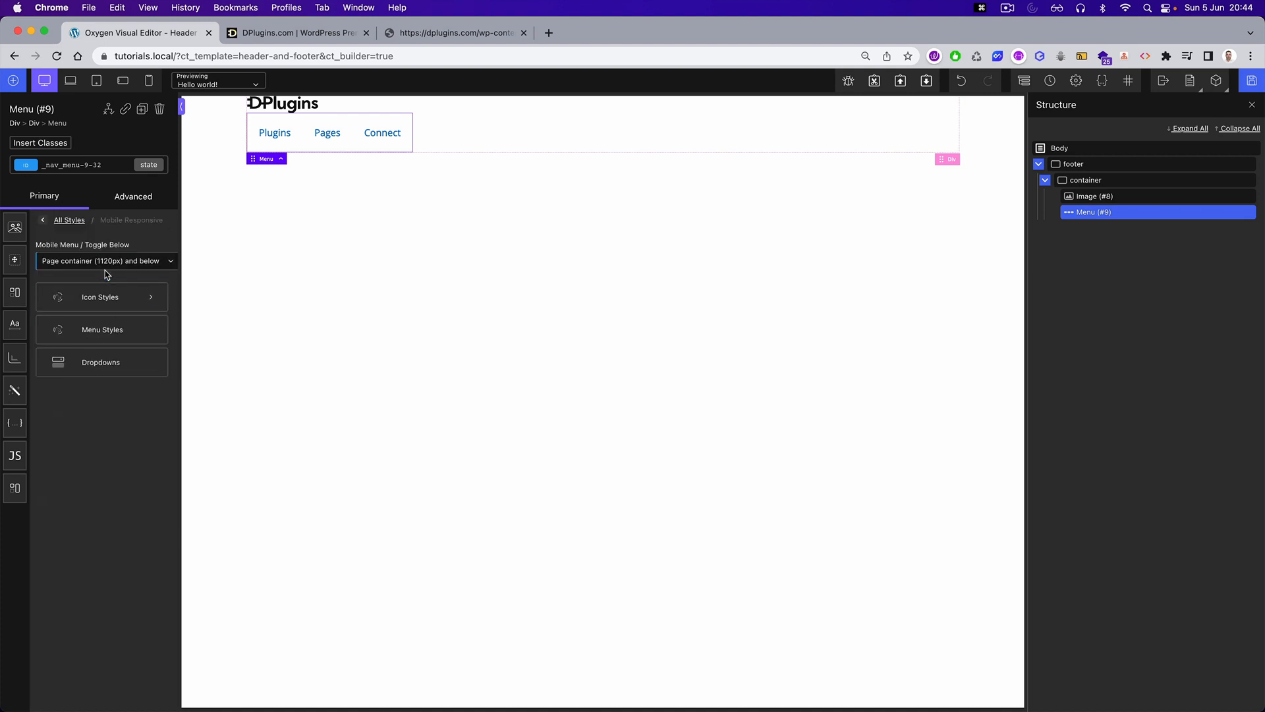
click(102, 261)
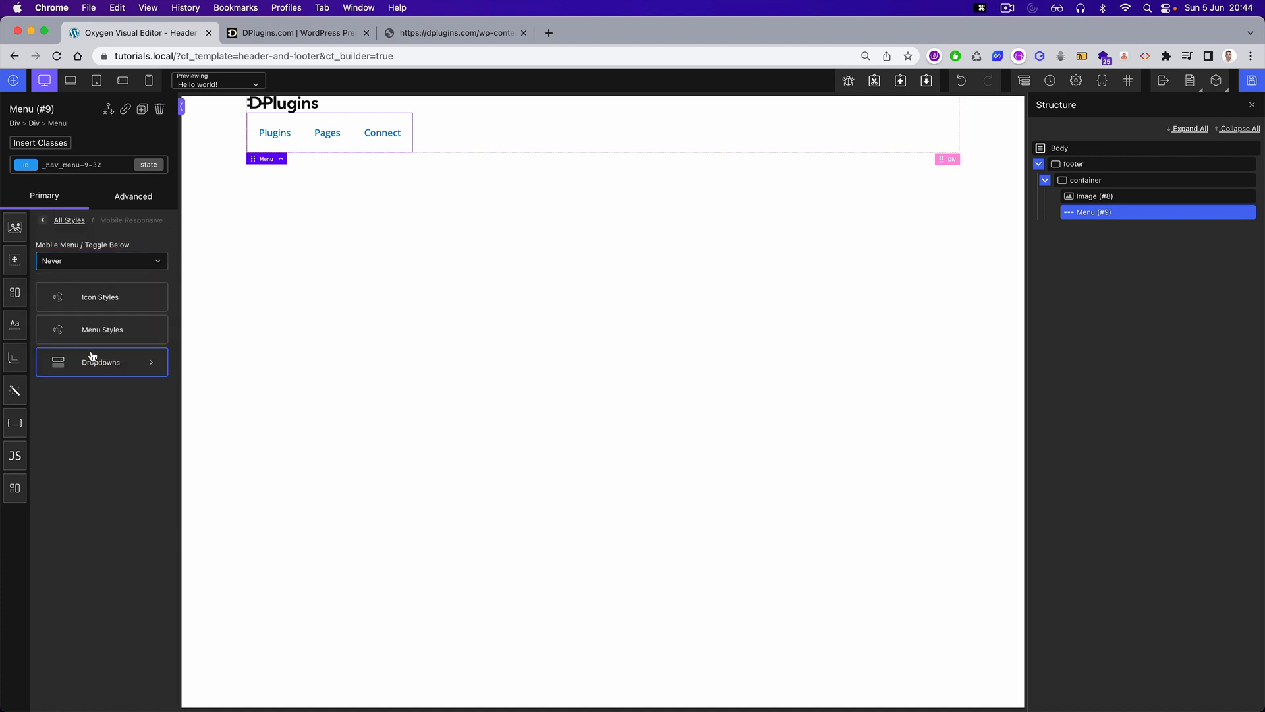
mouse_move(1255, 80)
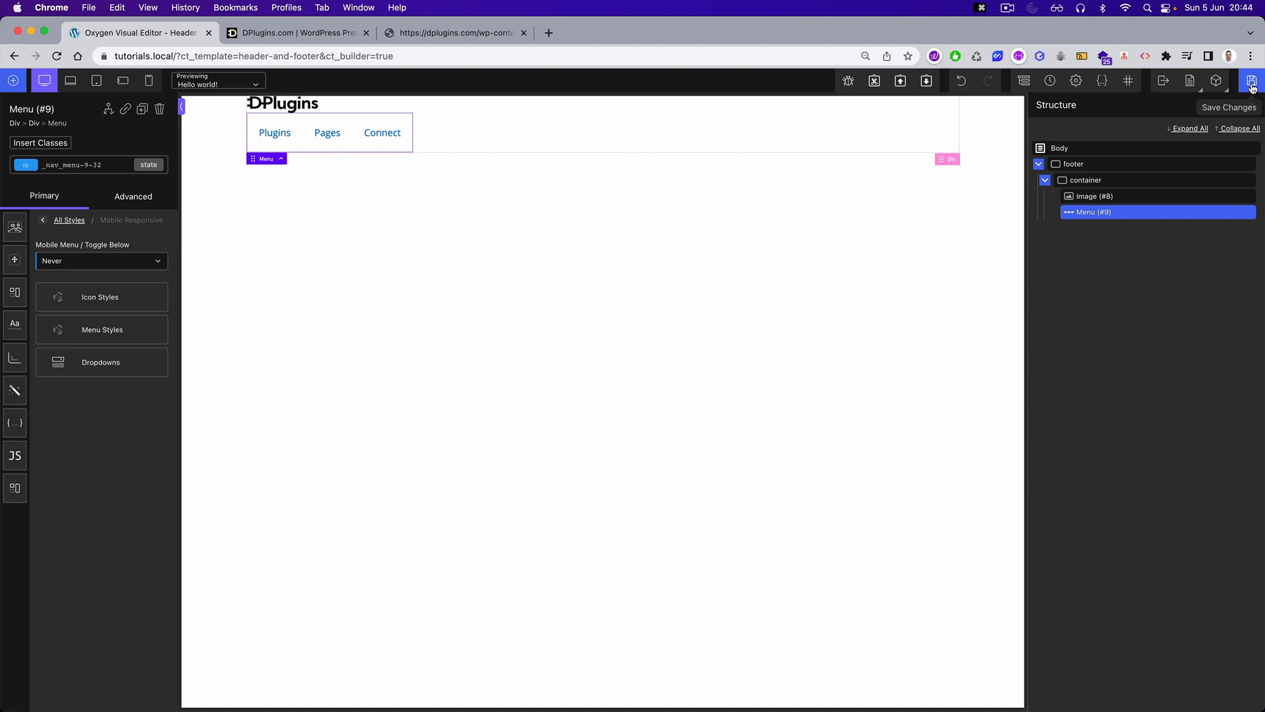
mouse_move(1081, 168)
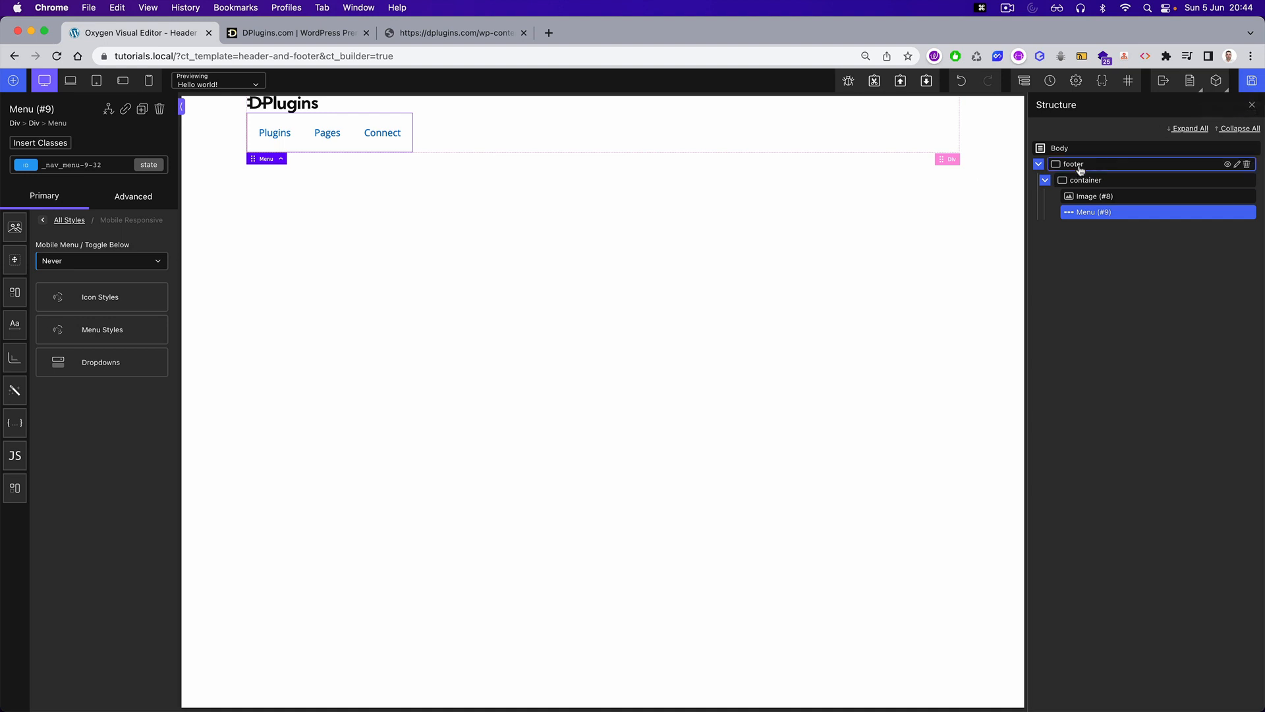
click(1073, 164)
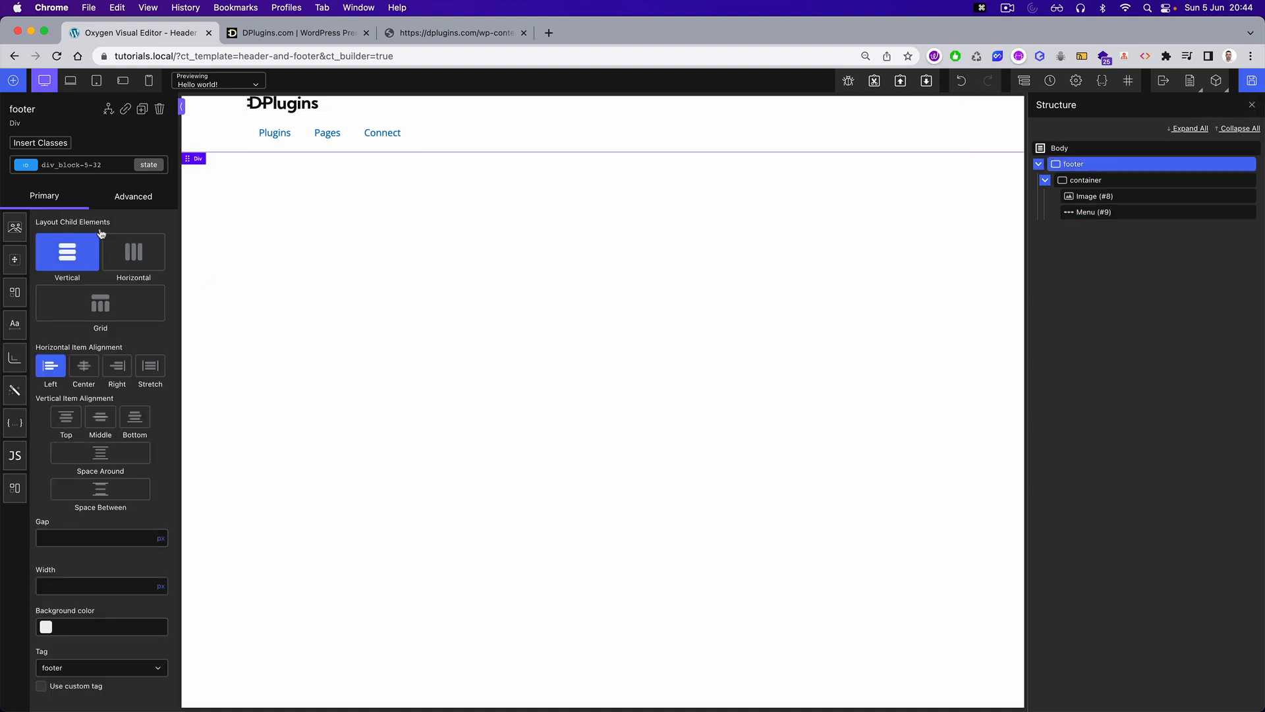
- Give the footer 20px padding on every side and a light grey #f4f4f4 background
click(131, 195)
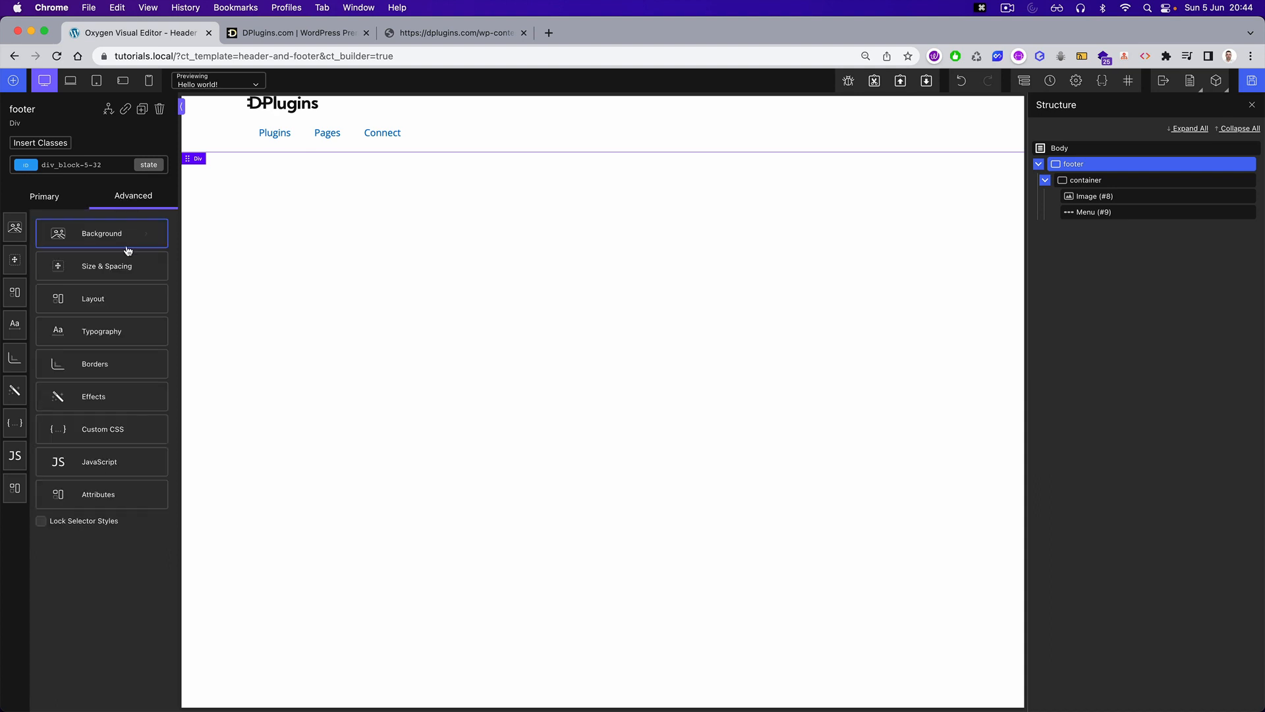
click(105, 267)
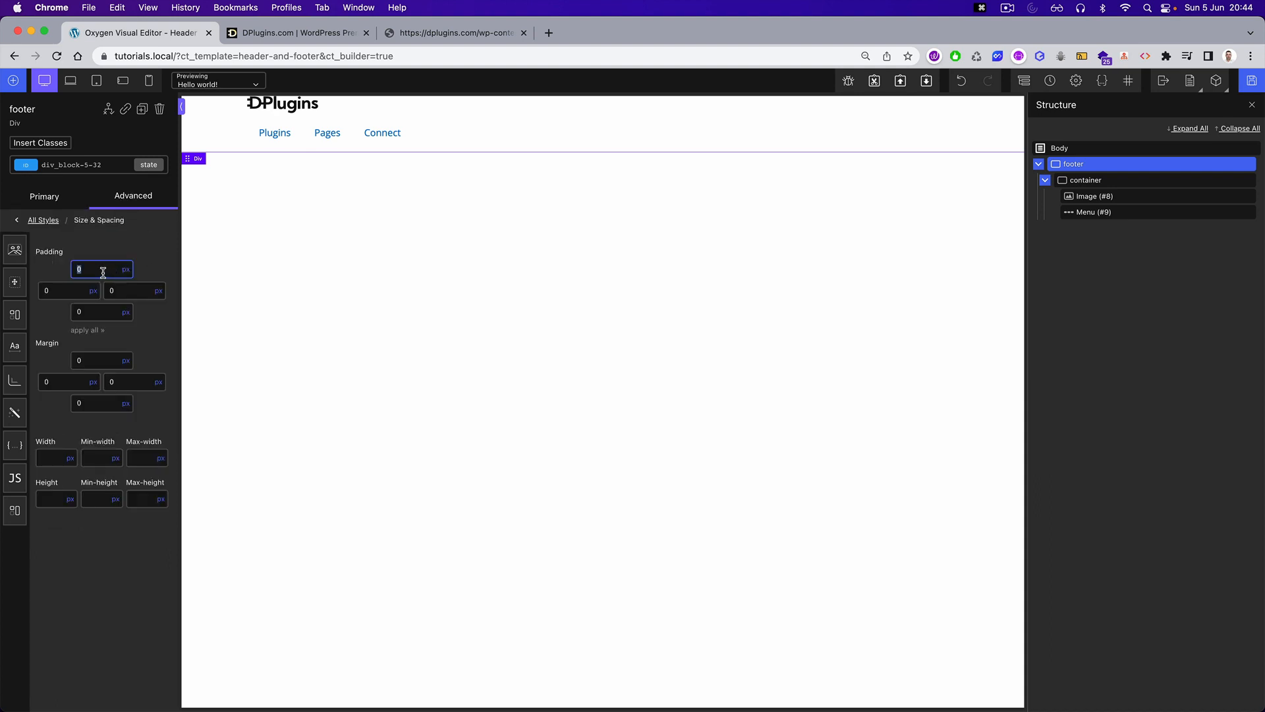
text(20)
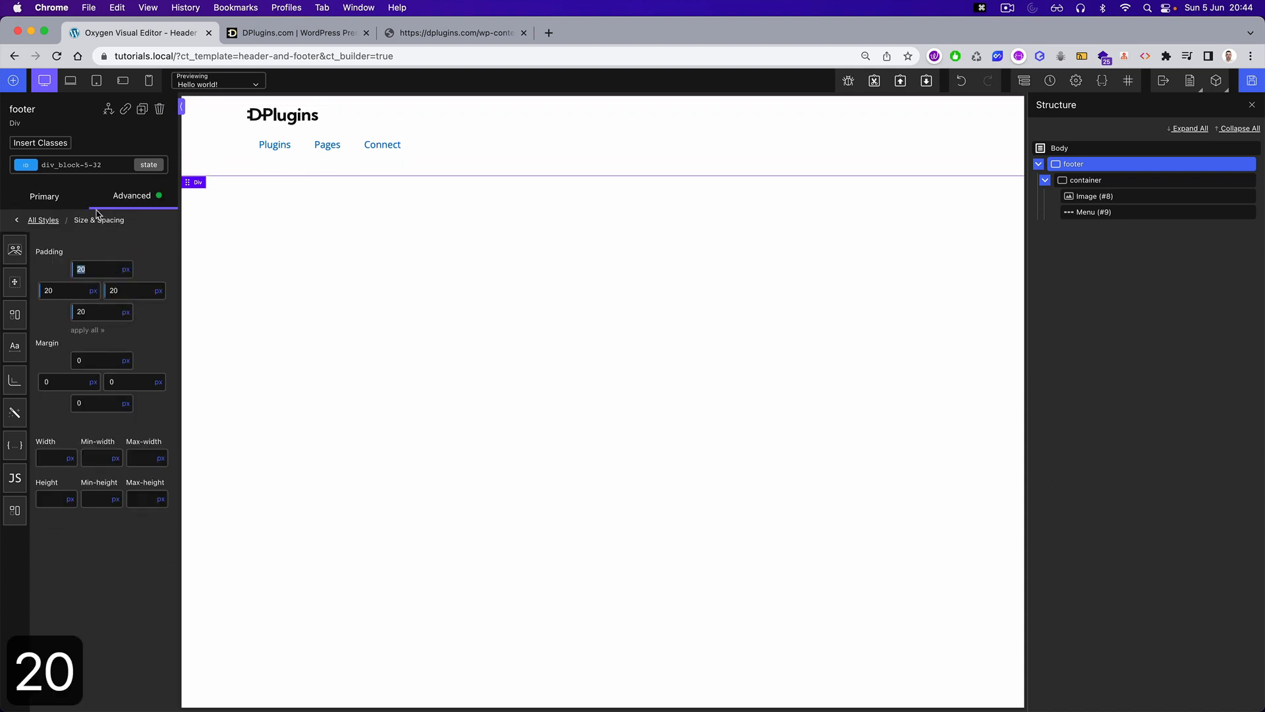
click(44, 218)
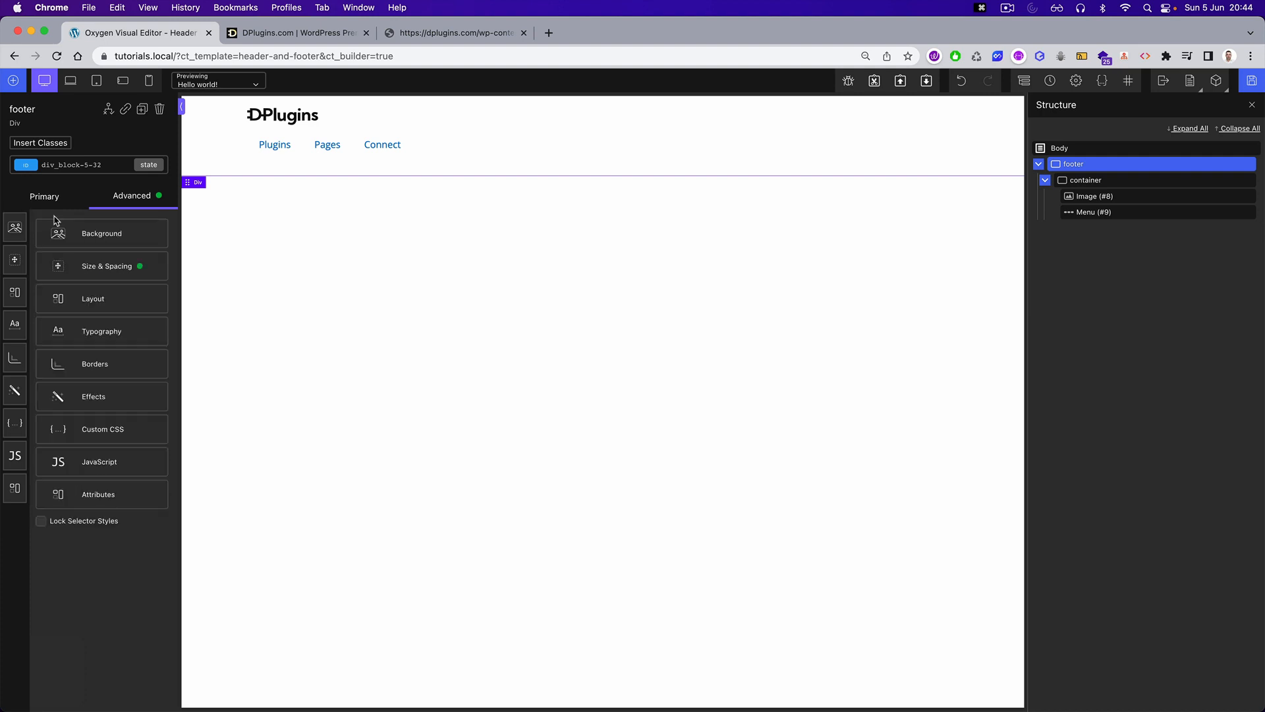
click(101, 232)
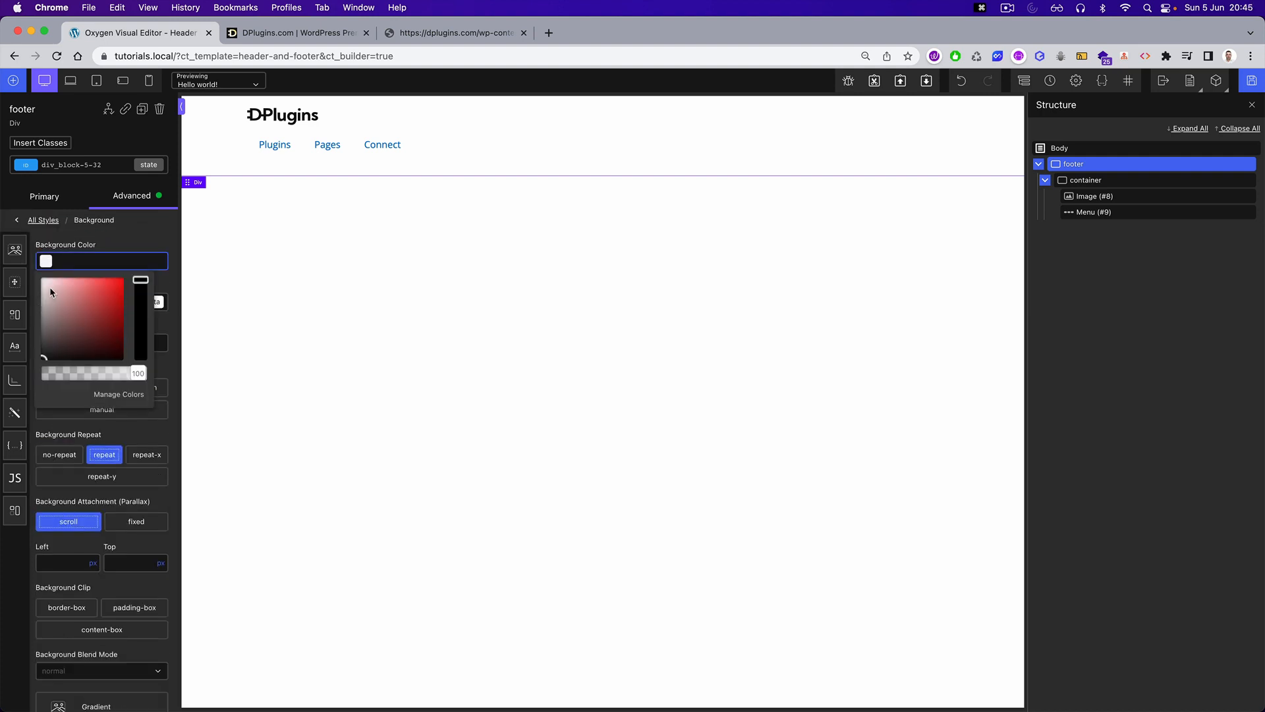
click(44, 289)
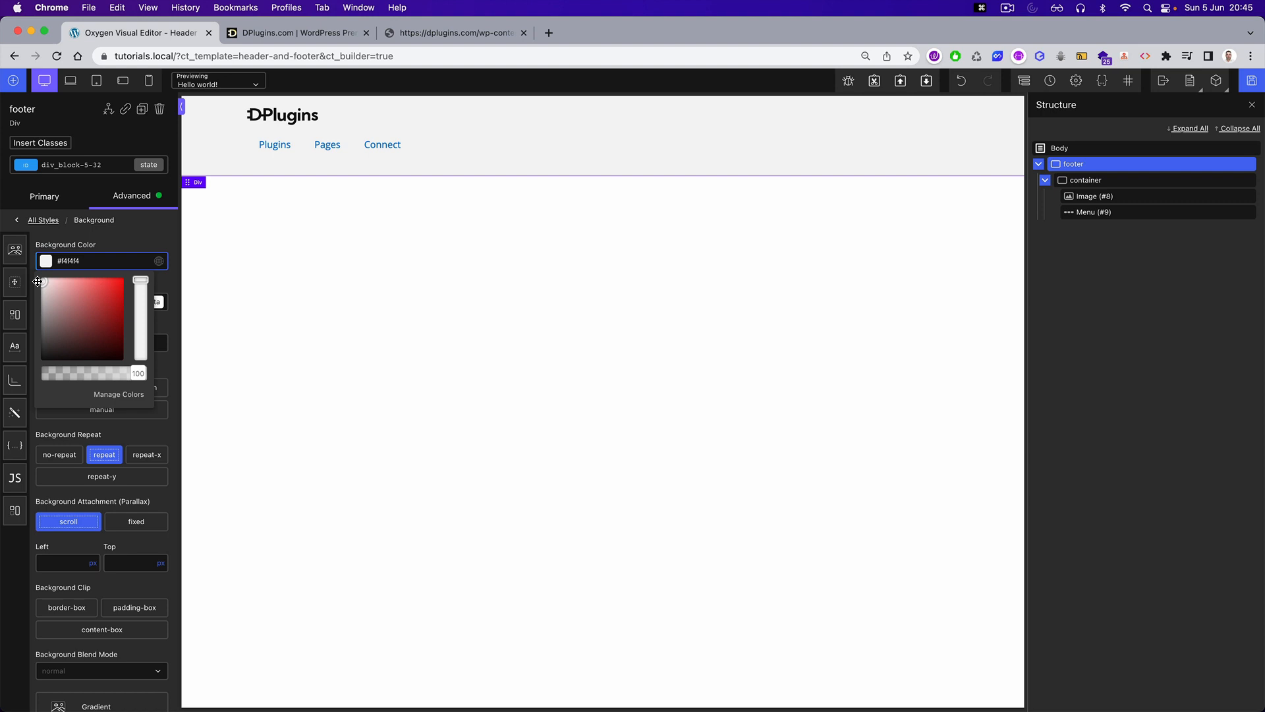
mouse_move(1252, 79)
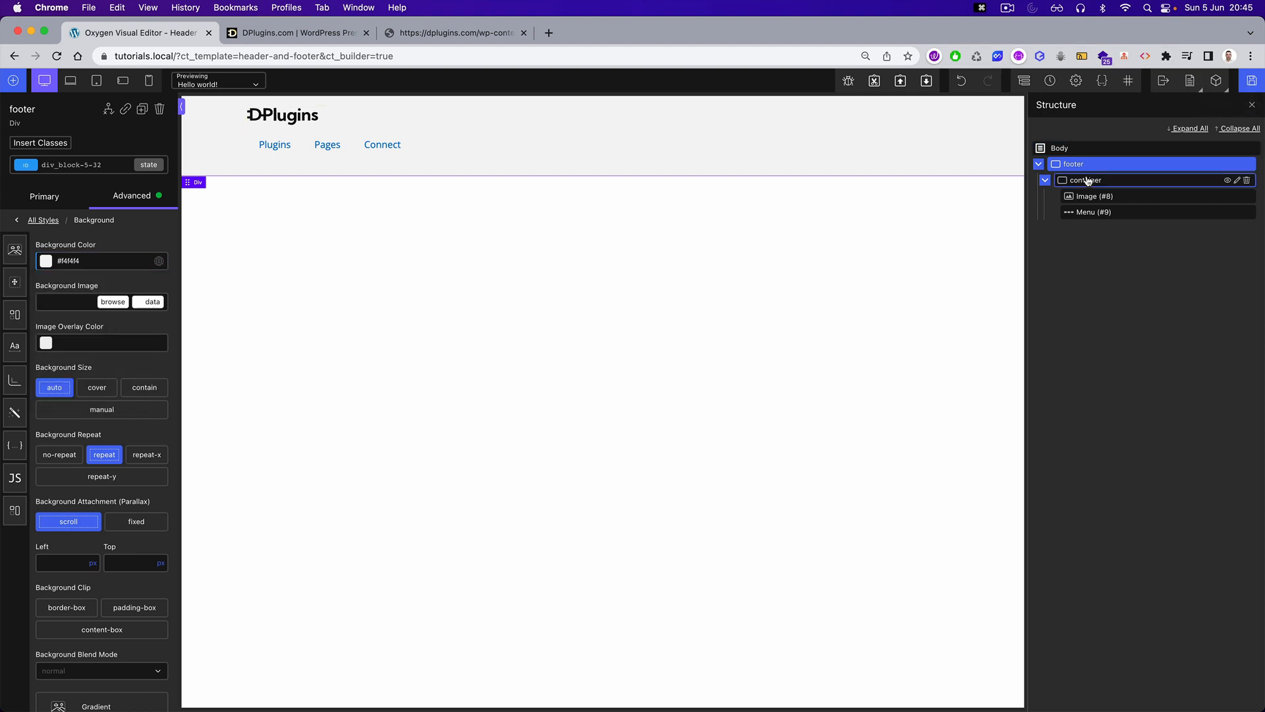
- Select the footer Menu element and check its typography font family
click(1088, 179)
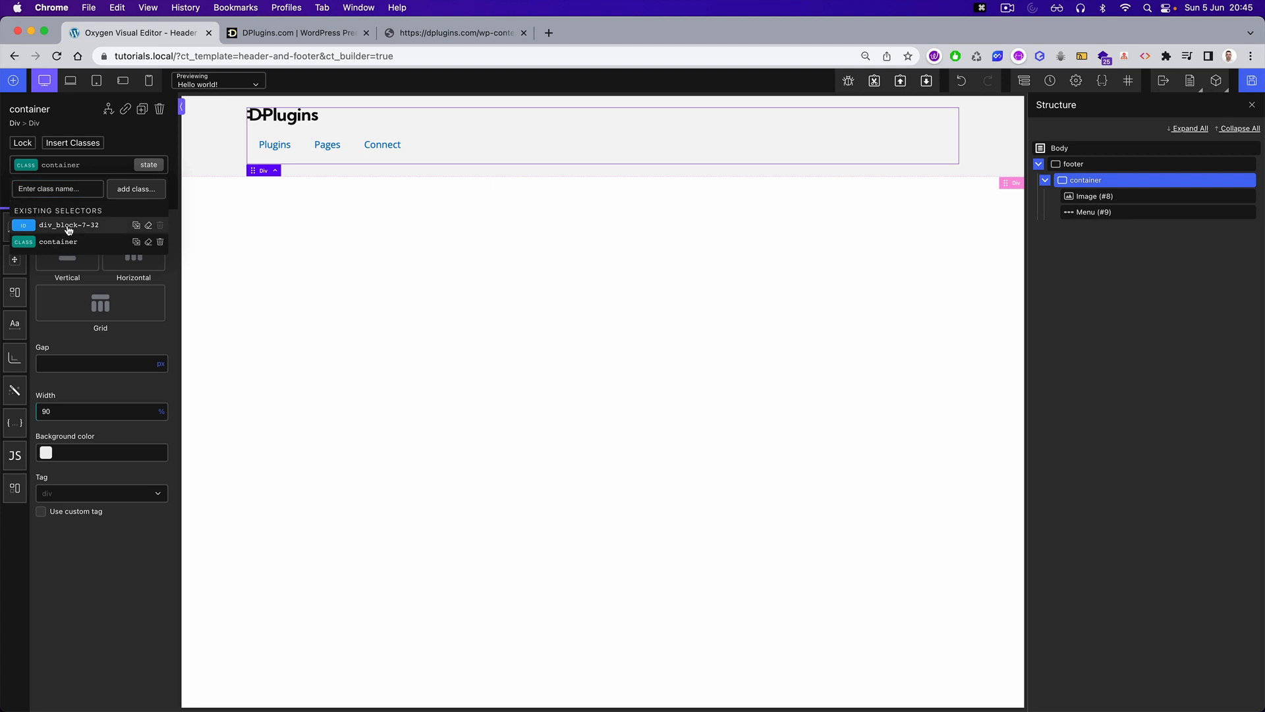
click(133, 252)
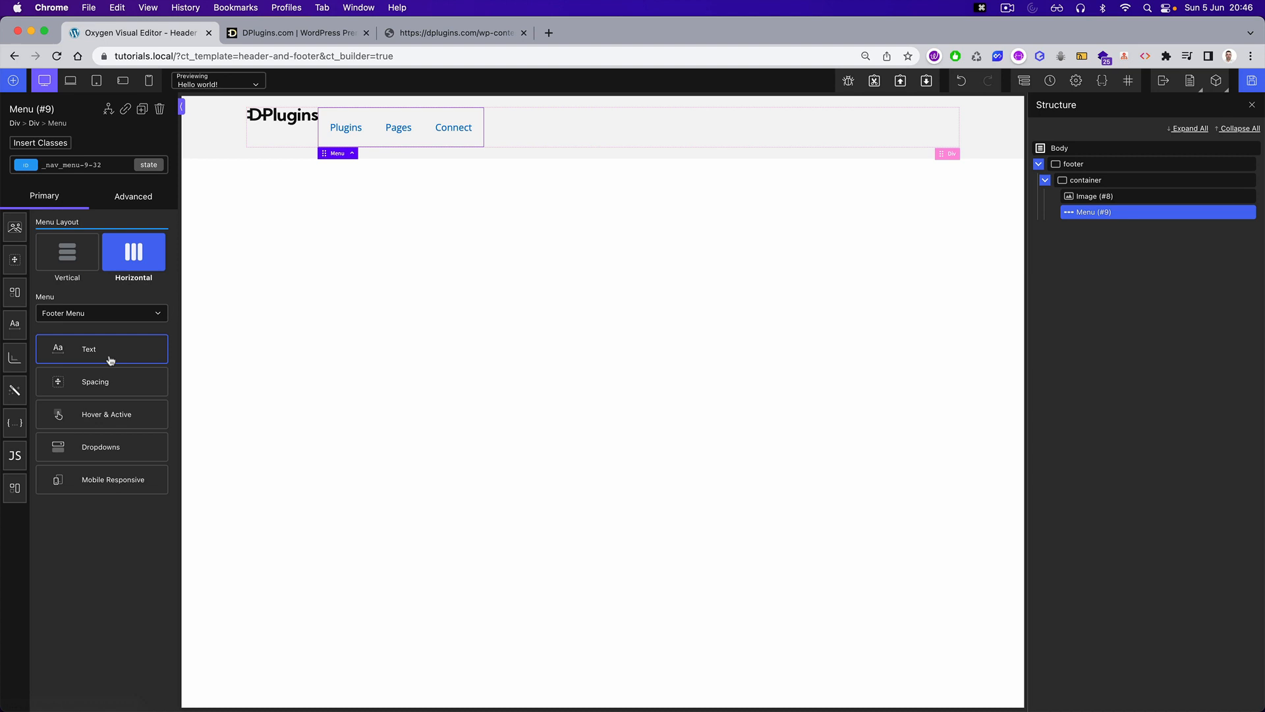
click(101, 348)
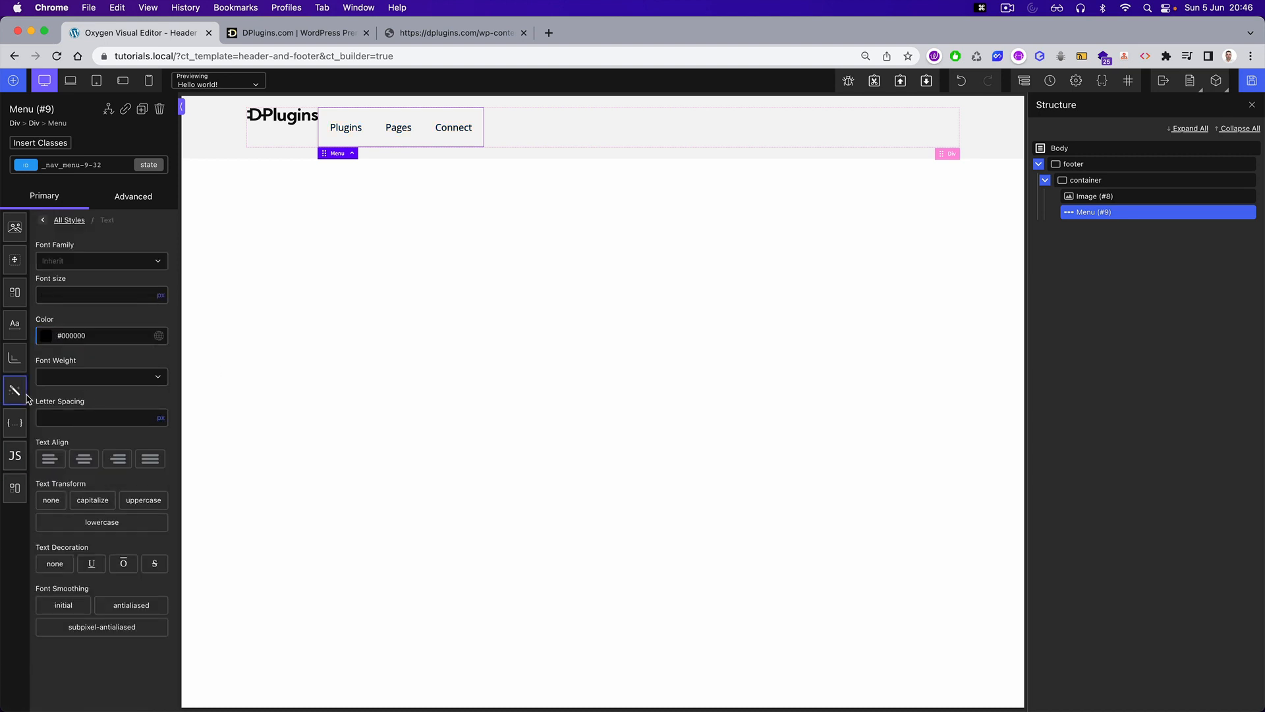
click(101, 261)
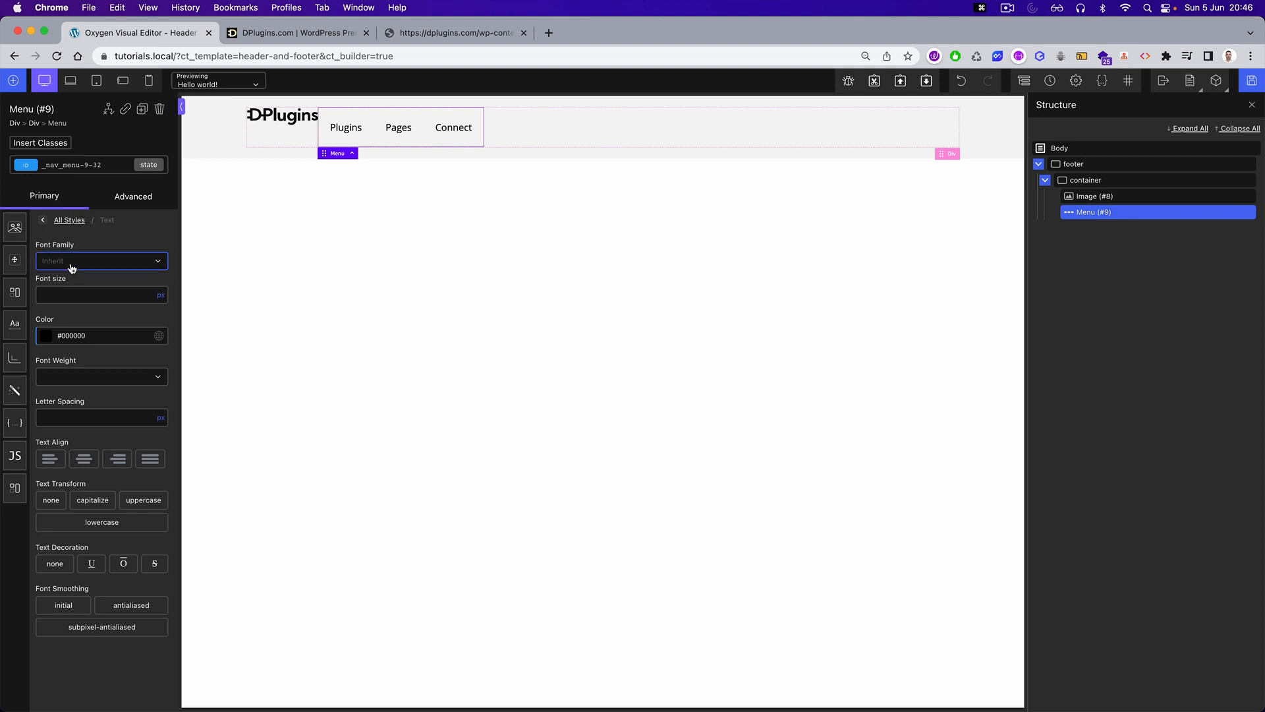
click(69, 219)
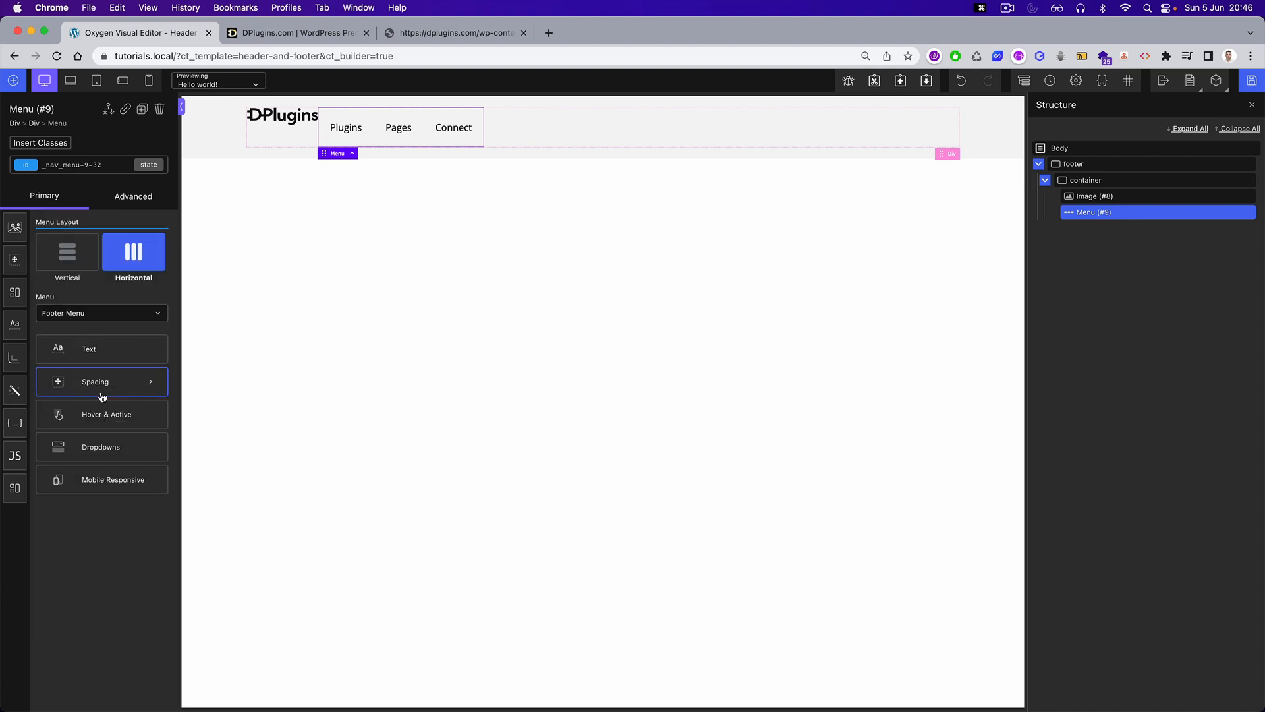
- Set the menu's padding to 0 and apply it to all sides
click(102, 382)
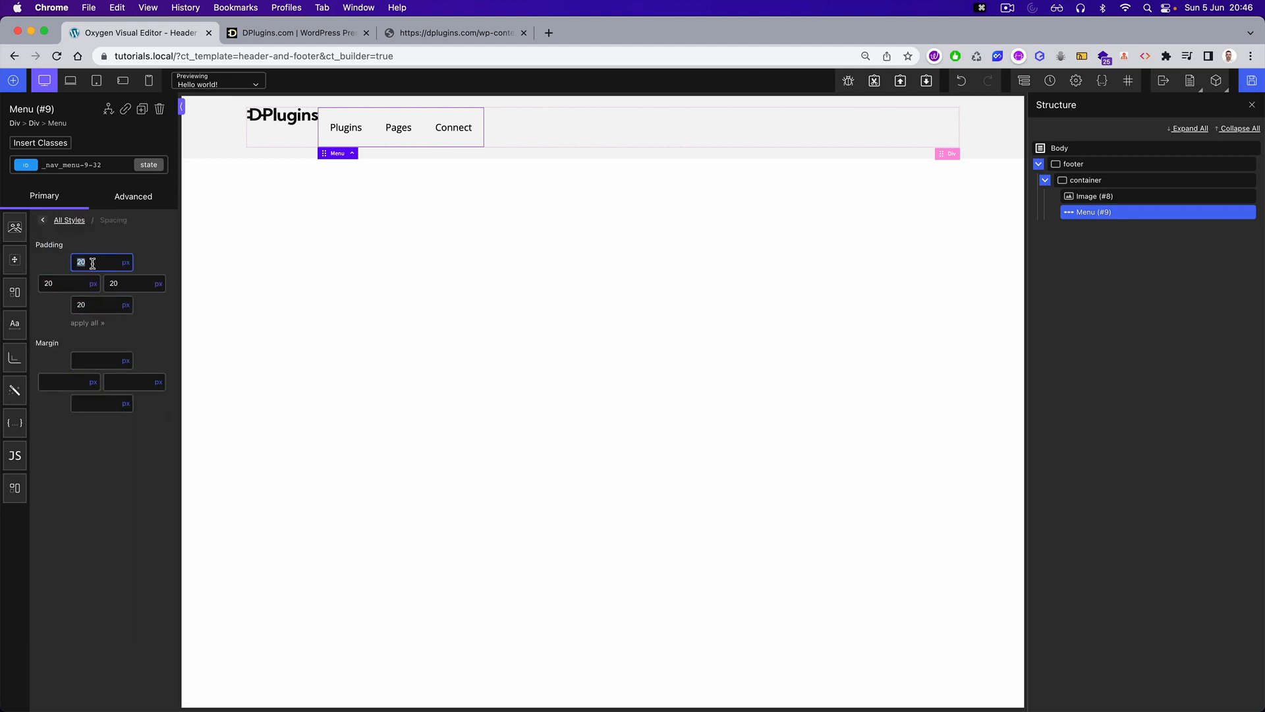
text(0)
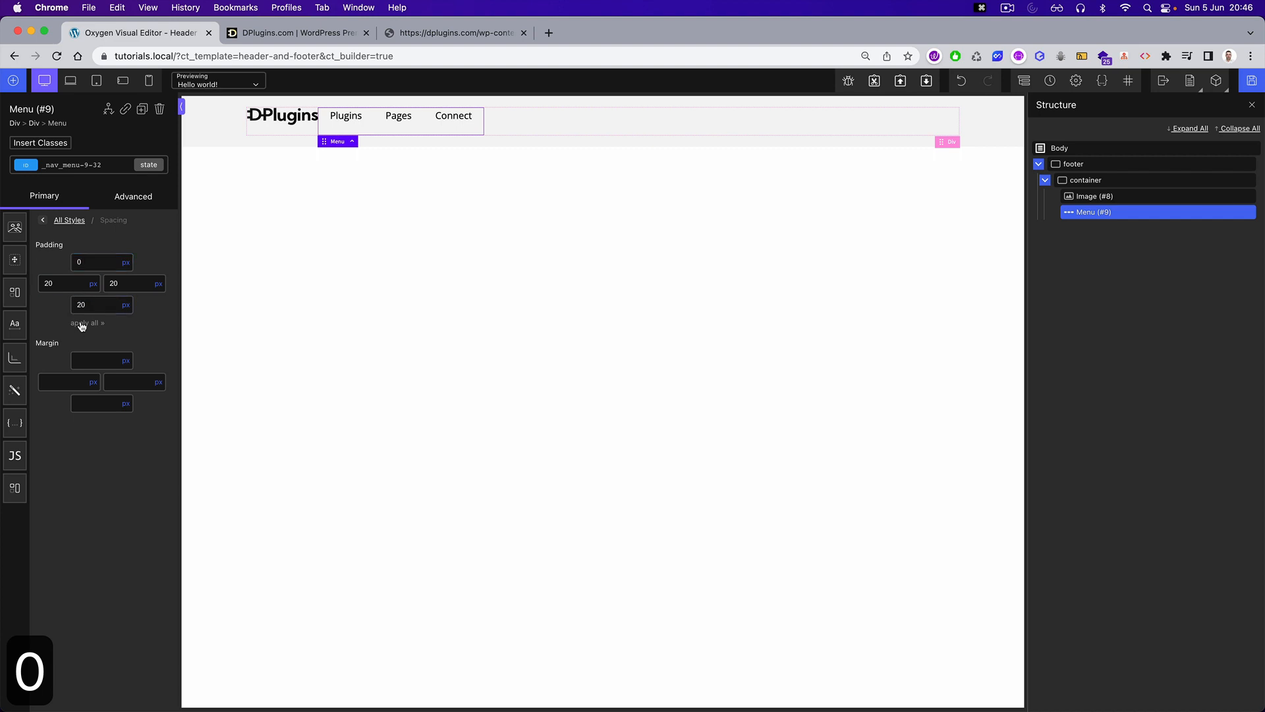
click(85, 321)
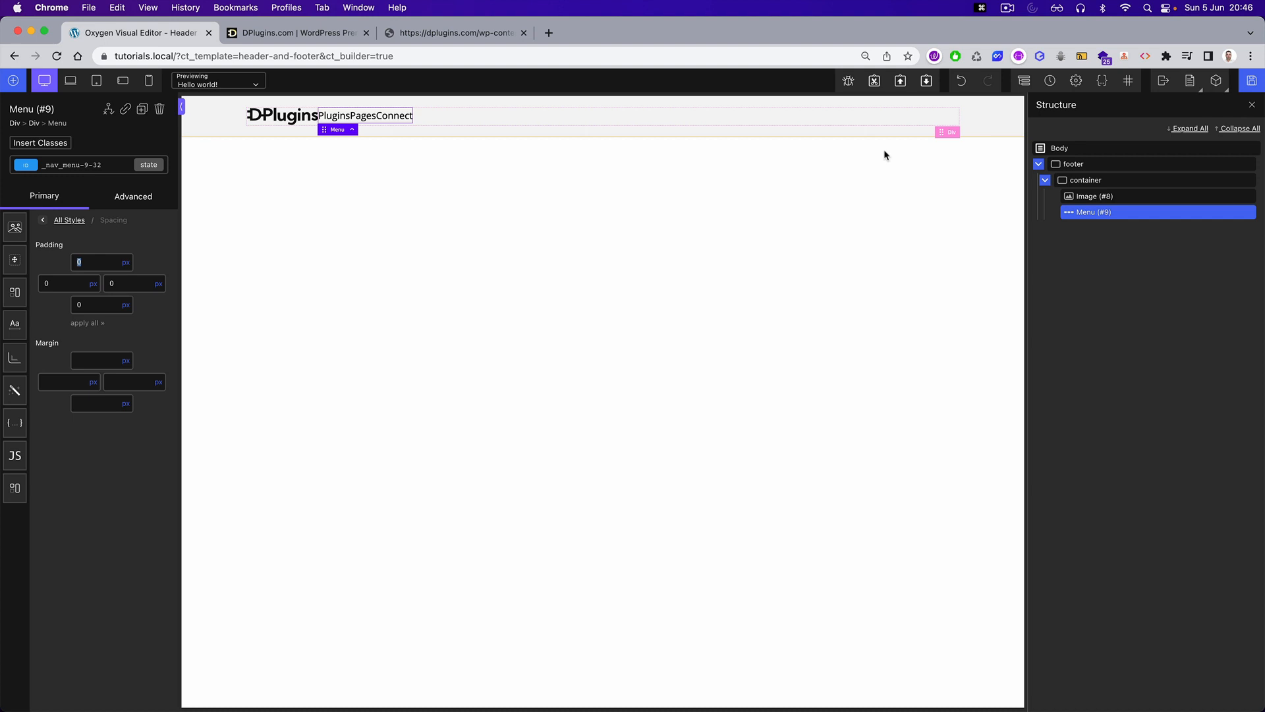
click(14, 227)
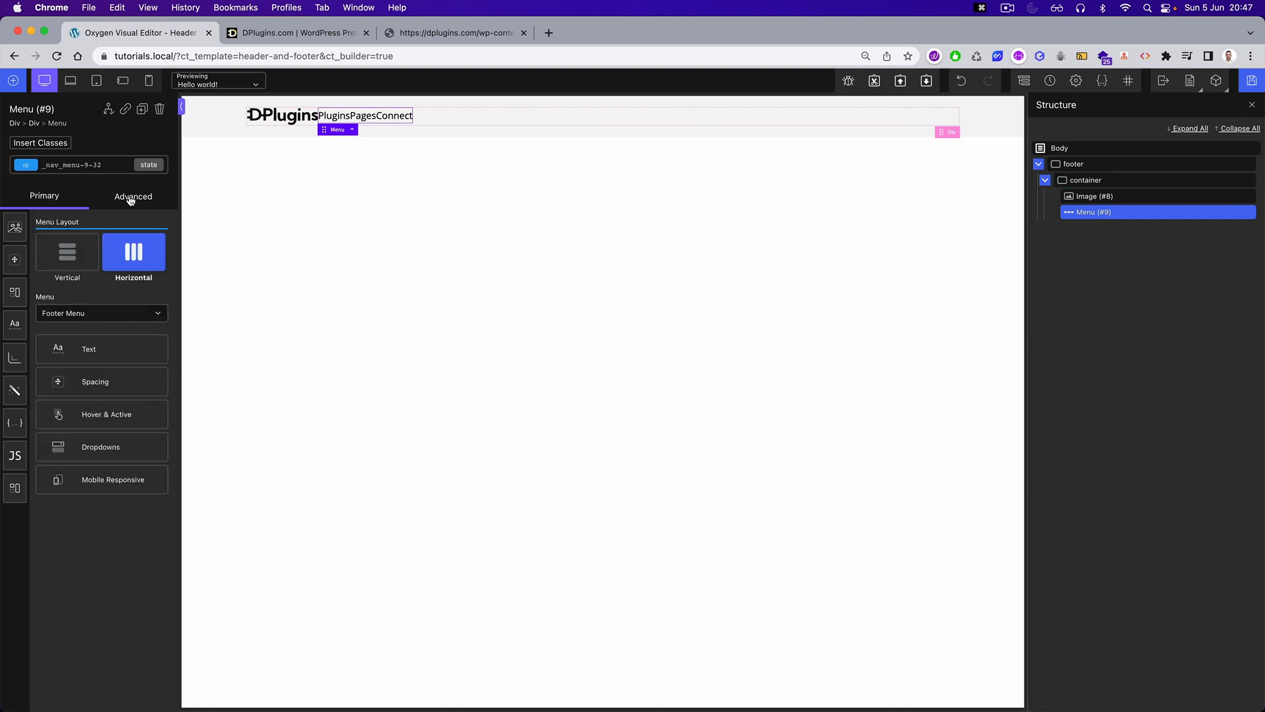
- Set the menu width to 100%, close extra browser tabs and bring up the leave-editor options
click(133, 197)
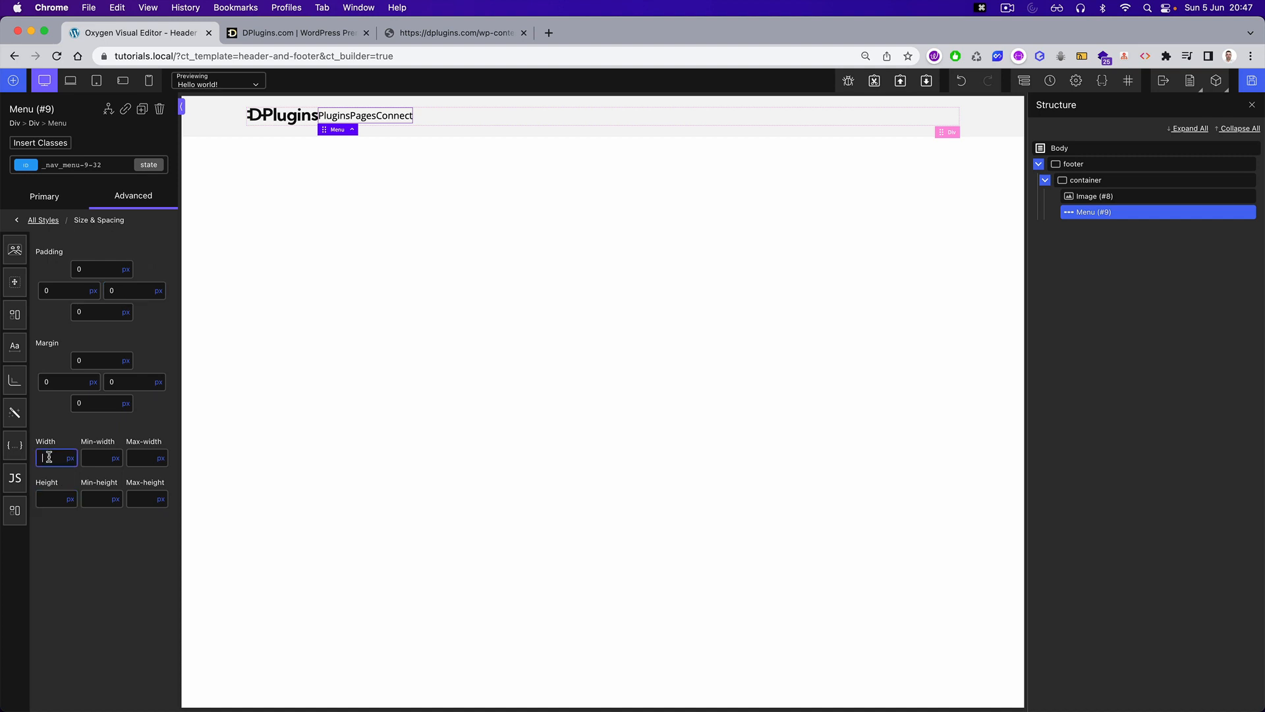
text(100)
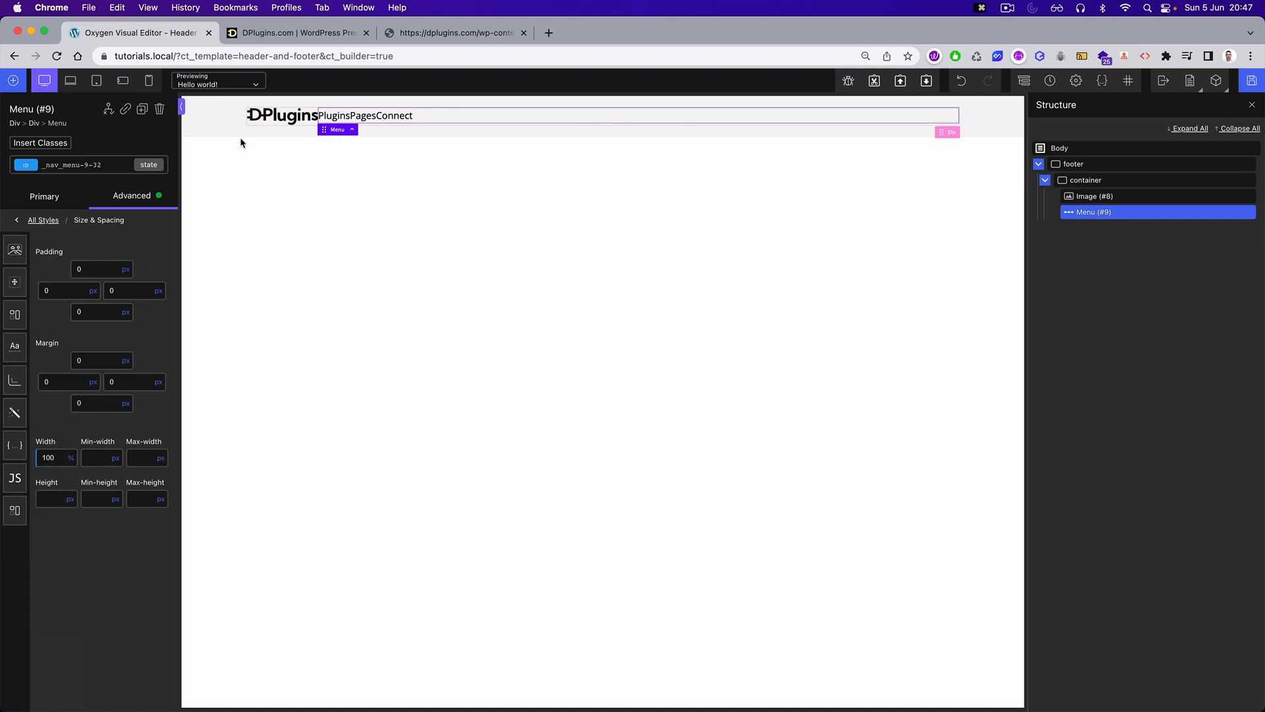
mouse_move(1102, 186)
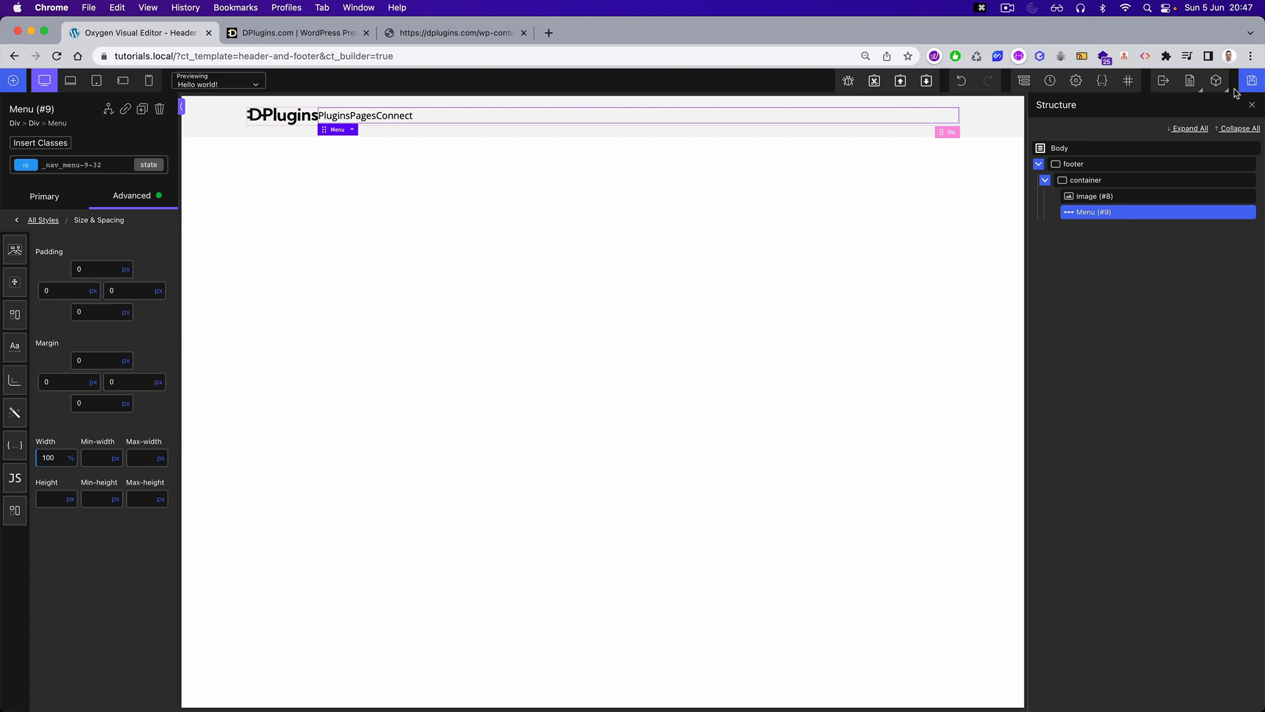
click(367, 33)
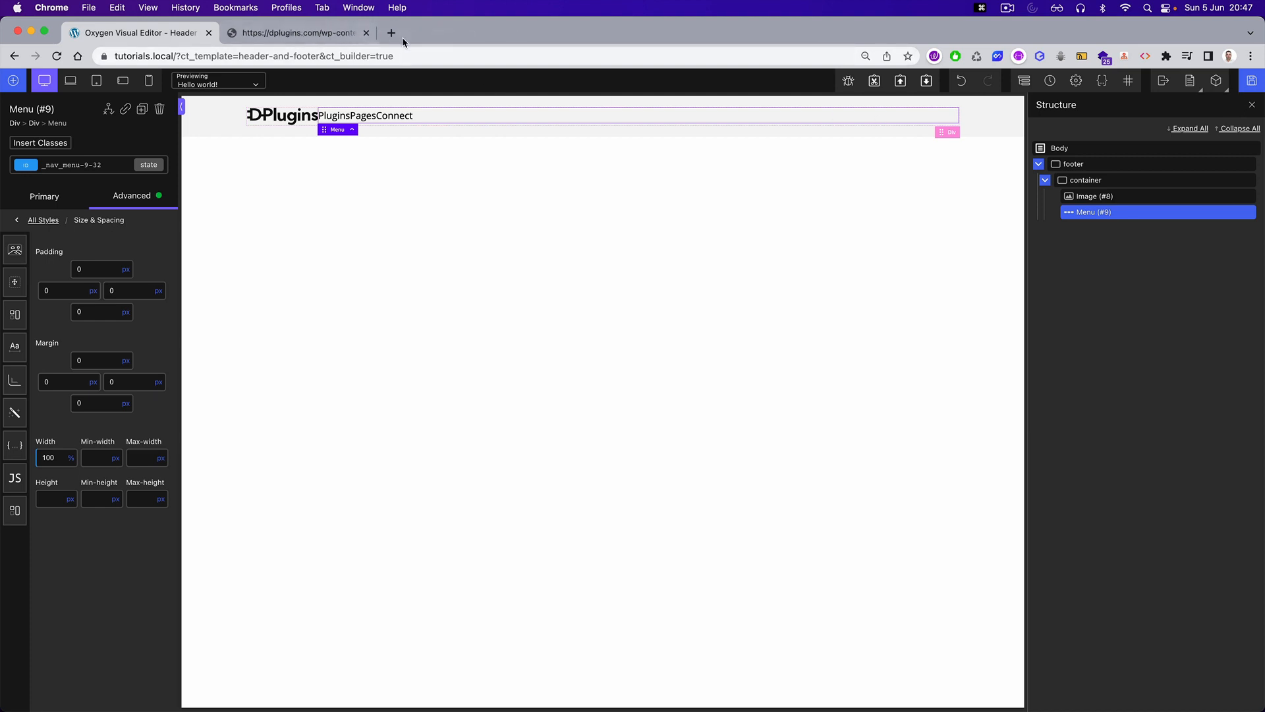
click(366, 33)
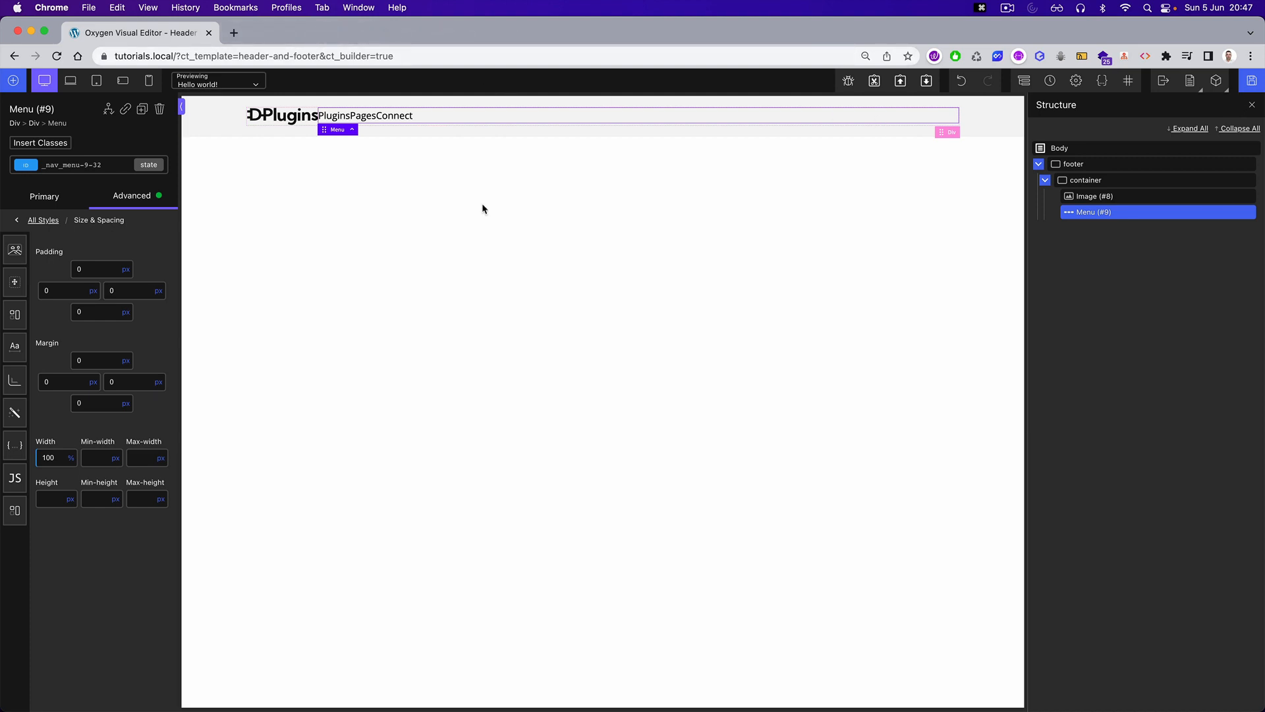
mouse_move(883, 263)
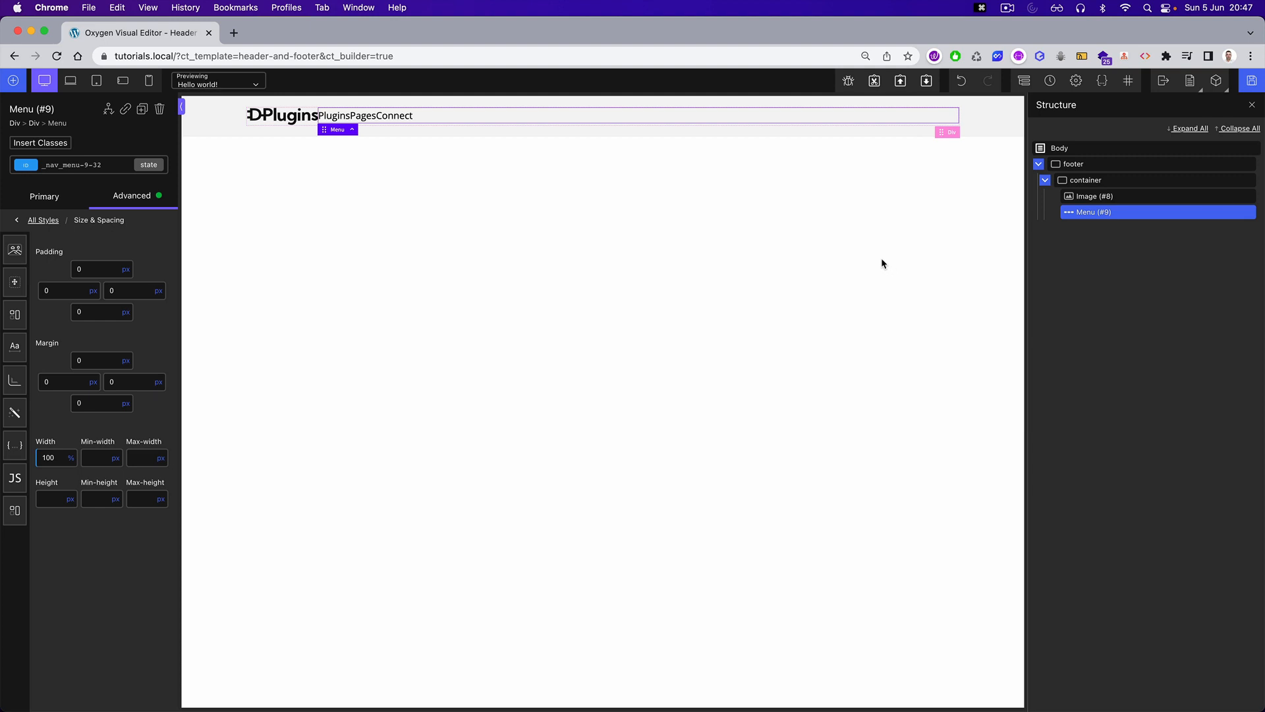
mouse_move(450, 304)
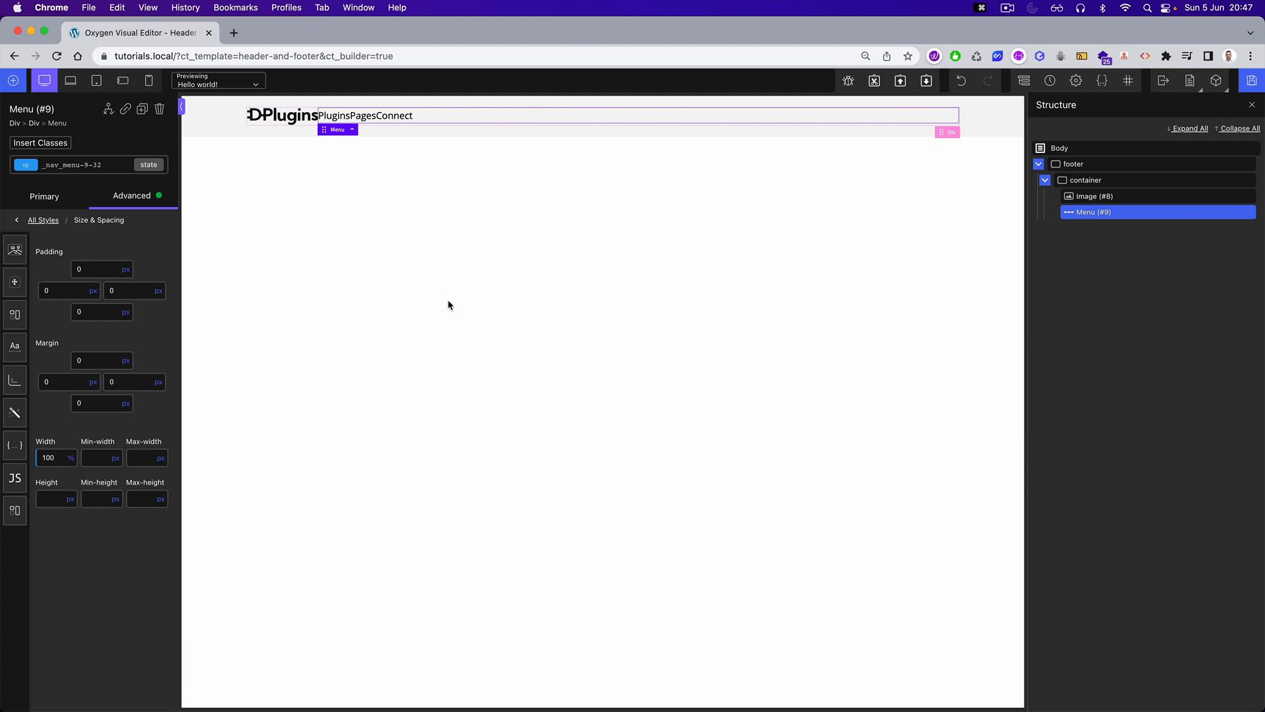
mouse_move(329, 472)
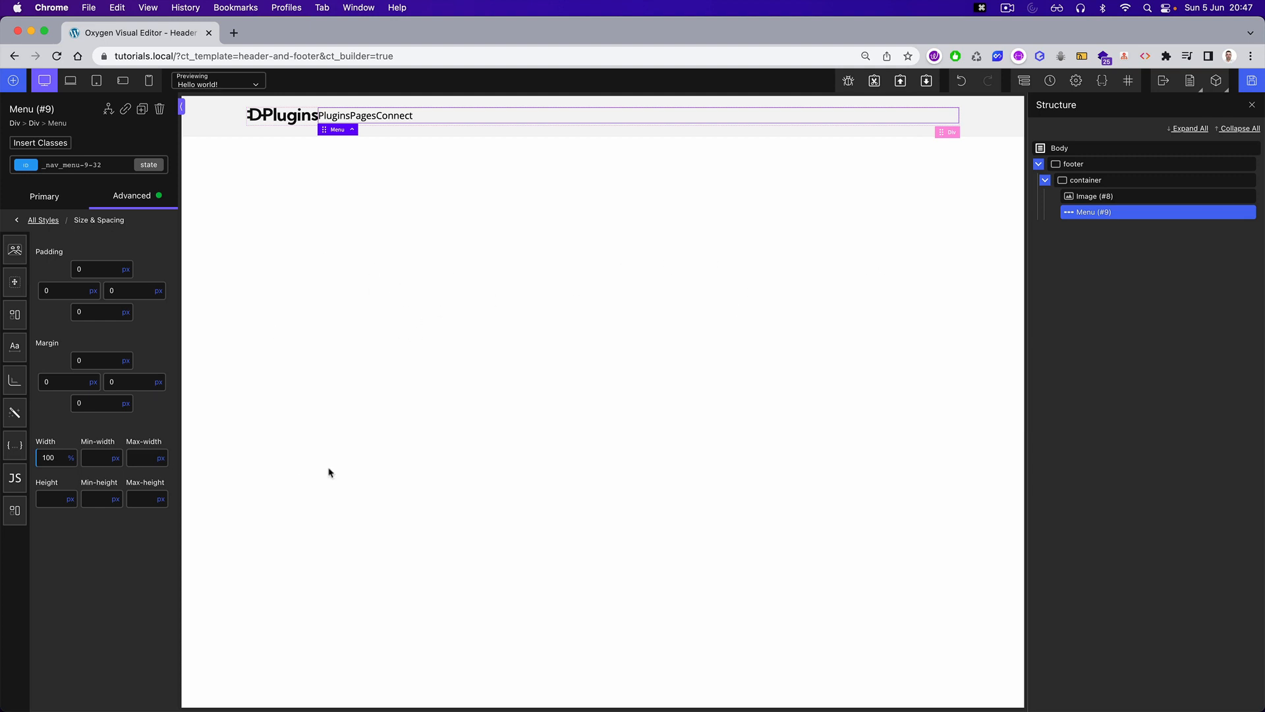
mouse_move(462, 293)
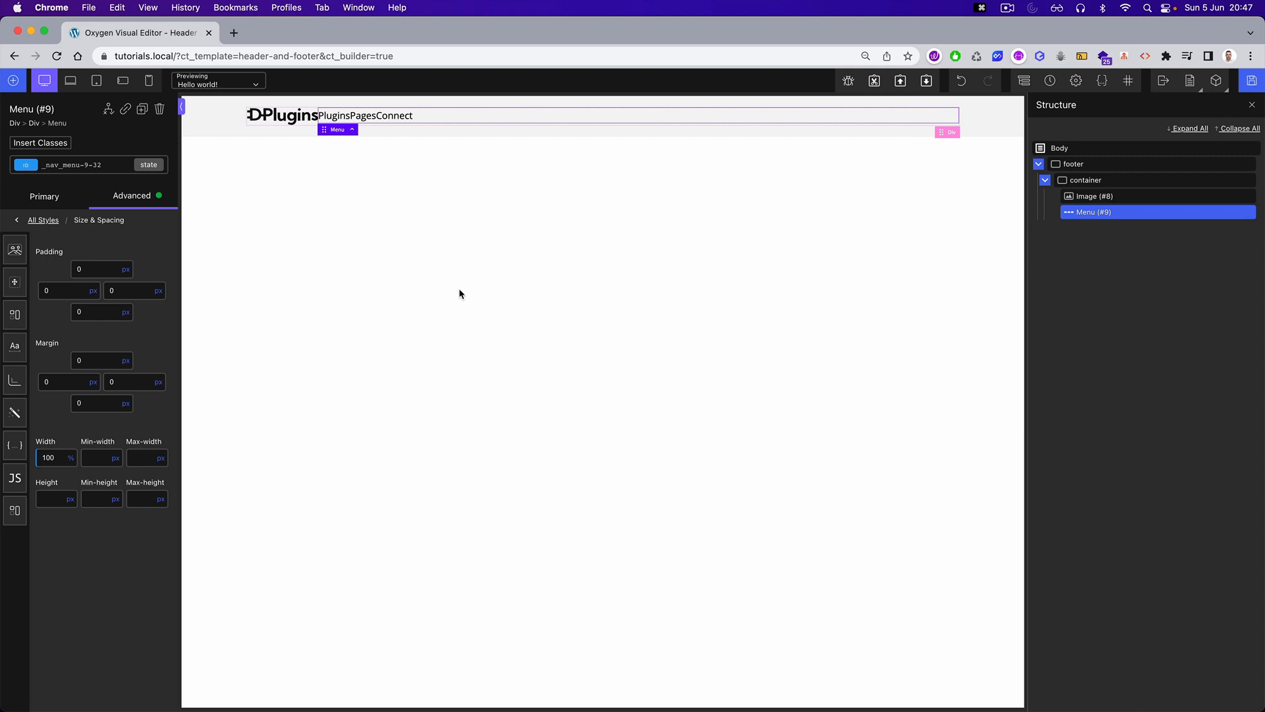
mouse_move(519, 271)
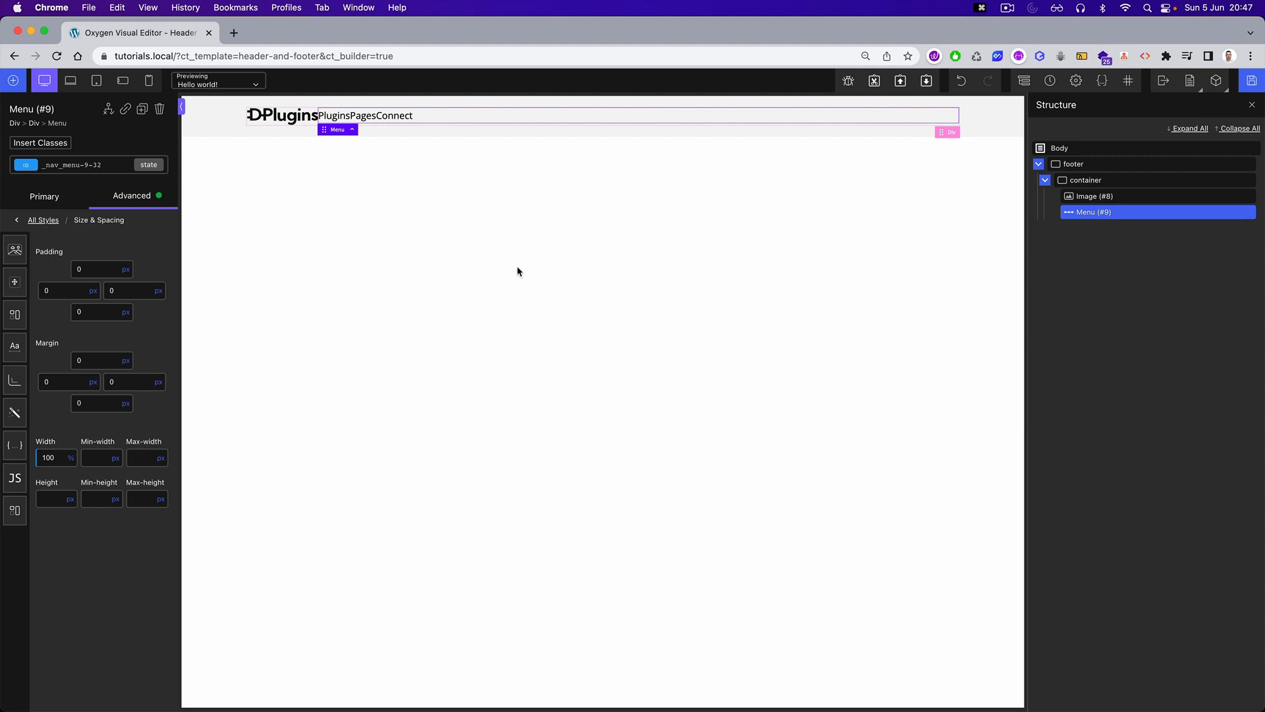
mouse_move(530, 203)
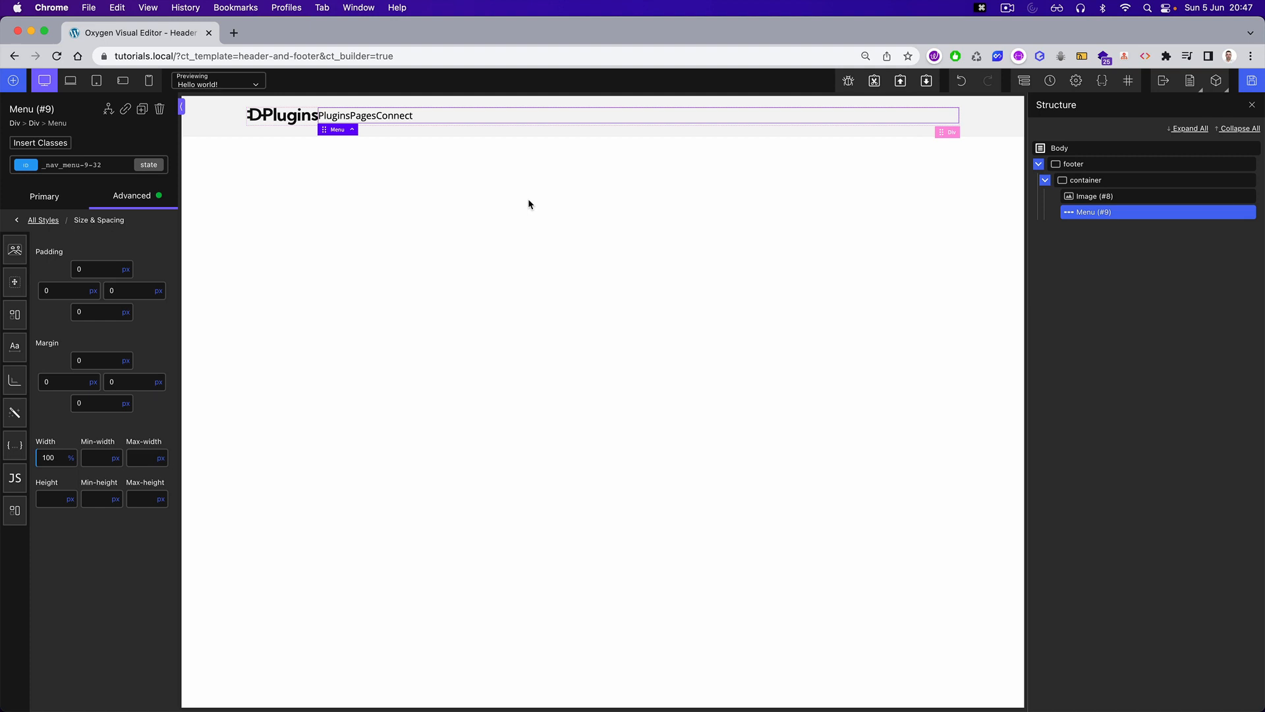
click(1163, 80)
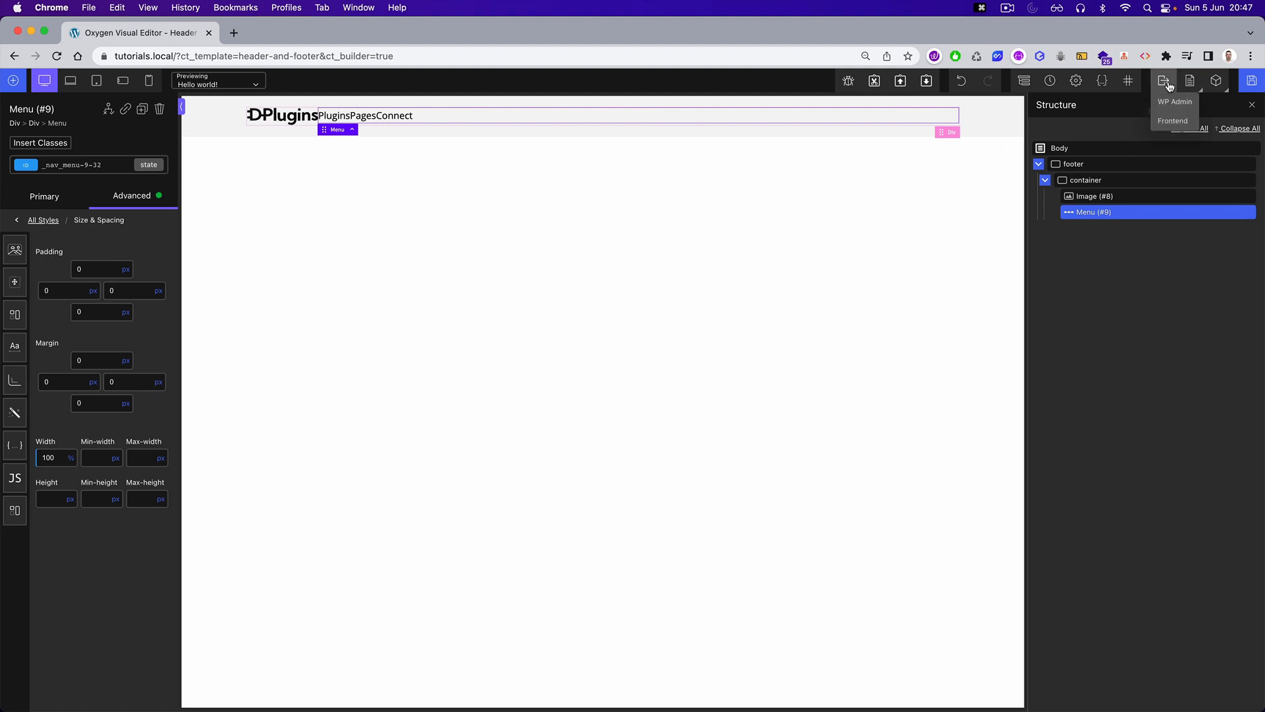
- Leave the editor for WP Admin, go to Scripts Organizer Code Blocks and regenerate the Oxygen CSS cache
click(1176, 101)
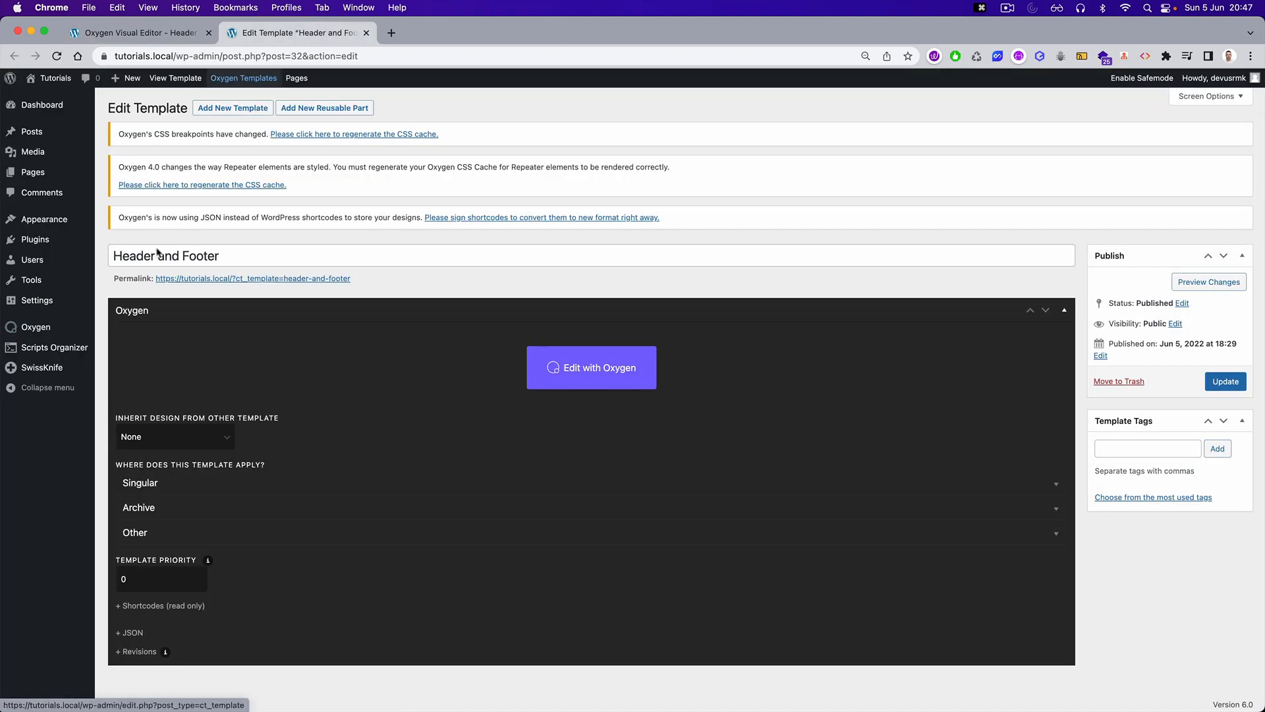
click(53, 348)
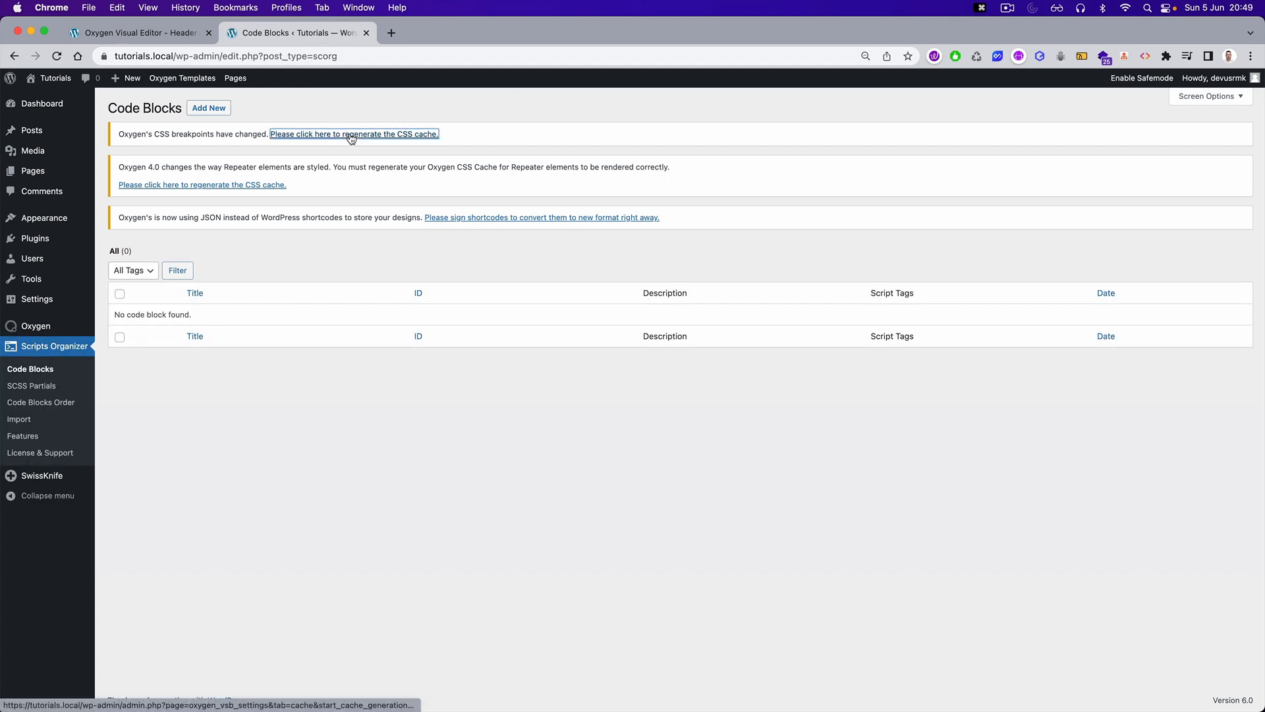
click(354, 134)
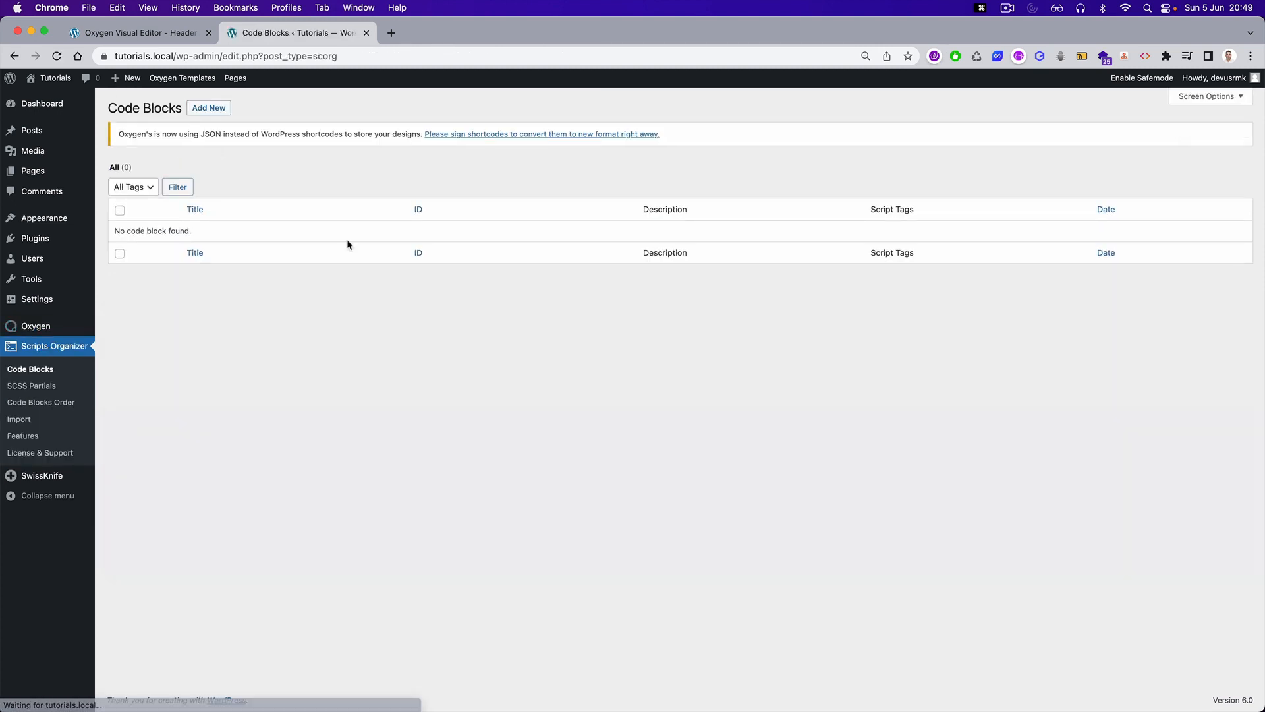
- Sign the template shortcodes after confirming the backup, then return to the code blocks list
click(542, 135)
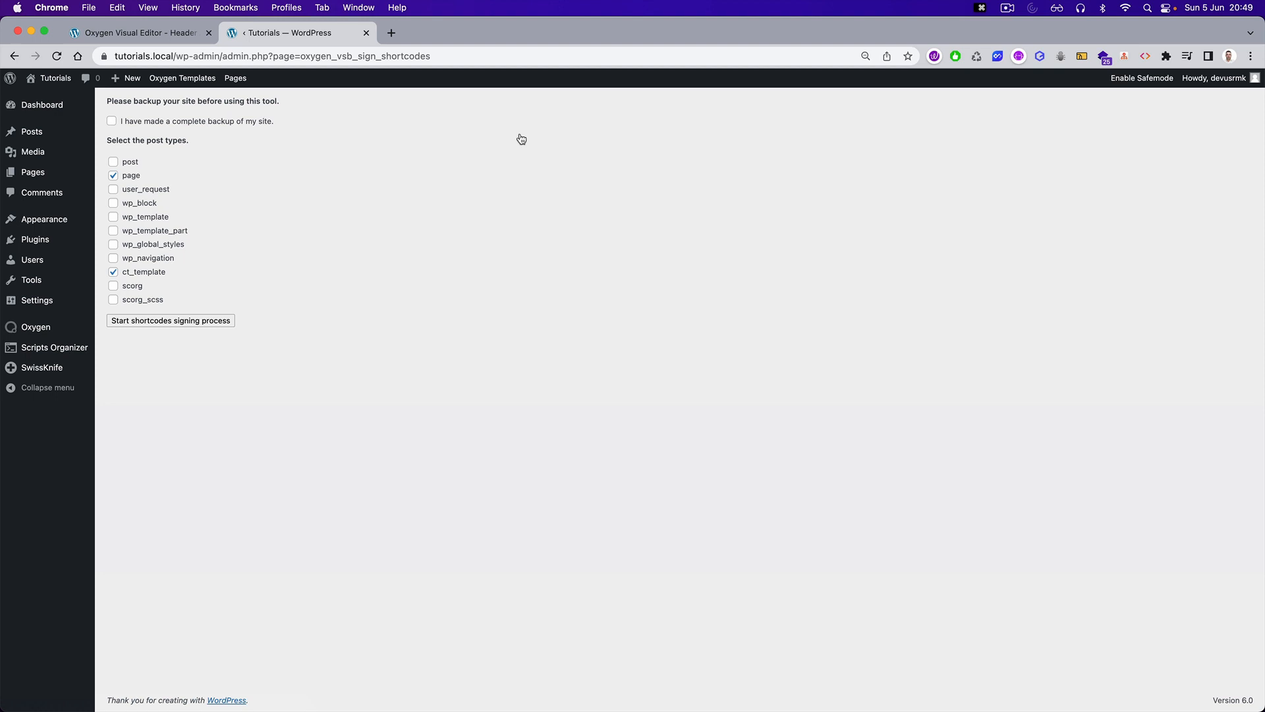
click(170, 320)
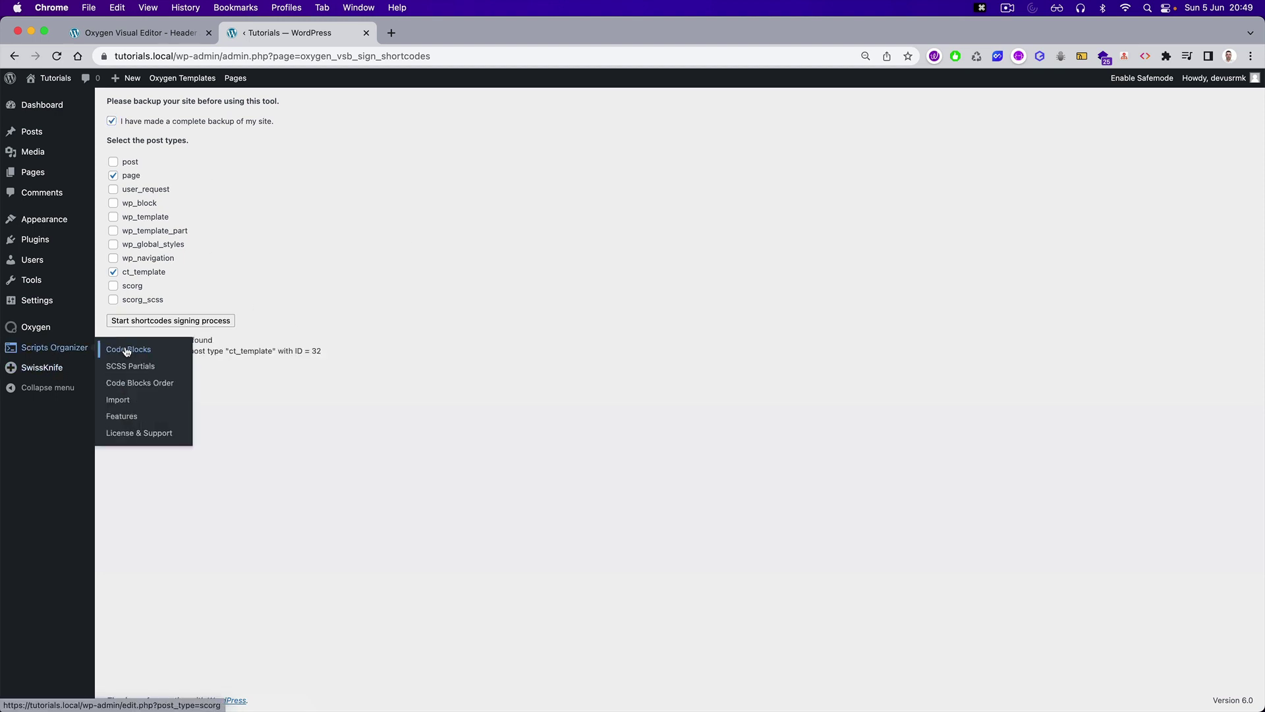
click(127, 349)
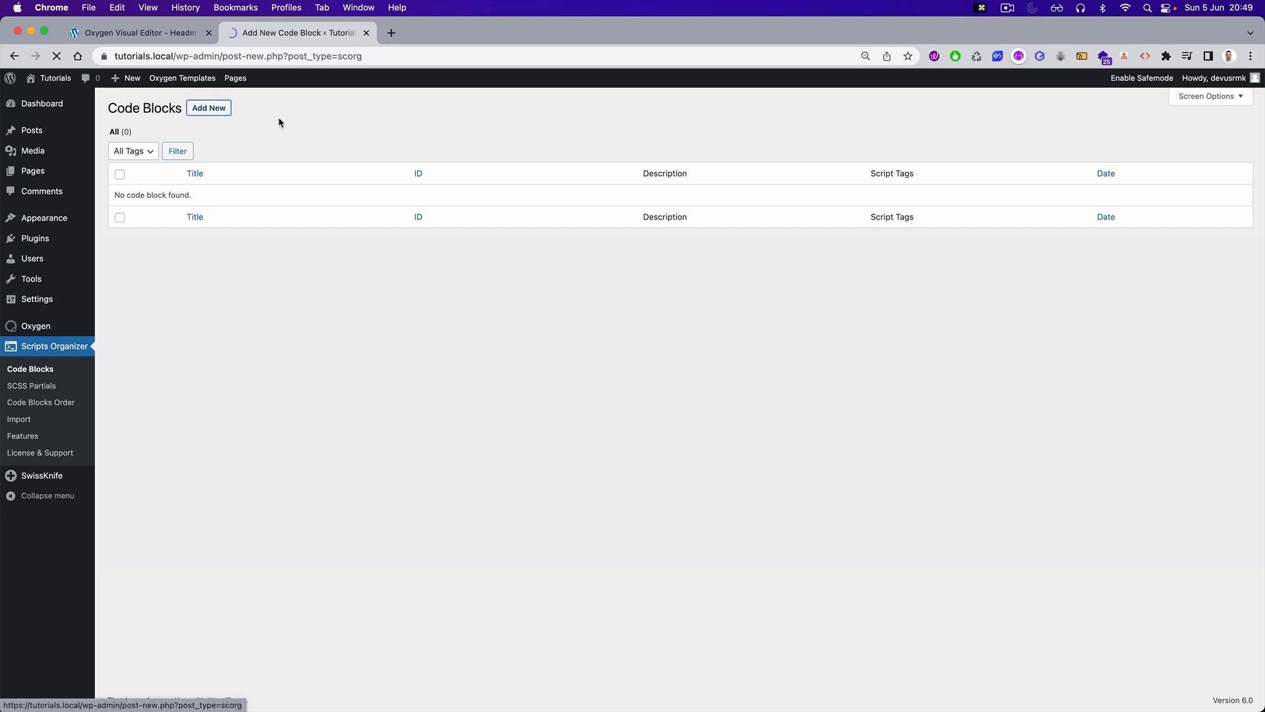
- Create a Footer code block loading SCSS in the header, then return to the footer template editor
text(Footer)
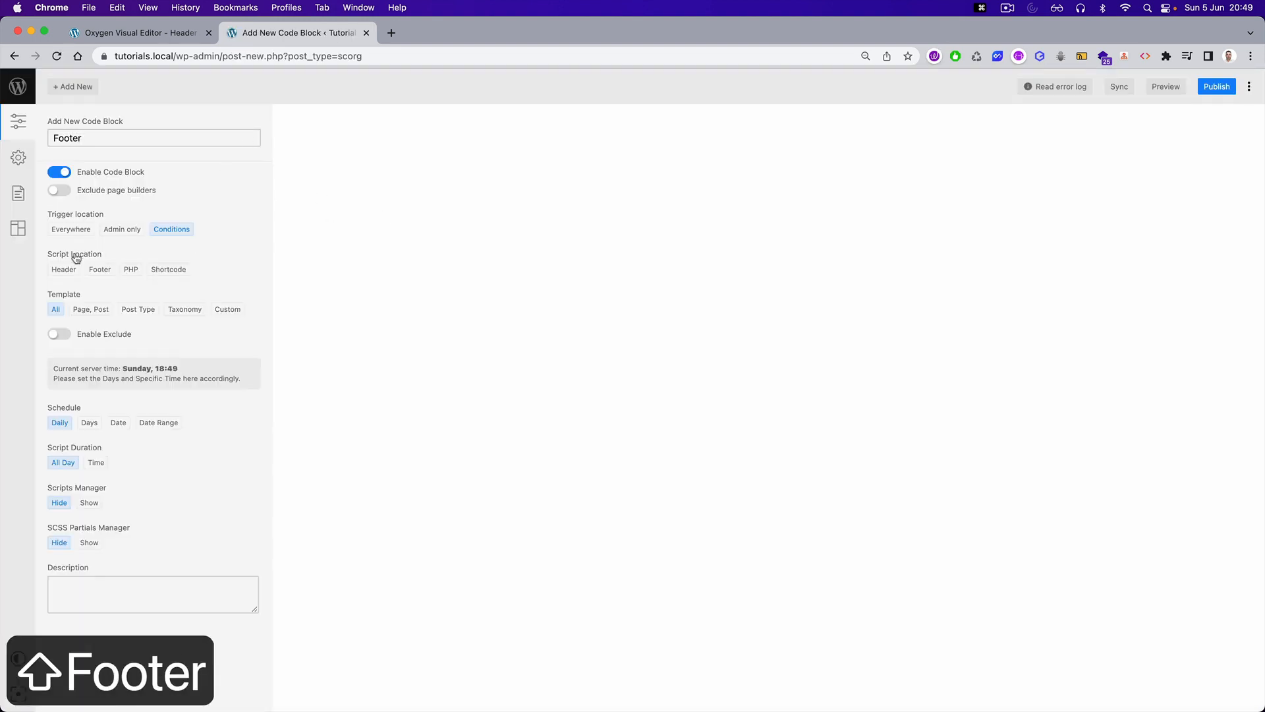
click(63, 269)
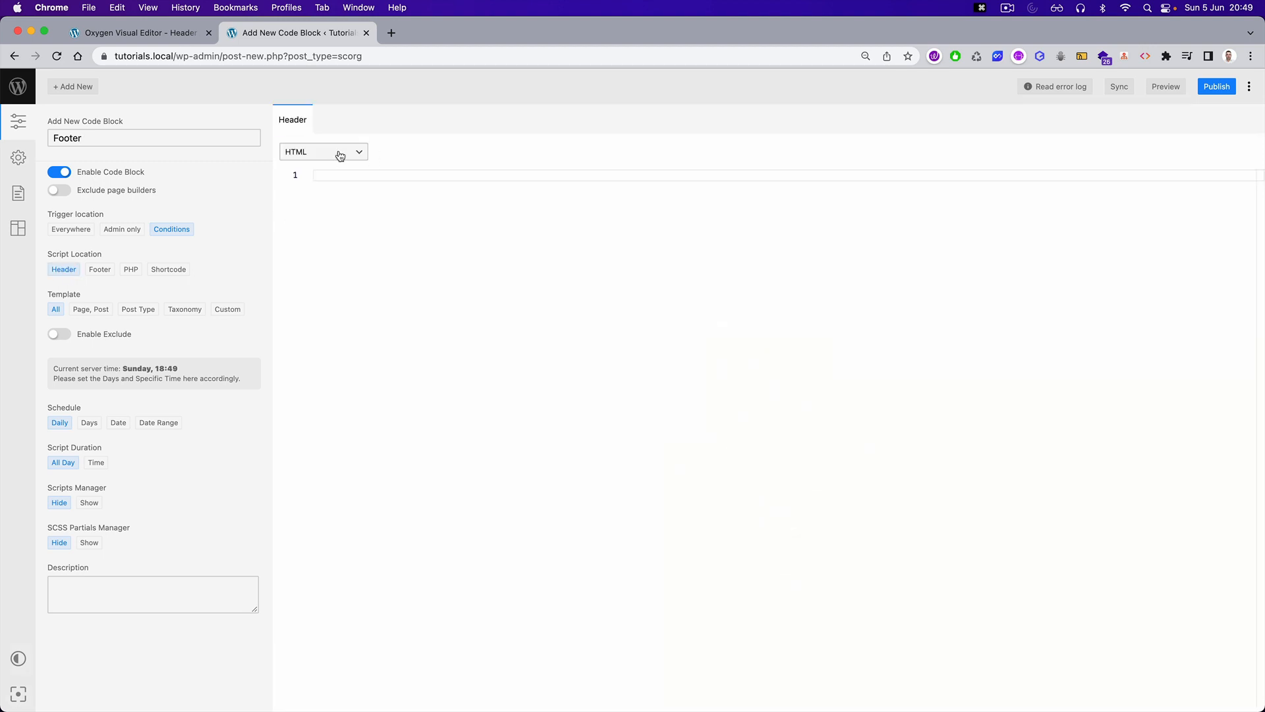
click(325, 151)
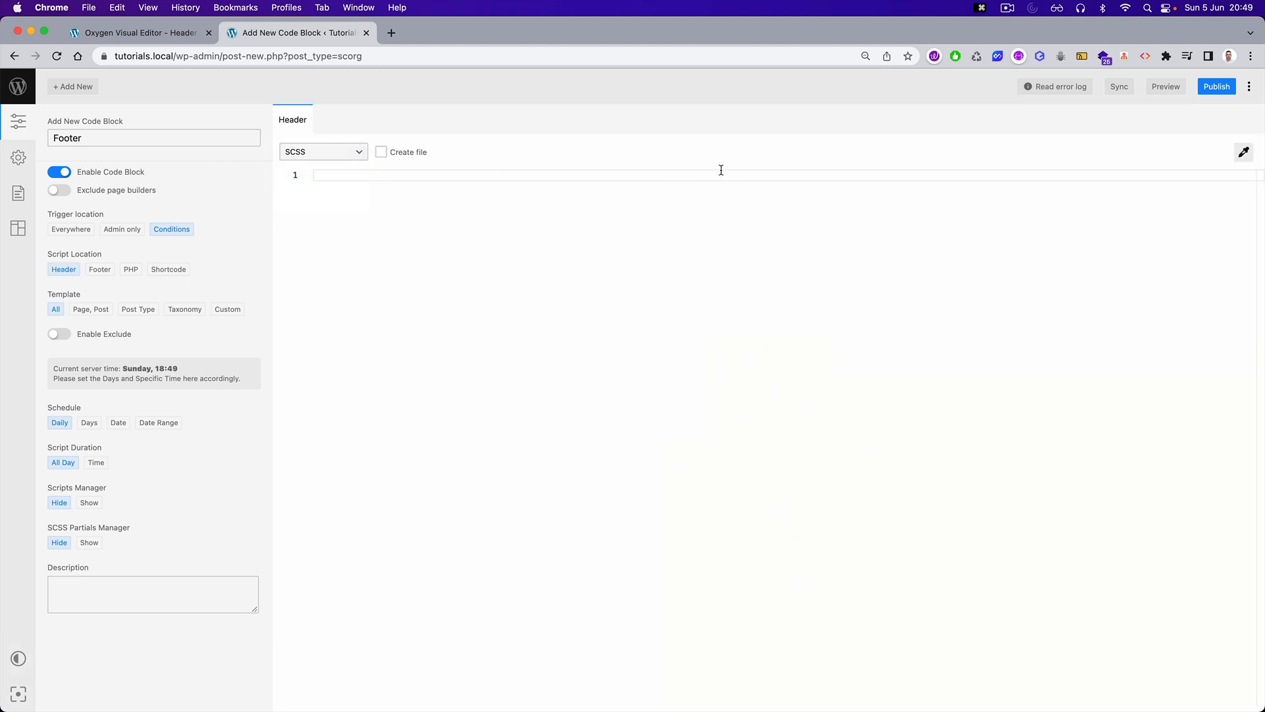
mouse_move(377, 161)
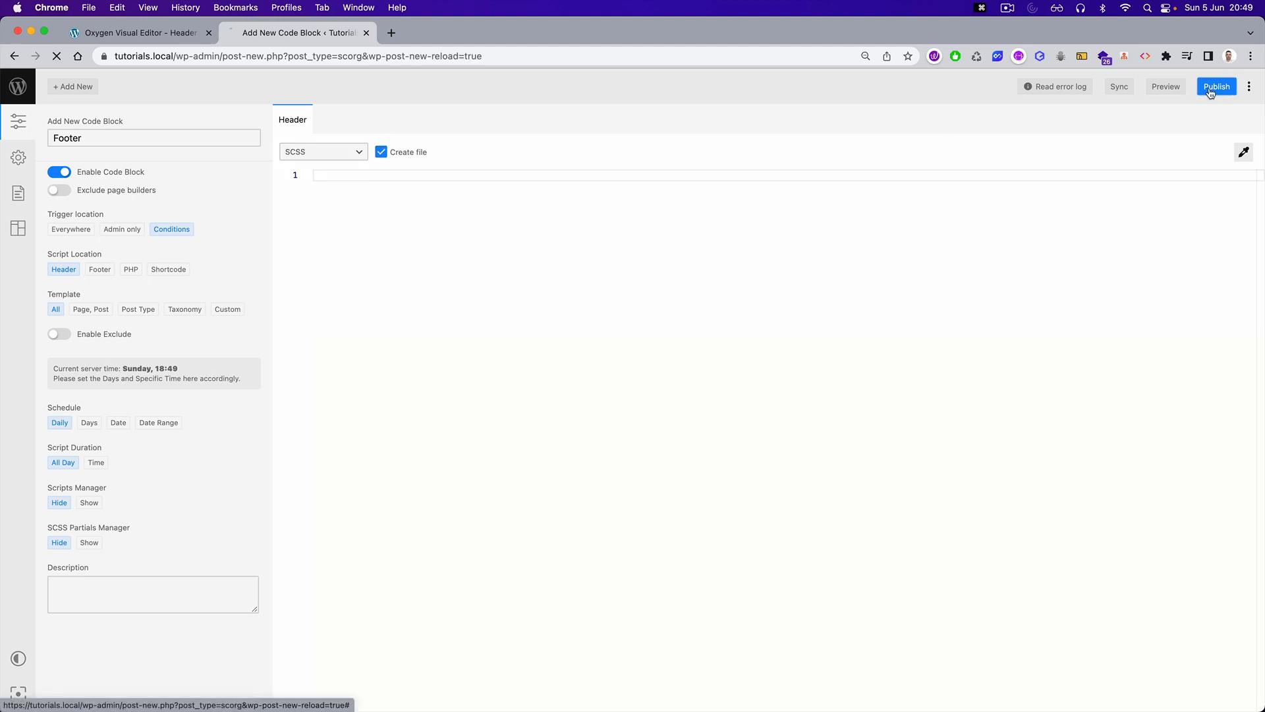
click(138, 32)
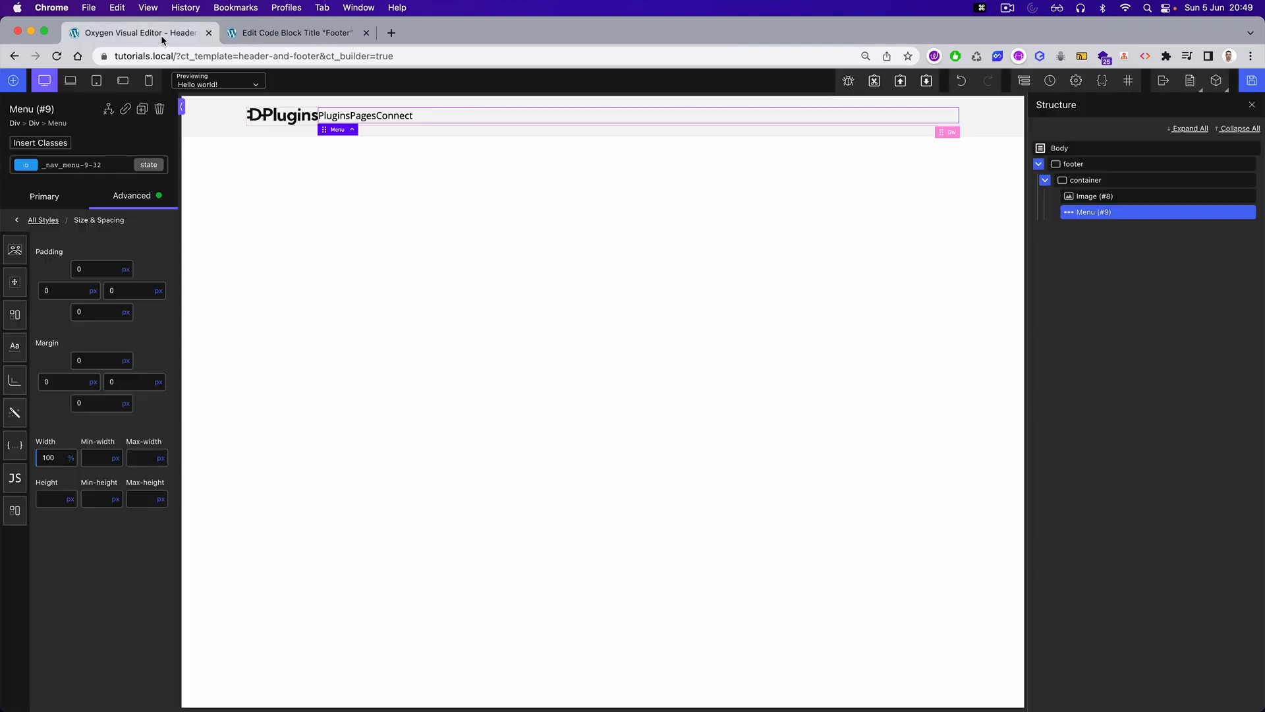
- Open the live front end, inspect the Plugins link's footer menu markup, then return to the Footer code block
click(296, 32)
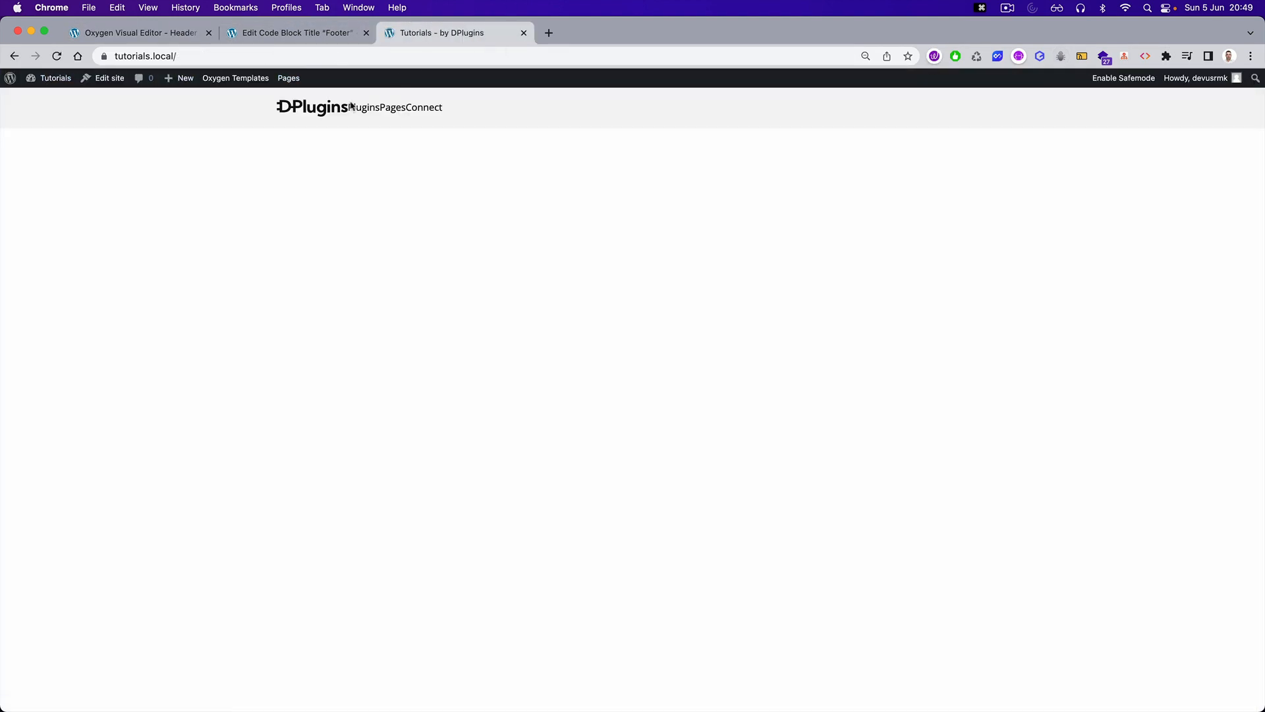
right_click(361, 108)
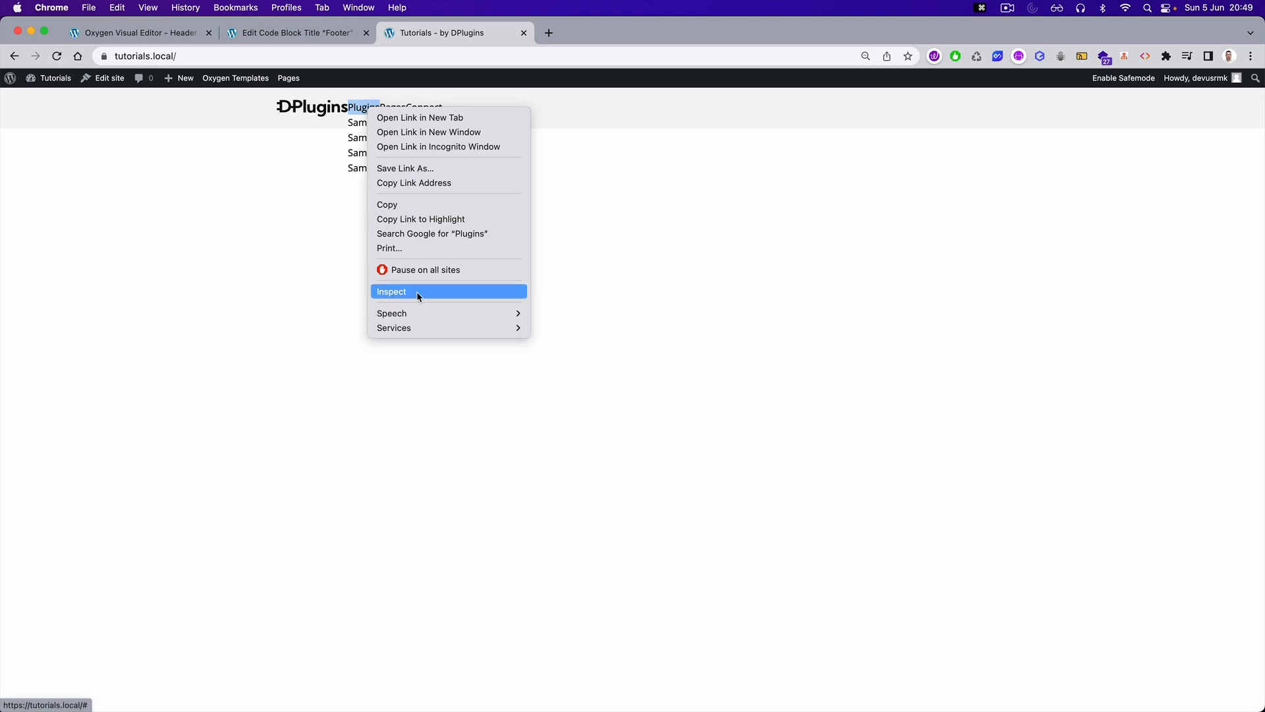
click(390, 292)
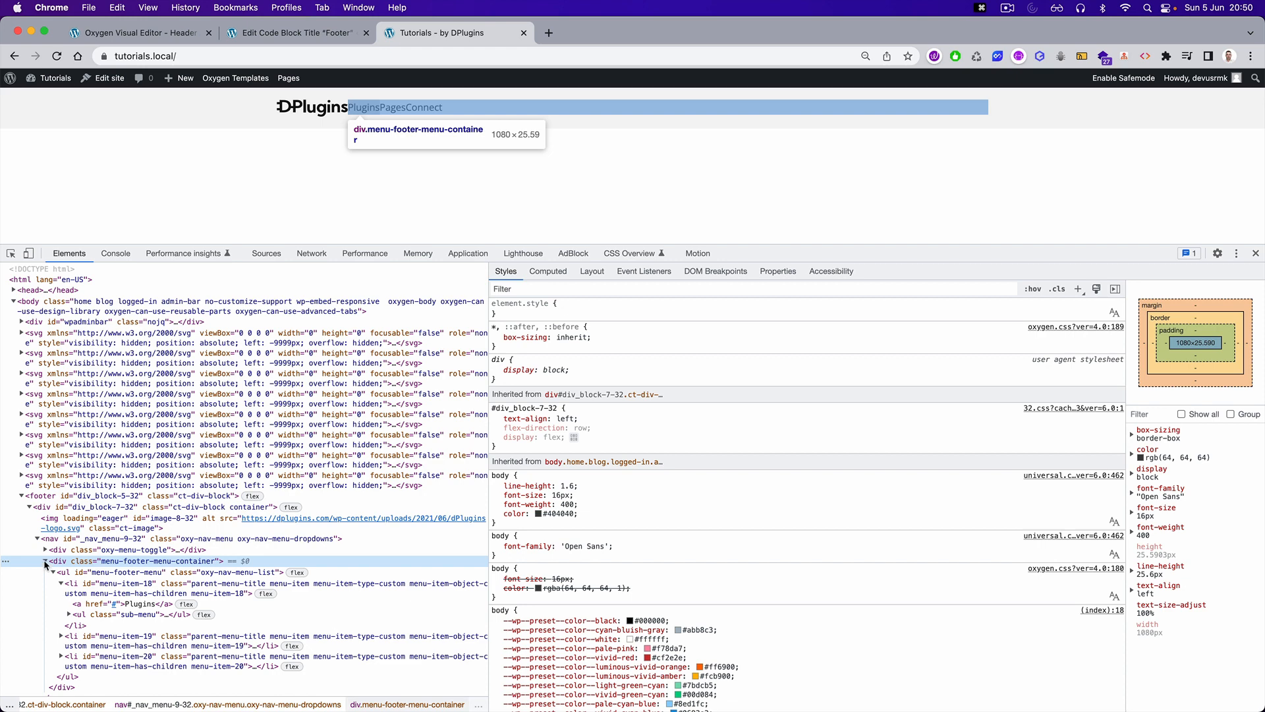
click(42, 561)
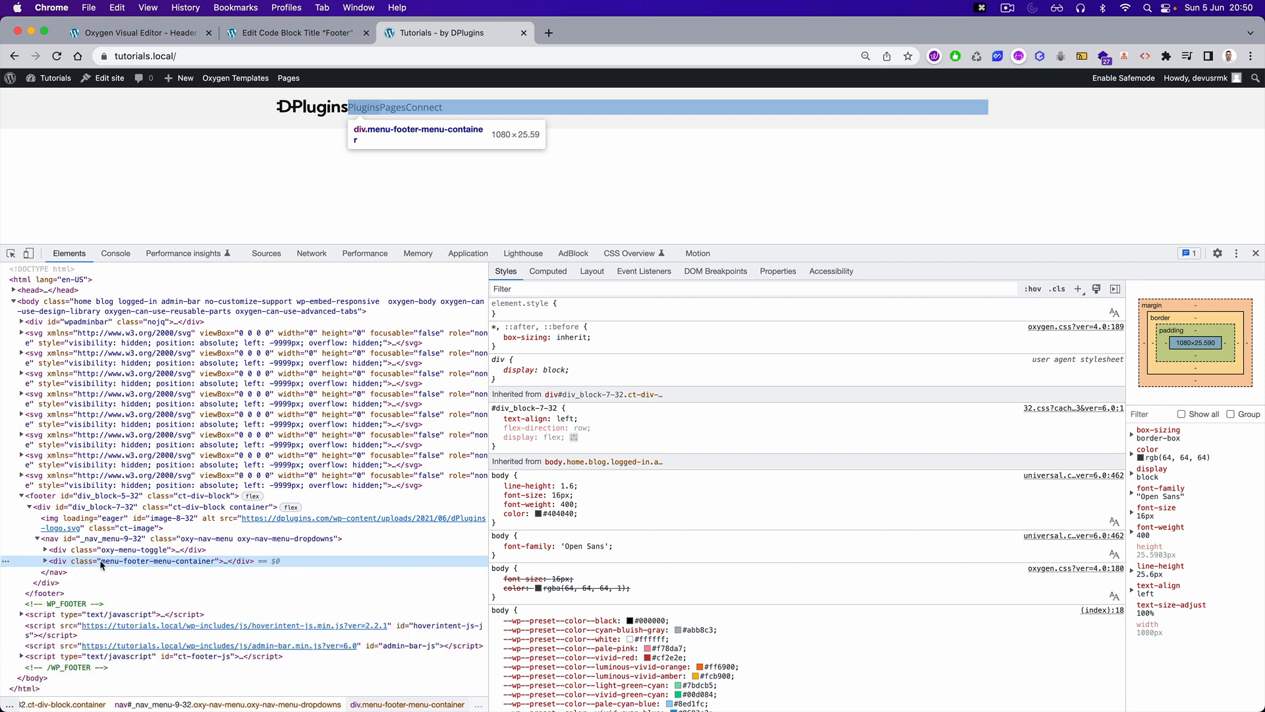
click(290, 33)
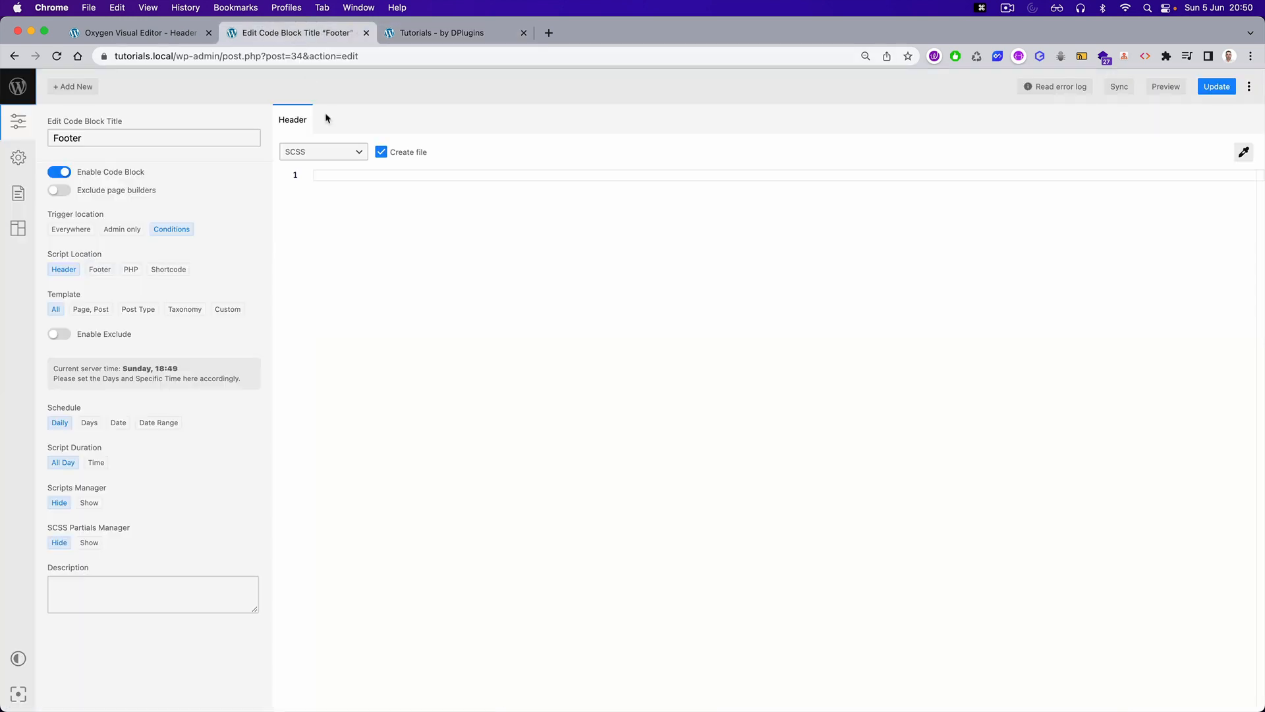
- Start the SCSS rule by pasting the copied .oxygen-body footer selector into the code block
click(448, 33)
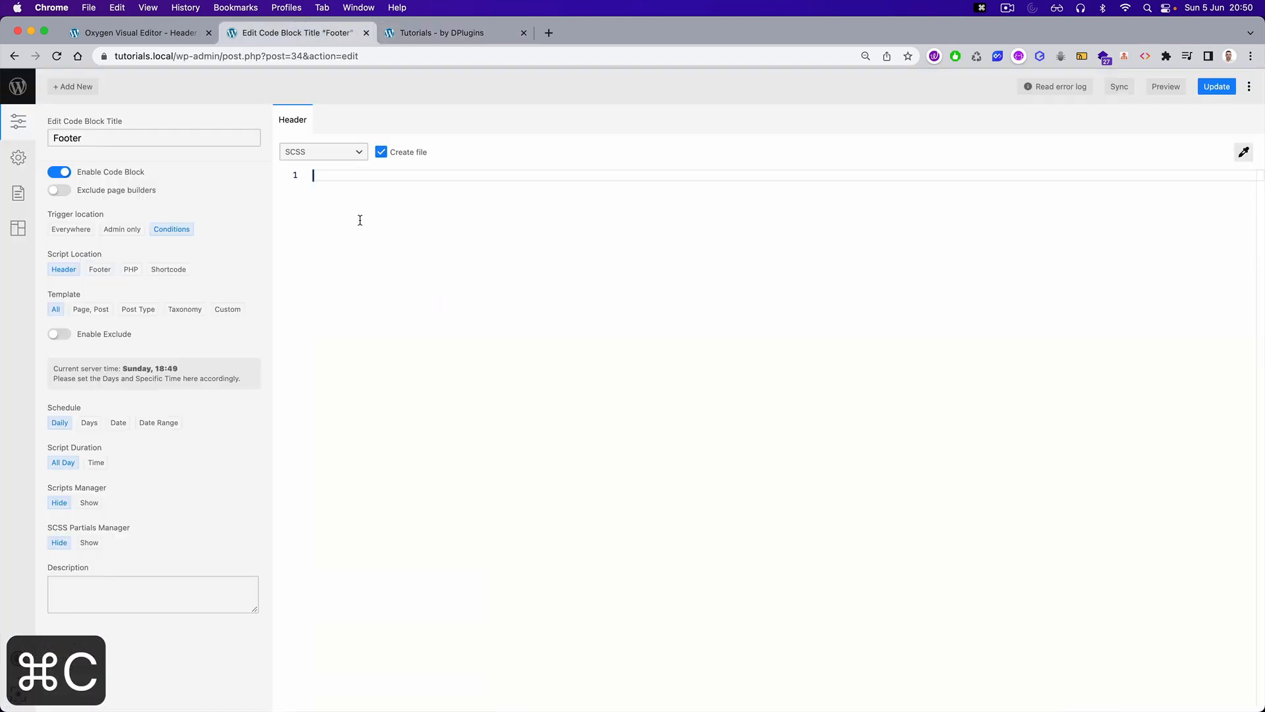
click(439, 32)
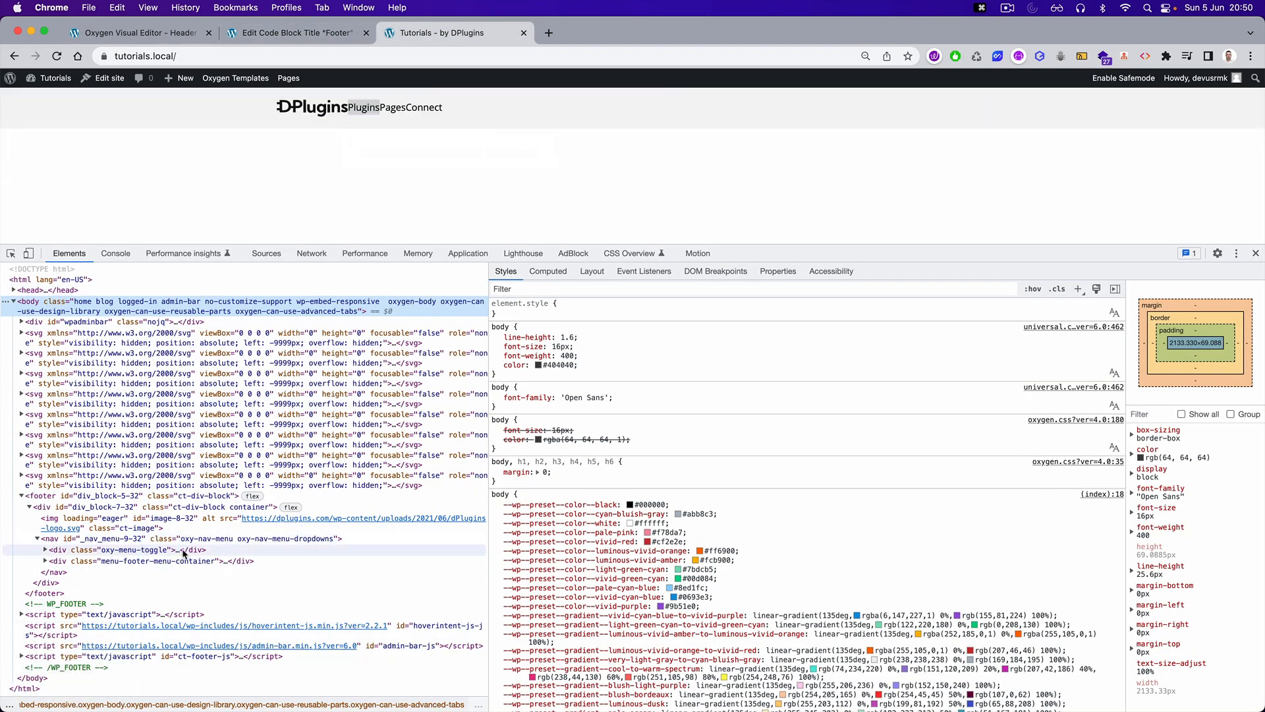
mouse_move(396, 306)
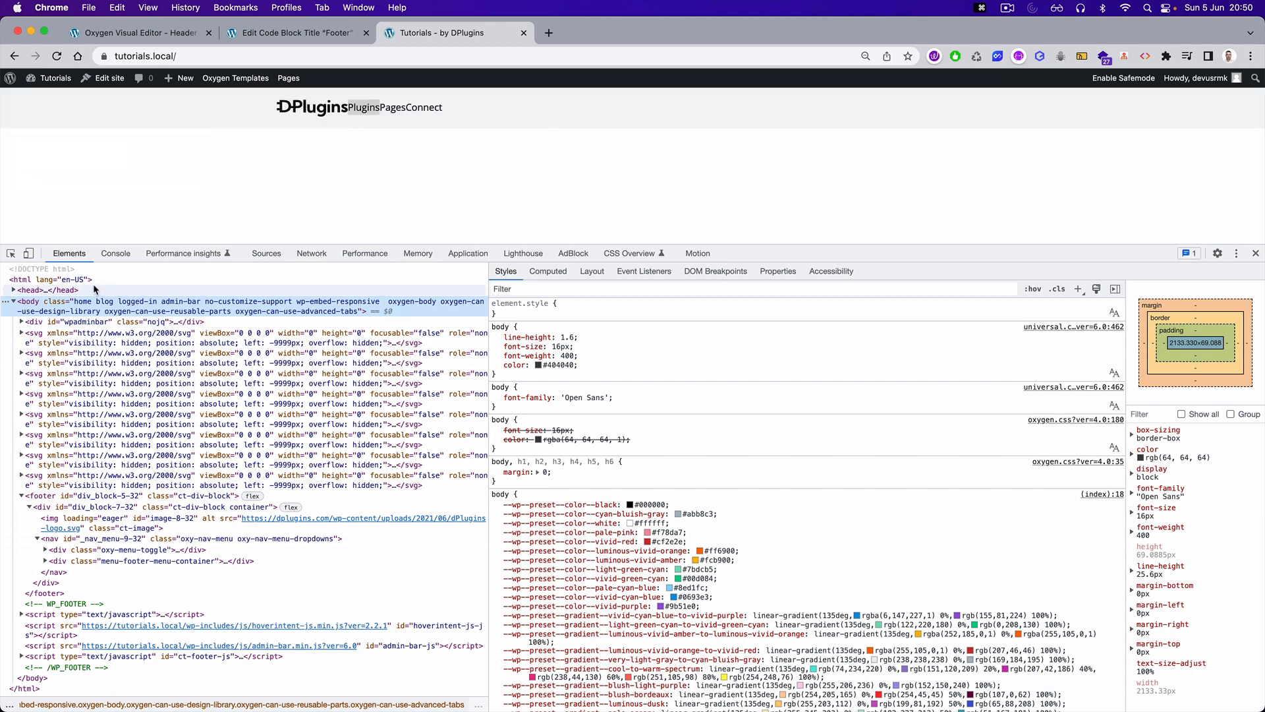
mouse_move(396, 306)
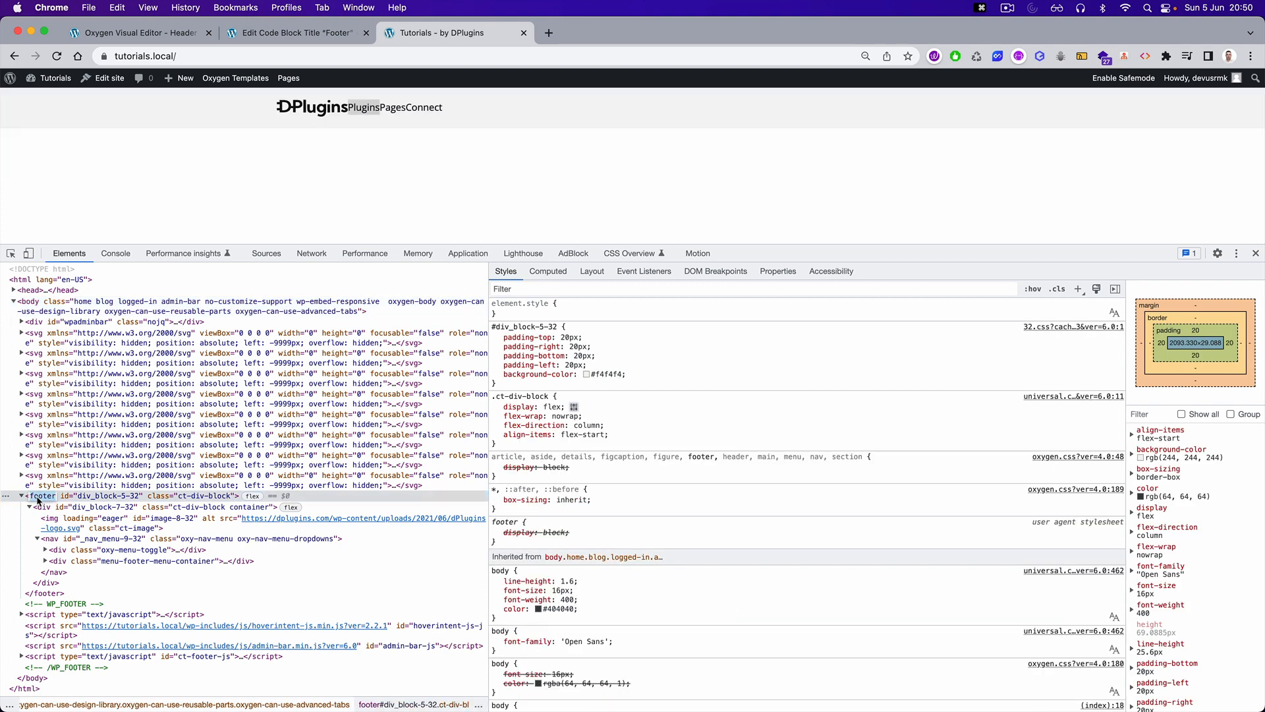
click(293, 33)
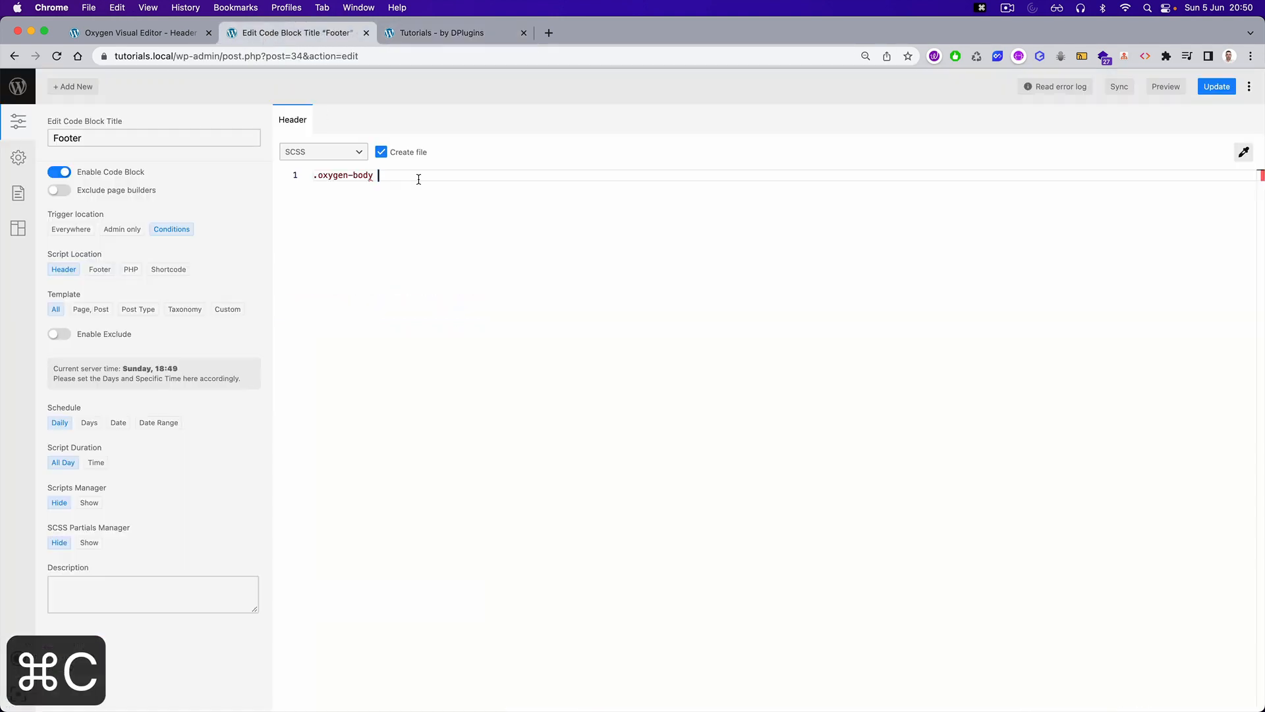
key(Cmd+V)
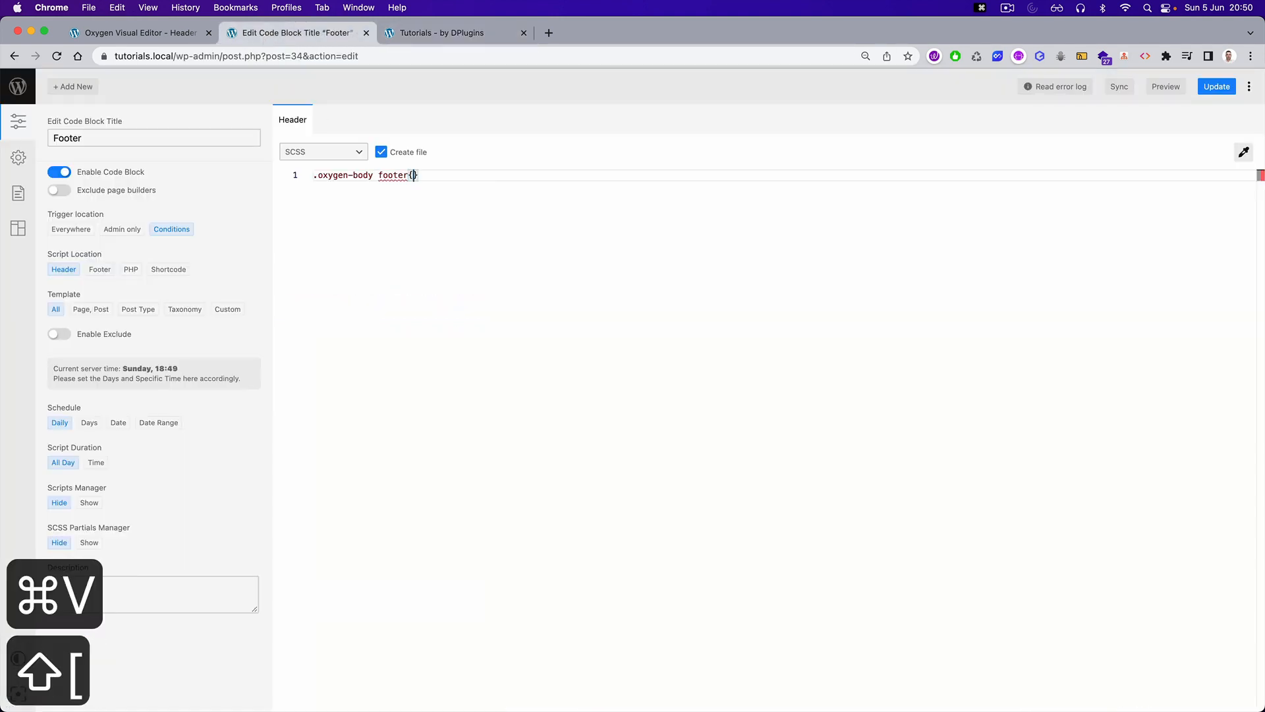
click(443, 33)
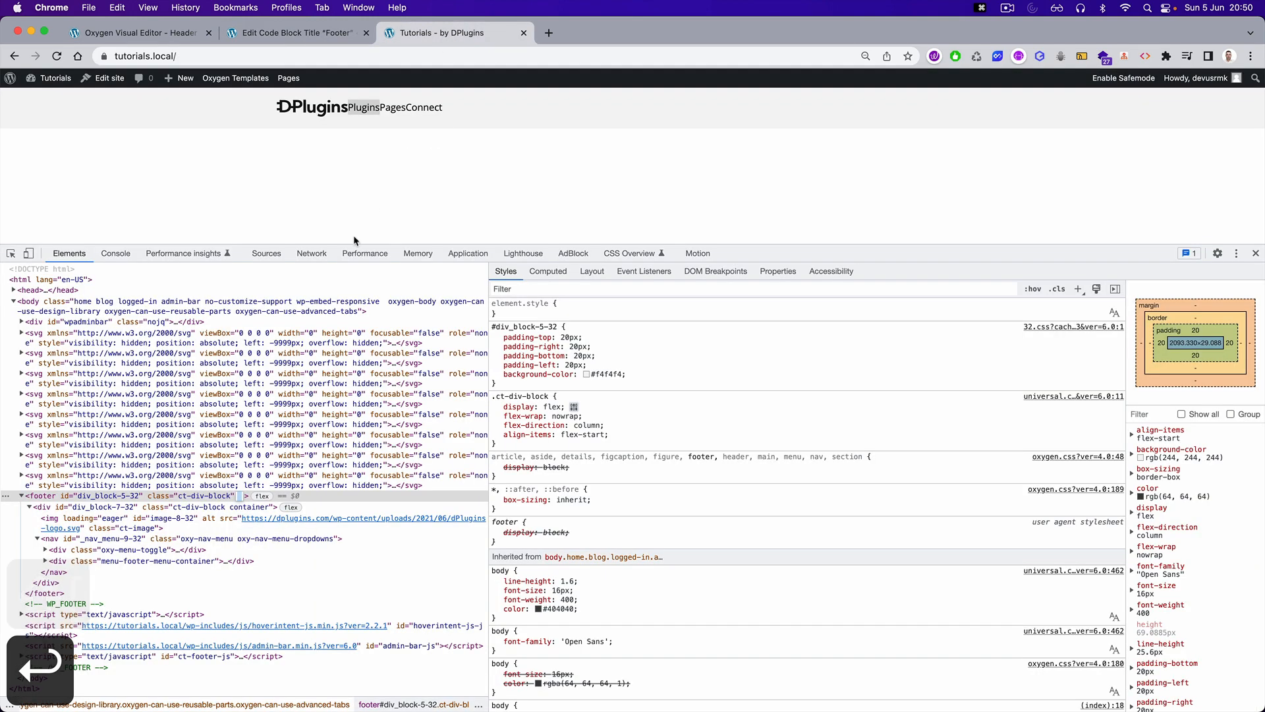
mouse_move(107, 546)
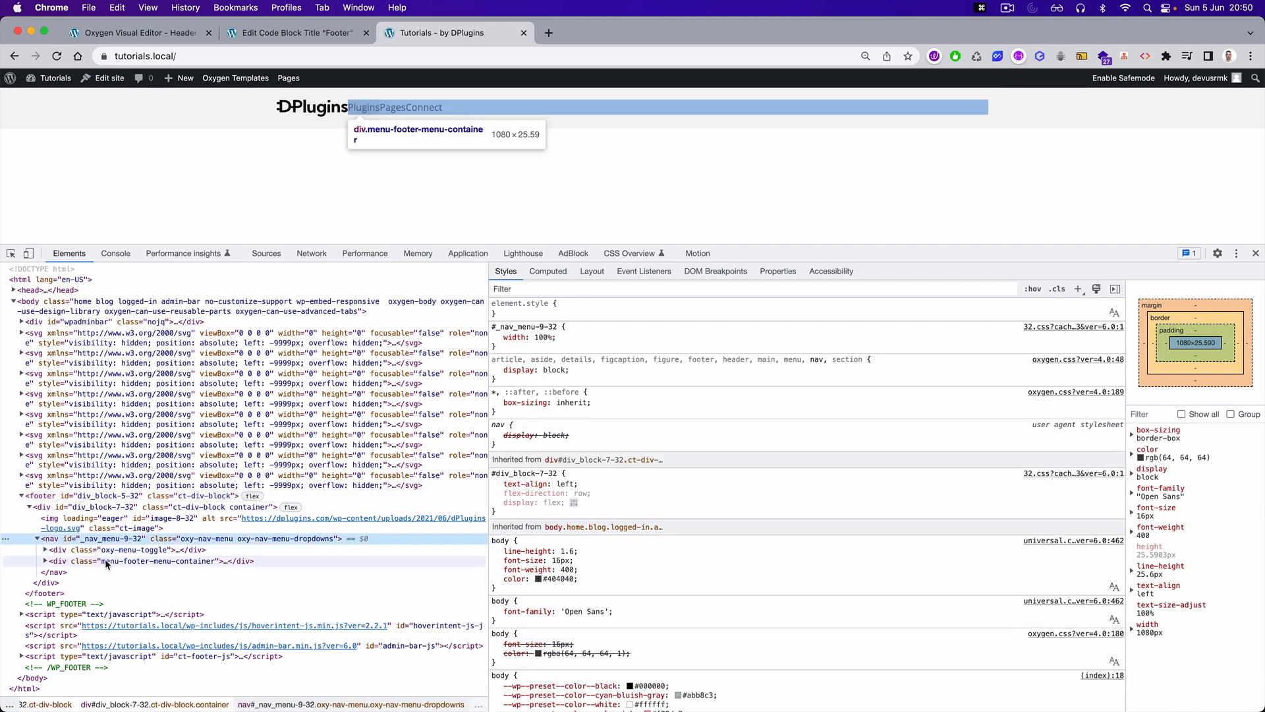
- Inspect the footer menu ul in DevTools and add #menu-footer-menu to the SCSS selector
click(40, 560)
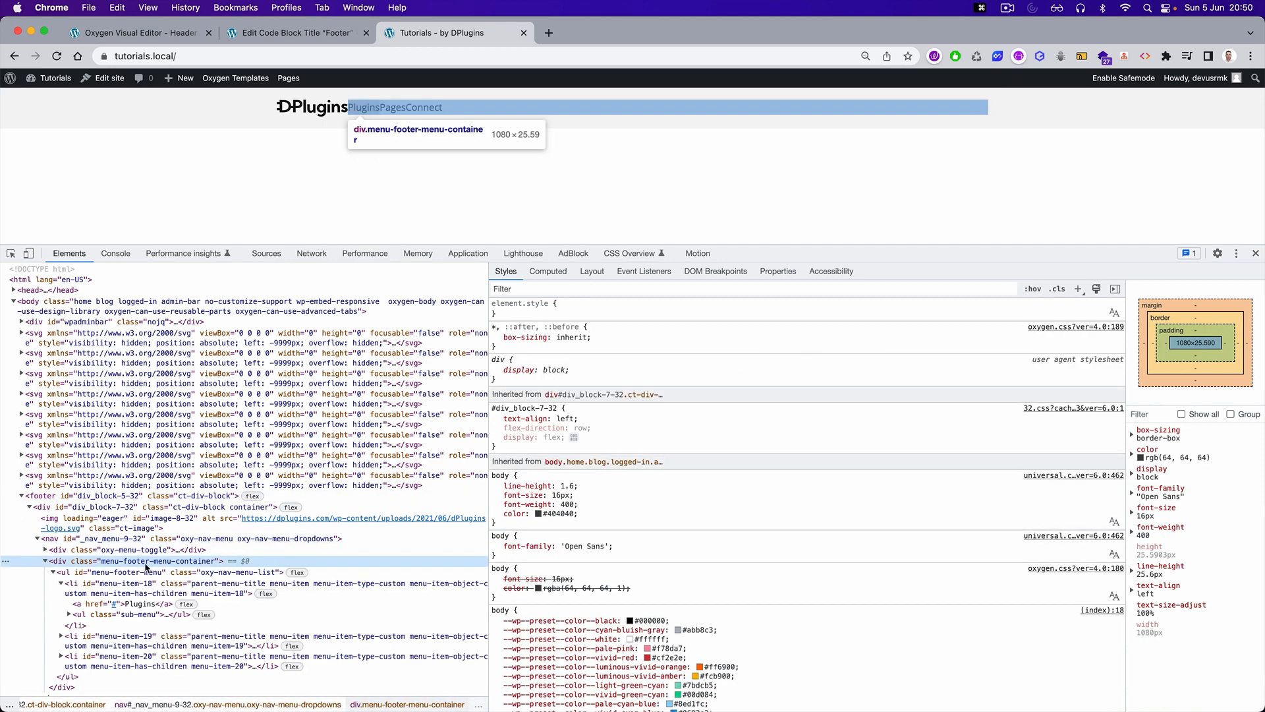
click(55, 572)
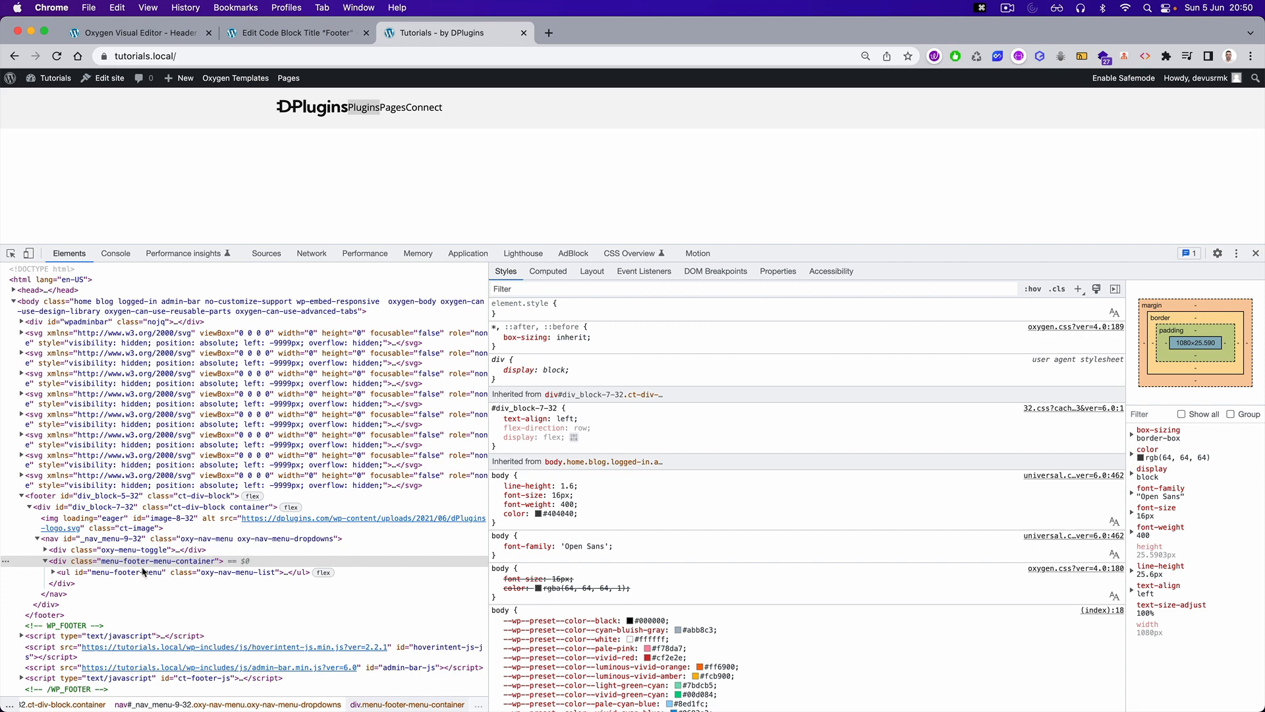
mouse_move(143, 573)
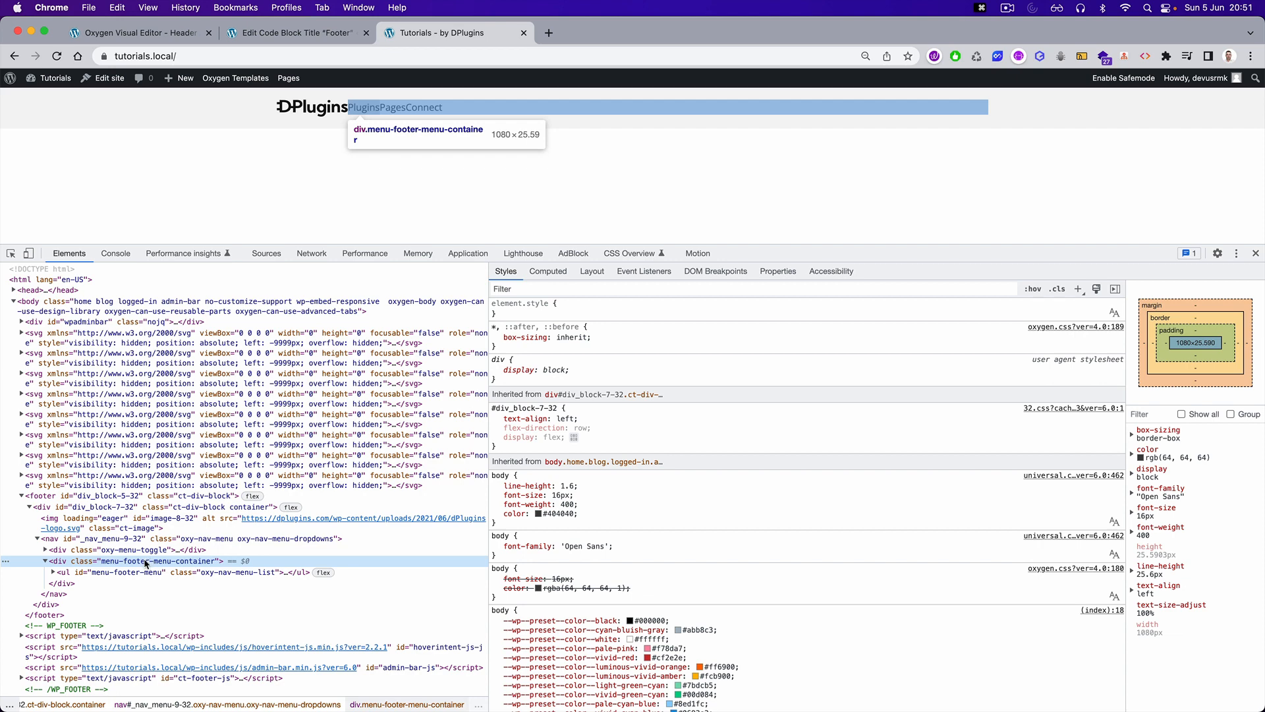
click(63, 572)
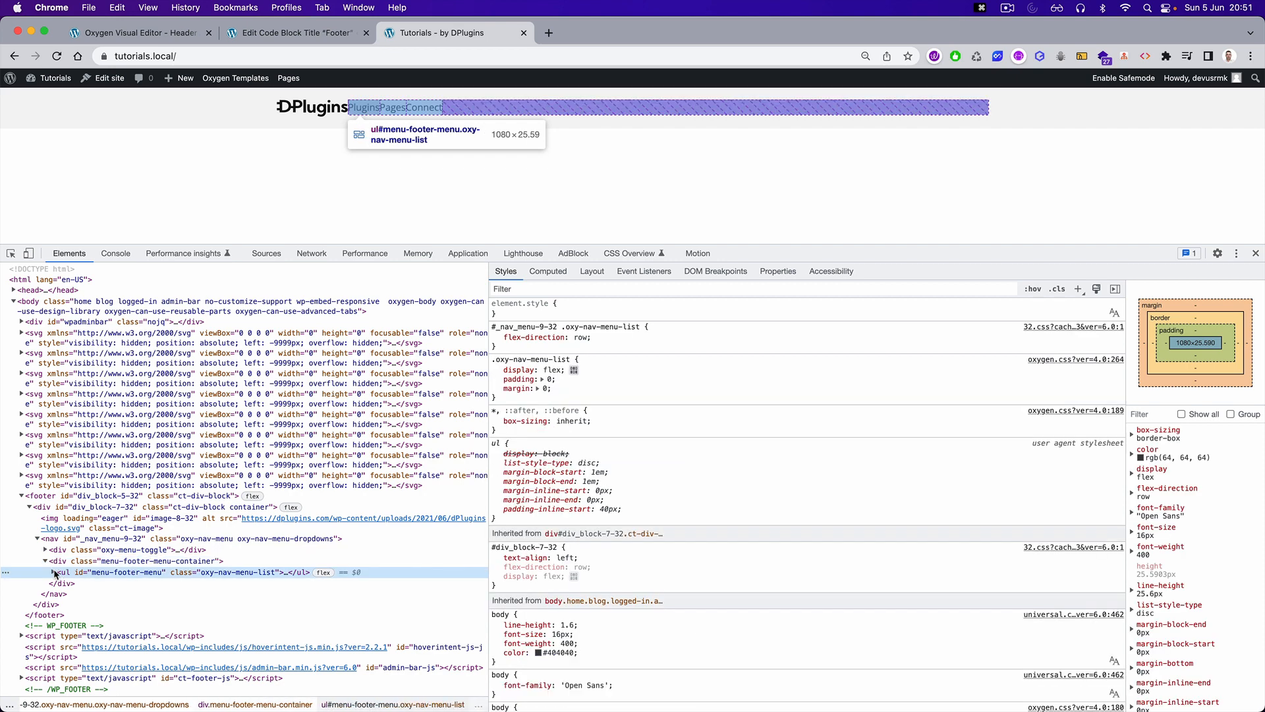
click(50, 572)
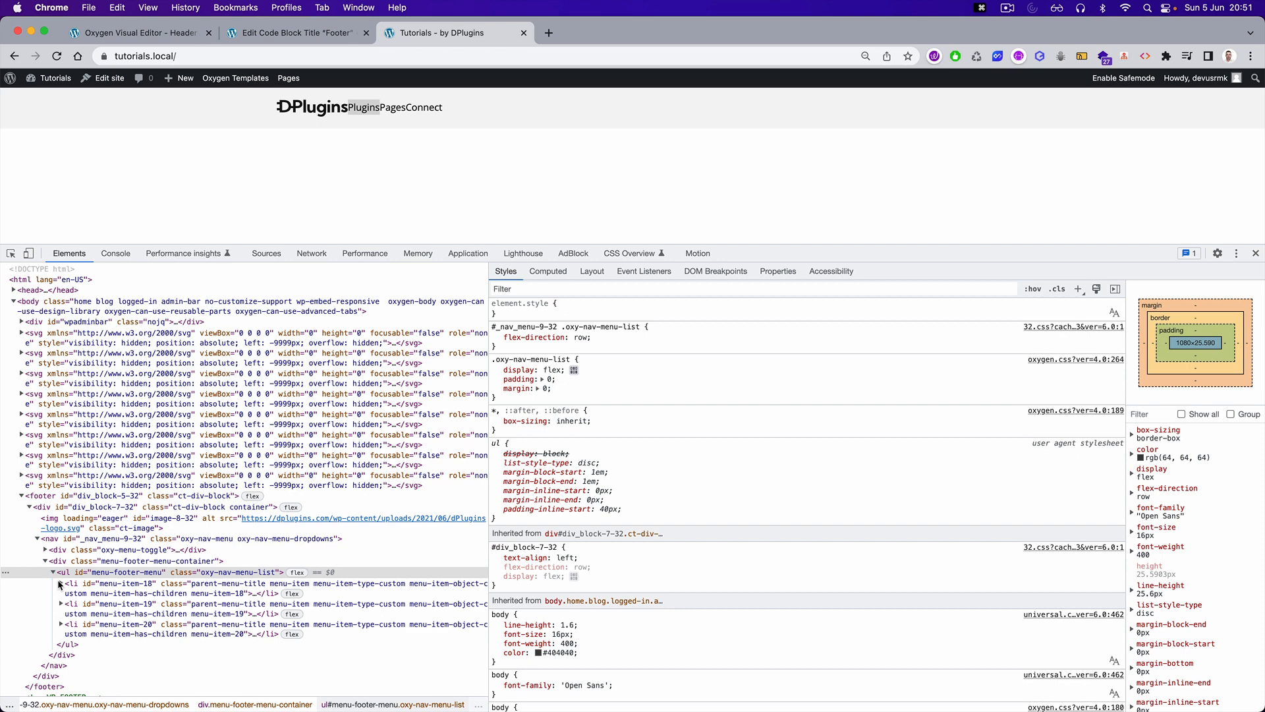
mouse_move(91, 633)
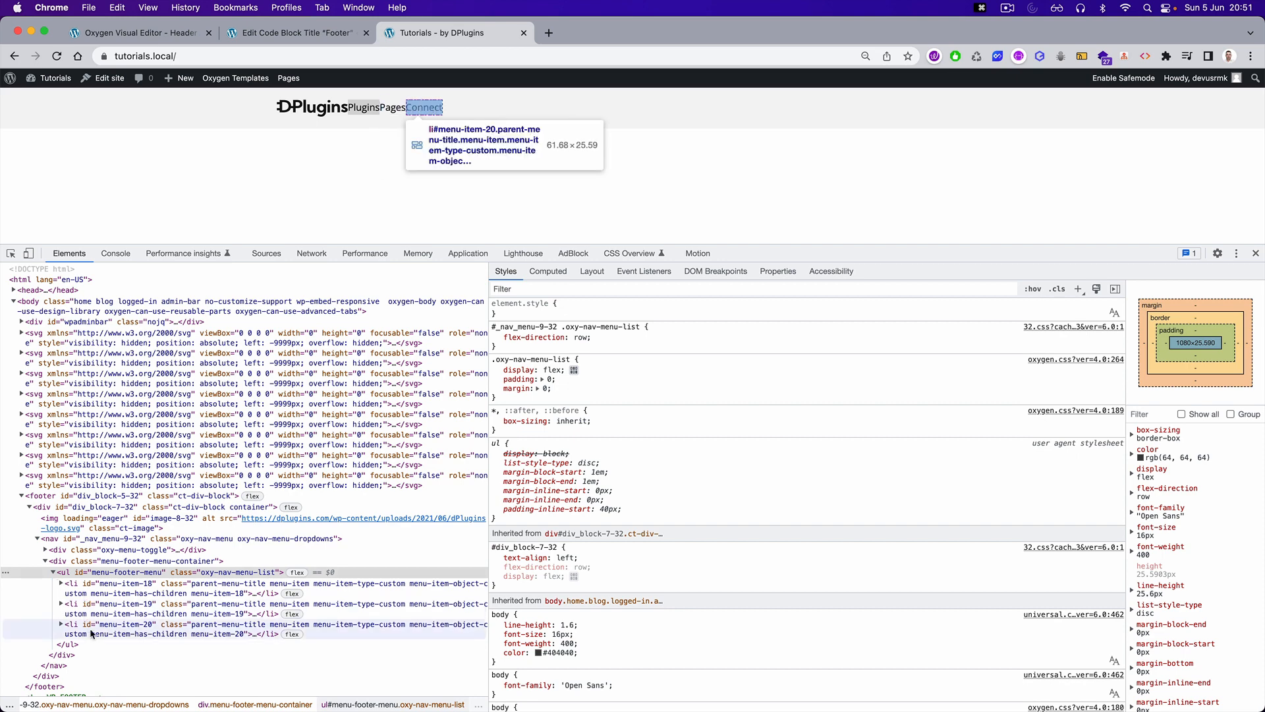
mouse_move(108, 572)
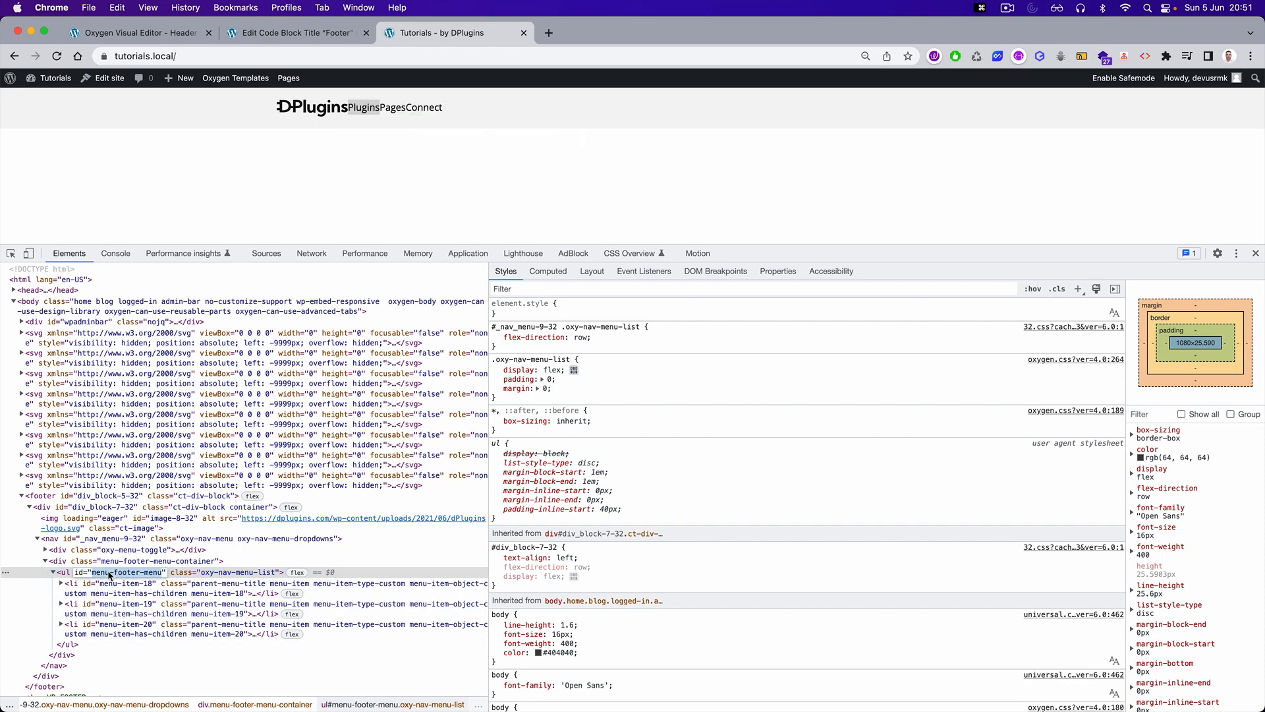
click(290, 33)
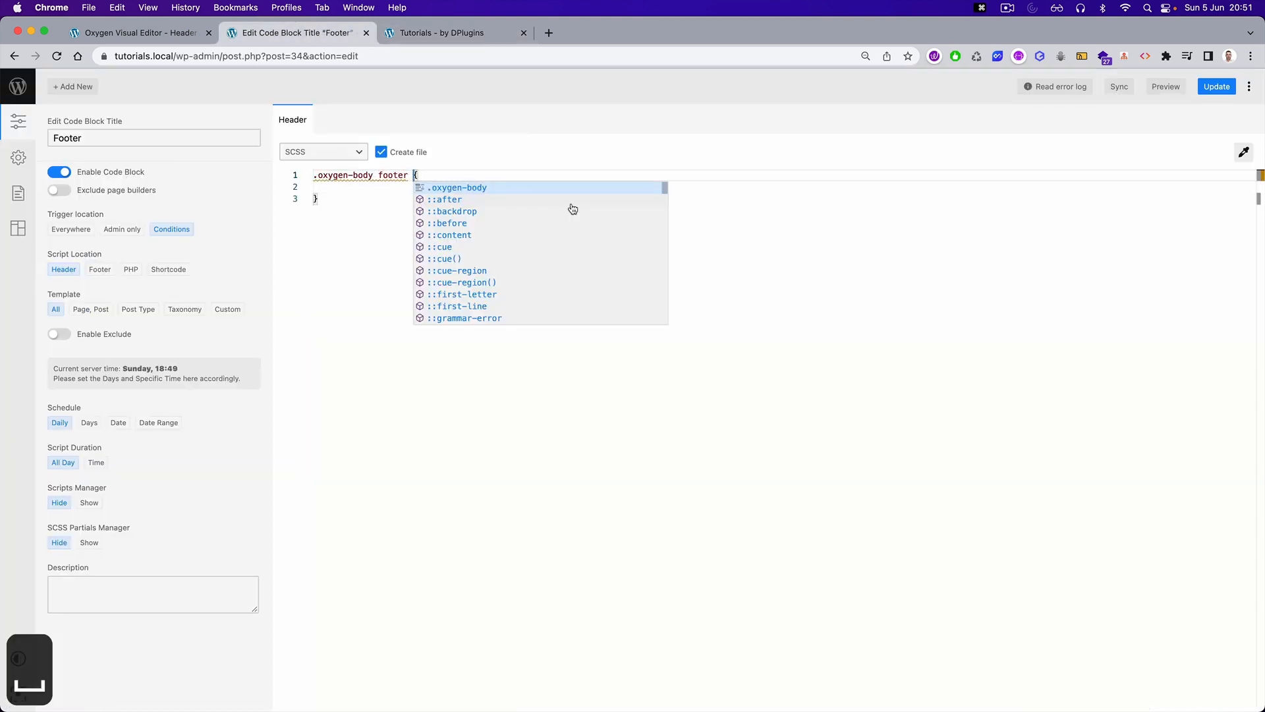
text(#menu-footer-menu)
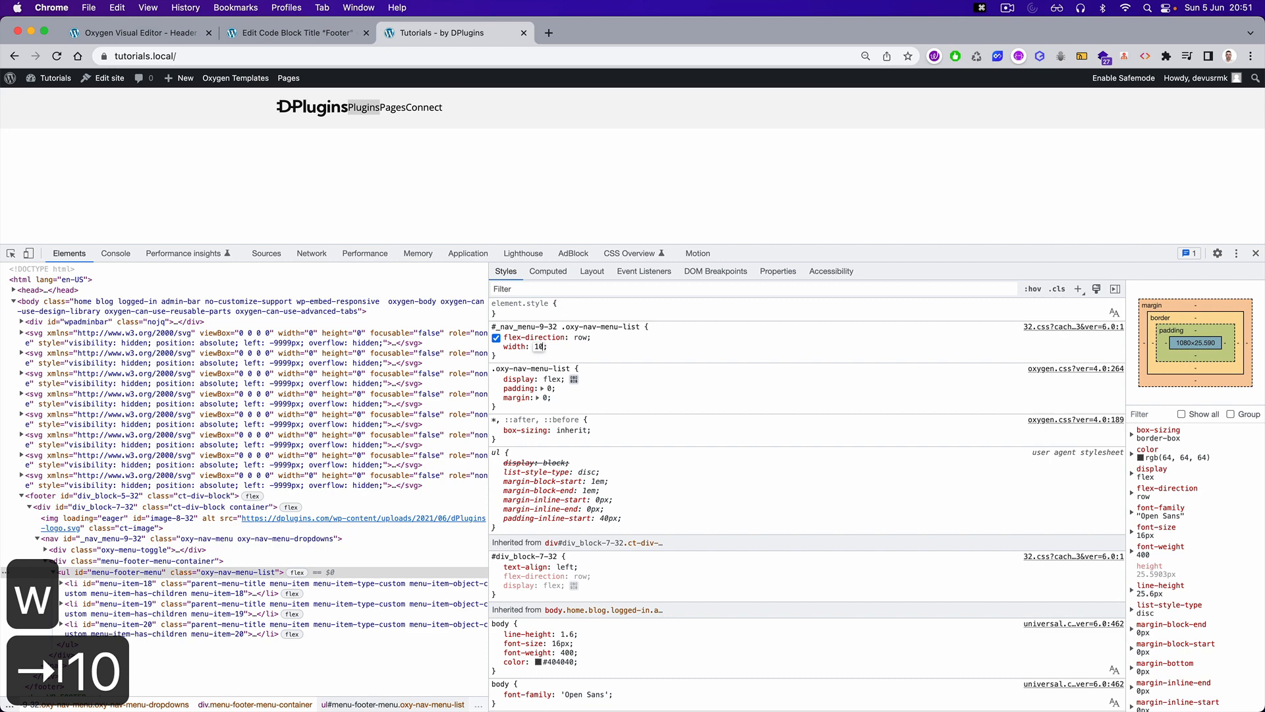
- Test width 100% in DevTools, nest a 1px solid red border on all menu children and save
text(100%)
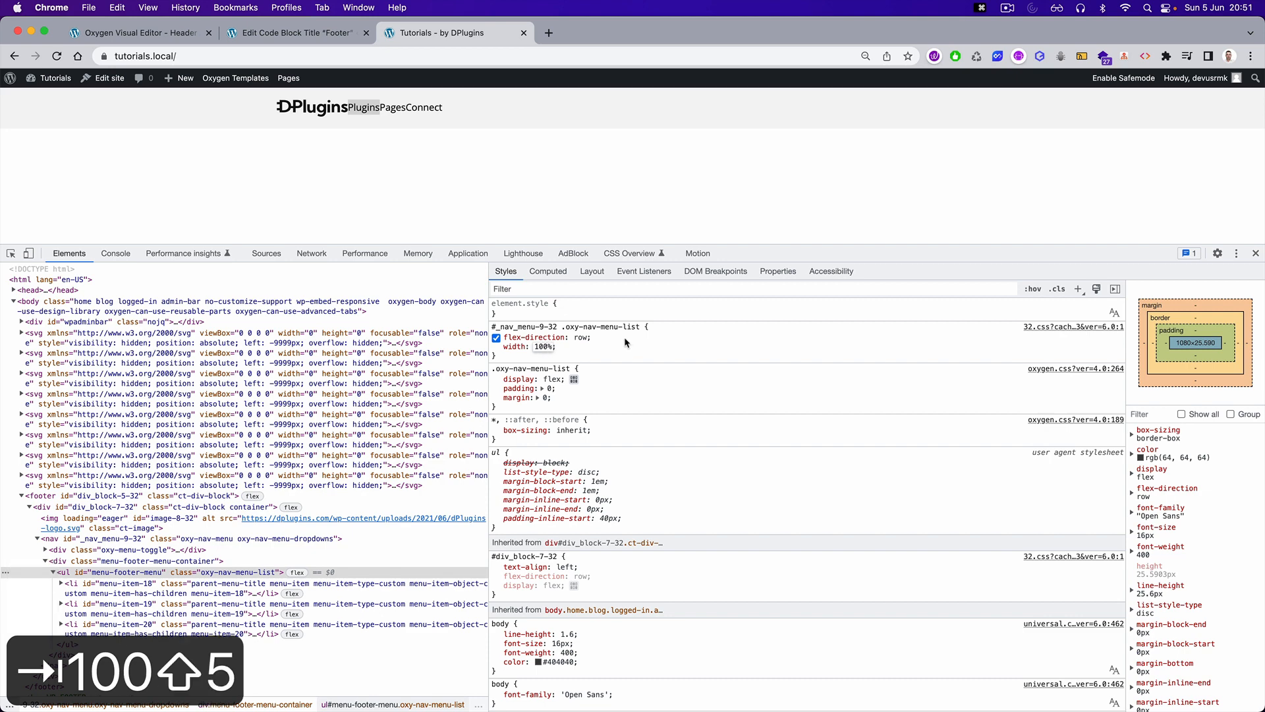
mouse_move(98, 593)
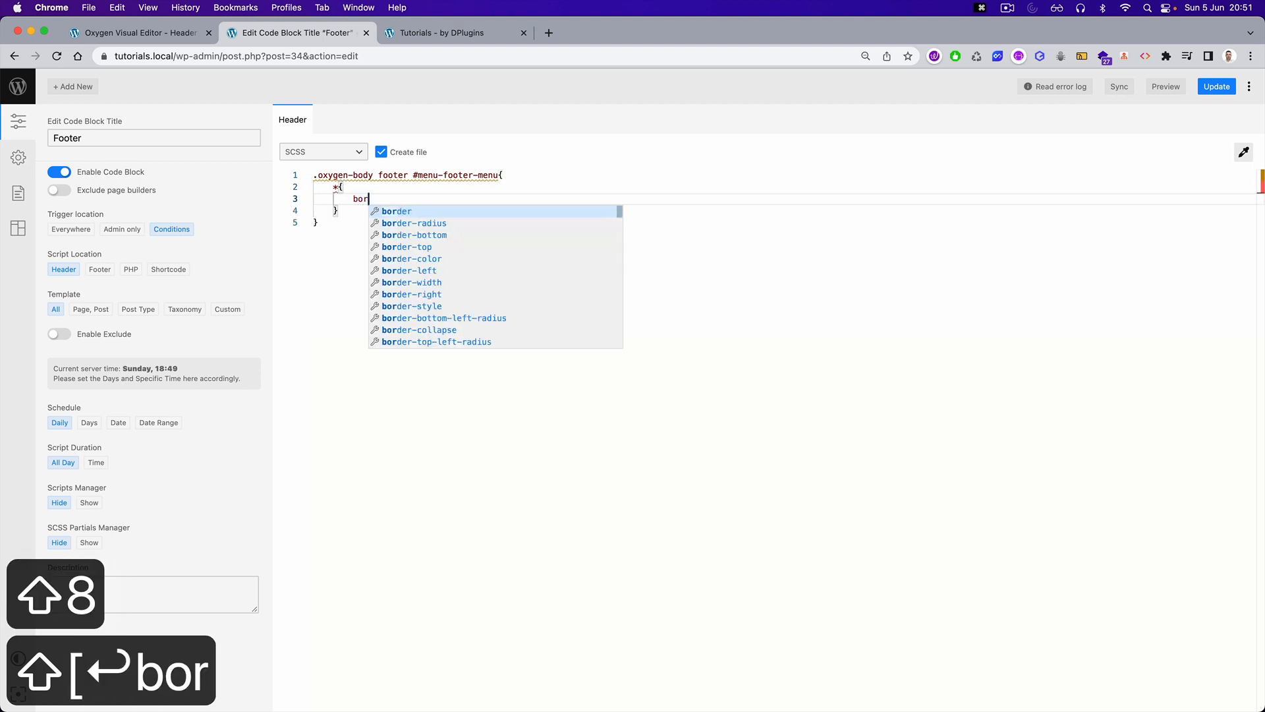
text(border: 1)
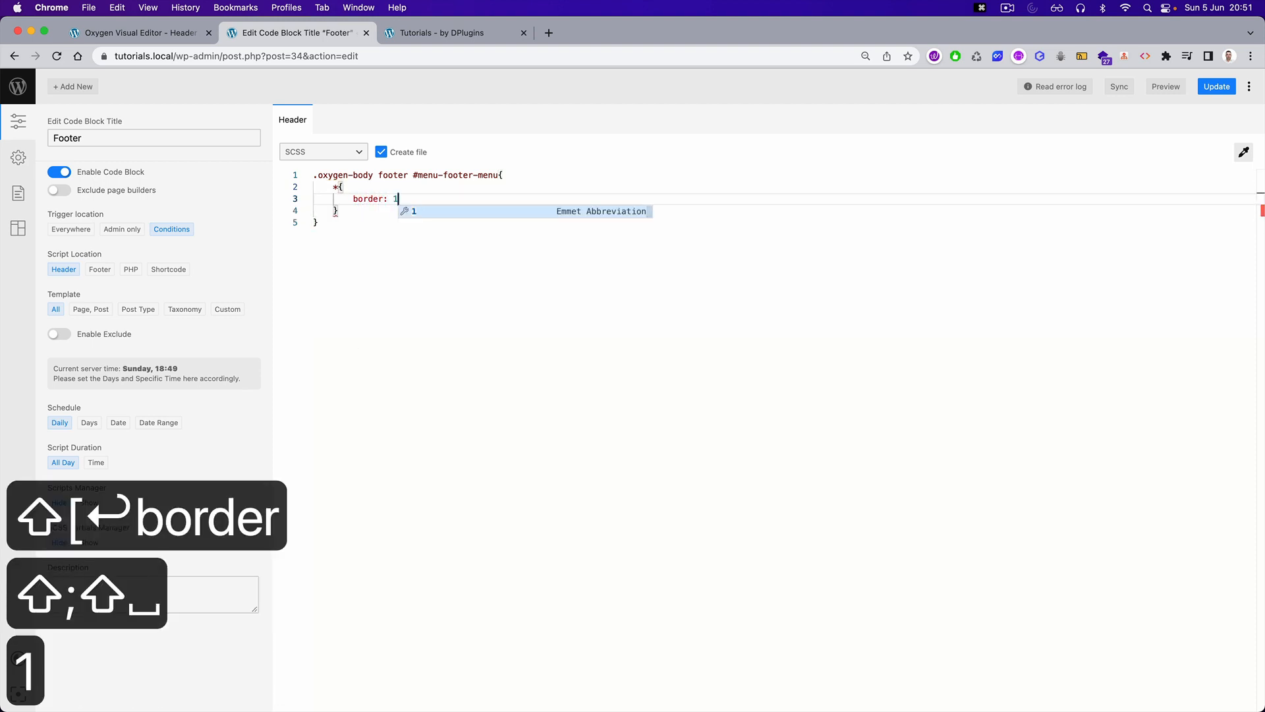
text(px solid red;)
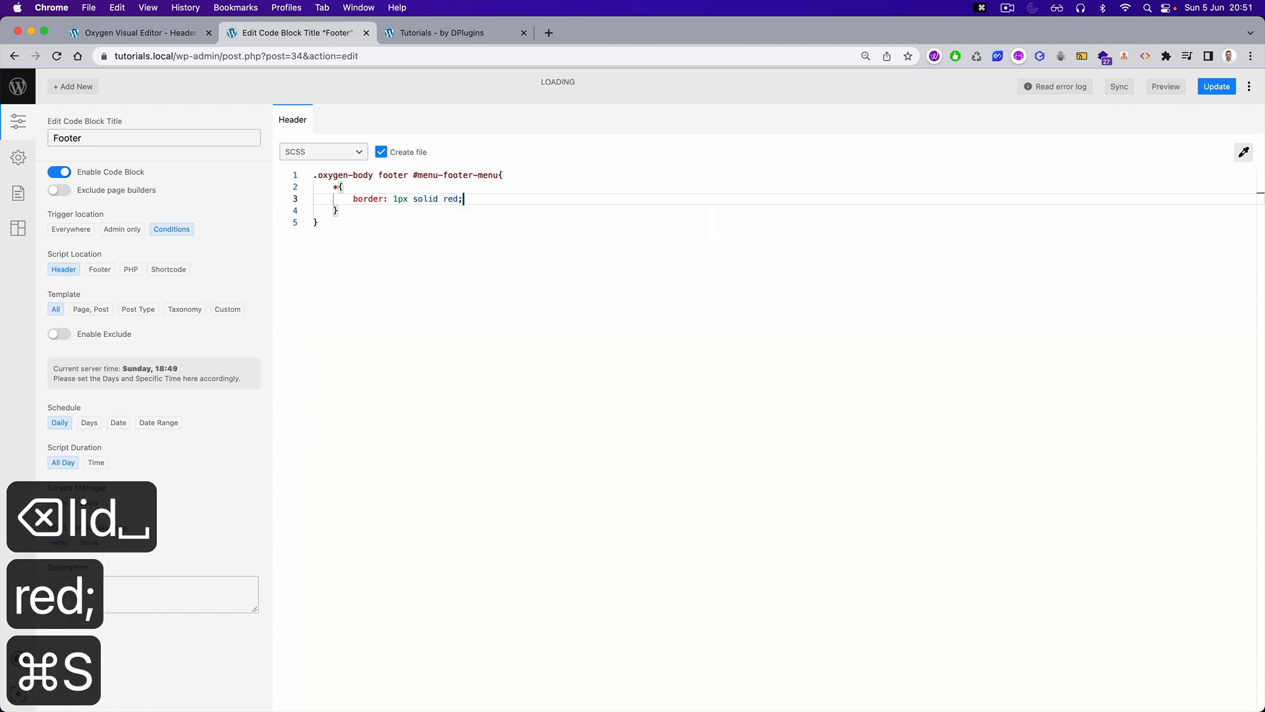
key(cmd+s)
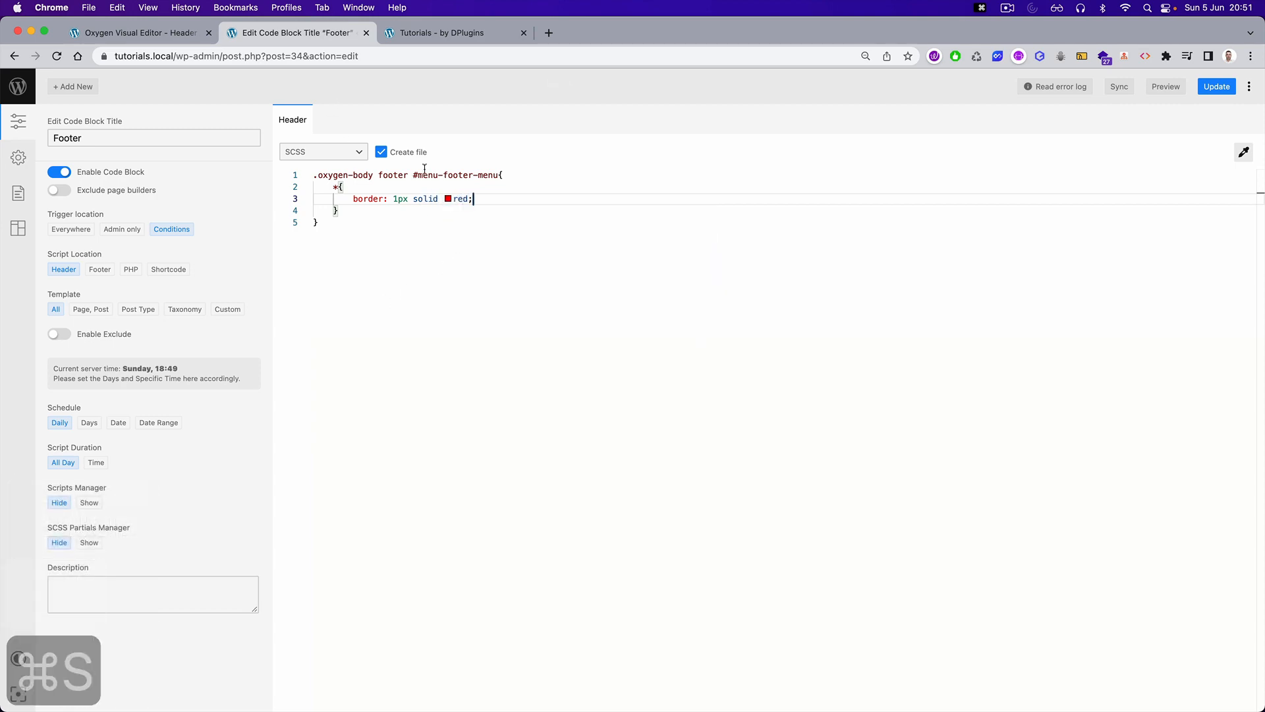
click(446, 31)
text(w)
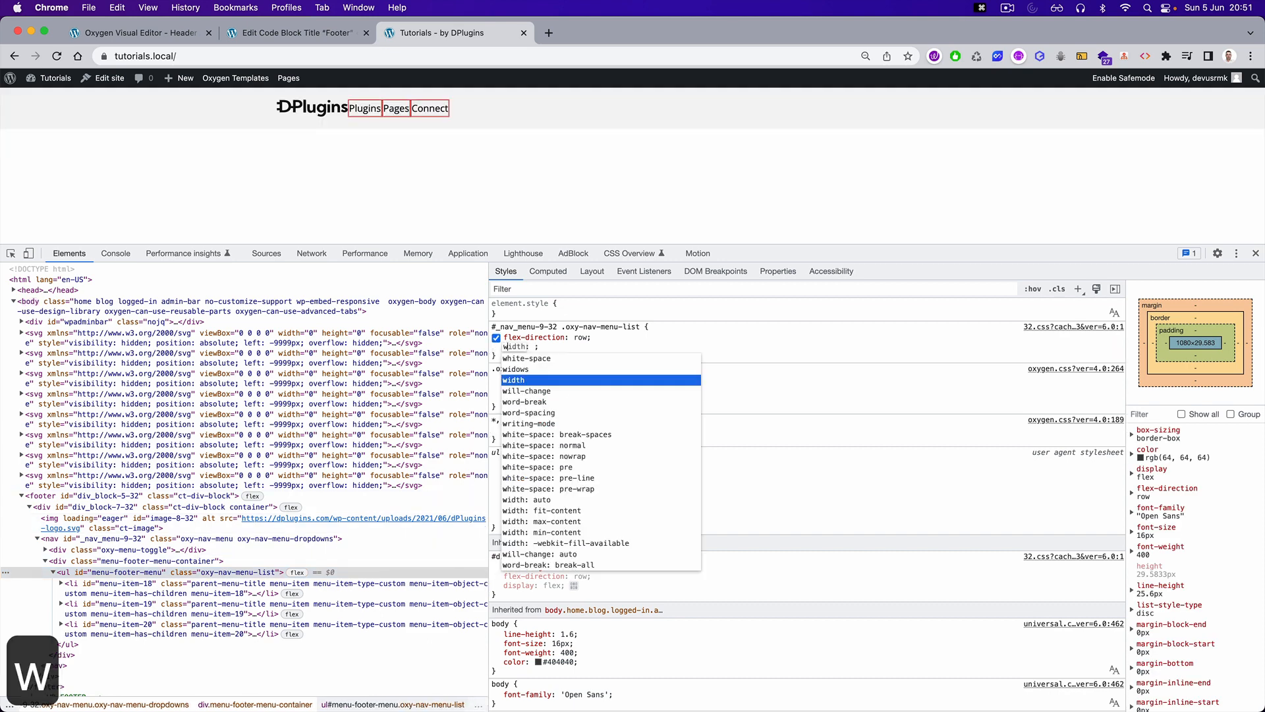
- Test width 100% on the menu list, container and li in DevTools, then return to the code block
text(100%;)
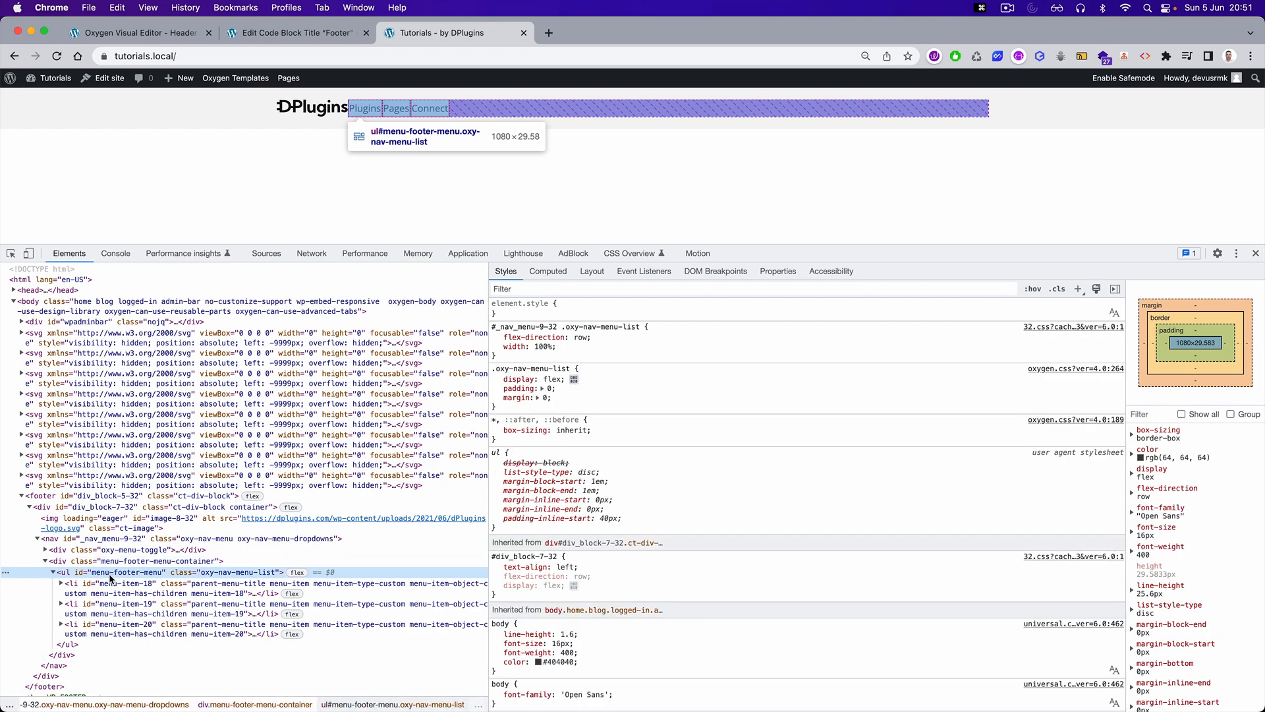
click(105, 583)
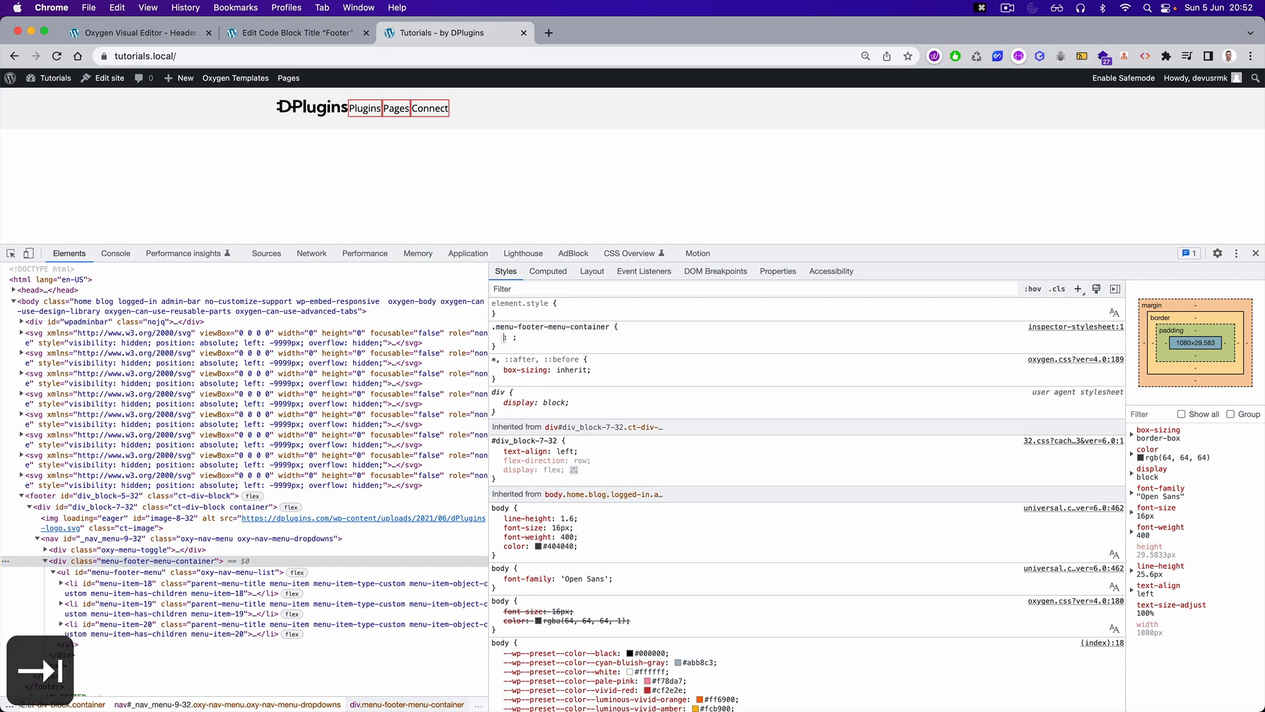
text(width: 100)
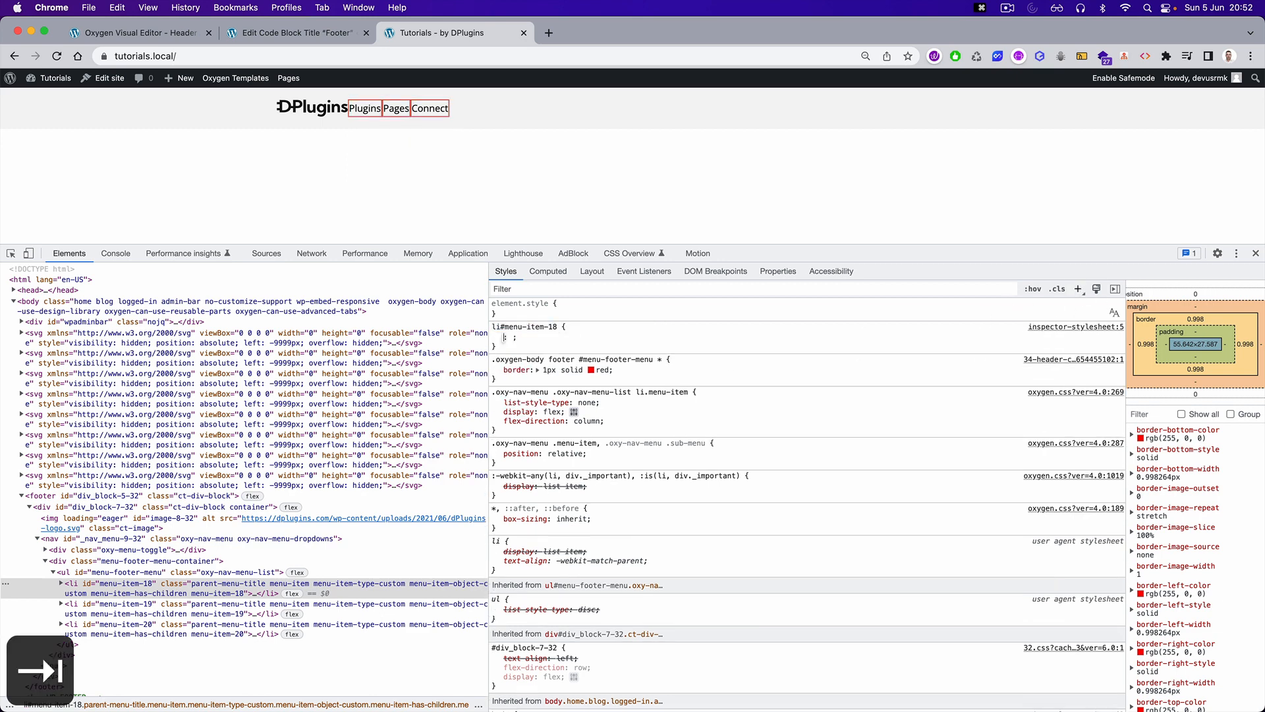
text(width: 100%;)
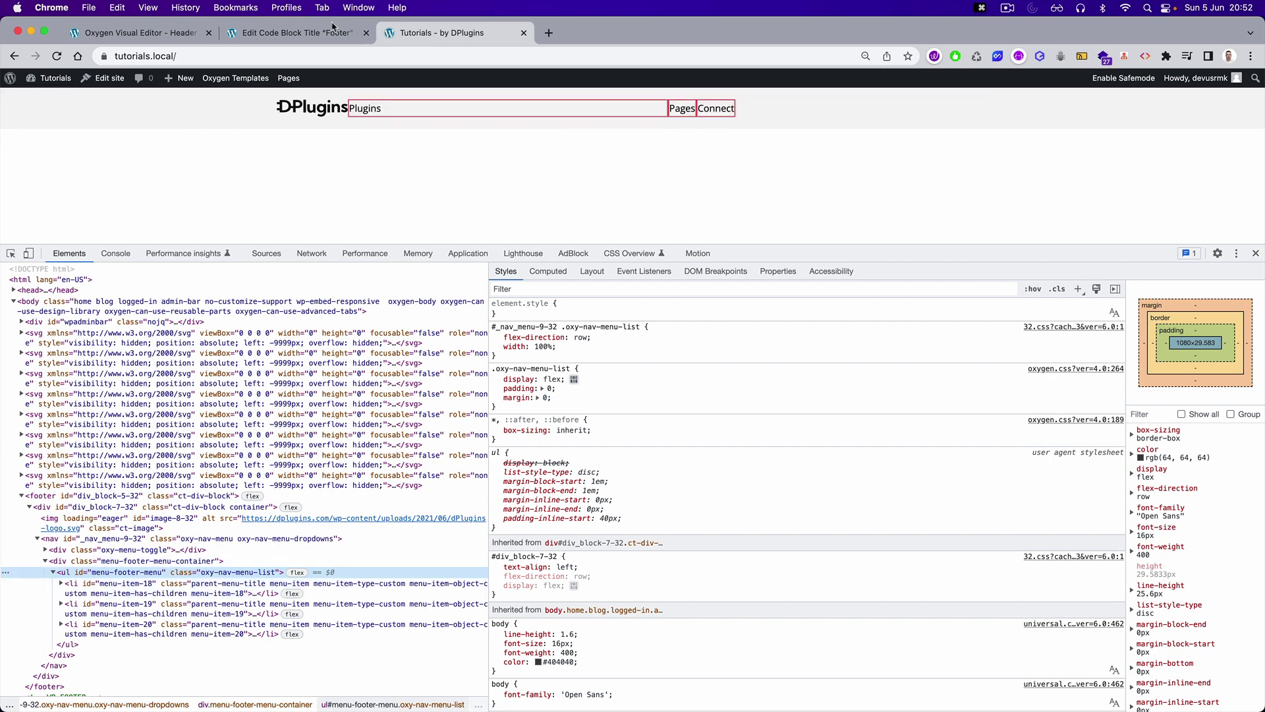
mouse_move(122, 572)
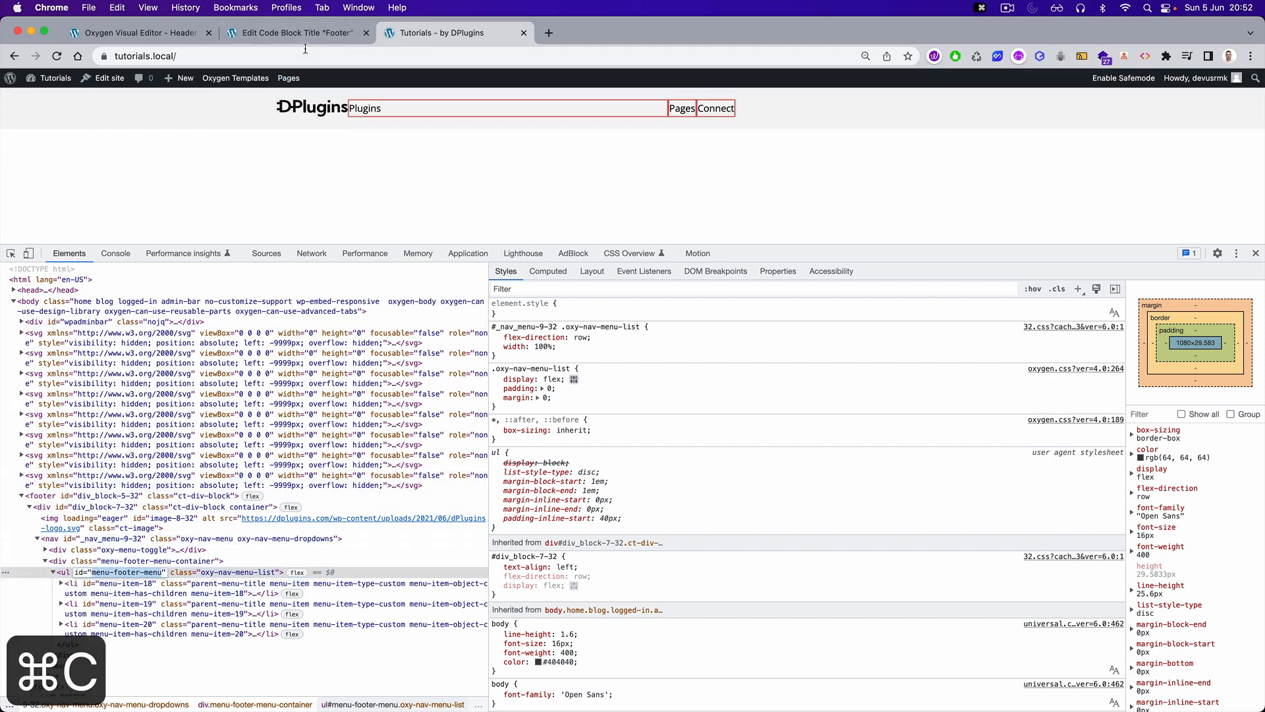
click(294, 32)
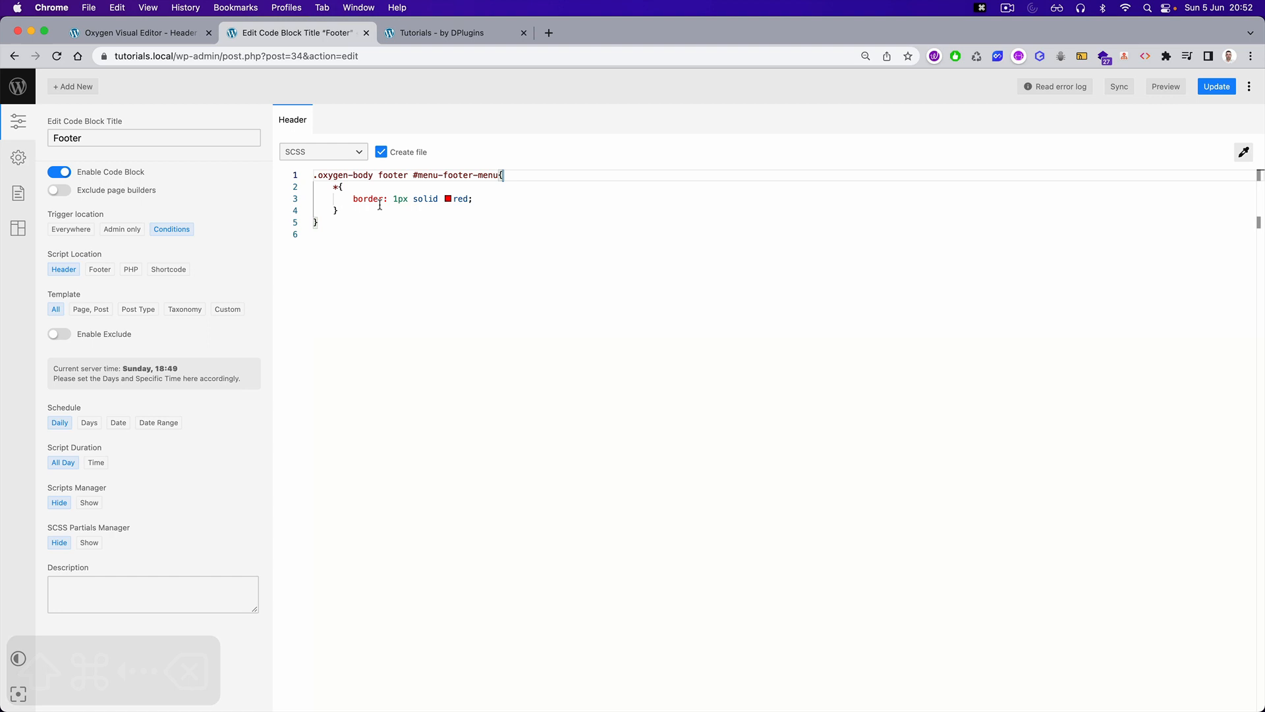
- Give #menu-footer-menu display: flex with gap: 20px, then check the spacing on the site
text(display: ;)
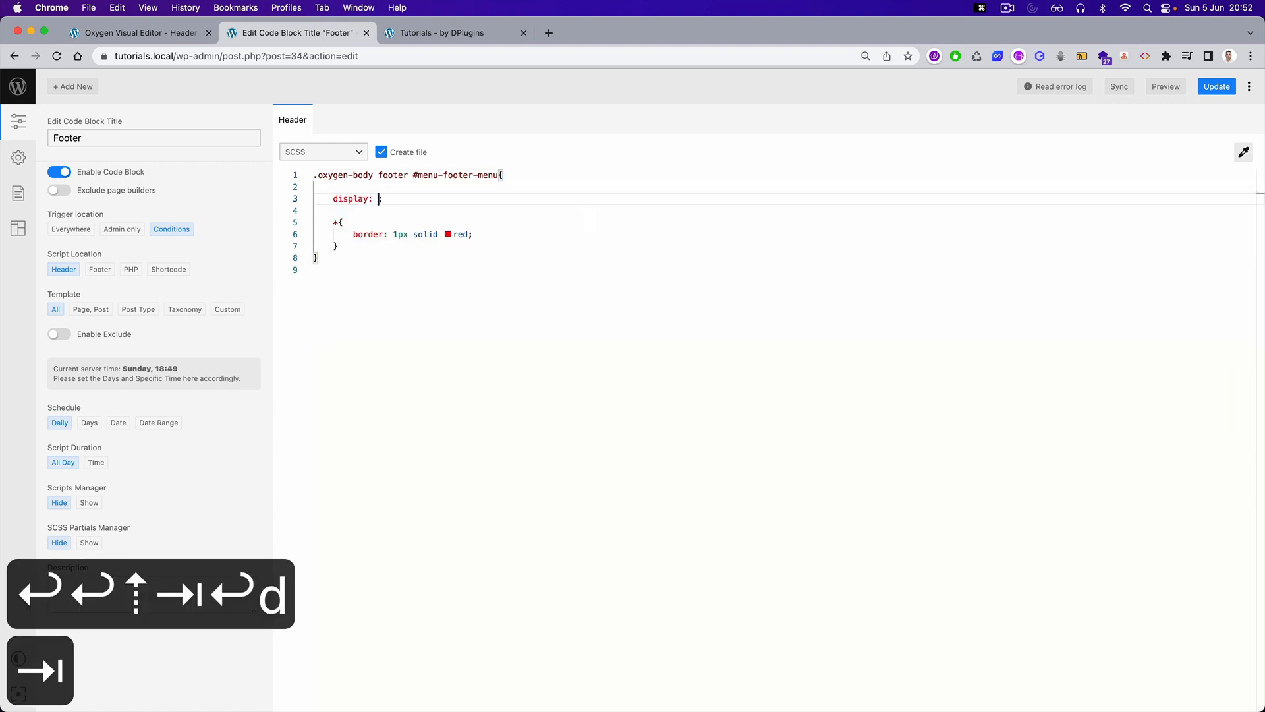
text(f)
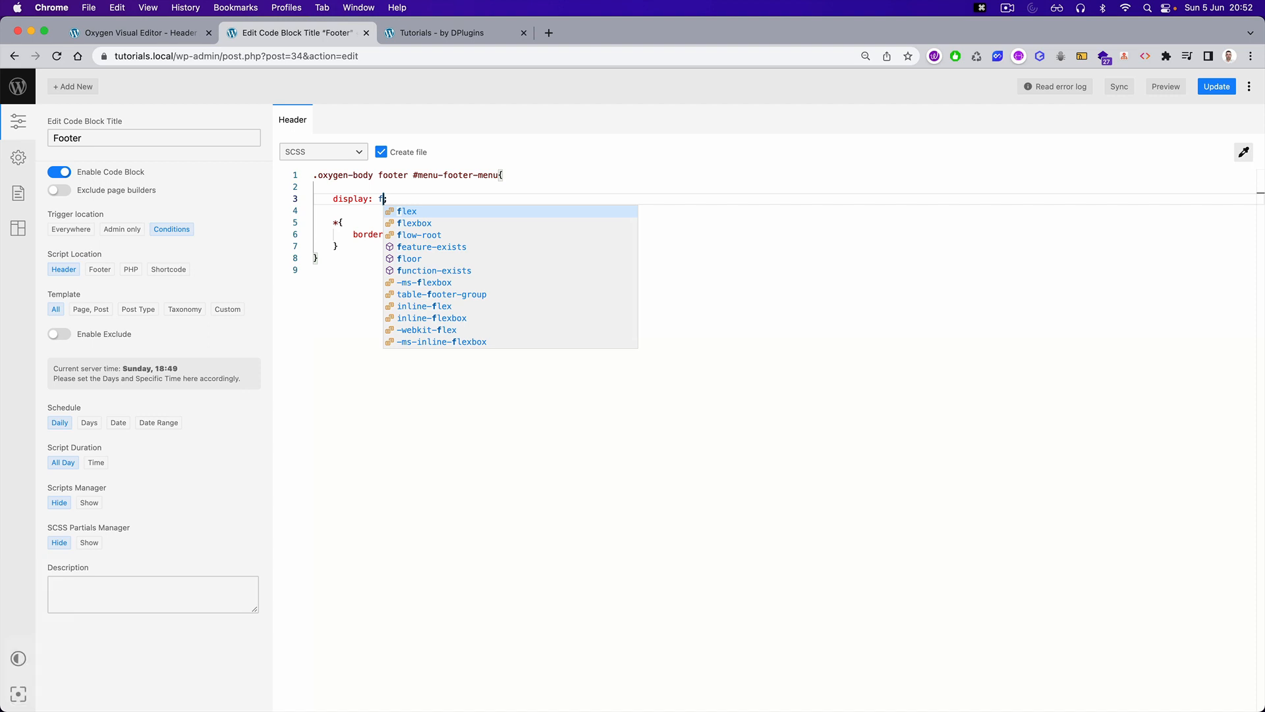
text(gri)
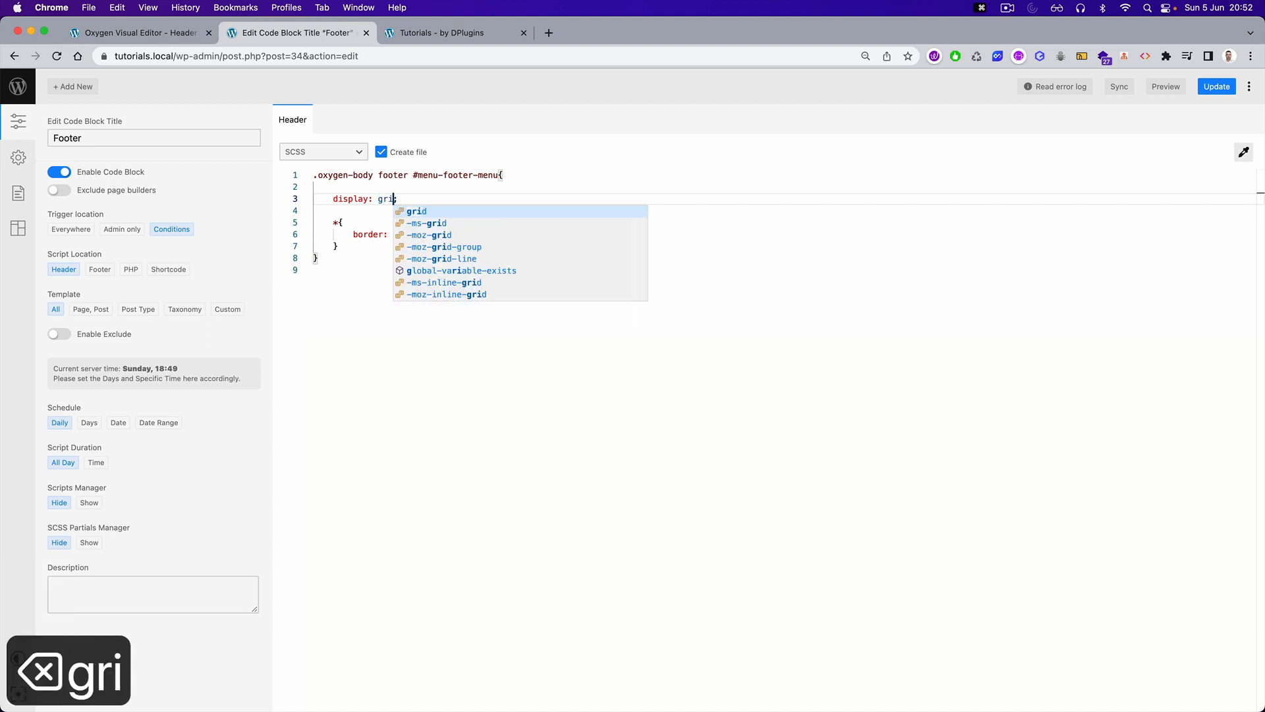
text(fle)
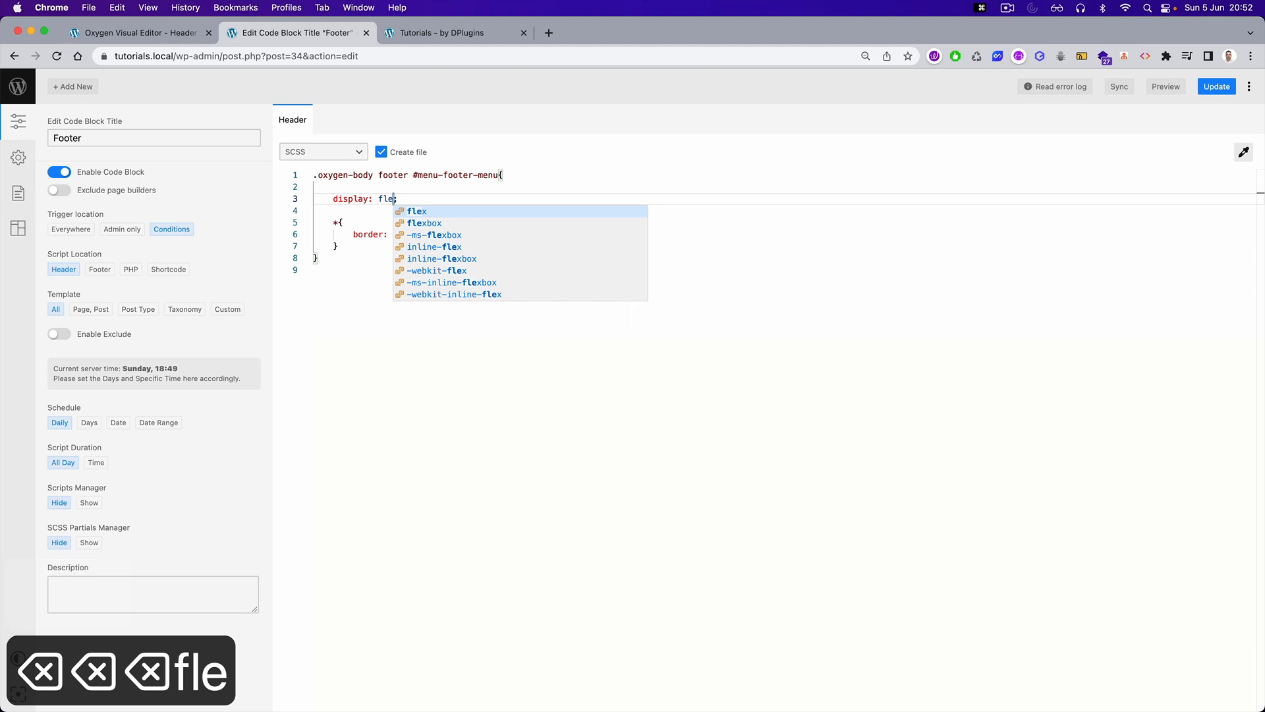
text(ga)
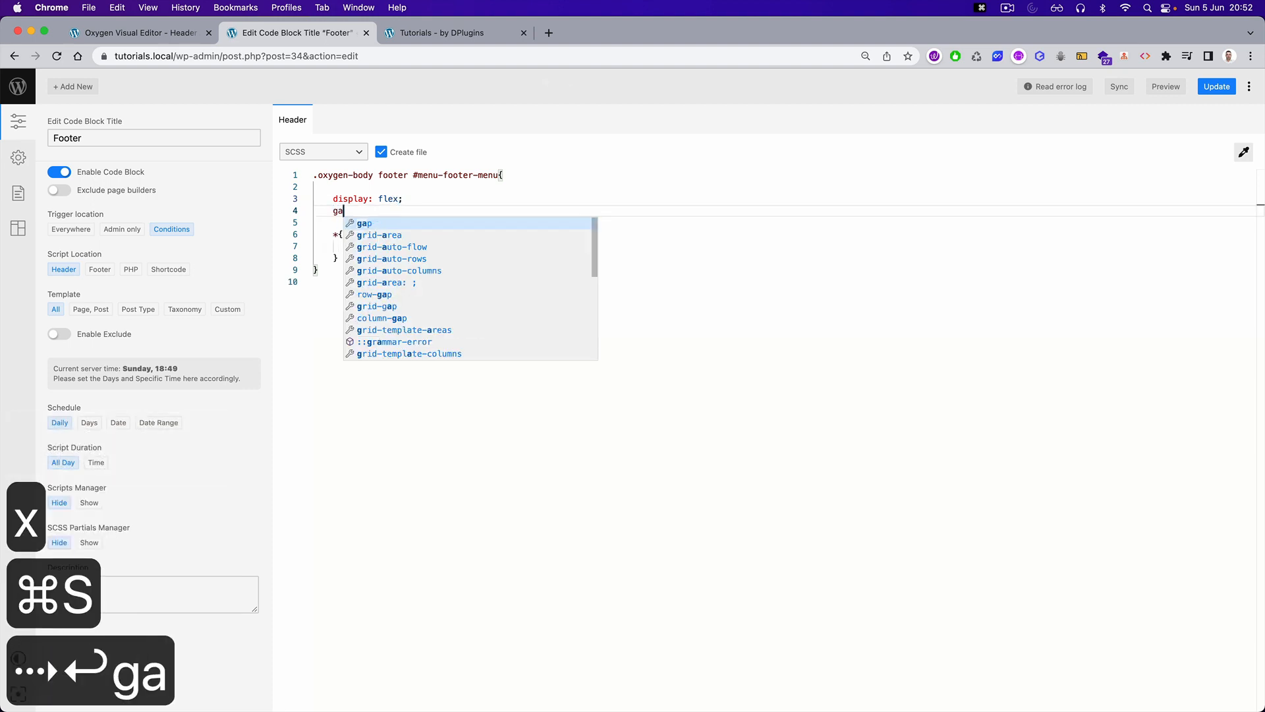
text(p: 20)
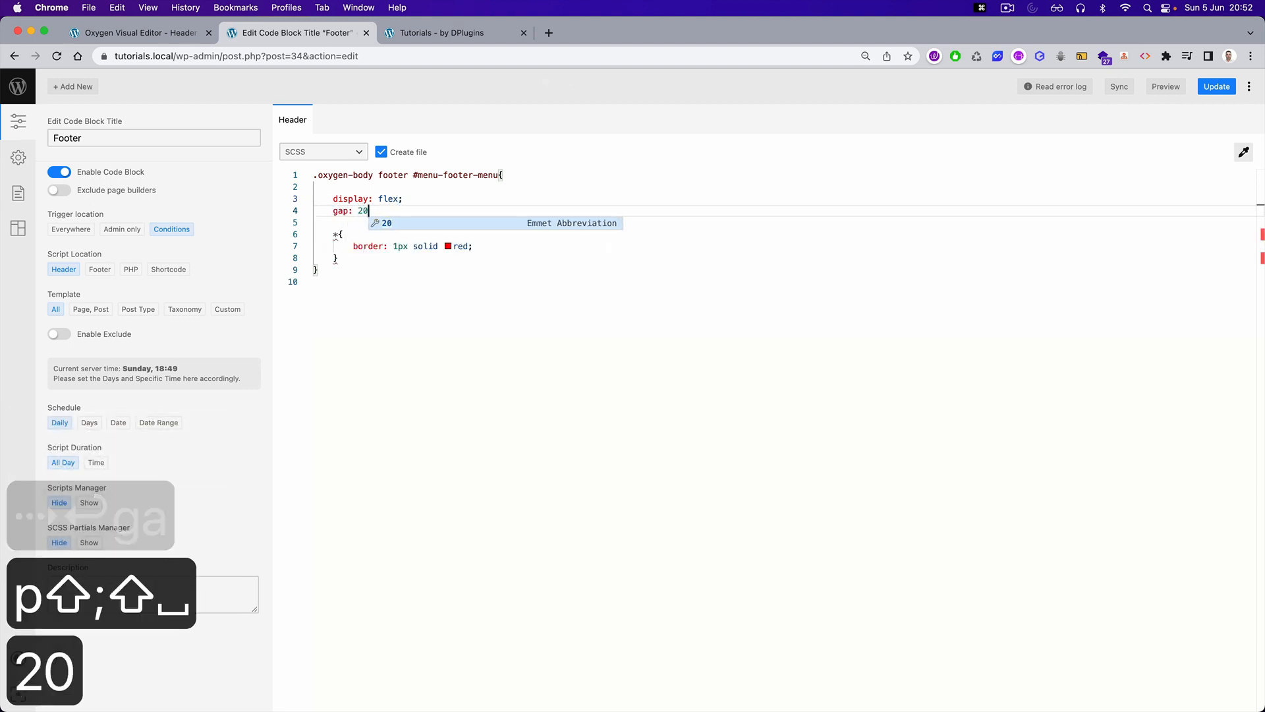
text(px;)
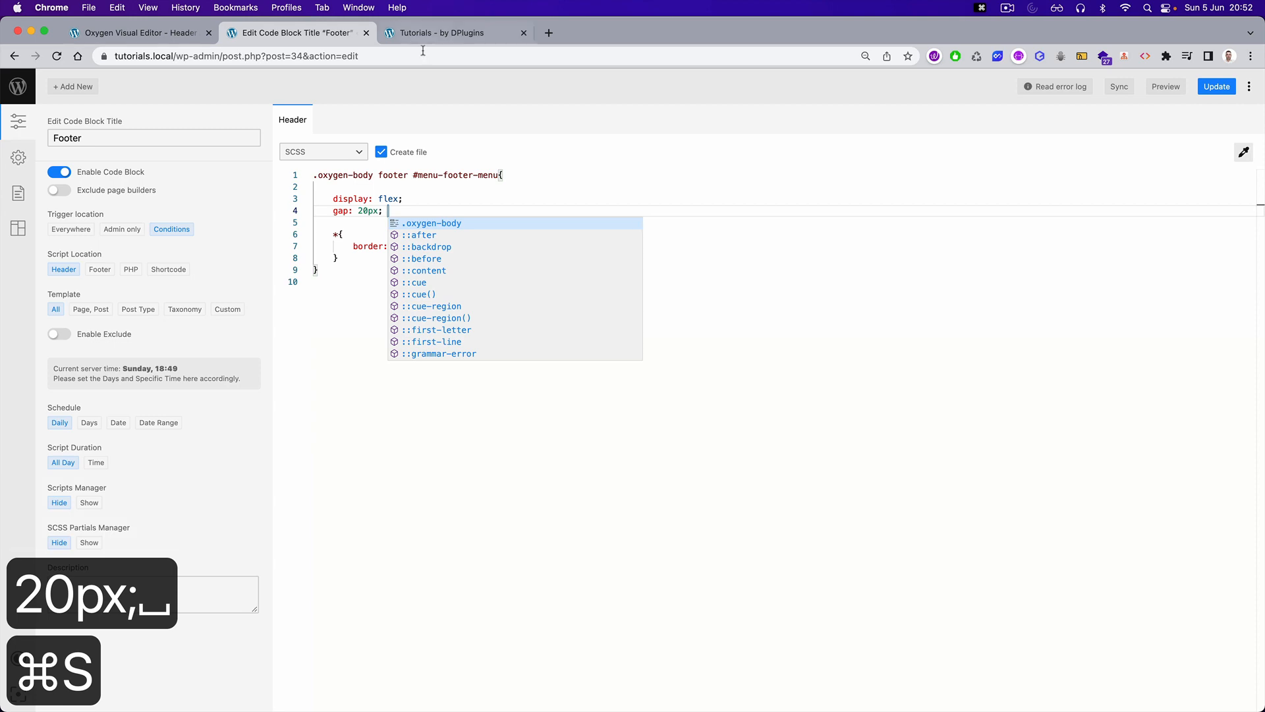
click(443, 32)
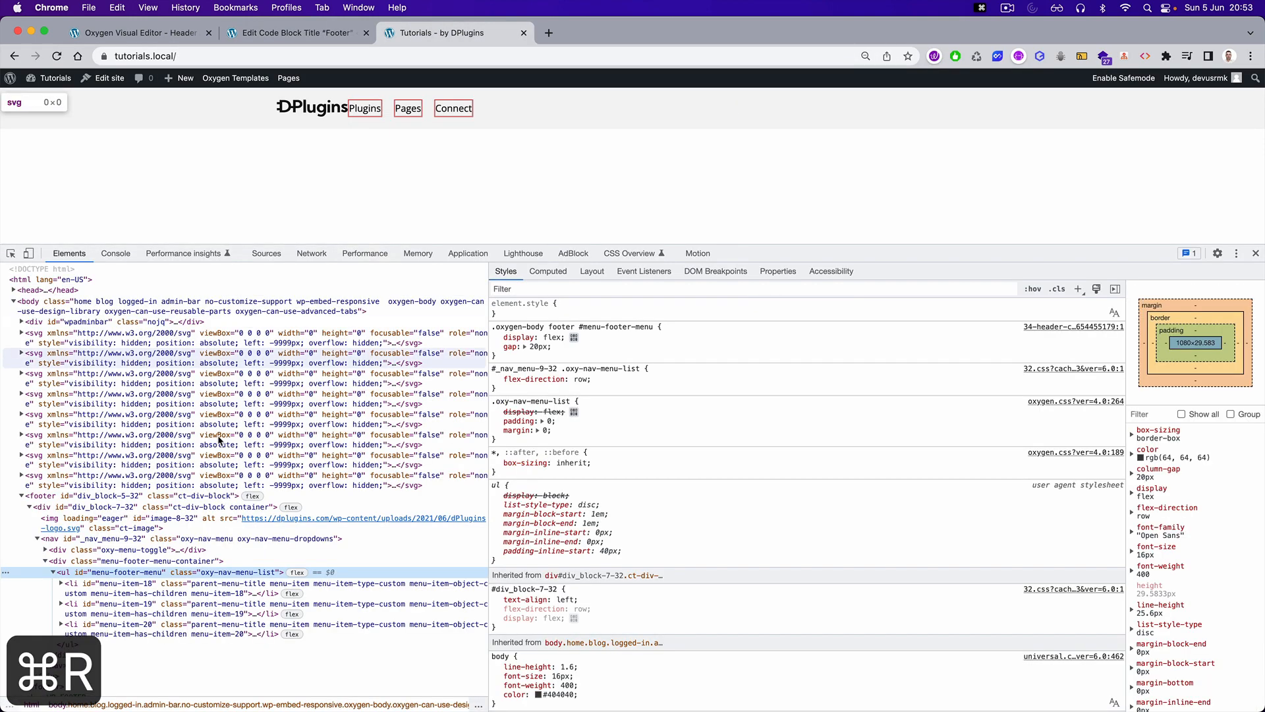
- Add li { width: 100%; } inside #menu-footer-menu and verify the stretched items on the site
click(296, 33)
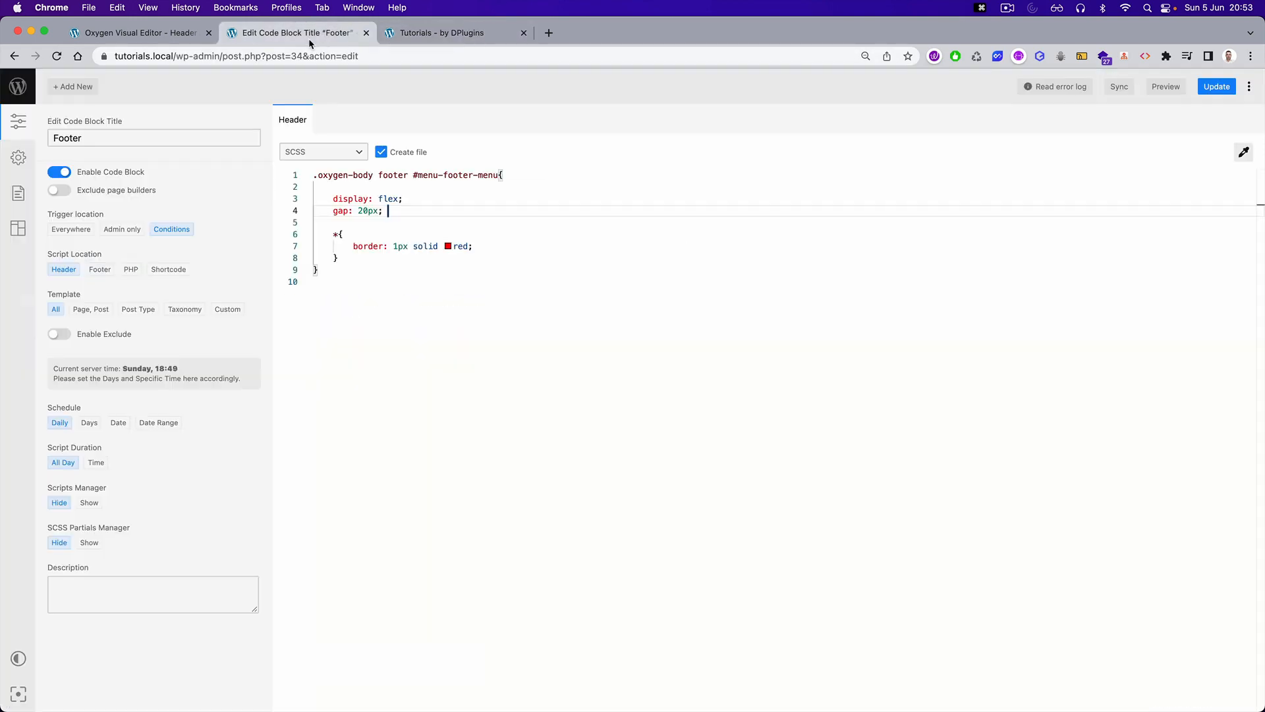
mouse_move(453, 145)
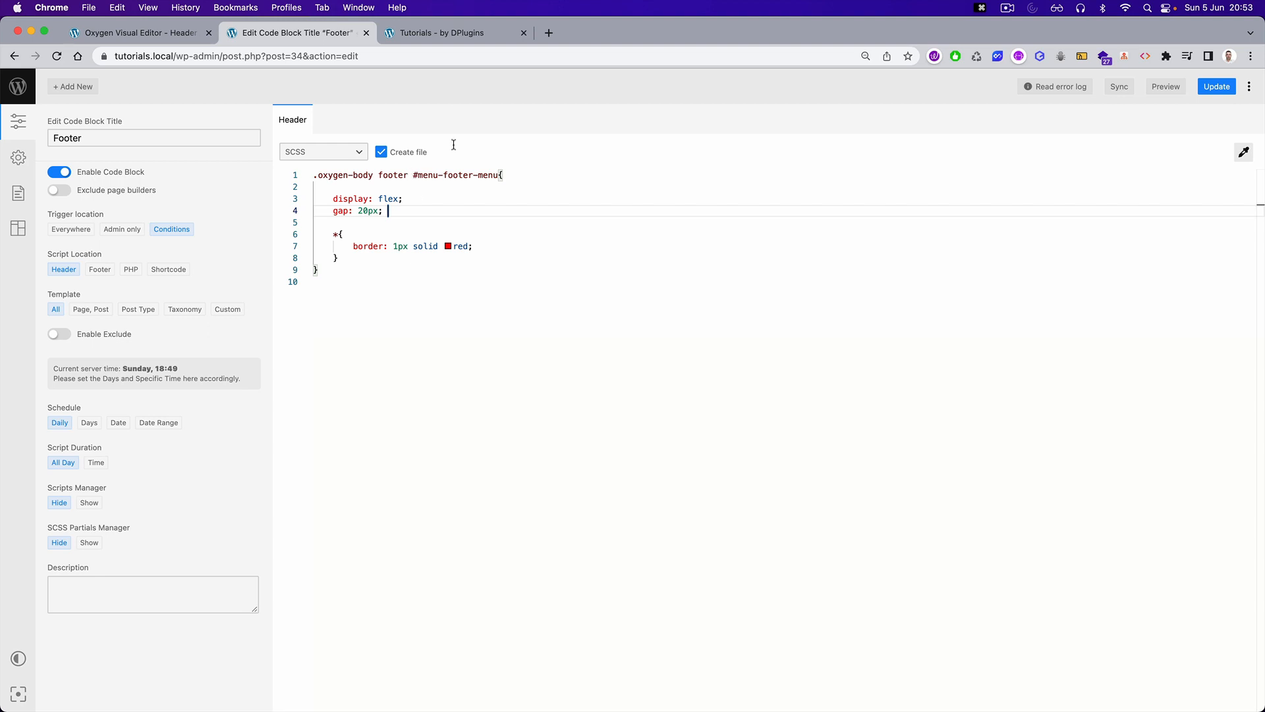
text(li{)
text(width: 100)
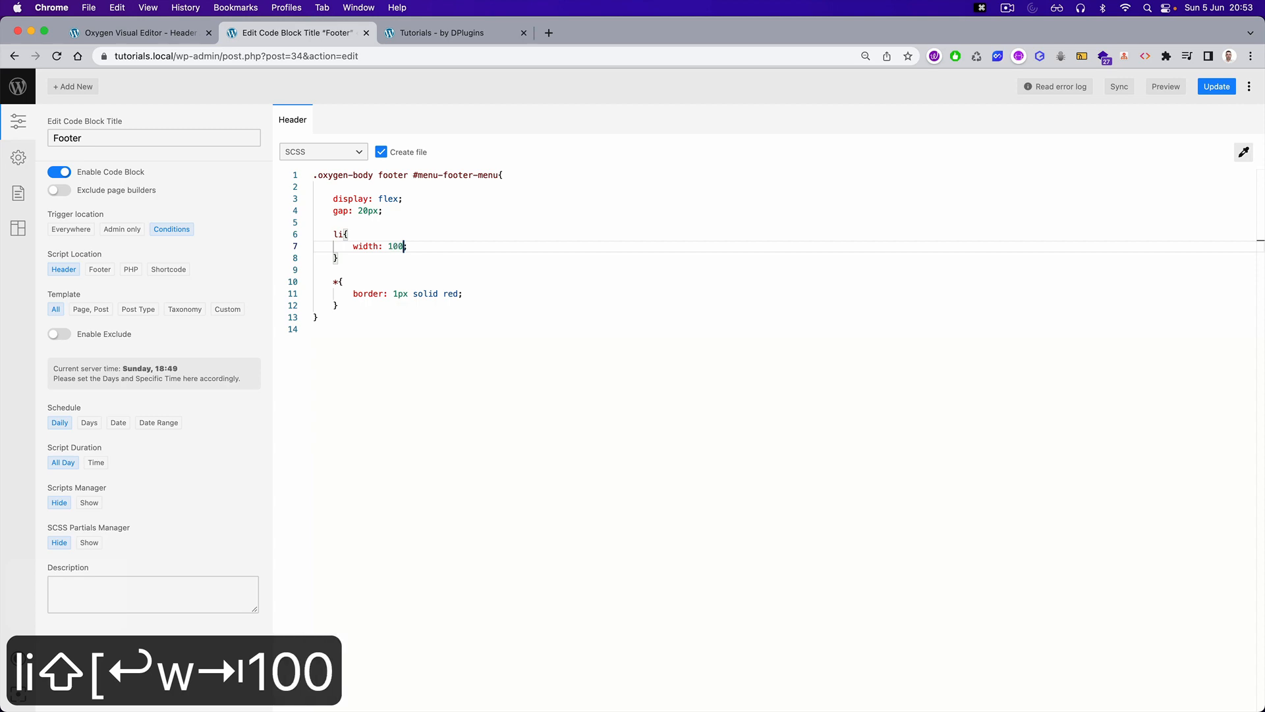
click(443, 32)
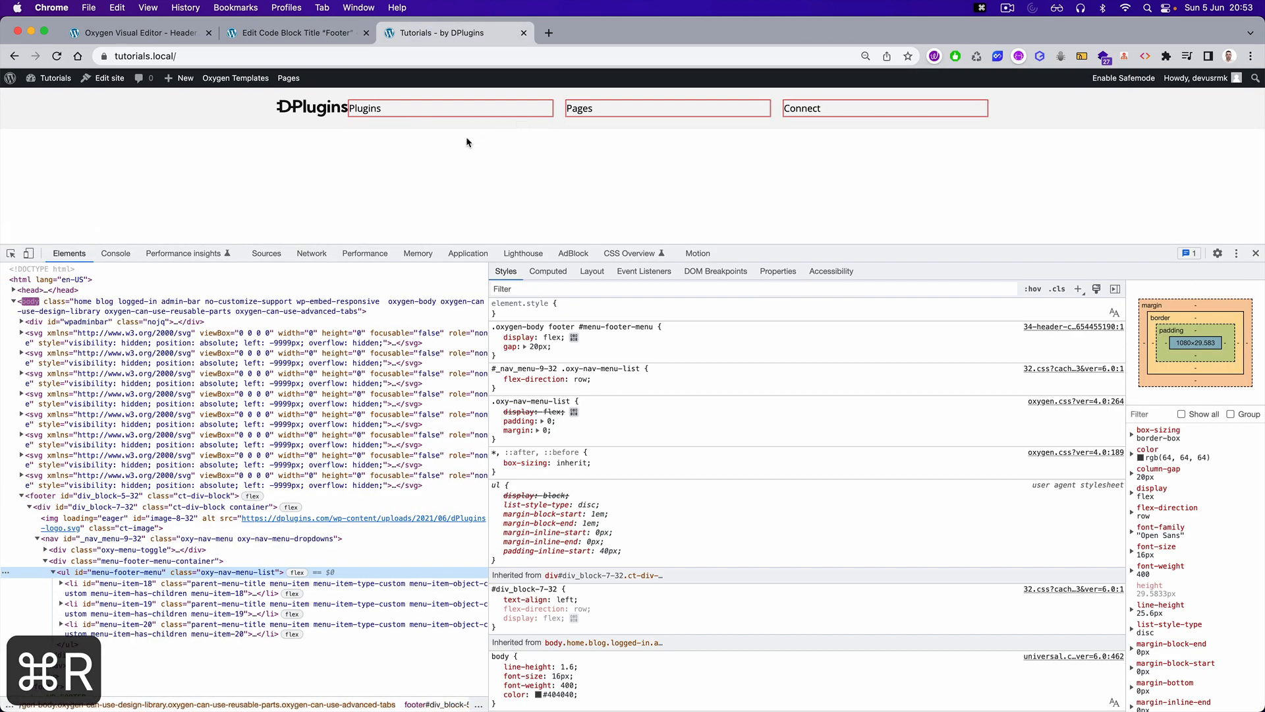
click(119, 583)
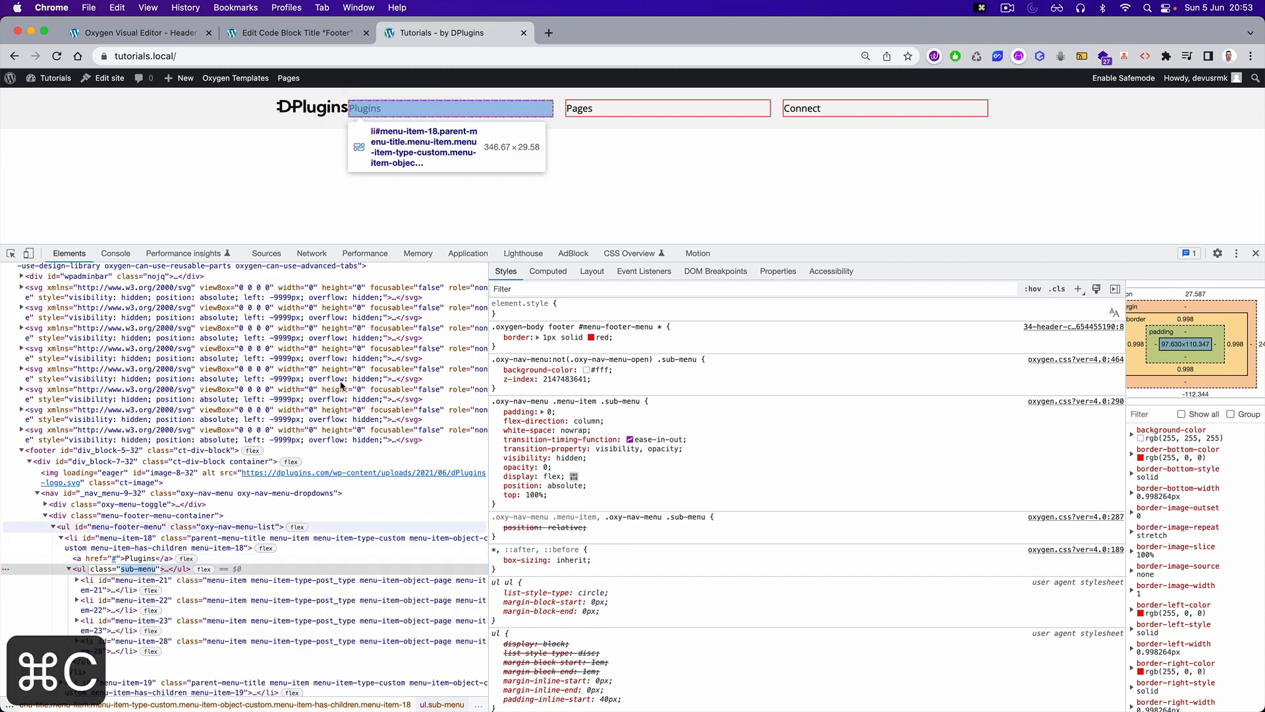
click(292, 33)
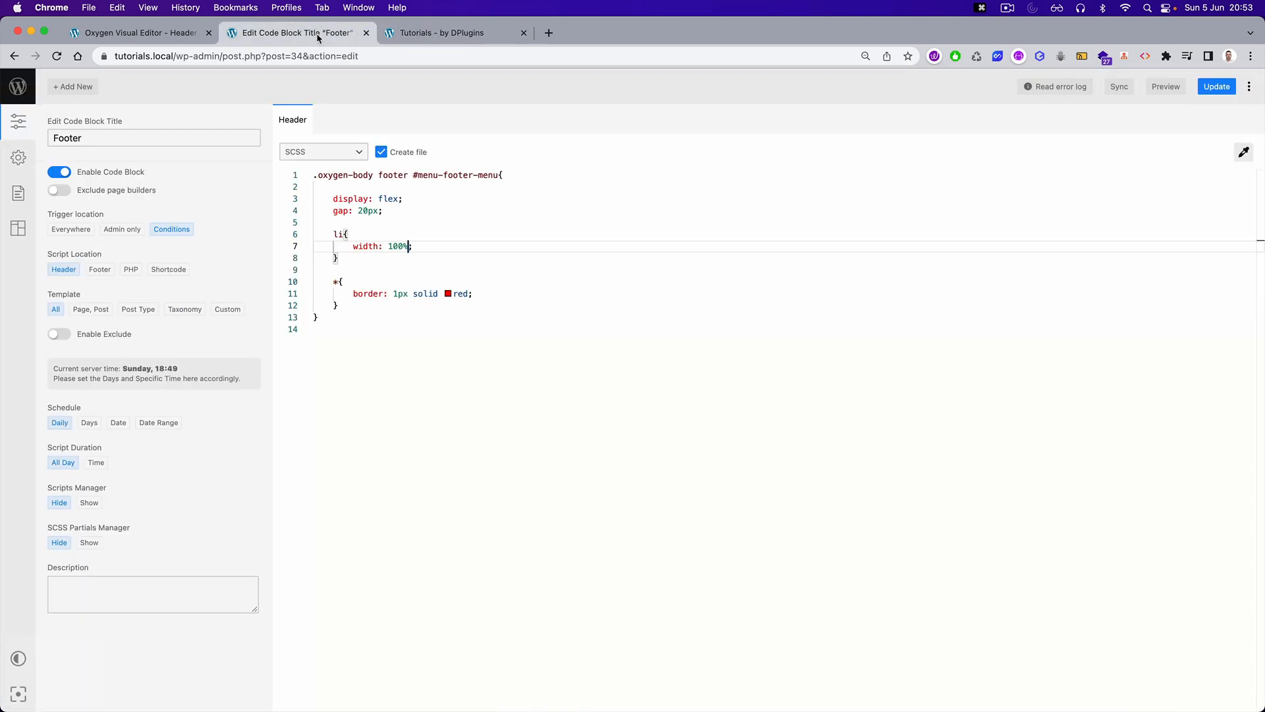
- Start a .sub-menu rule and copy the sub-menu styles from DevTools on the live site
key(Enter)
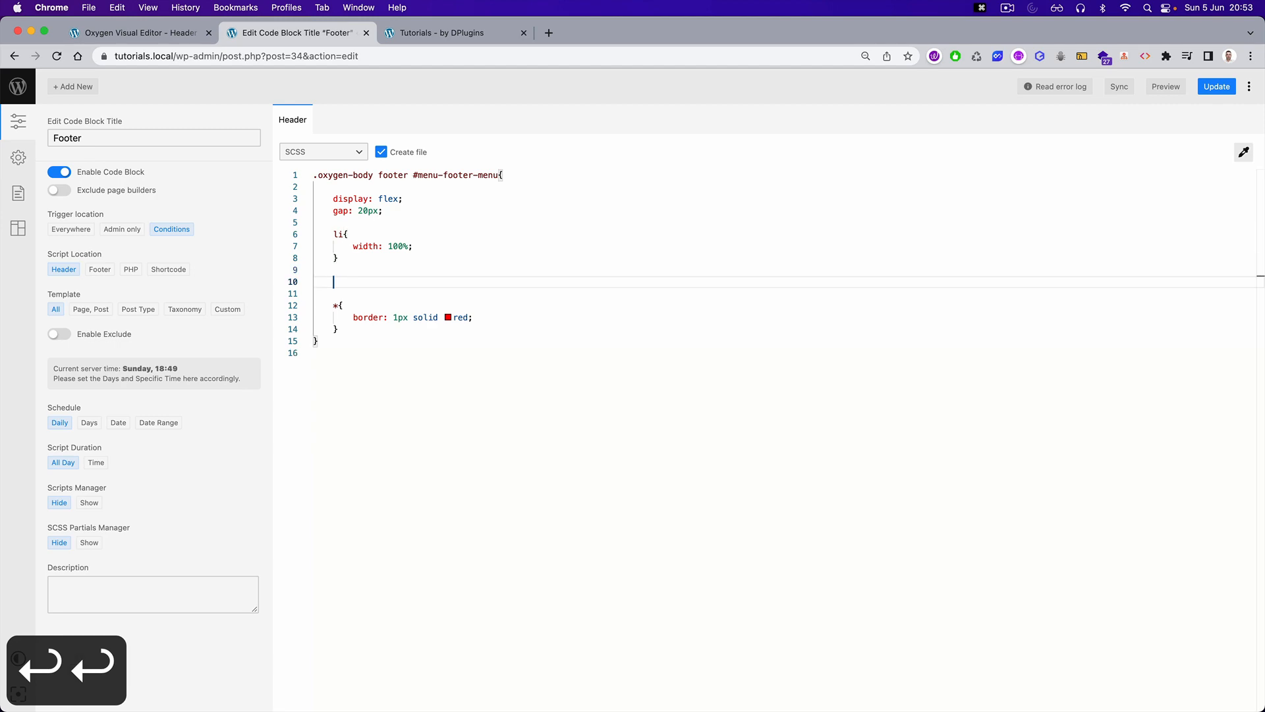
text(.sub-menu{)
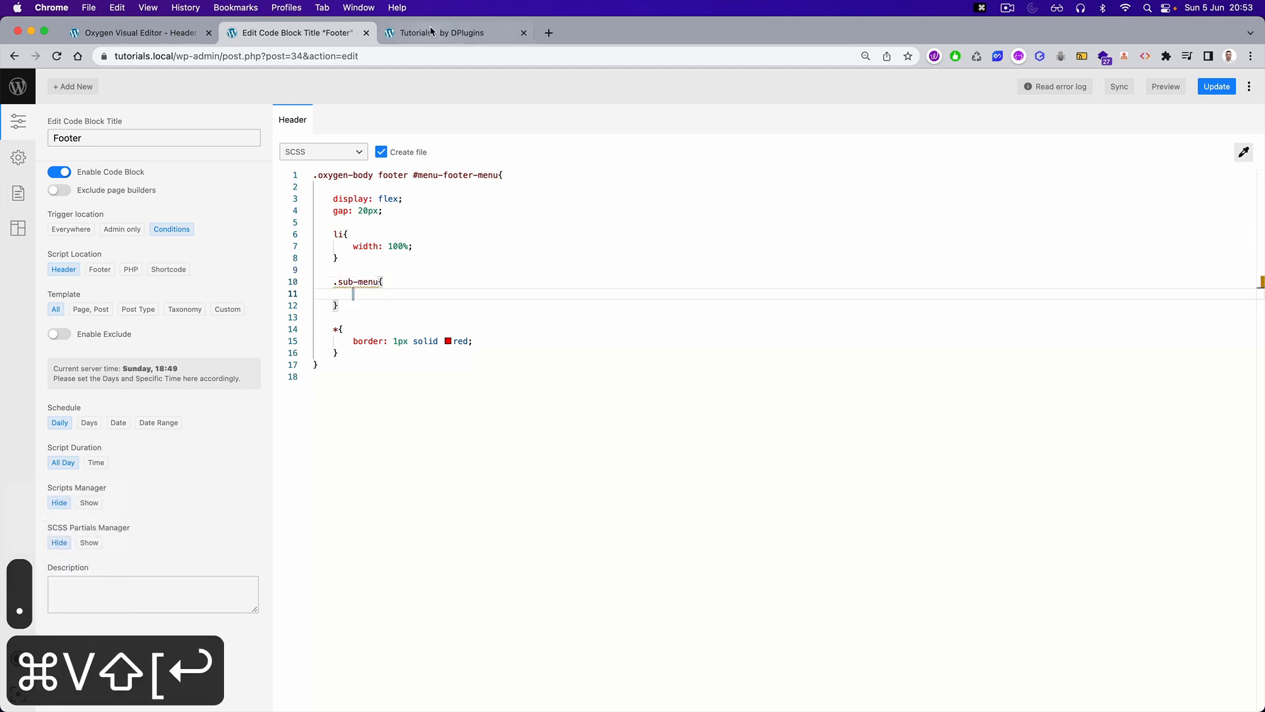
click(443, 32)
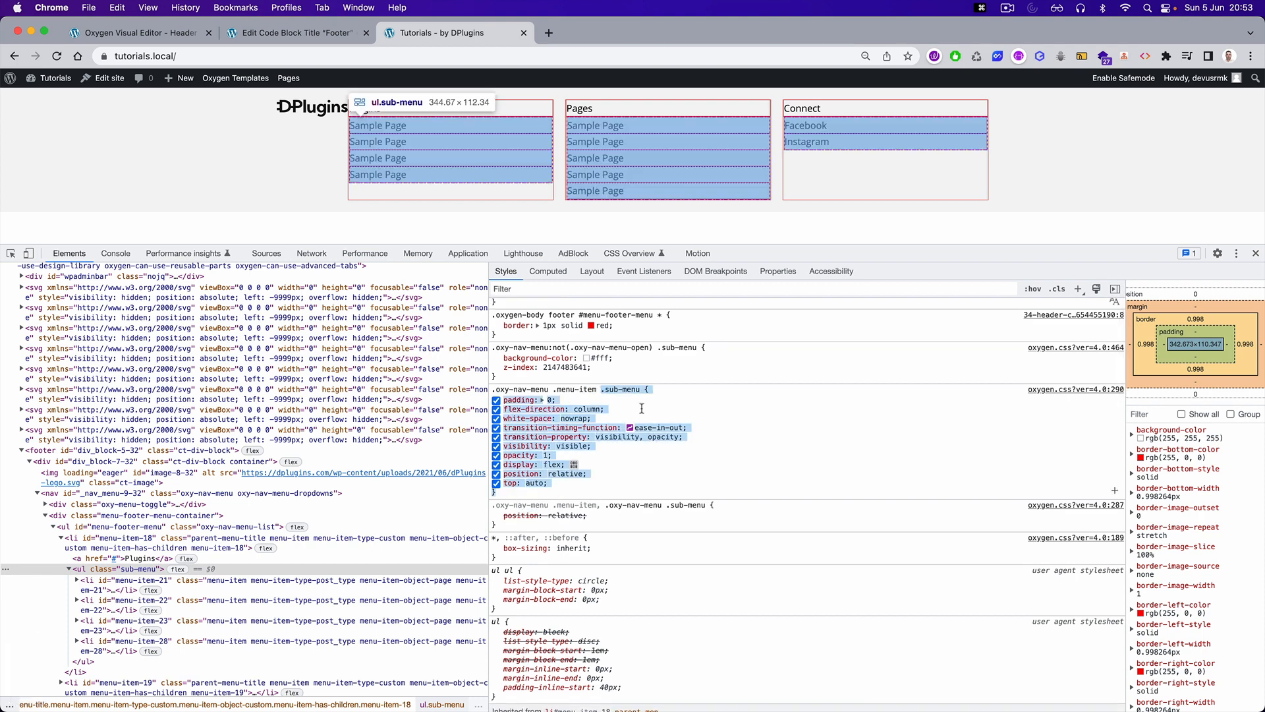
click(290, 33)
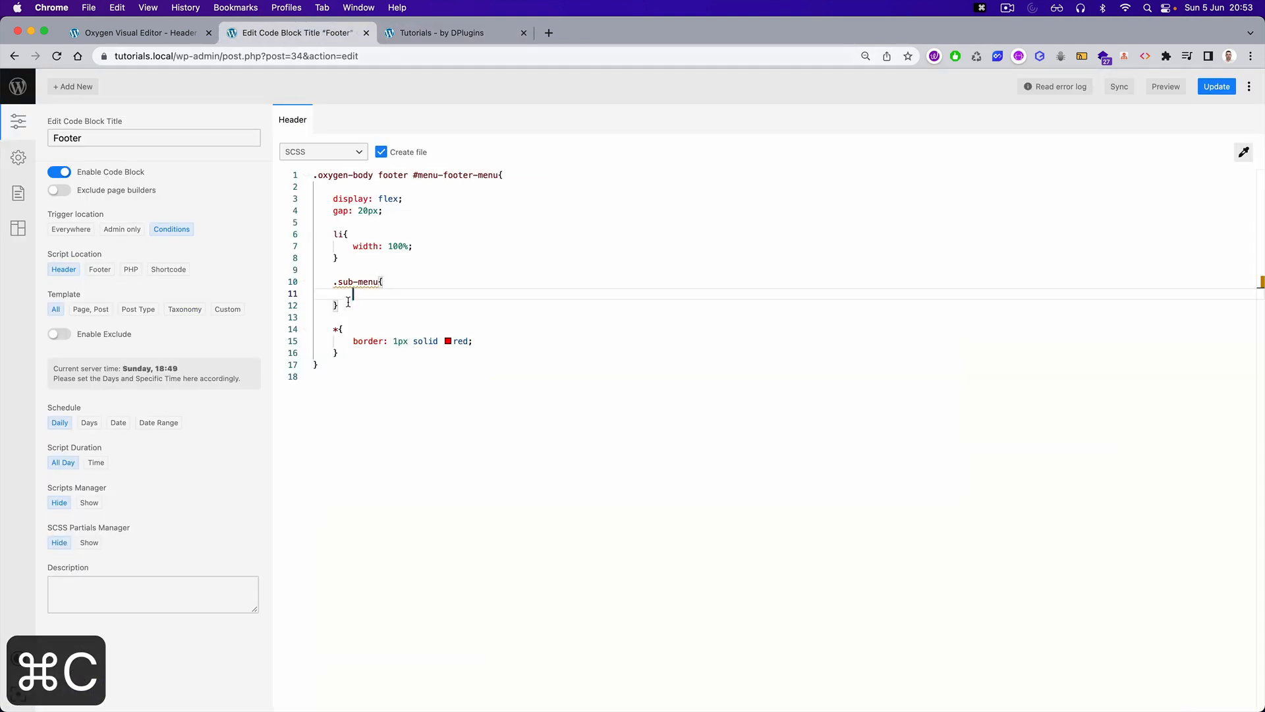
- Paste the copied styles into .sub-menu, remove unneeded lines and set top: 0 instead of auto
key(cmd+v)
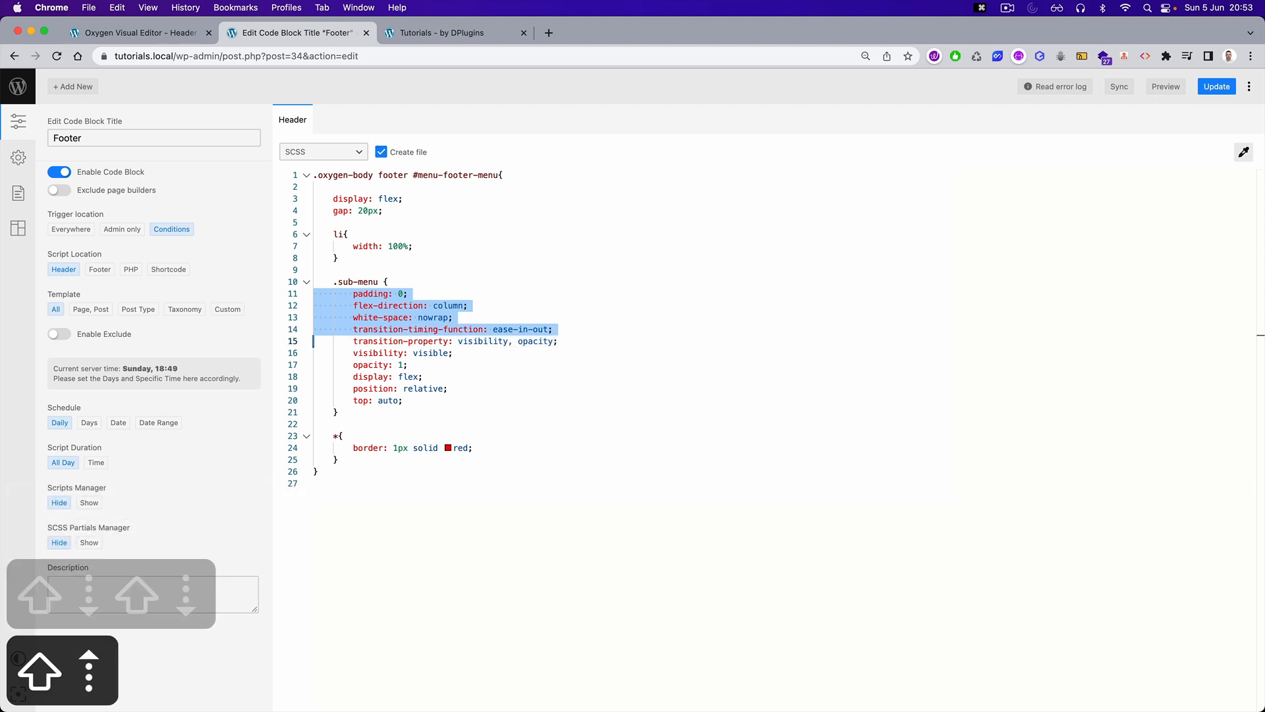
key(Delete)
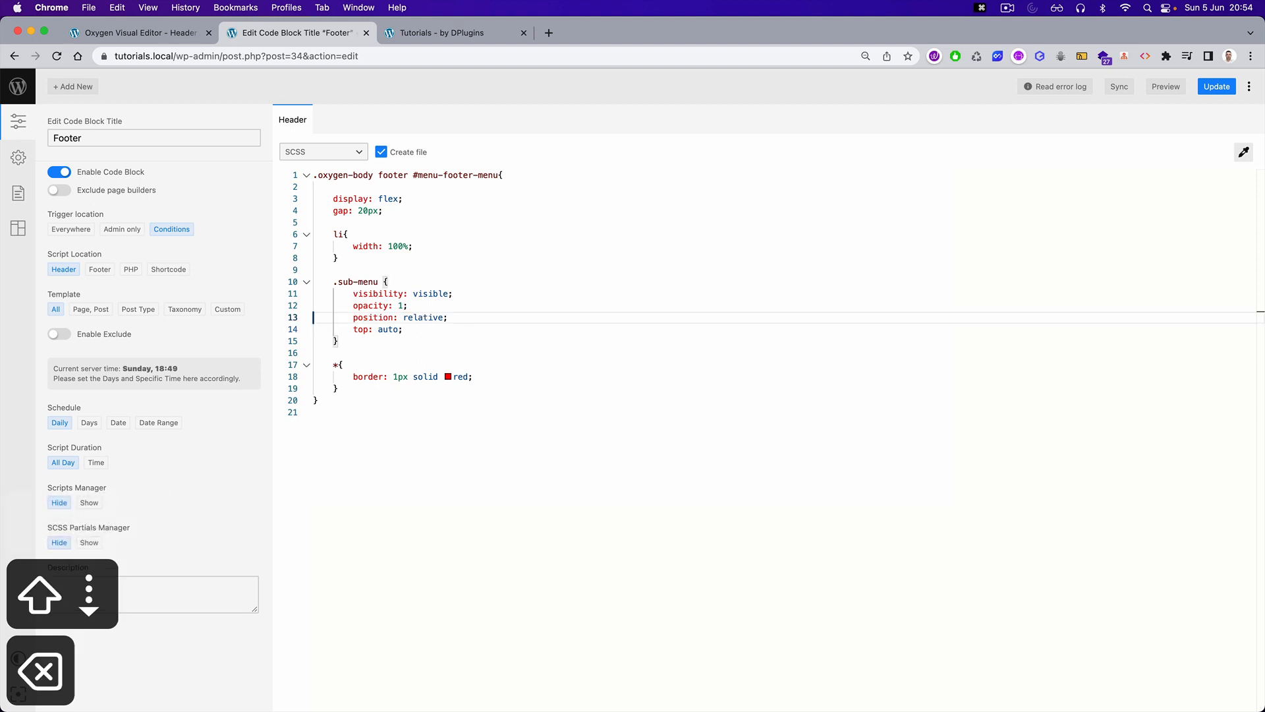
double_click(387, 330)
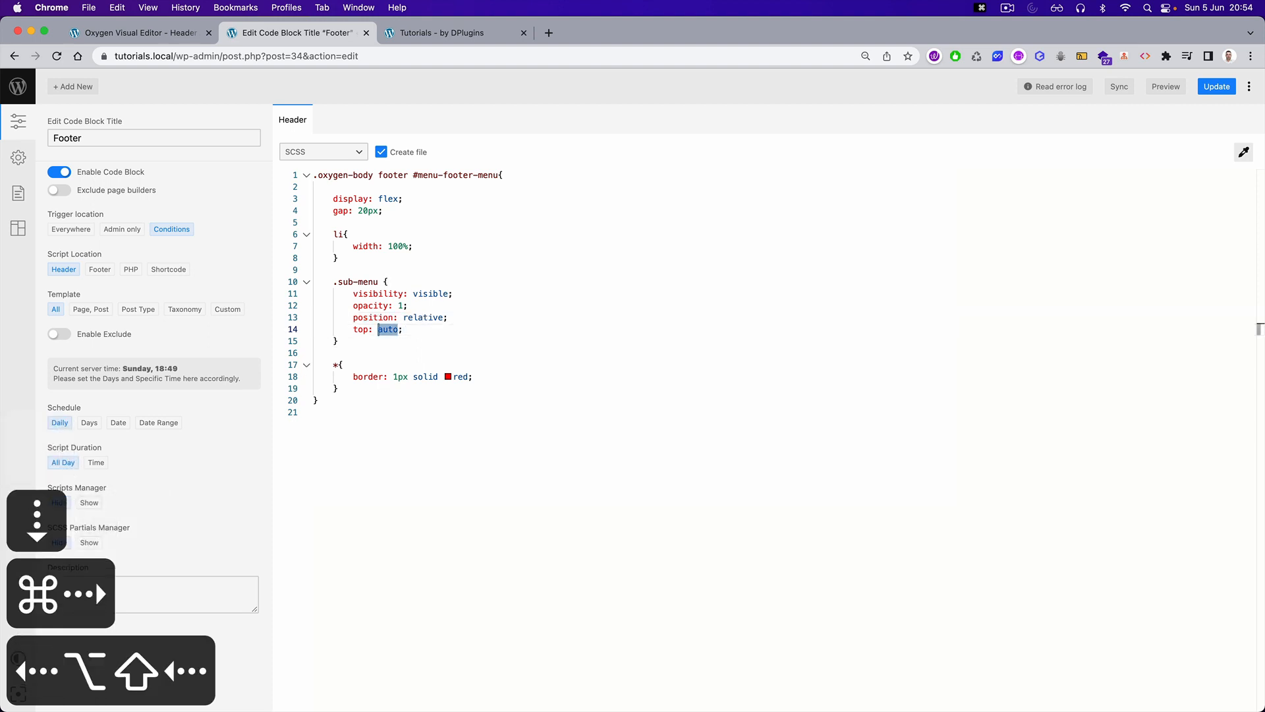
text(0)
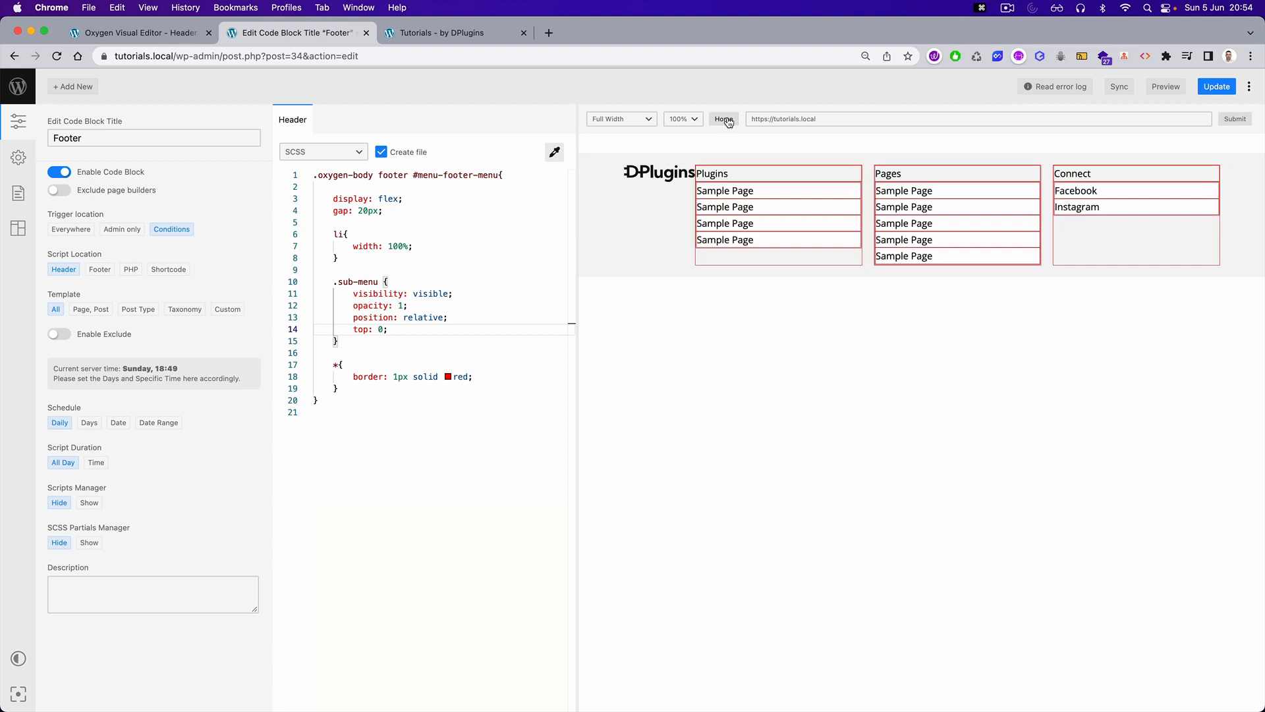
mouse_move(708, 124)
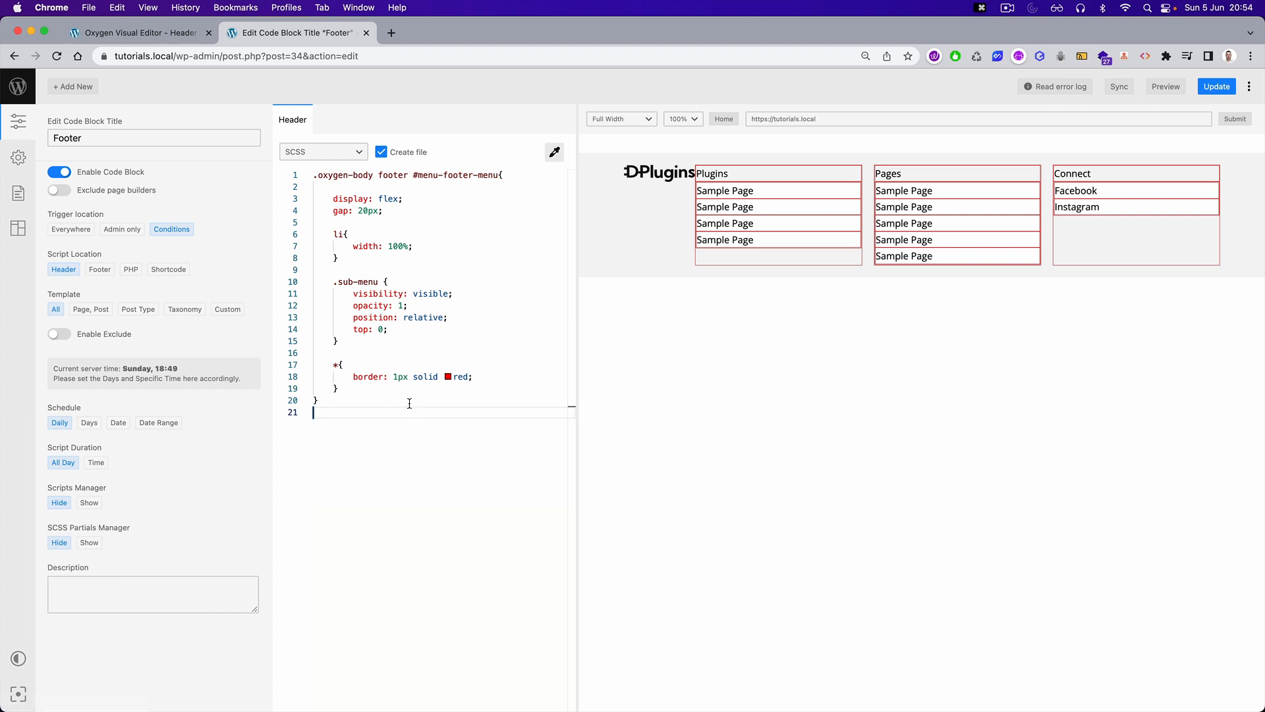
mouse_move(390, 466)
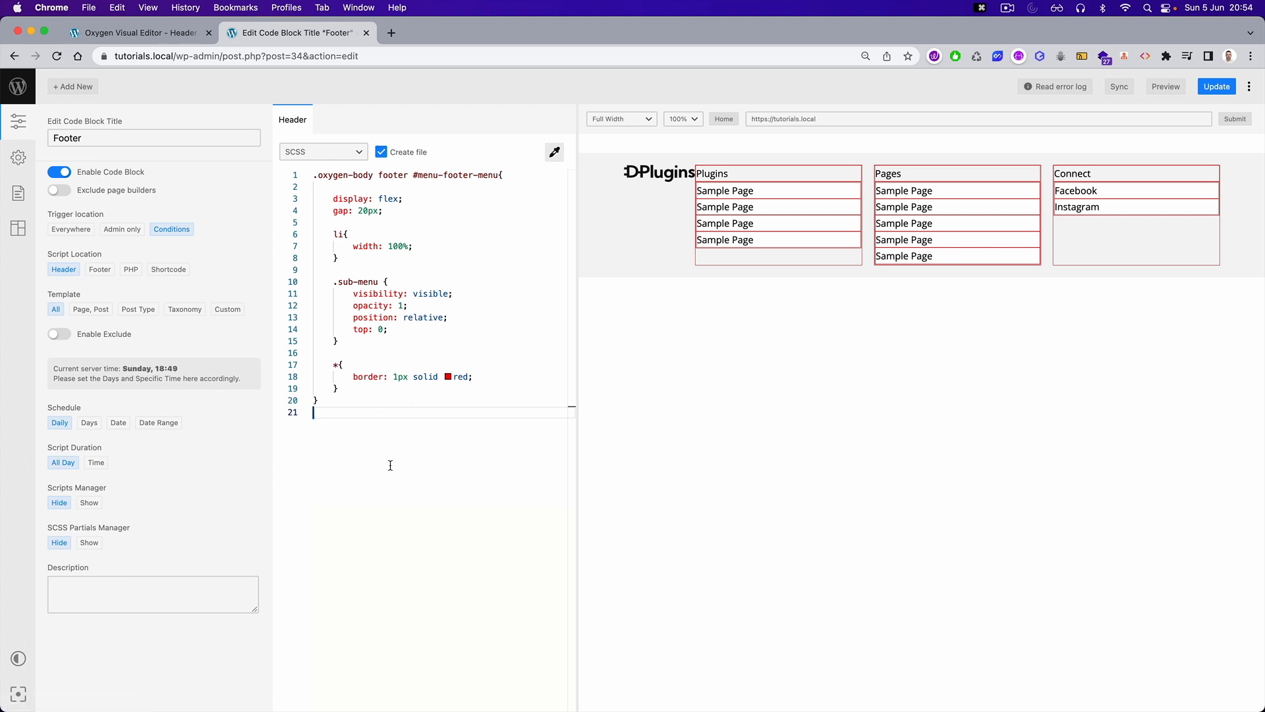
- Inspect a Sample Page link in DevTools, reviewing its matched and computed styles
right_click(725, 190)
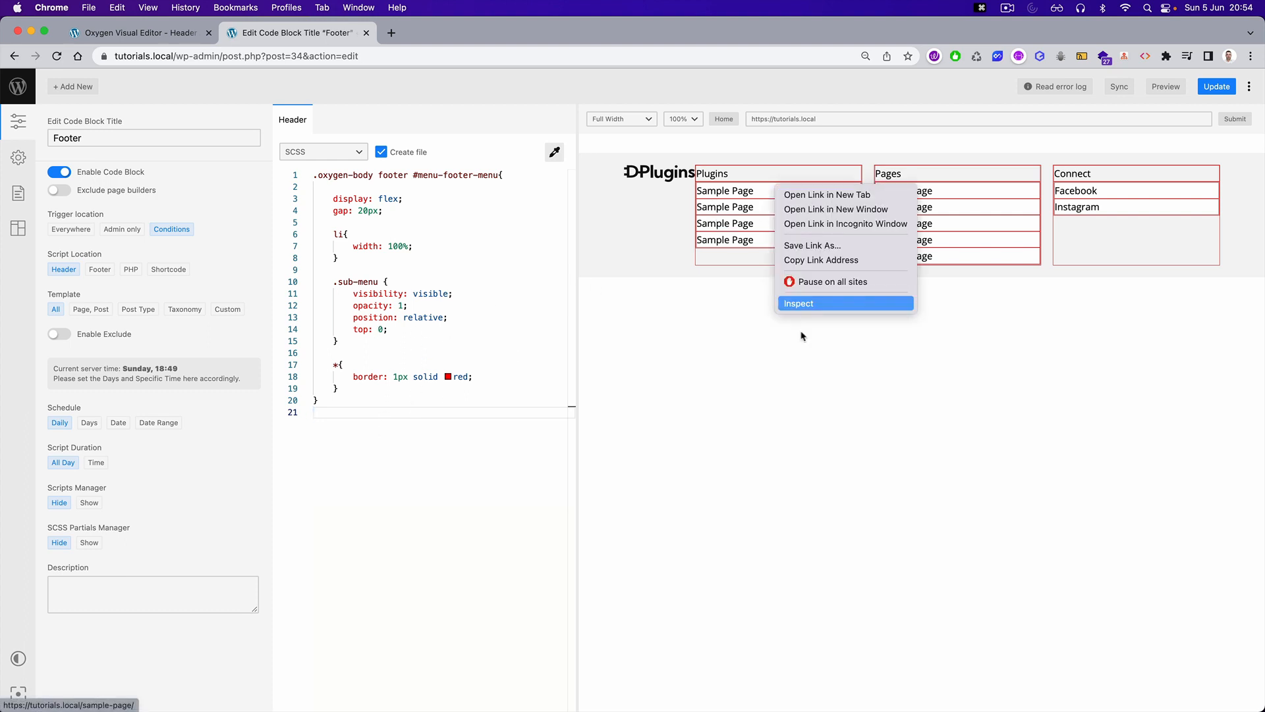
click(799, 303)
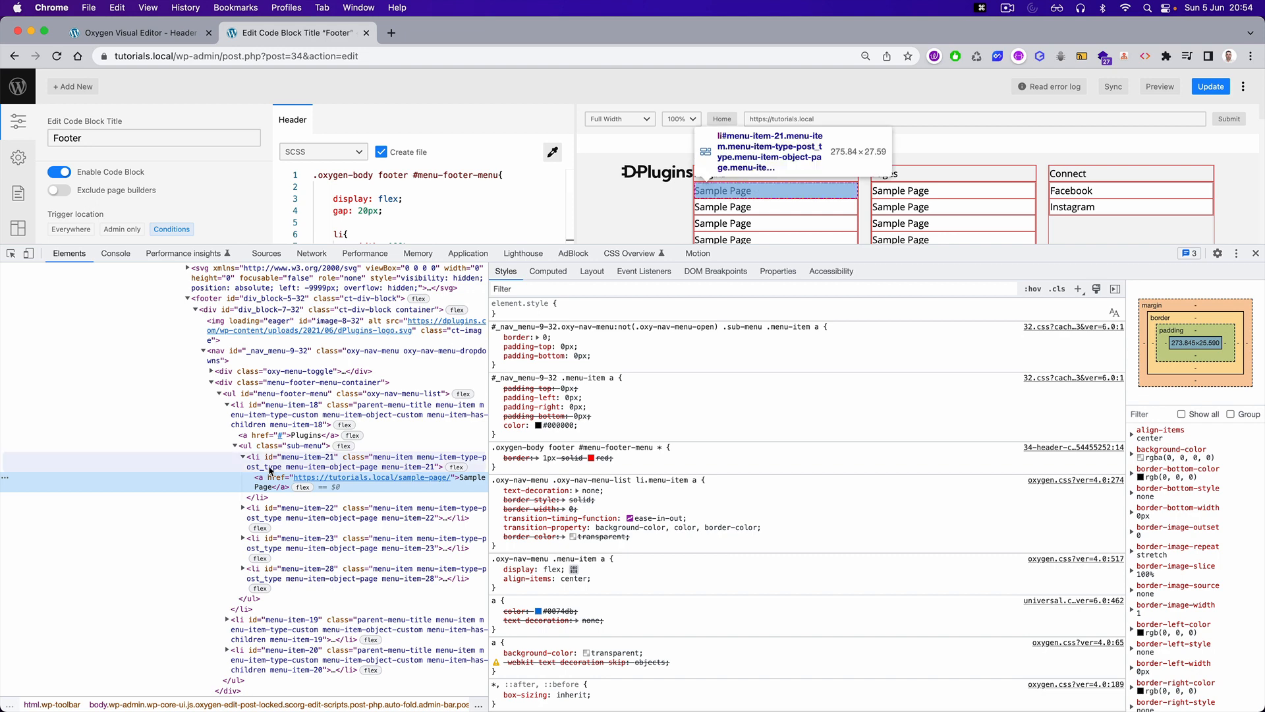
click(271, 456)
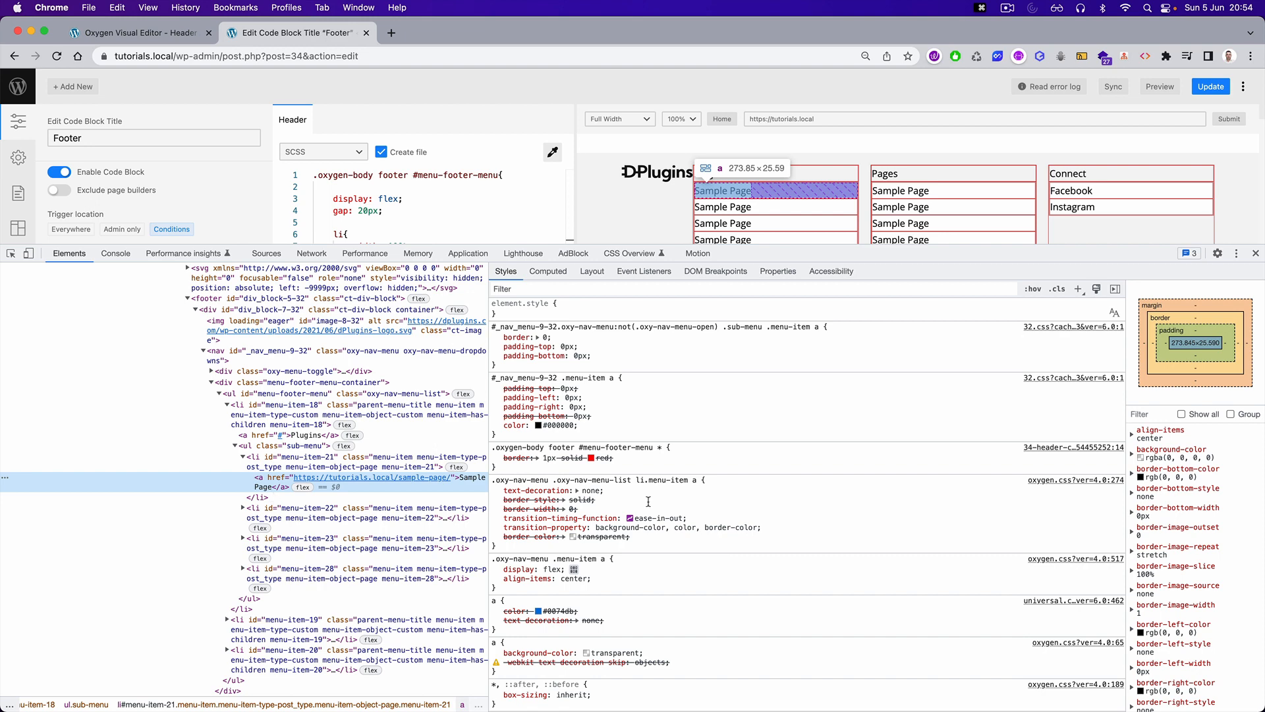
click(548, 271)
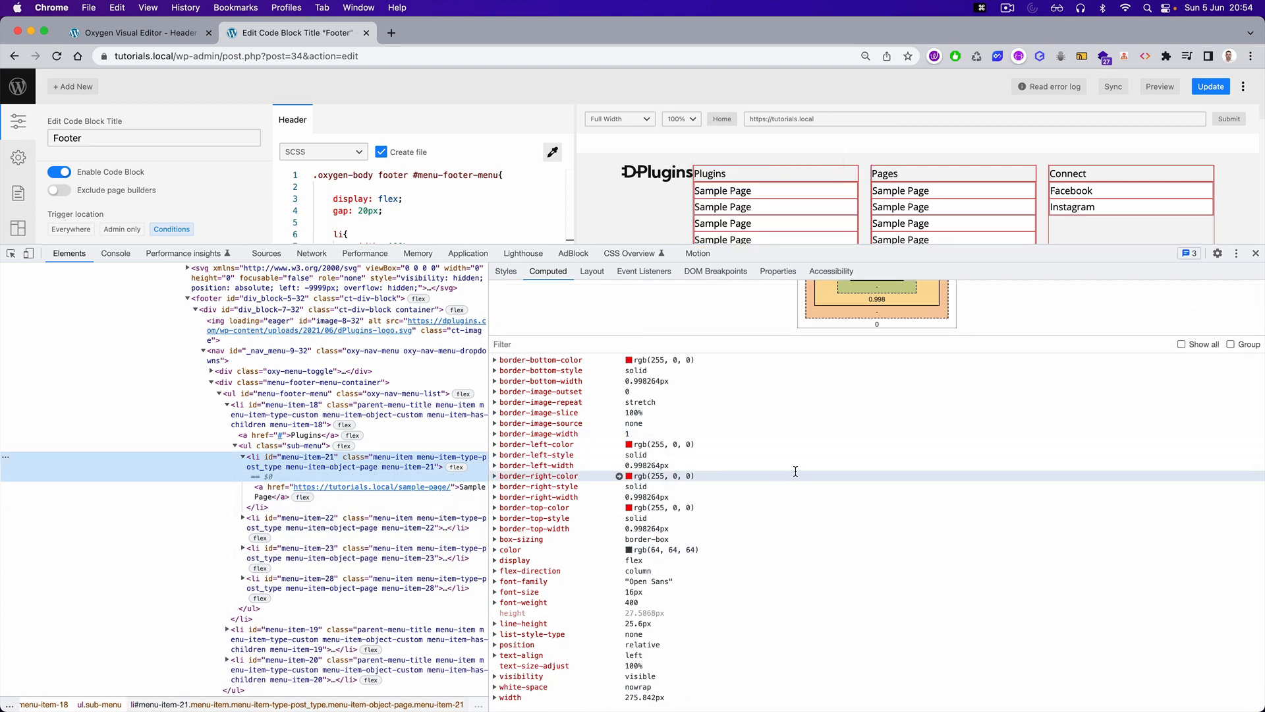
click(506, 272)
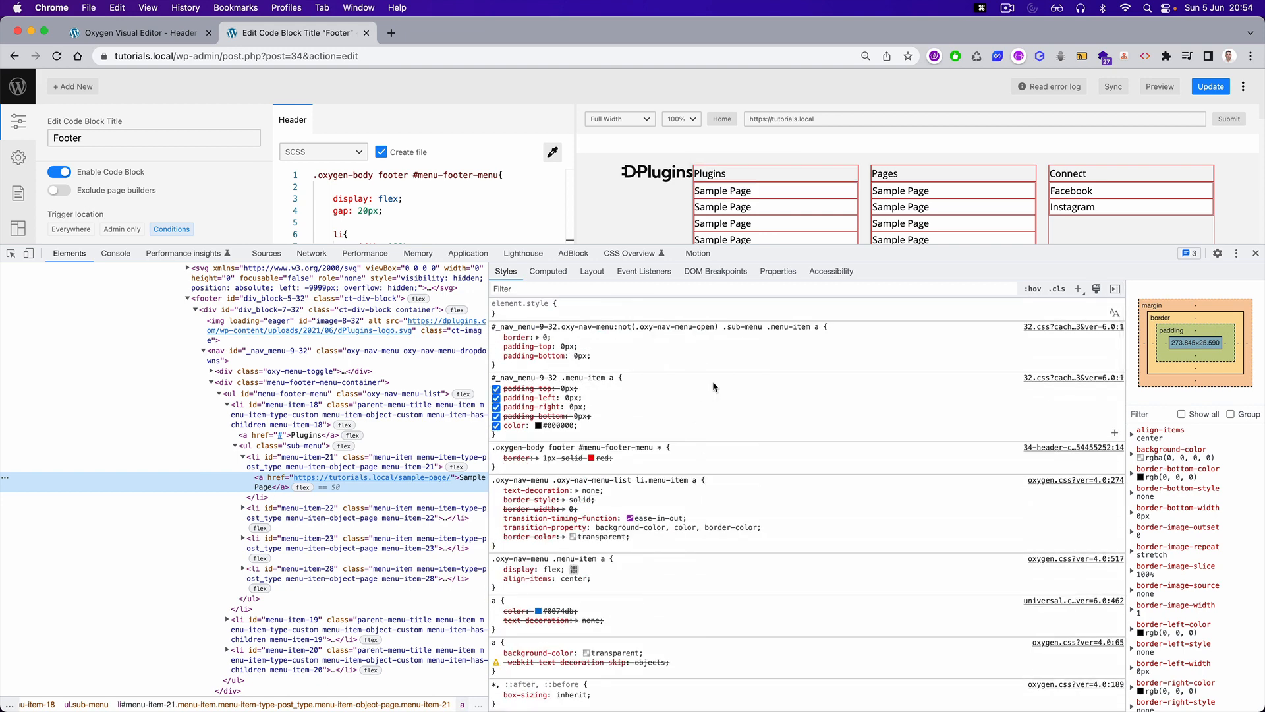
scroll(down, 3)
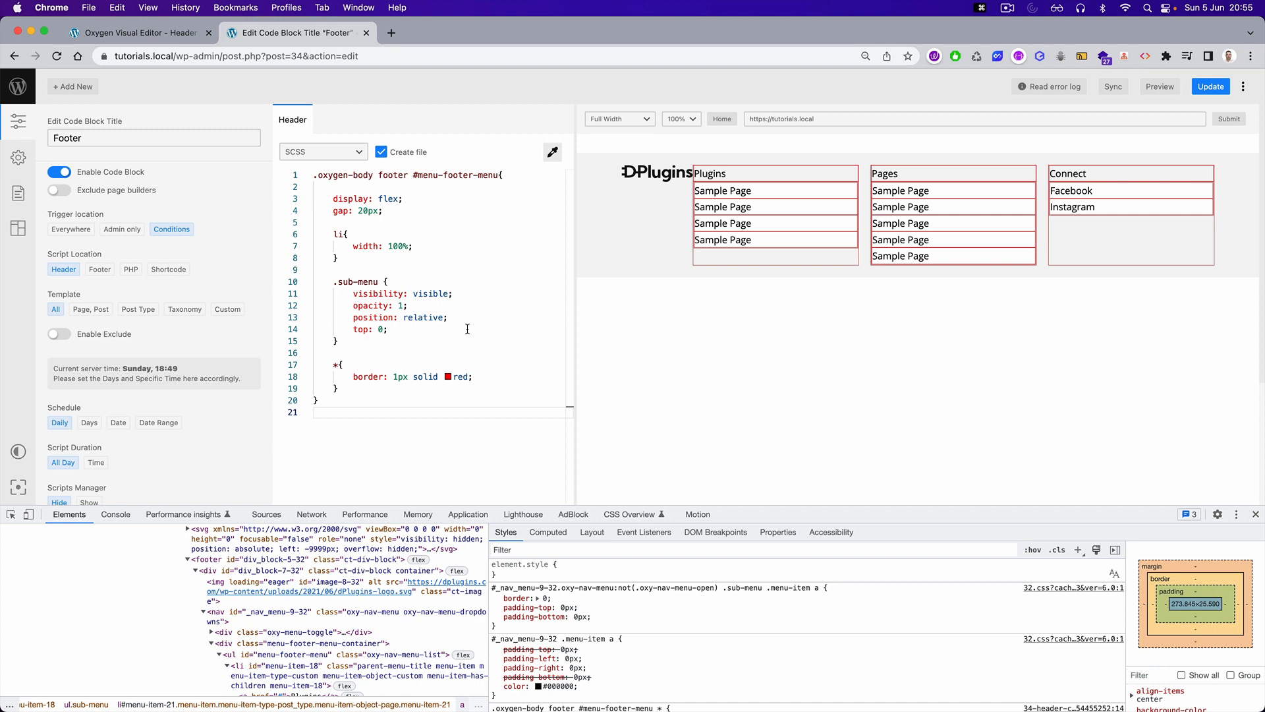
- Set sub-menu link background to transparent !important and comment out the red debug border on li
text(a{)
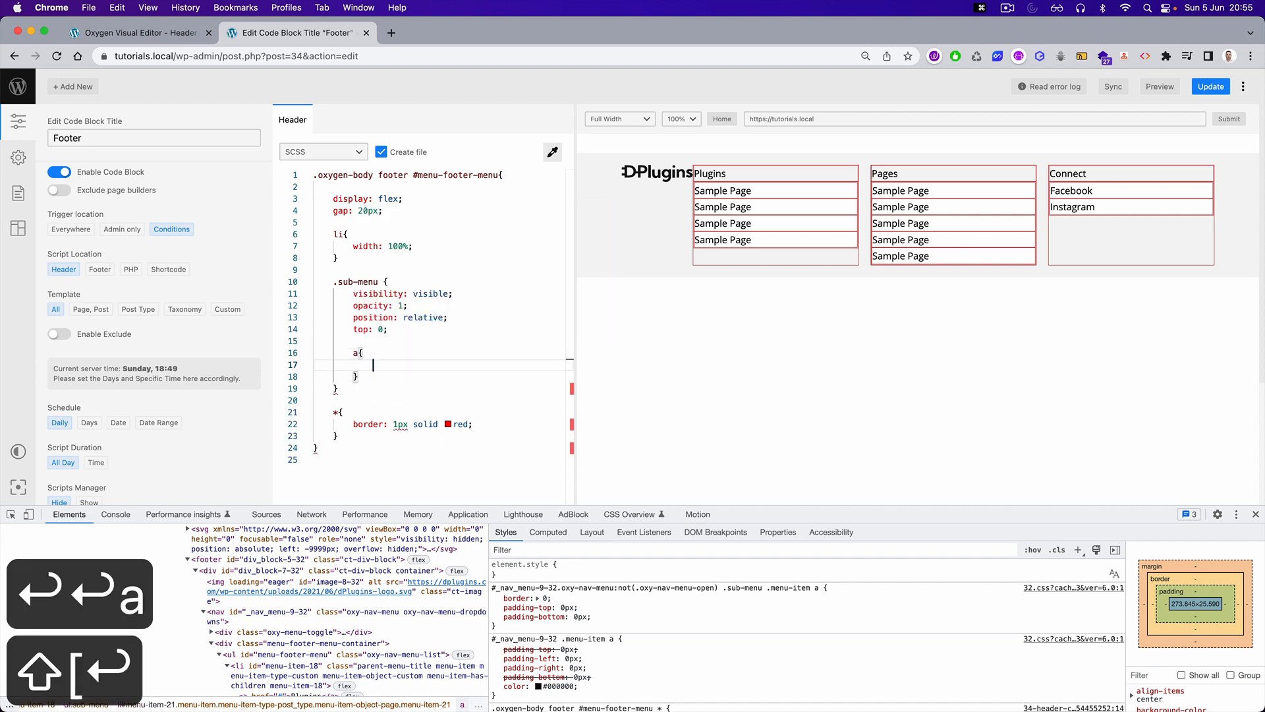
text(background: transparent !;)
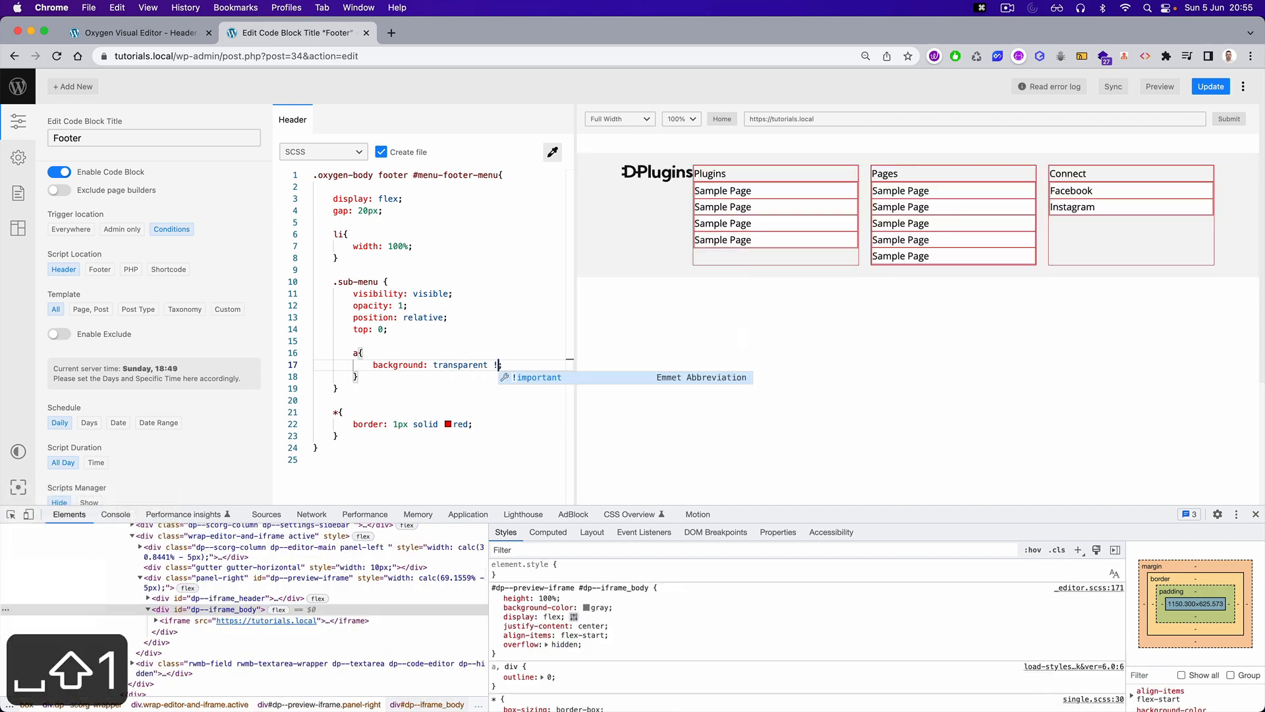
key(Tab)
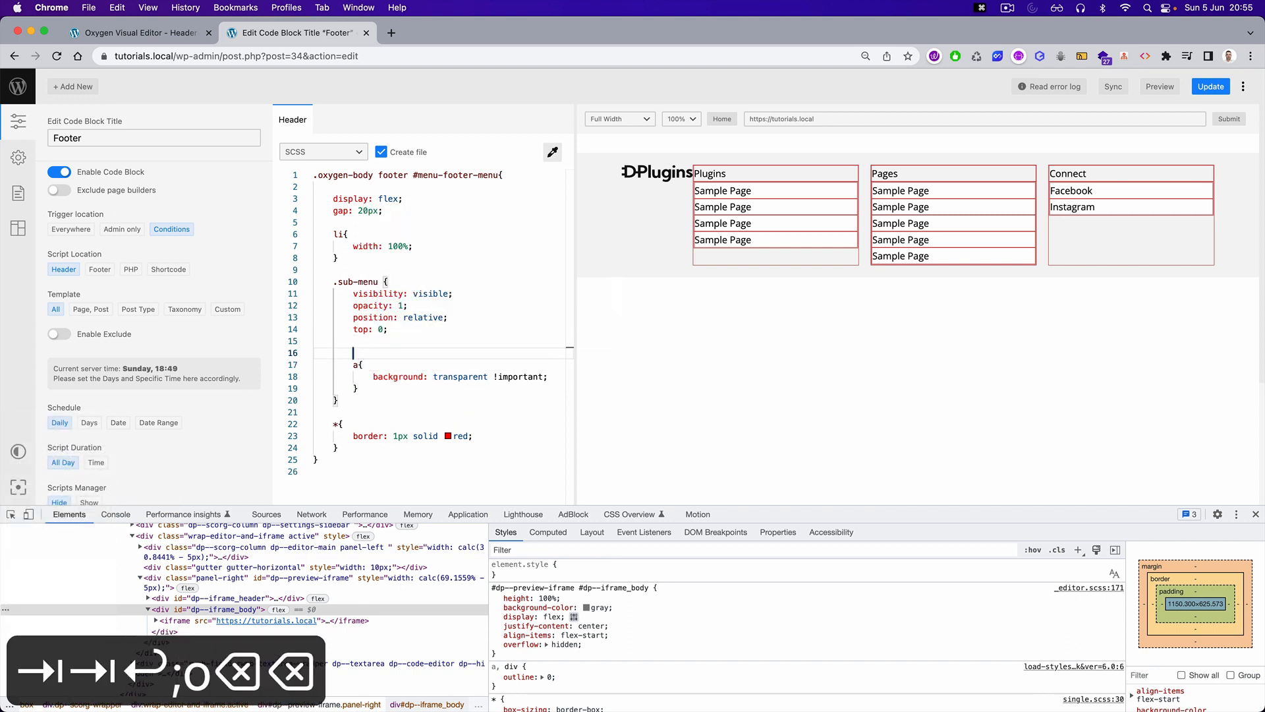
text(li)
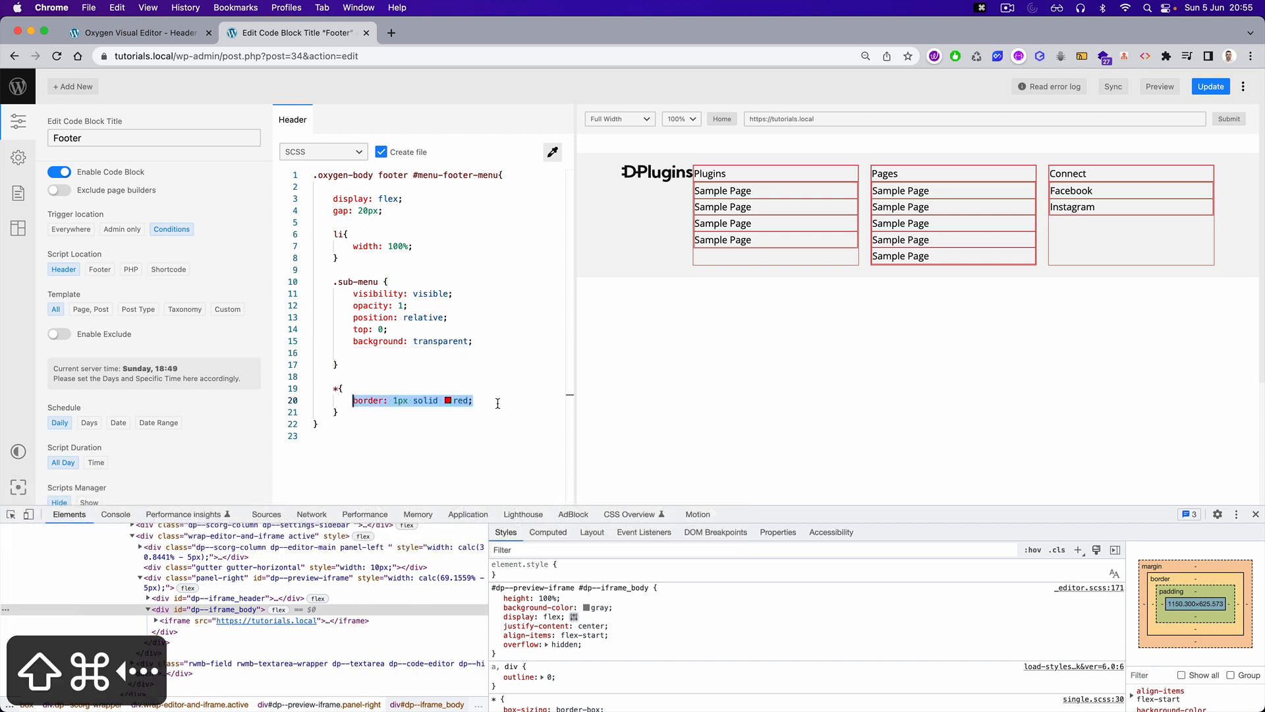
key(Cmd+/)
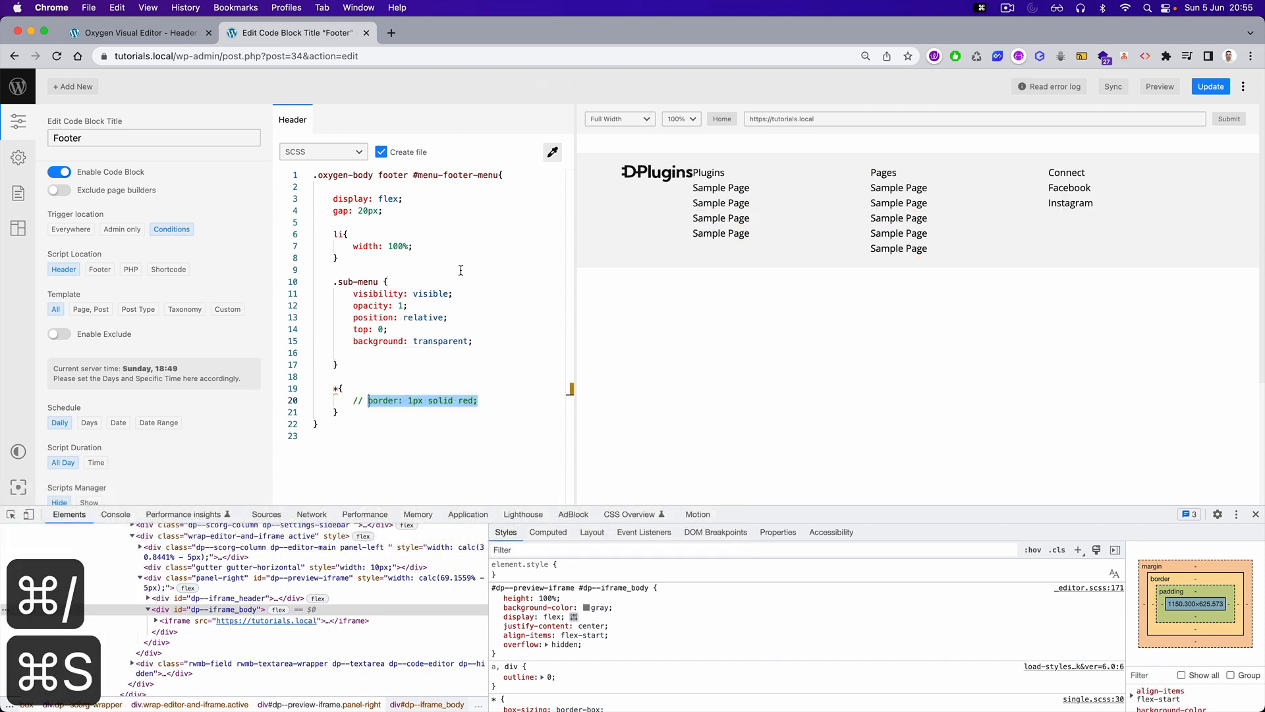
click(132, 33)
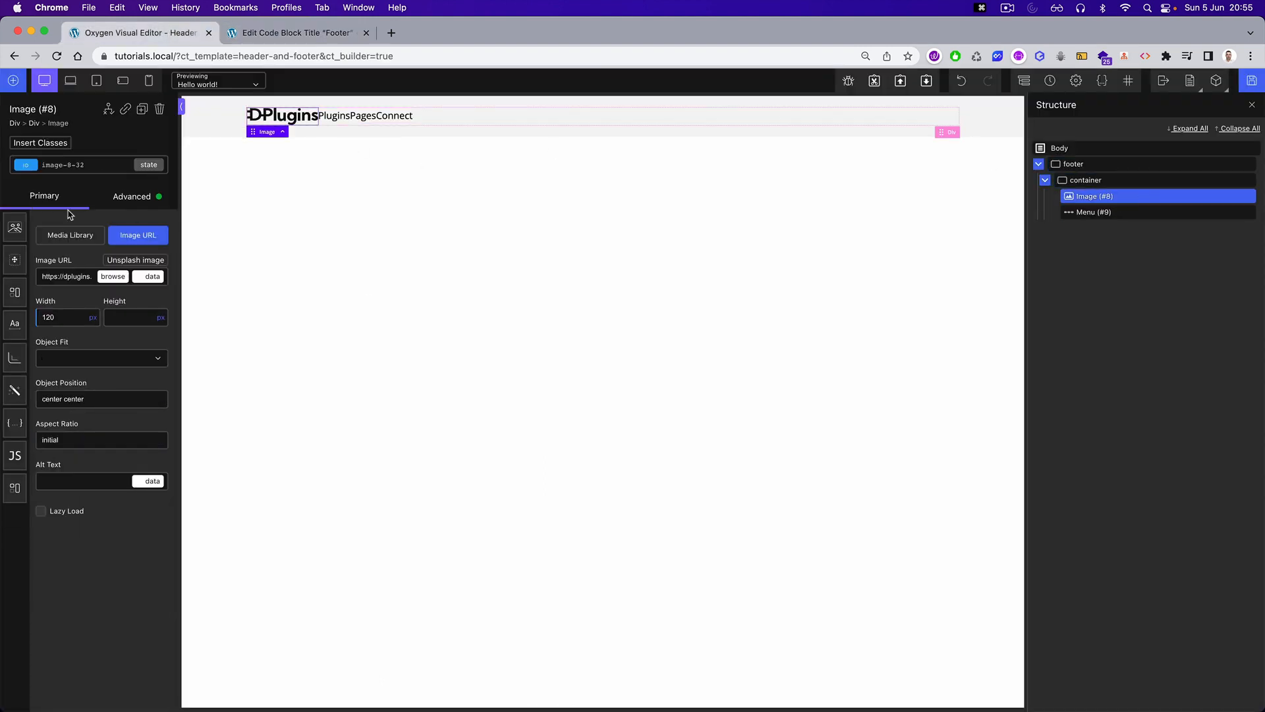
- Set Image #8's right margin to 20 under Advanced > Size & Spacing
click(131, 195)
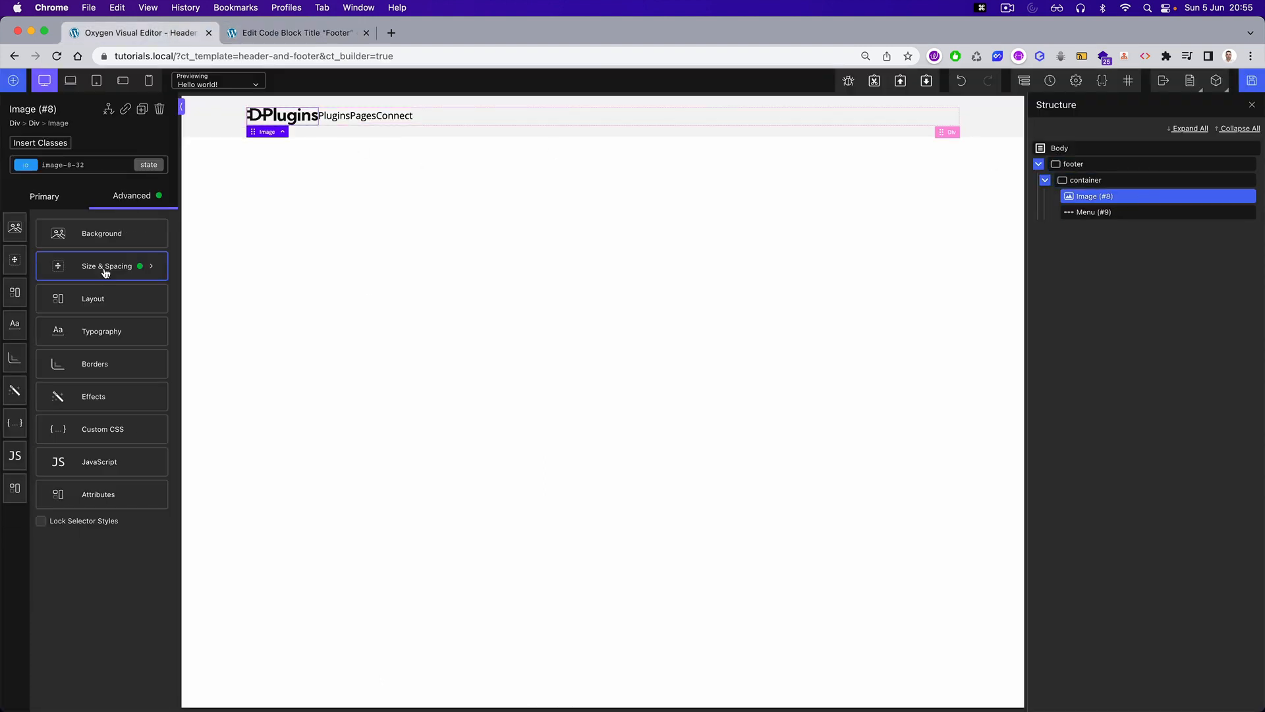
click(102, 266)
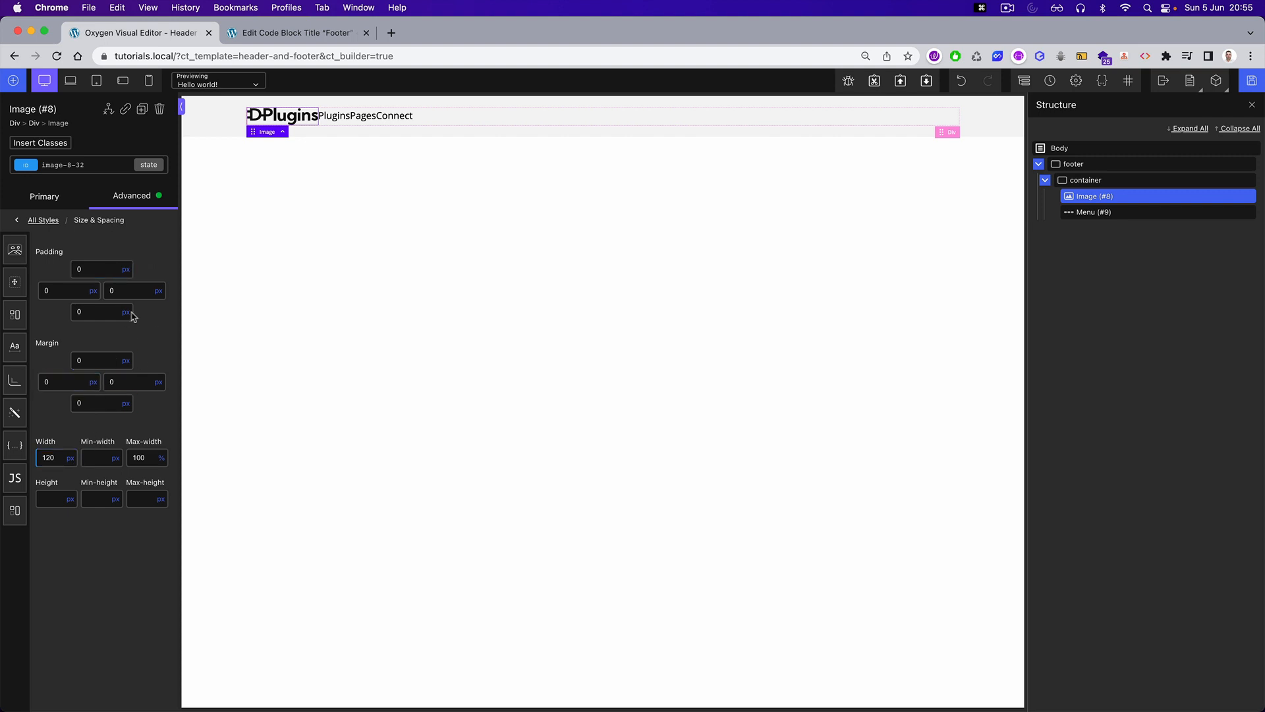
click(131, 382)
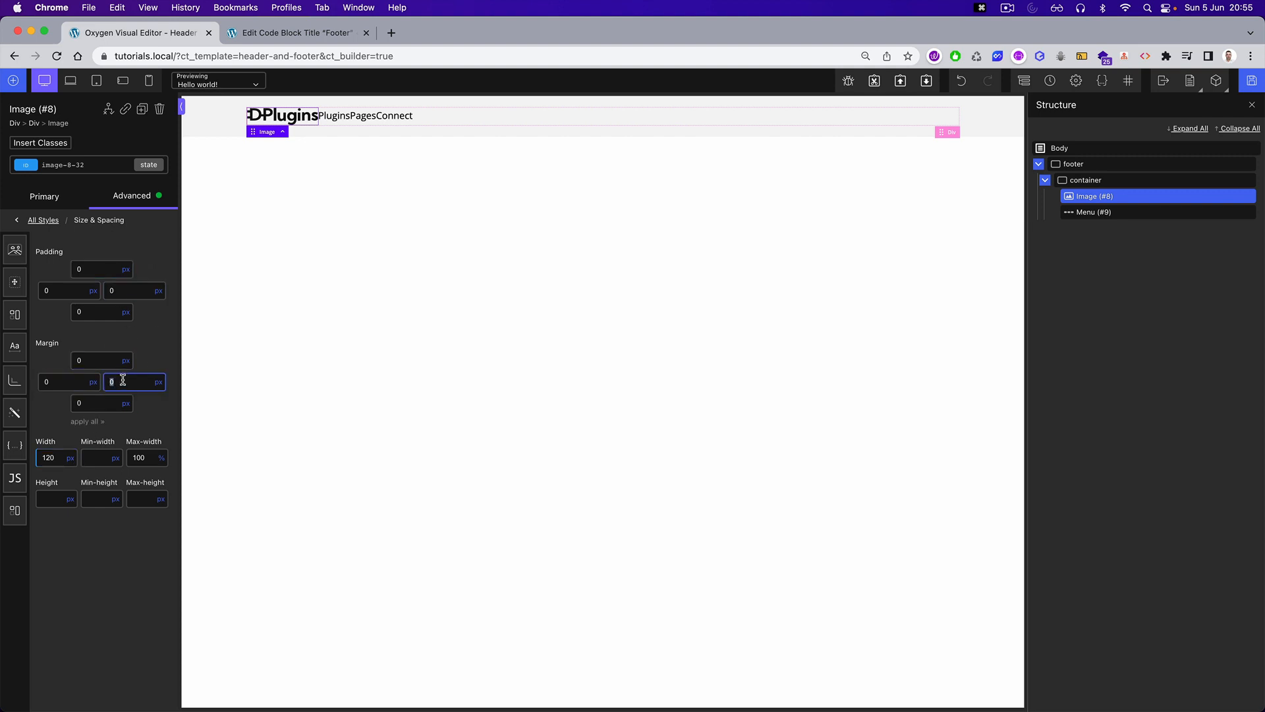
text(20)
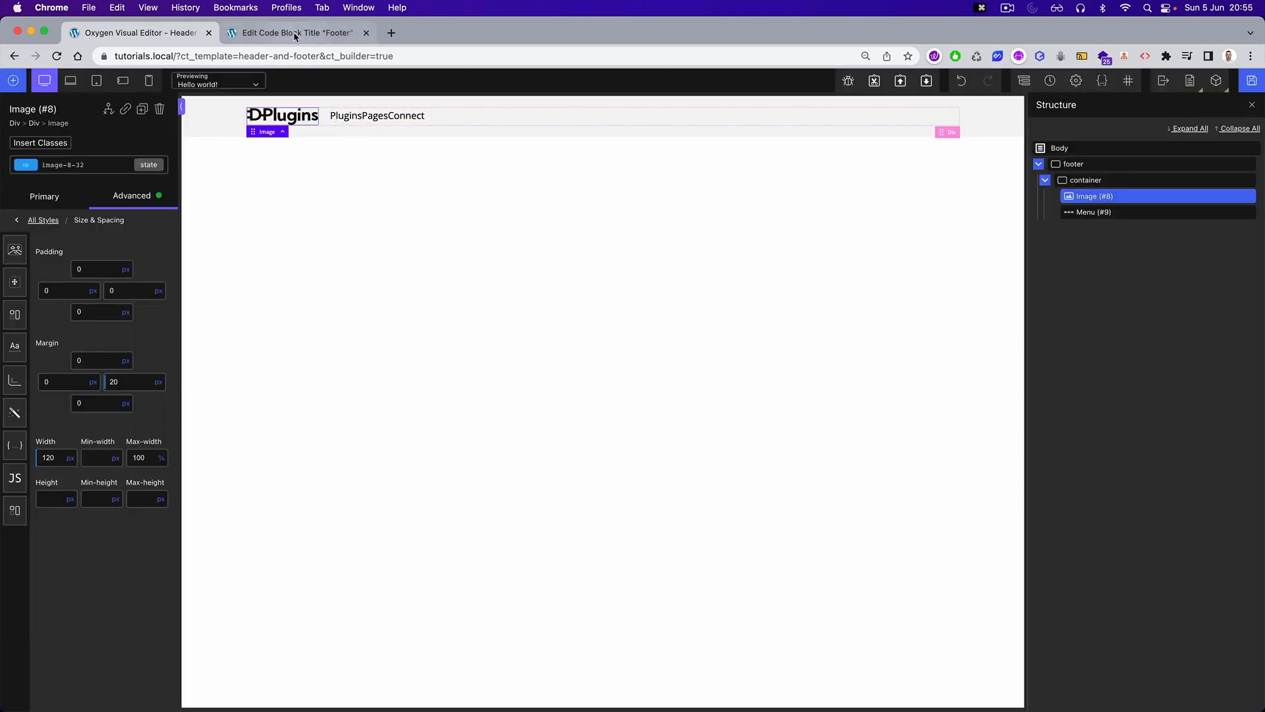
click(296, 31)
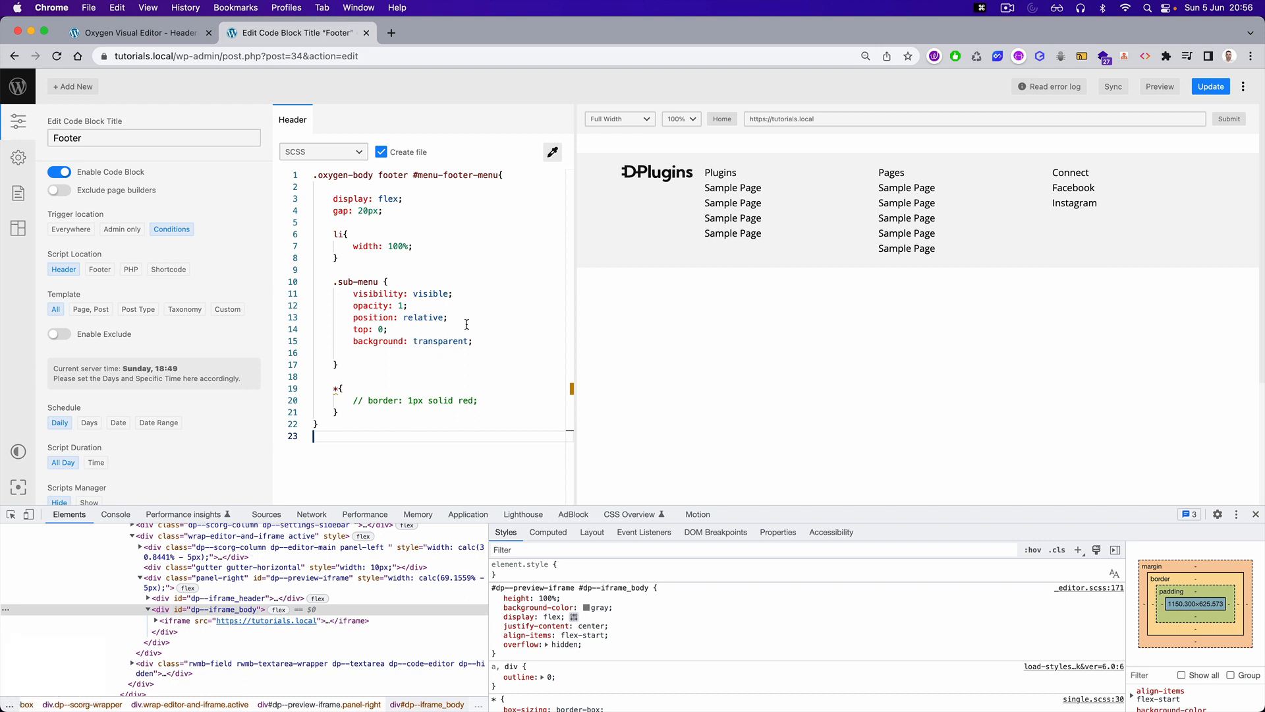
- Add a .parent-menu-title a rule with opacity: .5 and a font-size, and save
right_click(719, 171)
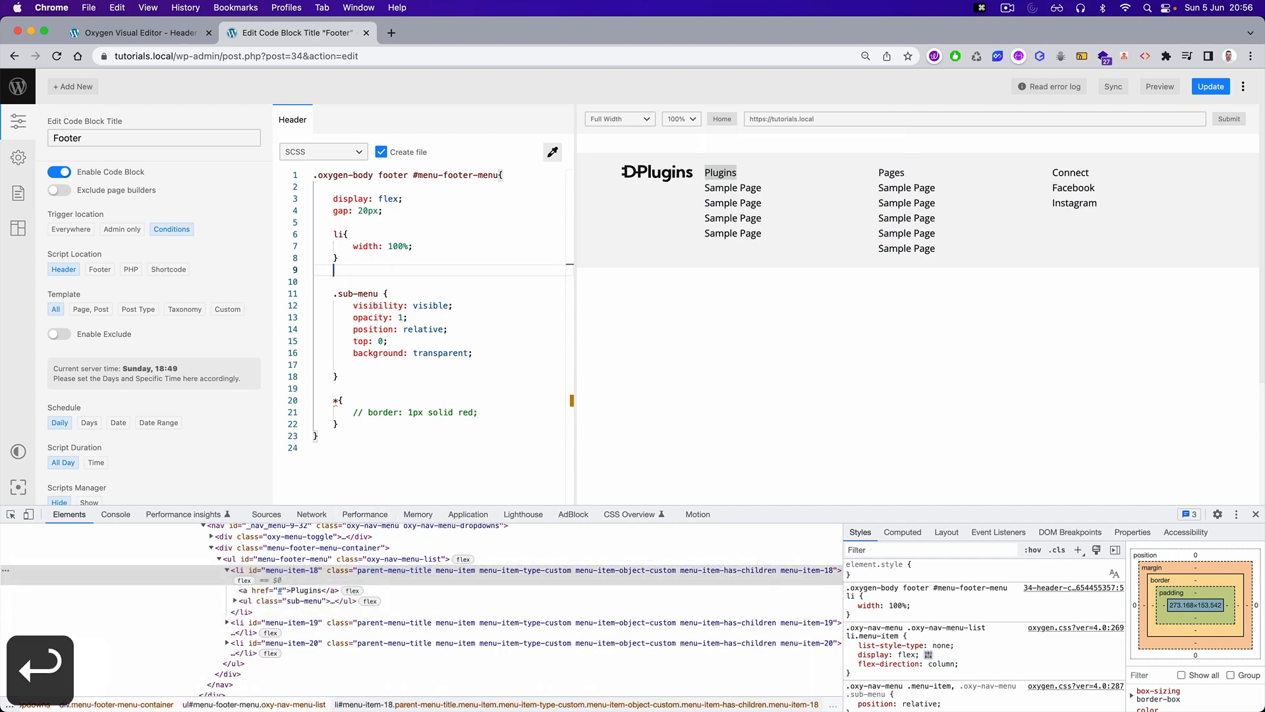
text(.parent-menu-title a)
text(opacity: ;)
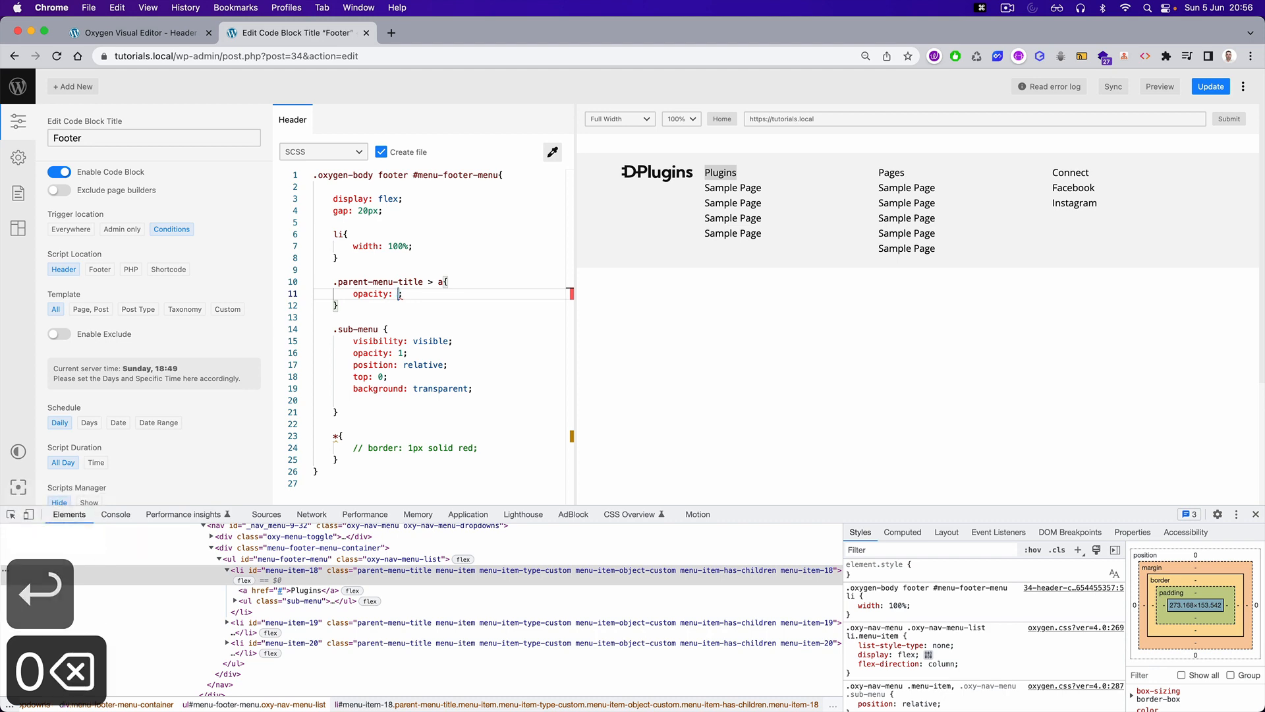
text(.5)
text(font-size: ;)
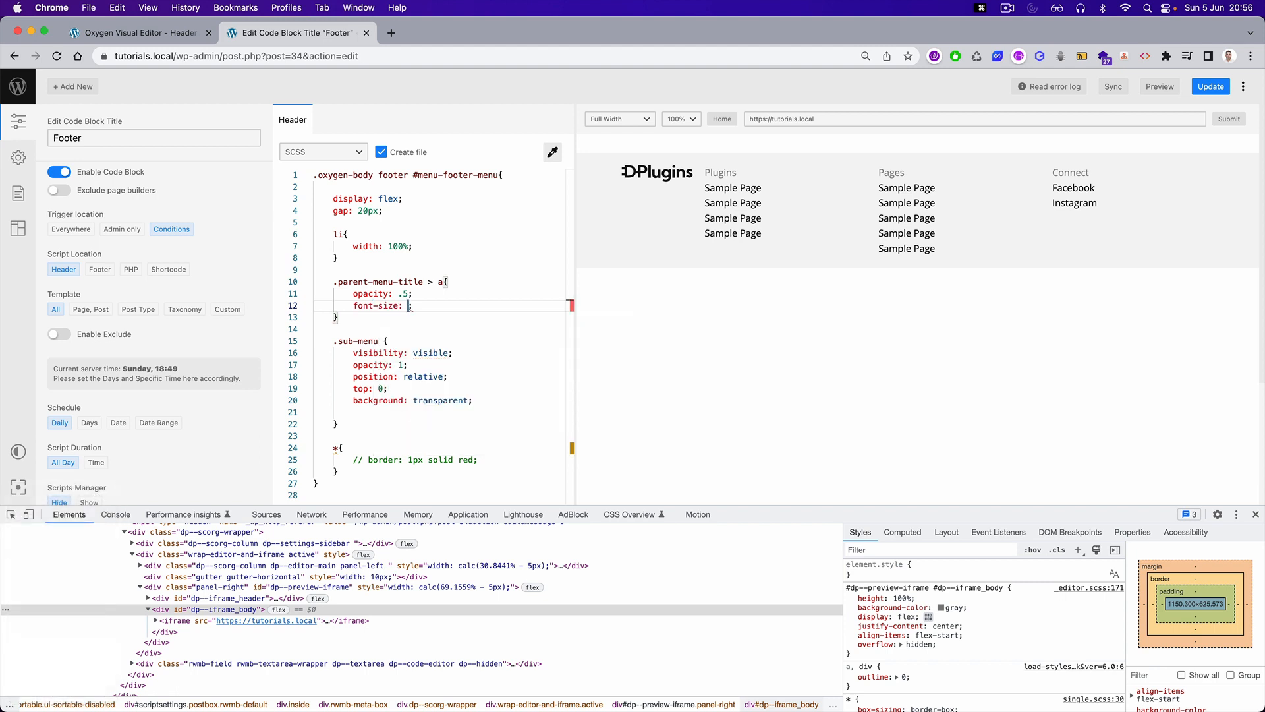
text(12px)
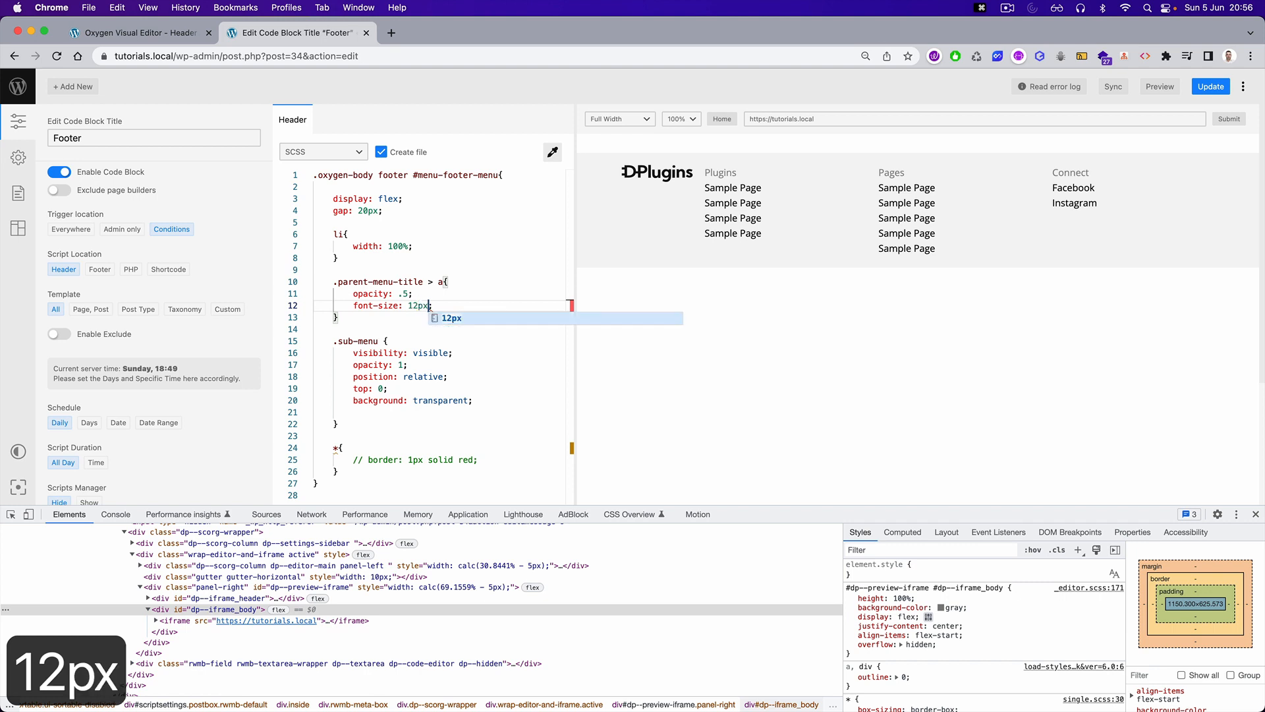
key(Cmd+s)
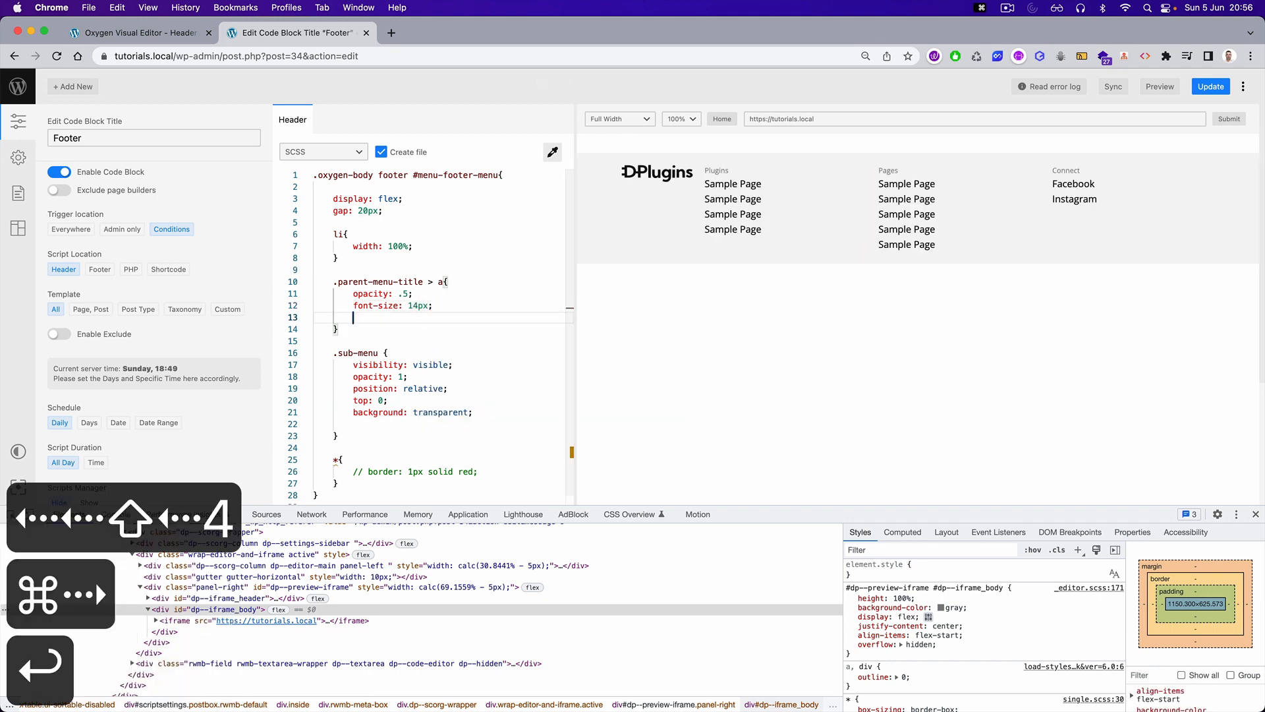
- Inspect the Plugins column title in the preview and start a text property in DevTools
text(text-transform: ;)
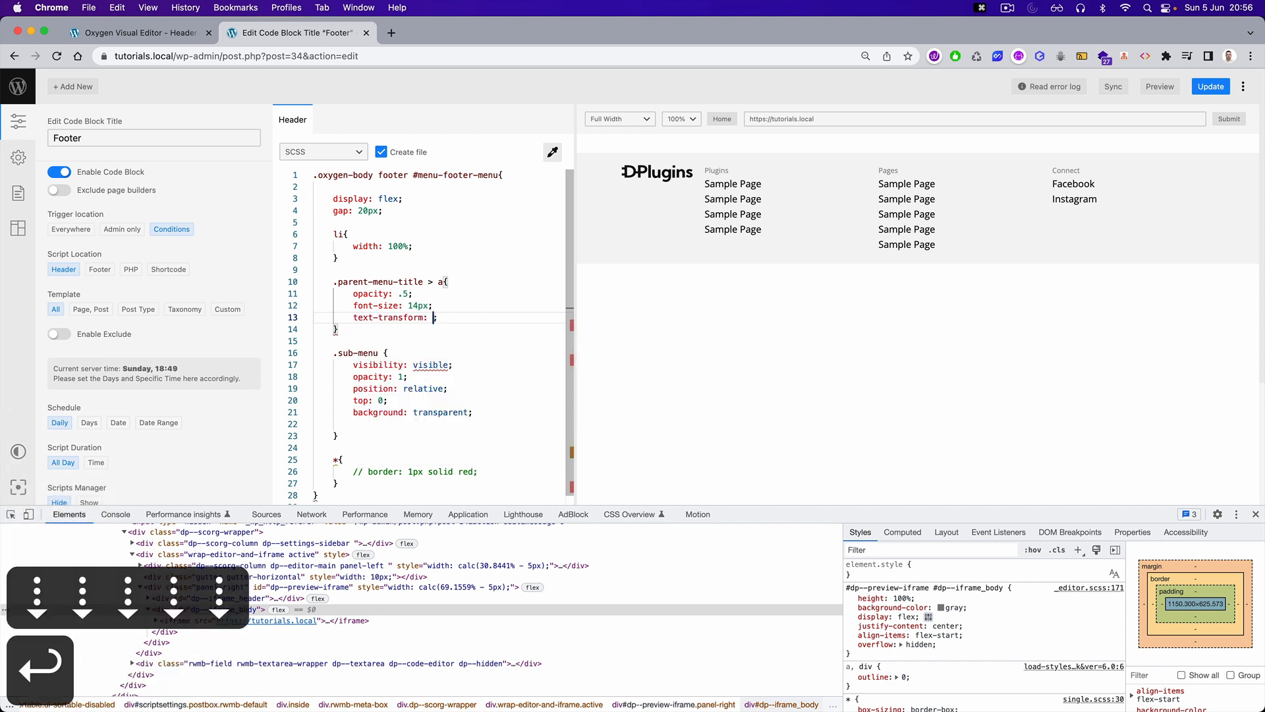
text(un)
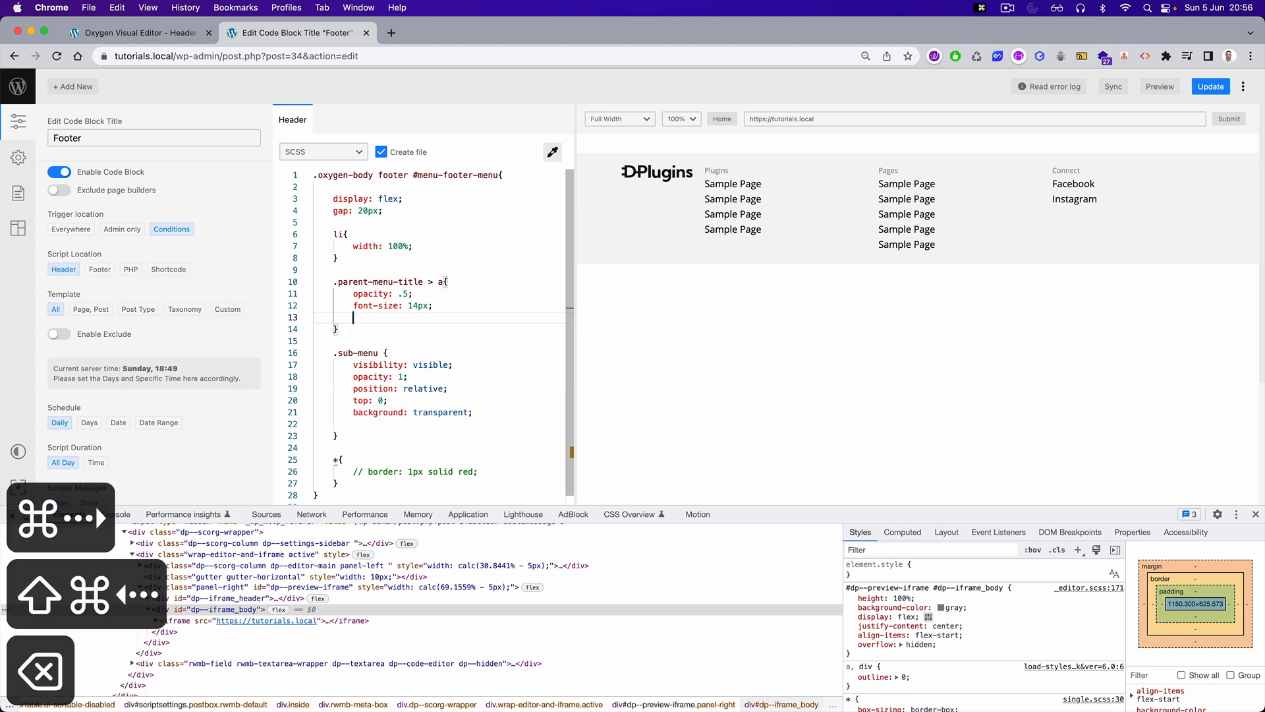
right_click(717, 170)
text(text)
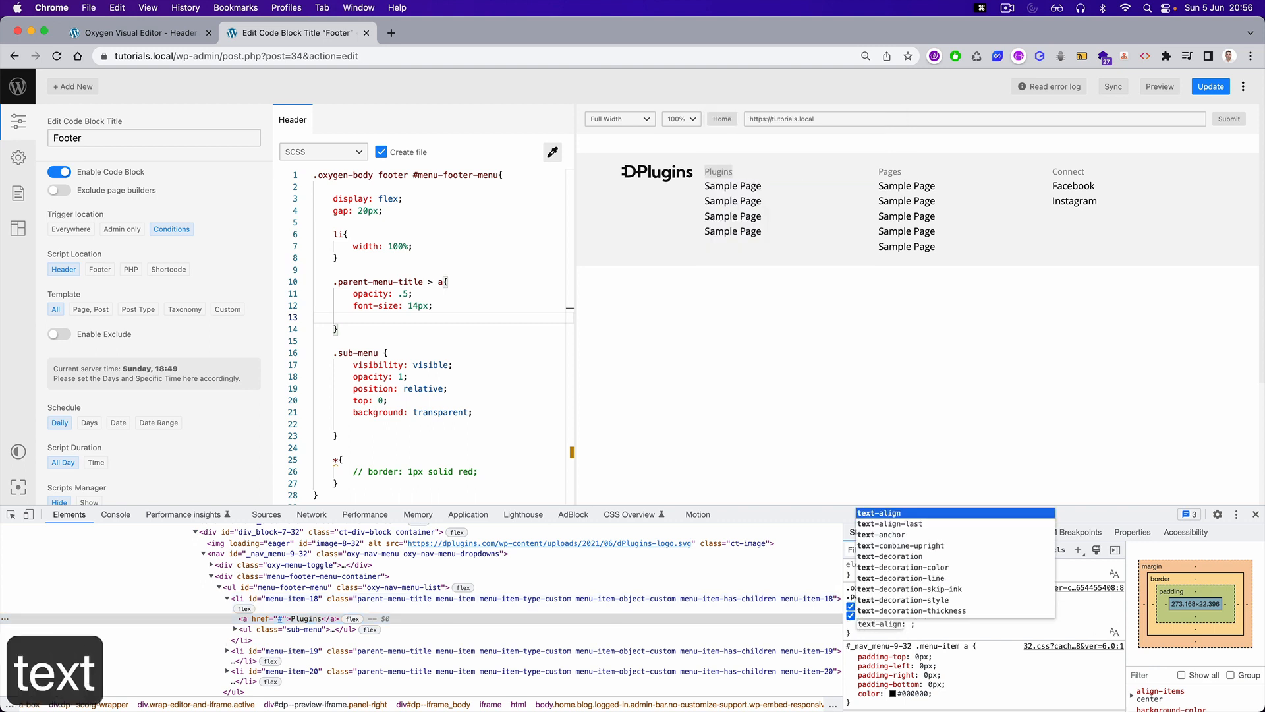
key(Cmd+a)
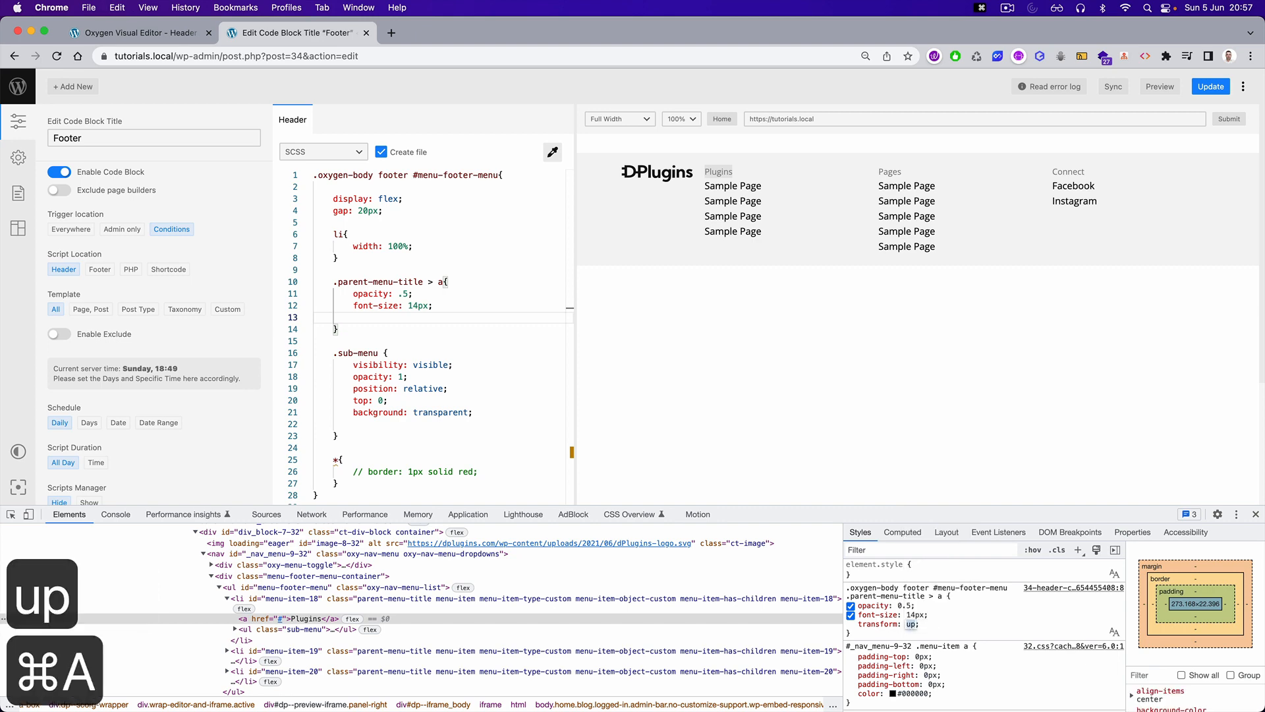
- Search Google for "css text transform uppercase" and return to the code block editor
text(te)
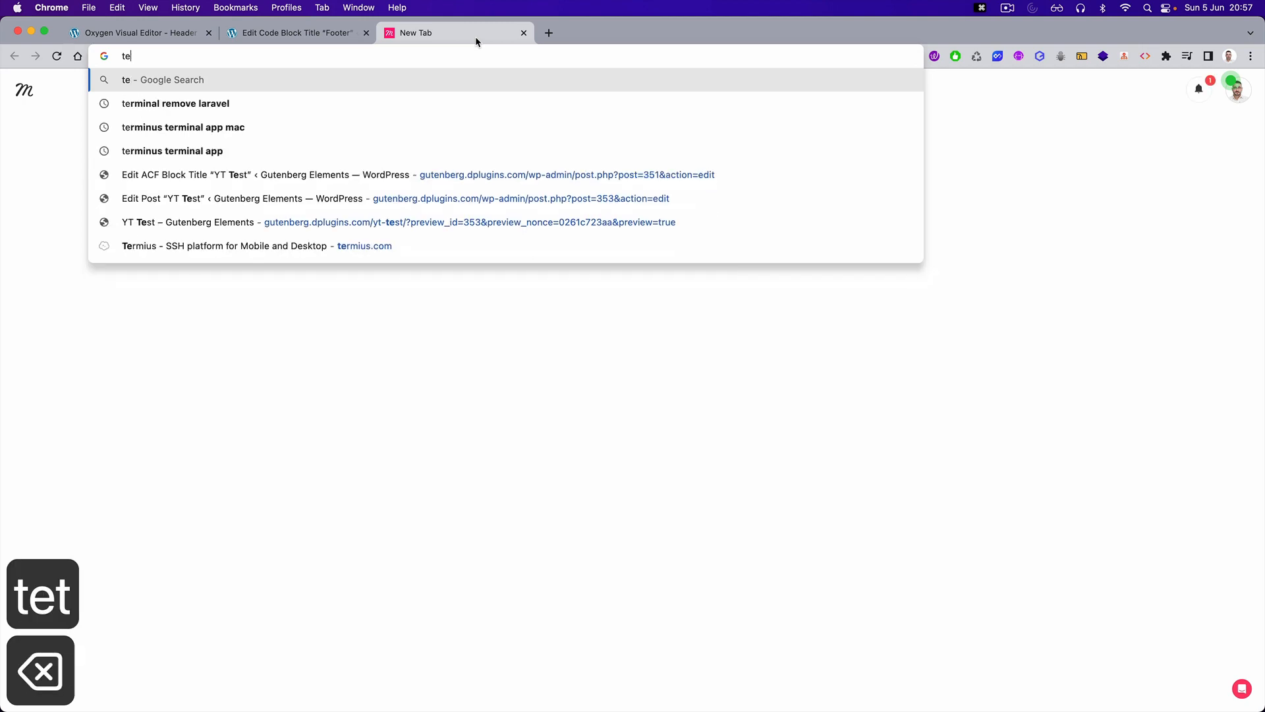
text(css text transform uppercase)
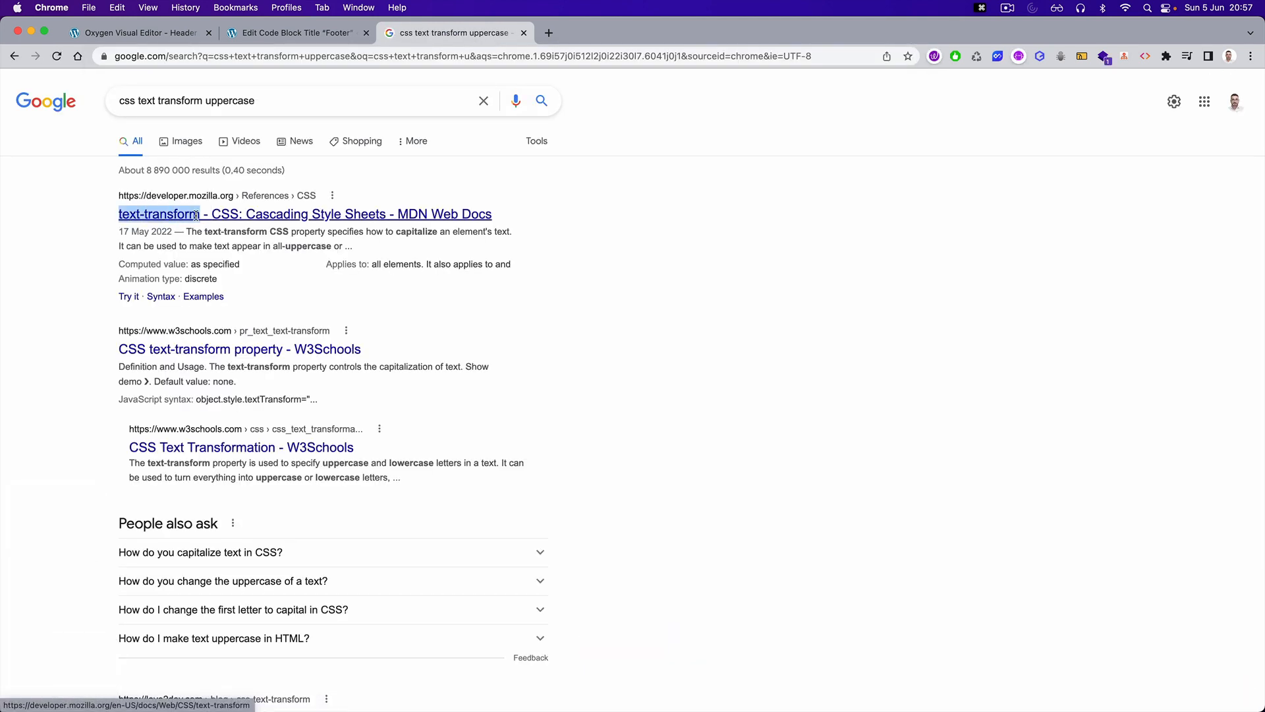
click(293, 31)
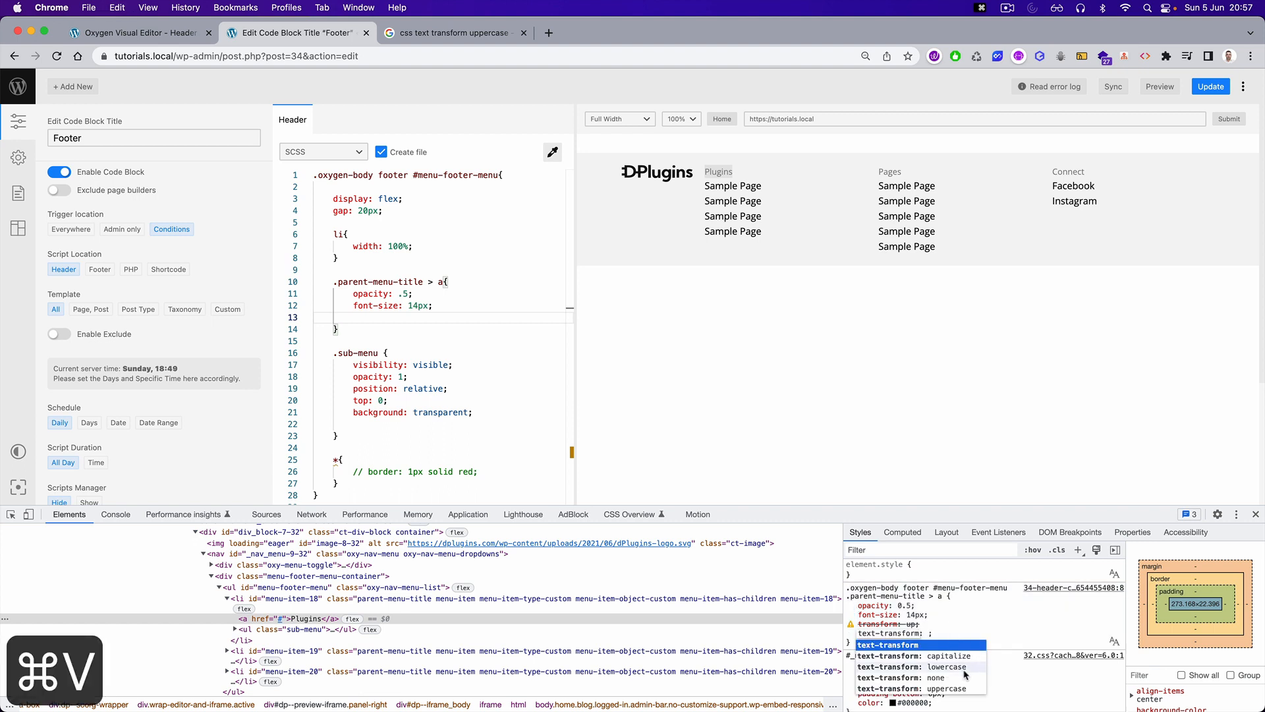
- Add text-transform: uppercase; to .parent-menu-title > a
click(946, 688)
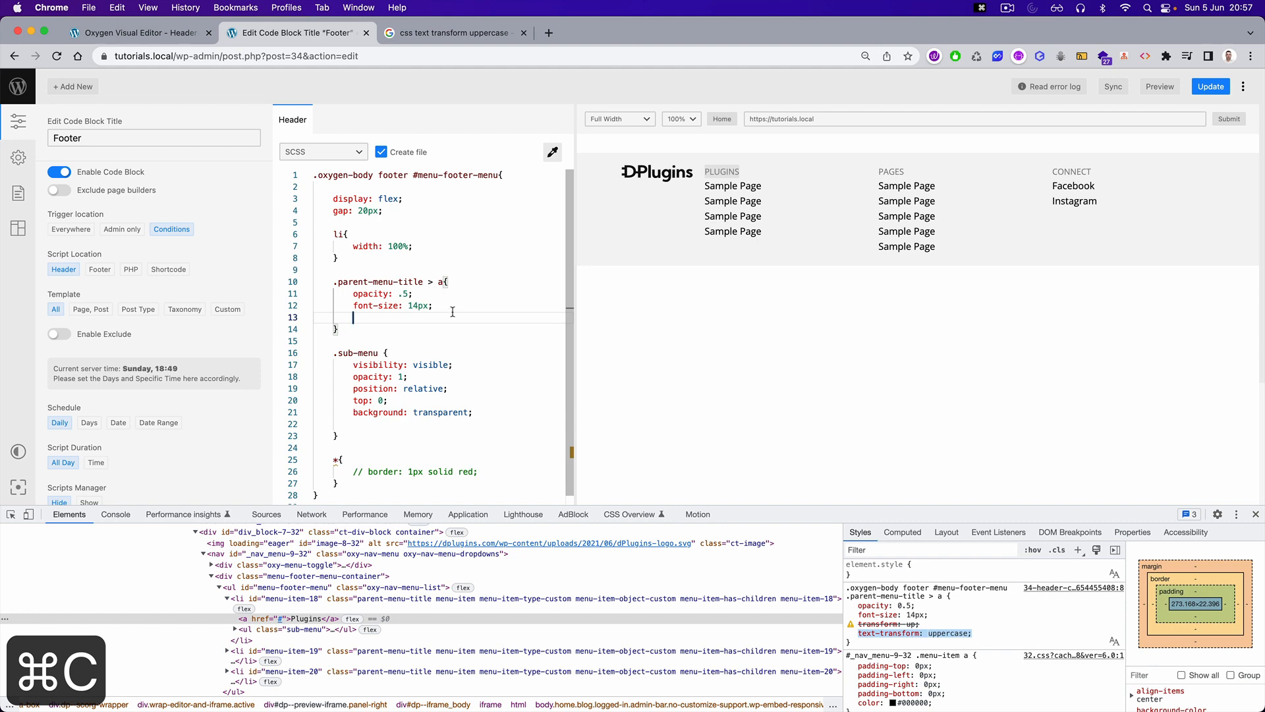
text(text-transform: uppercase;)
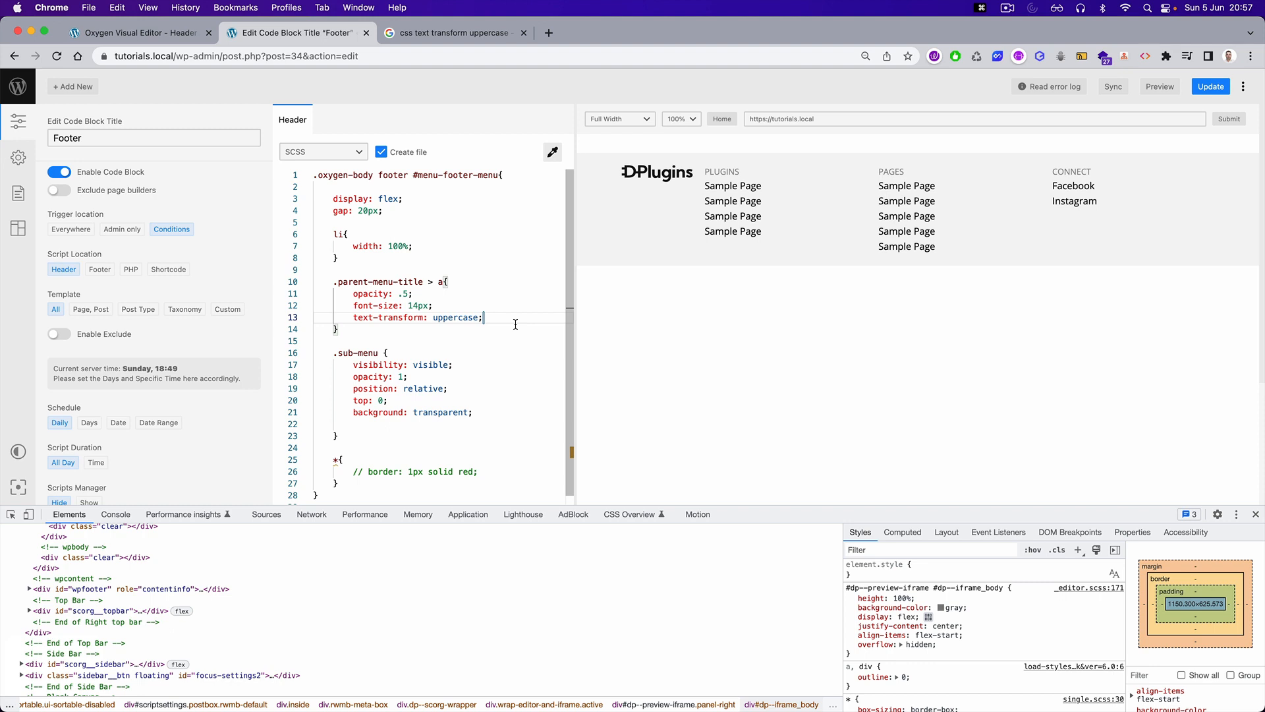
scroll(down, 3)
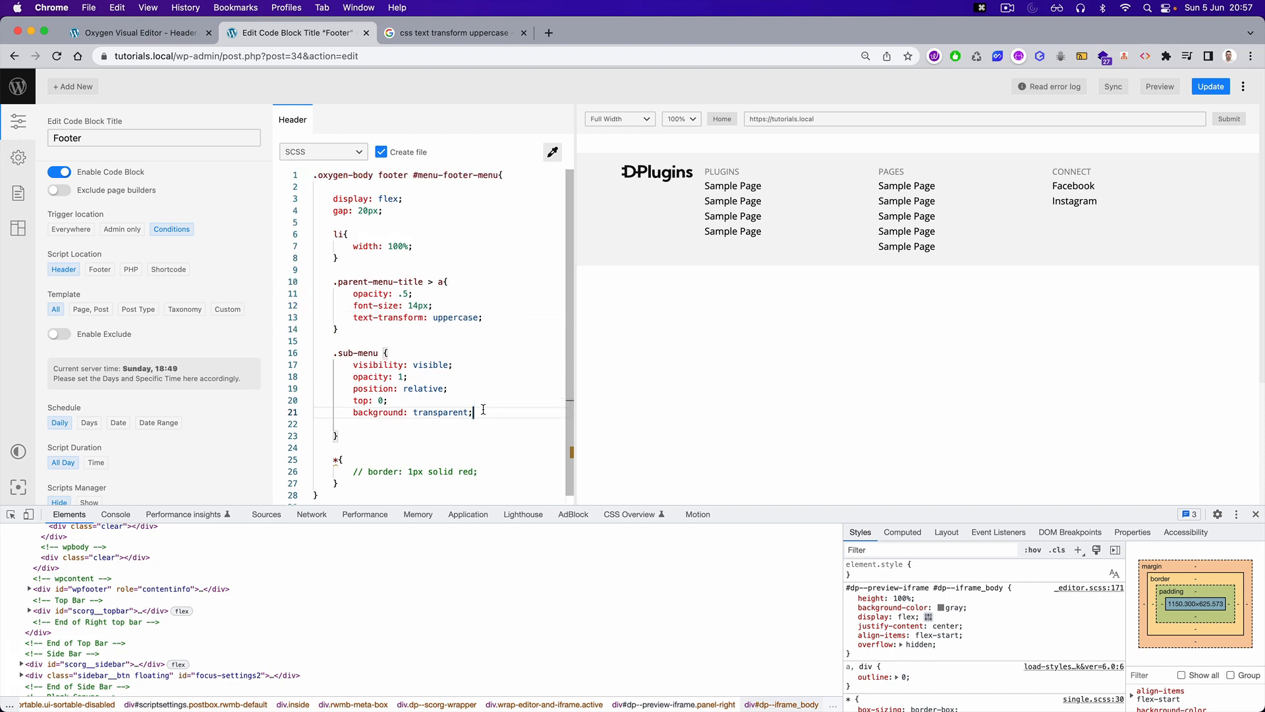
- Add a { padding: 20px 0 !important; } inside .sub-menu and check the Oxygen editor
text(a{})
text(padding: 0 20px;)
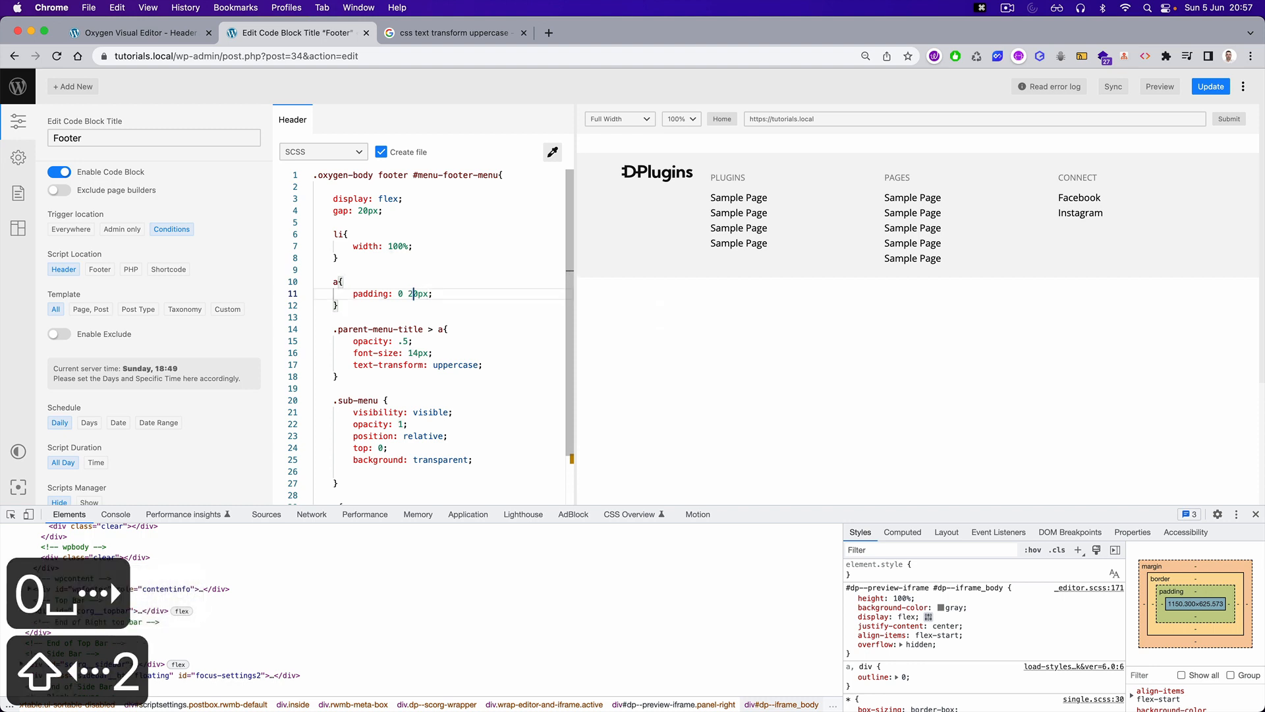
key(Cmd+s)
text( 0 0)
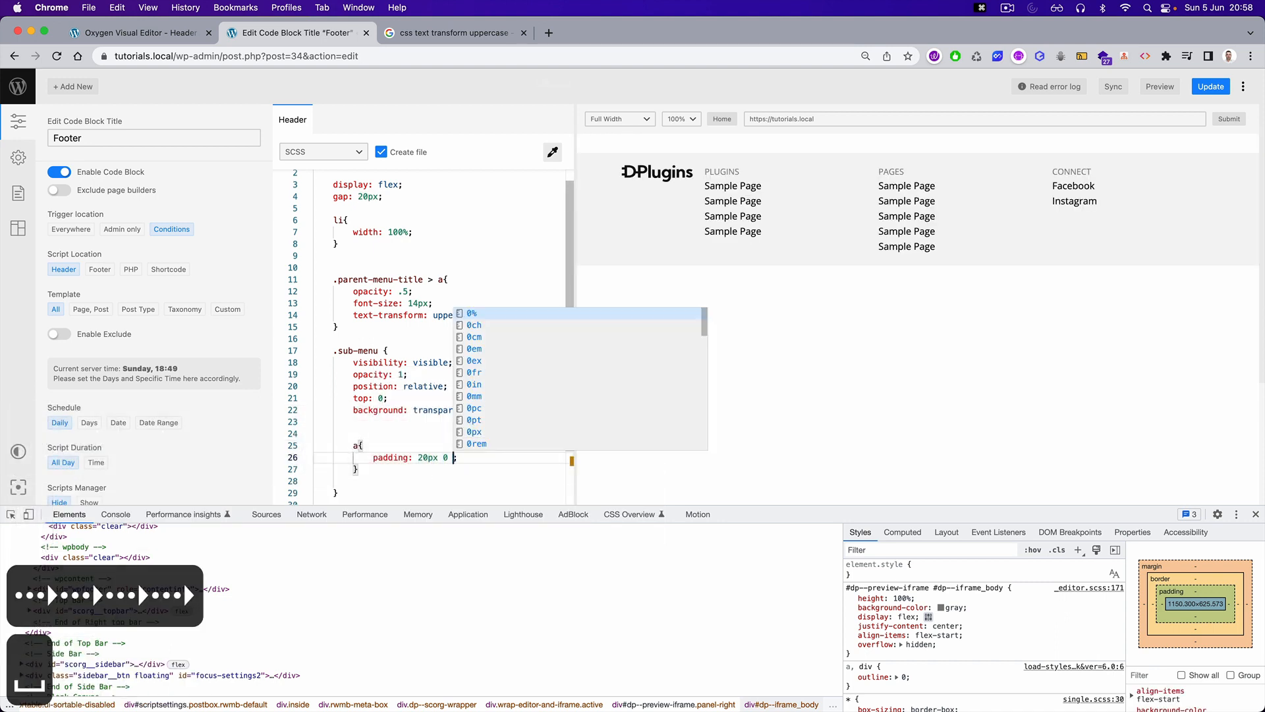
text(!important)
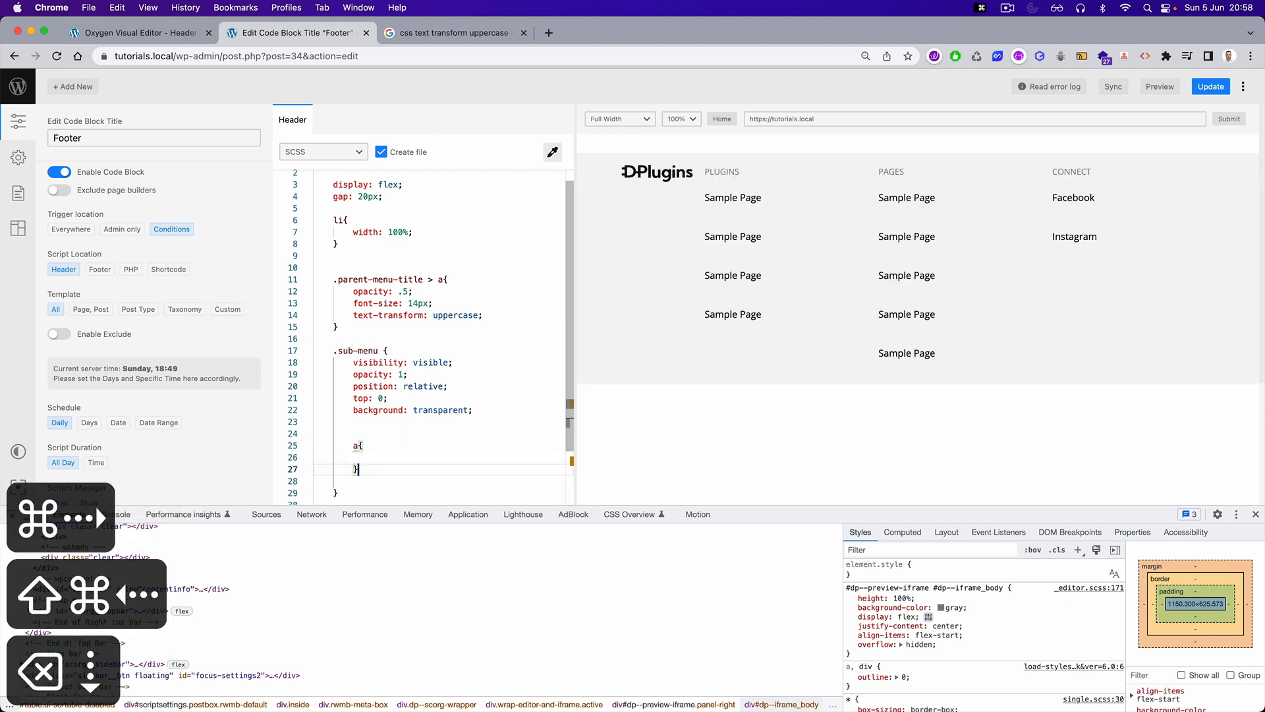
text(padding: 20px 0 !important;)
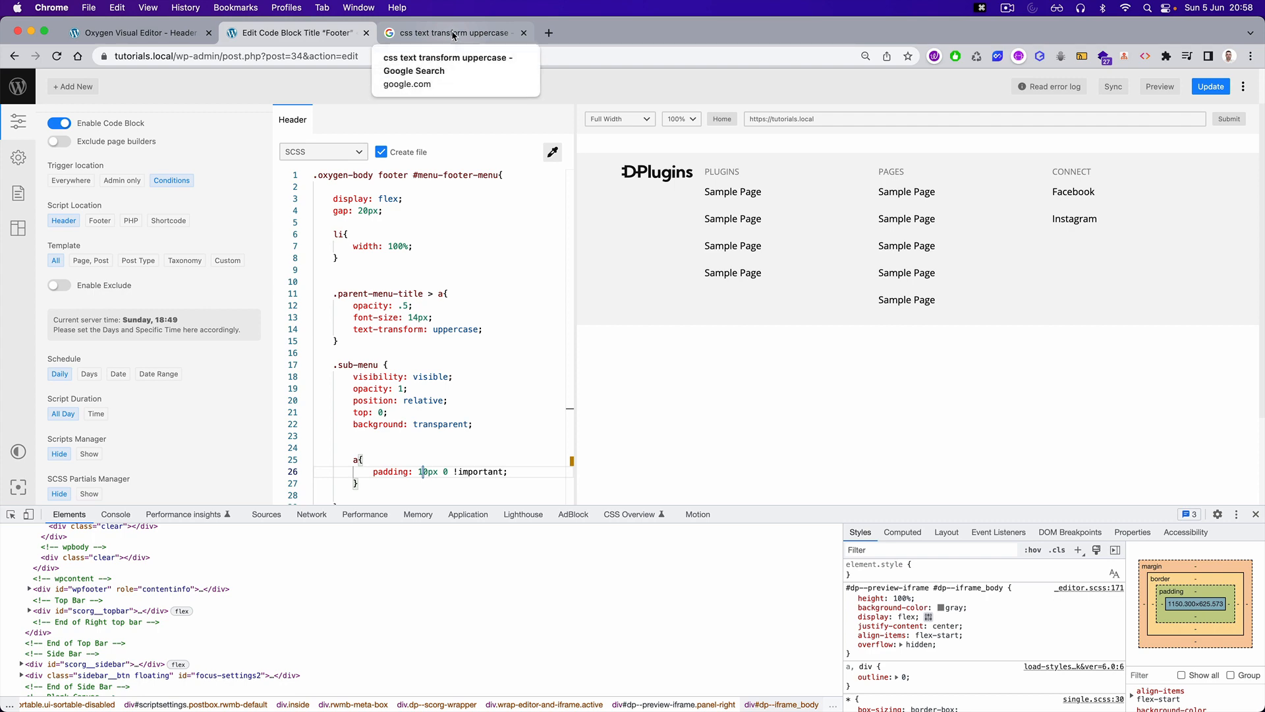
click(140, 33)
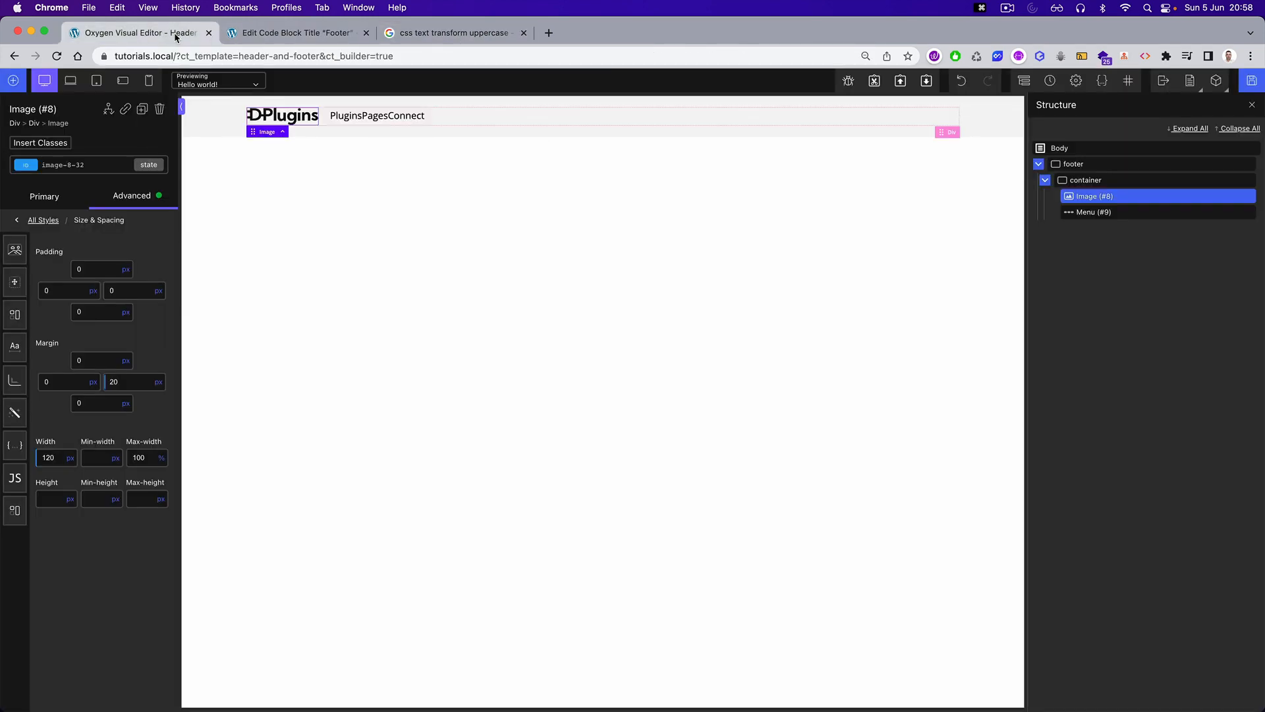
click(292, 33)
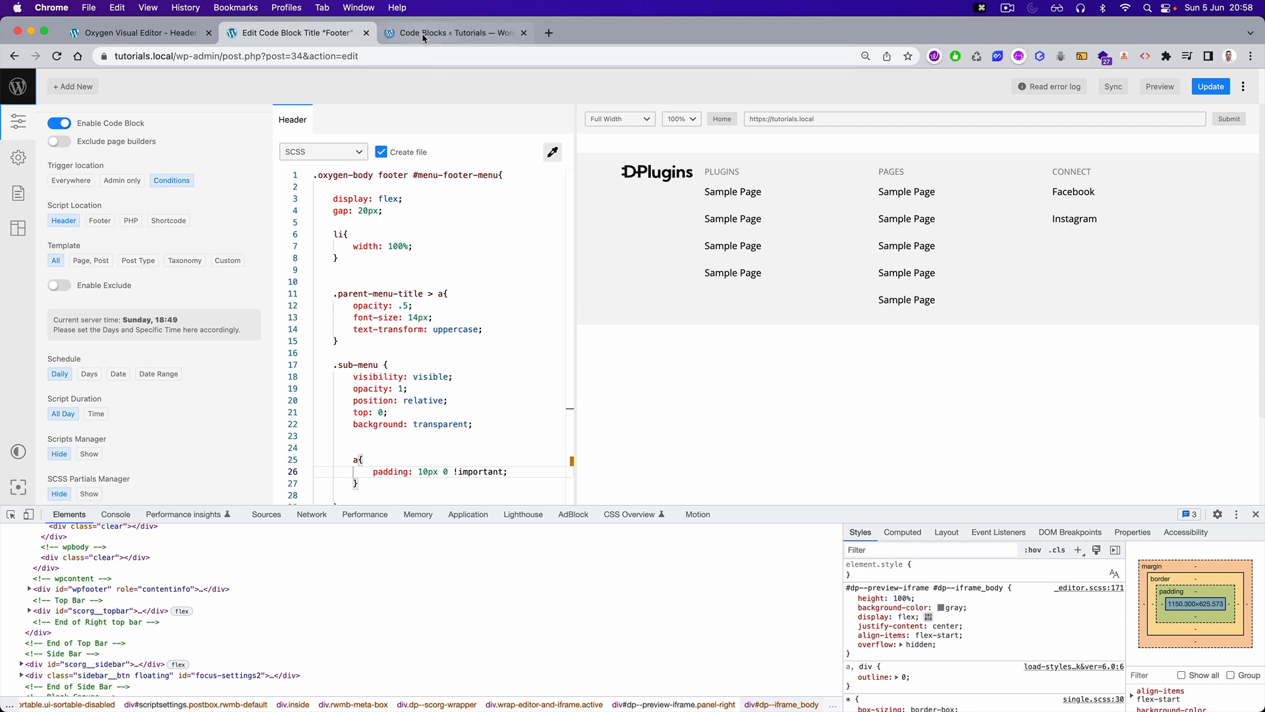
- In Appearance > Menus, rename the first two Plugins sub items to Swiss Knife and Oxywind and save
click(453, 32)
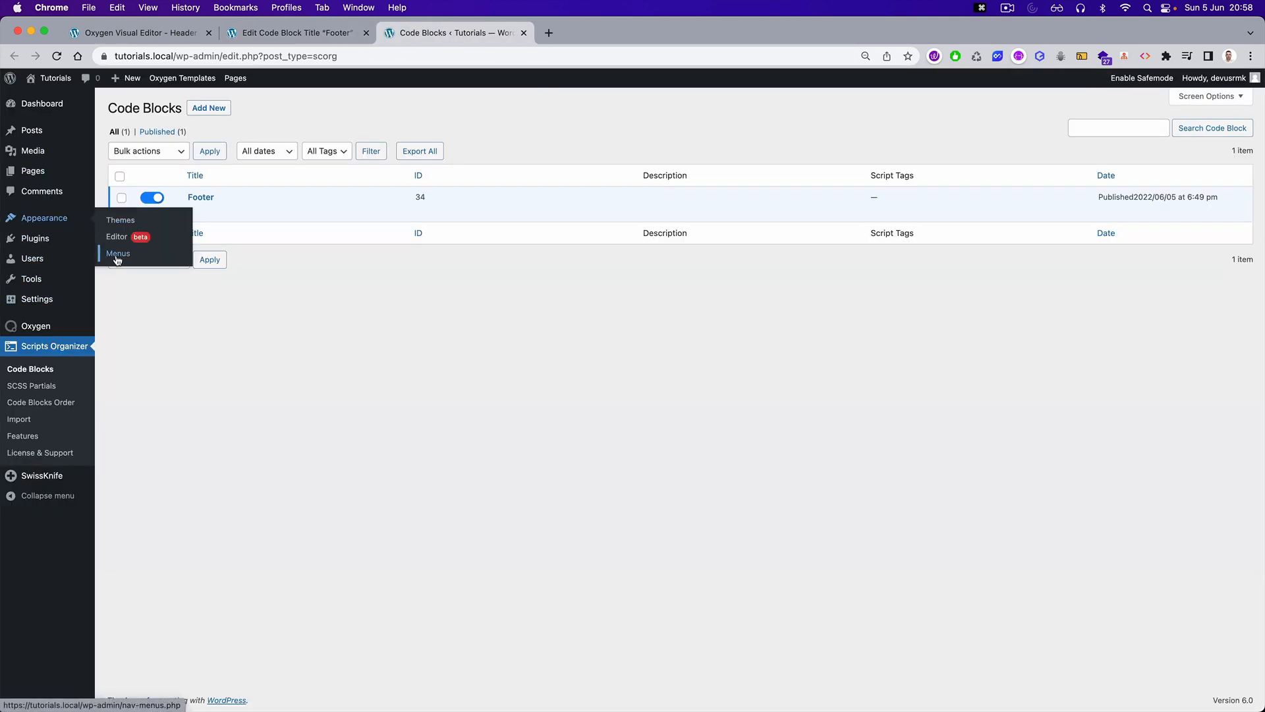
click(117, 253)
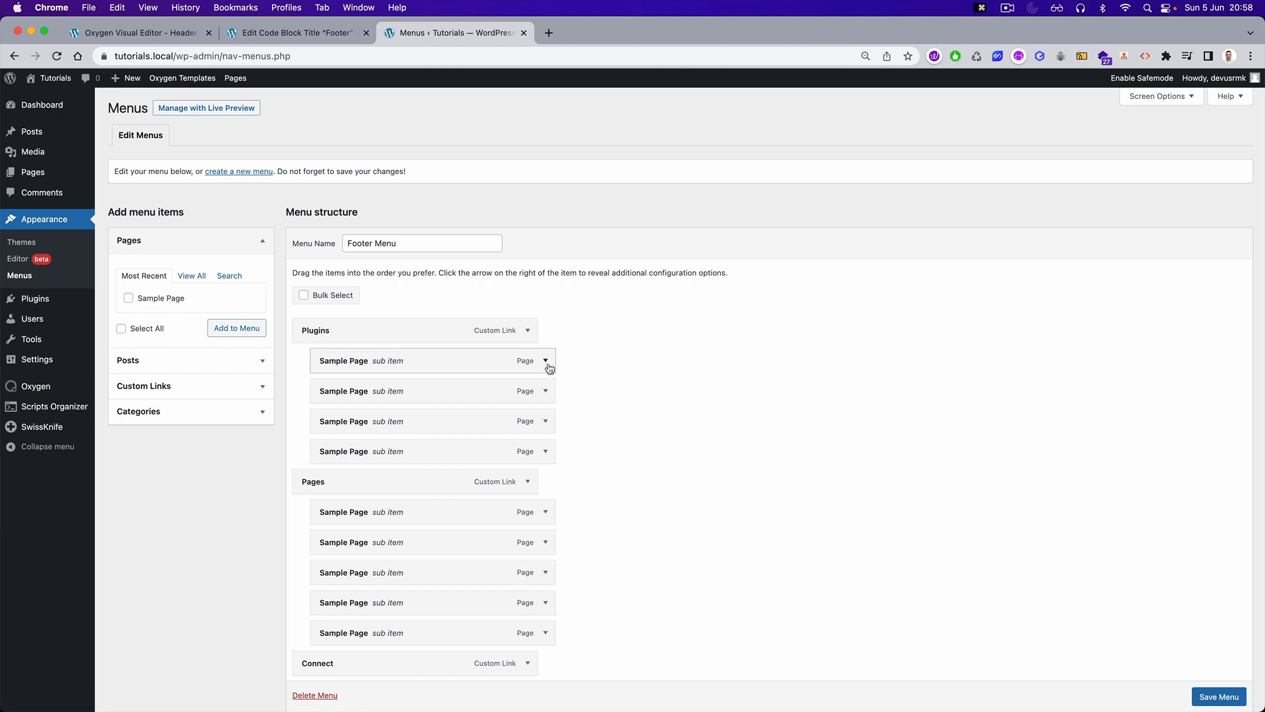
click(546, 361)
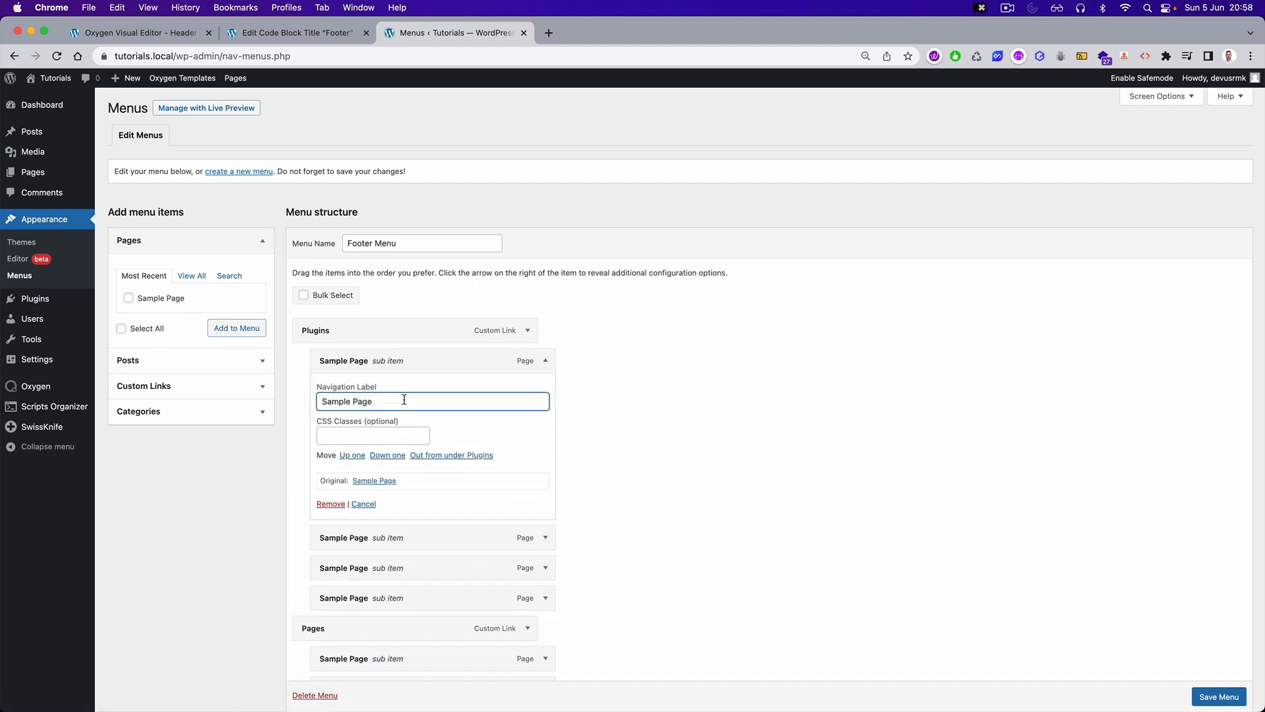
text(Swiss Knife)
text(Oxy)
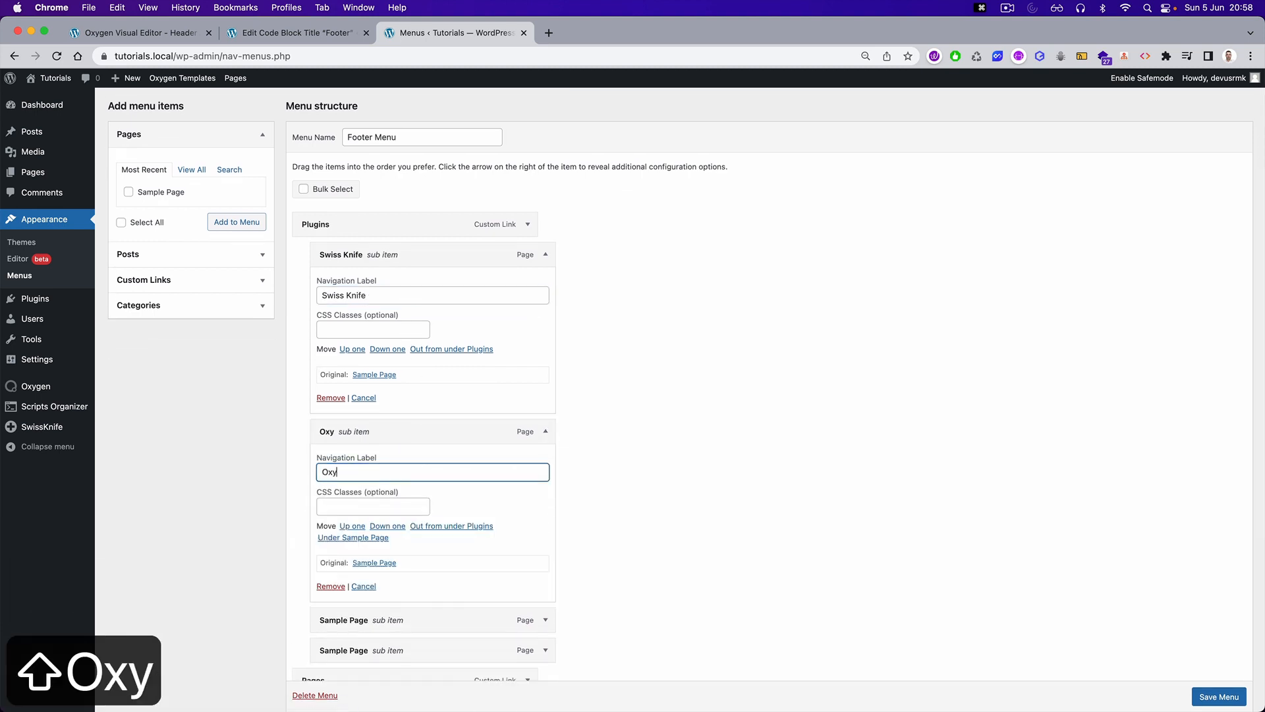
text(wind)
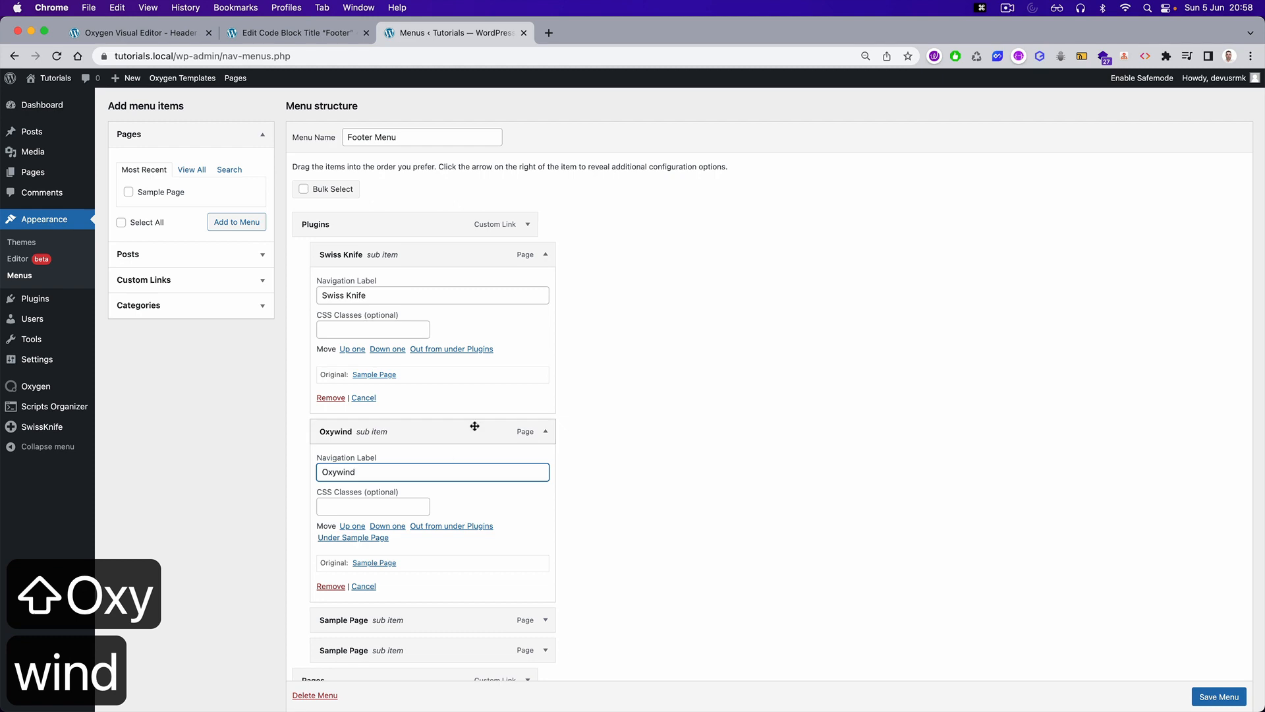
click(294, 33)
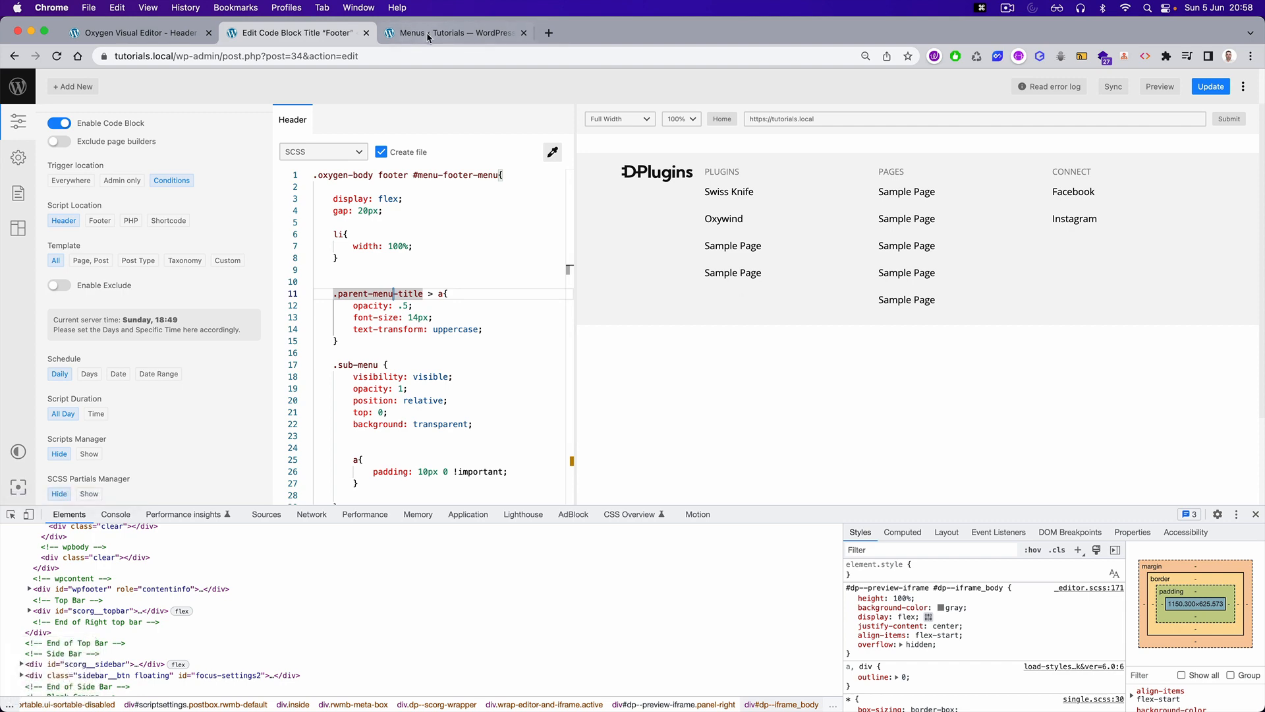
- Add a custom link titled 'Featured Posts' with class parent-menu-title to the footer menu
click(429, 33)
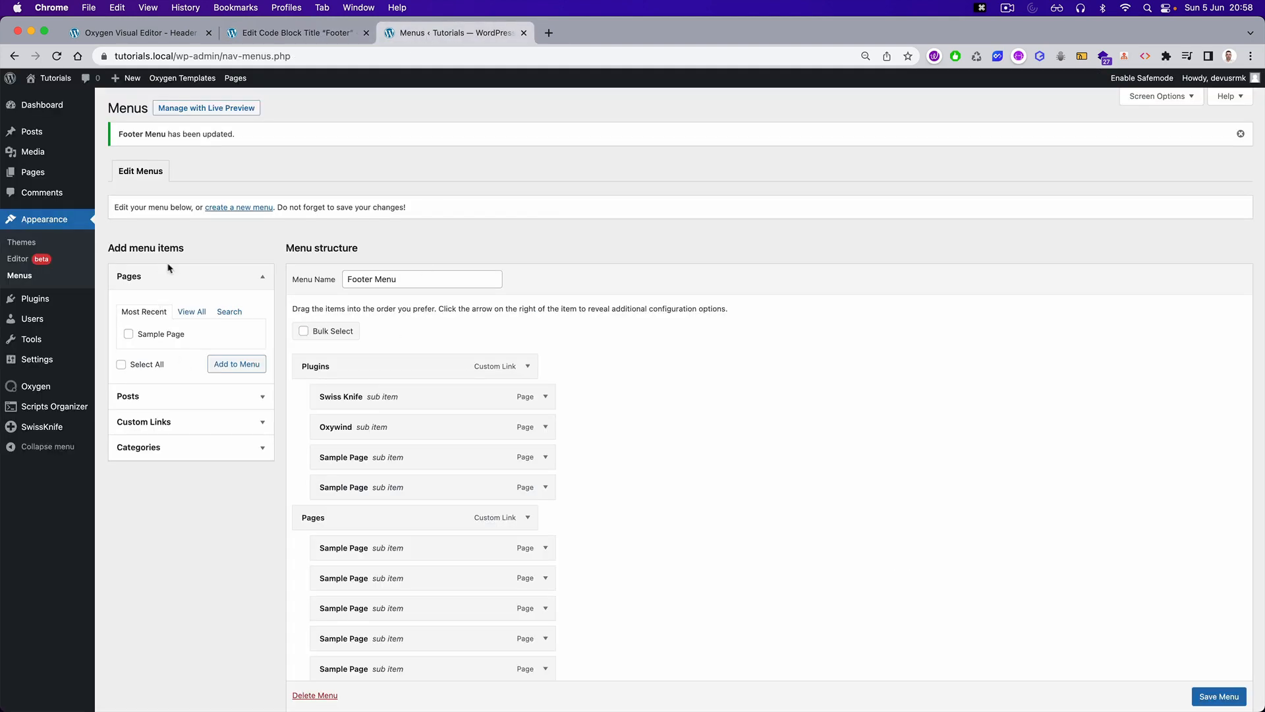
click(528, 367)
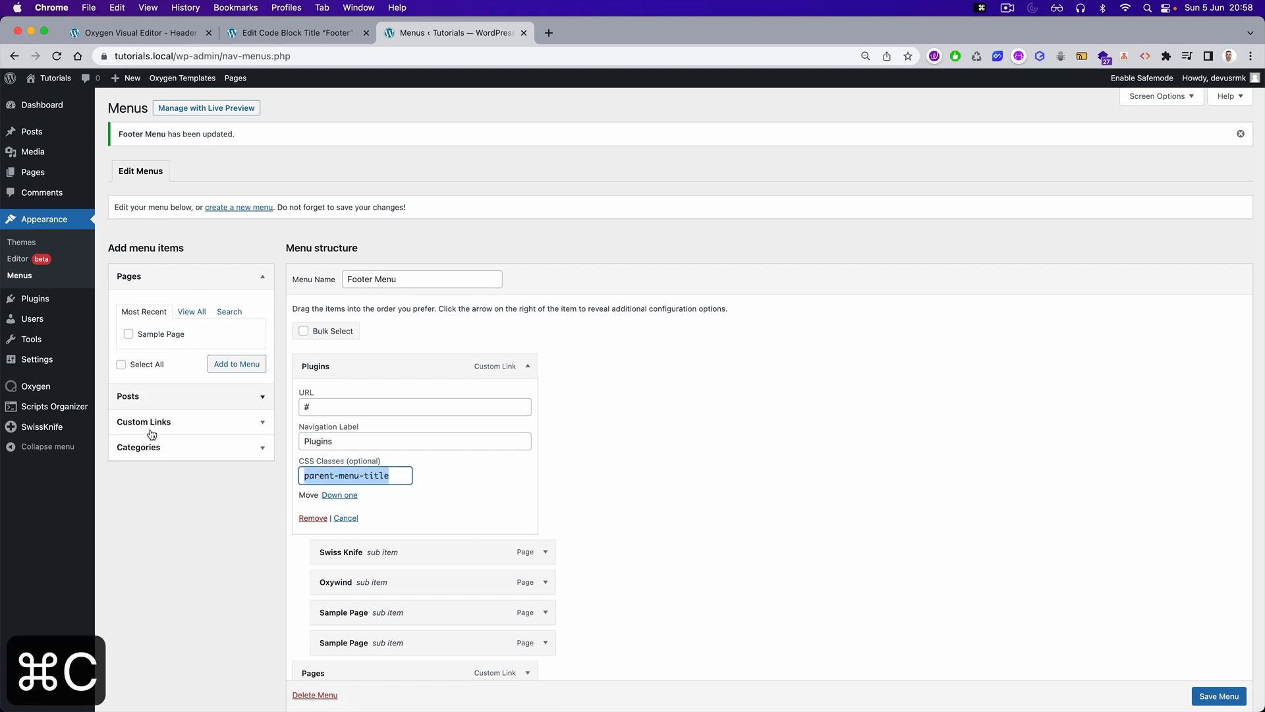
click(144, 422)
text(#)
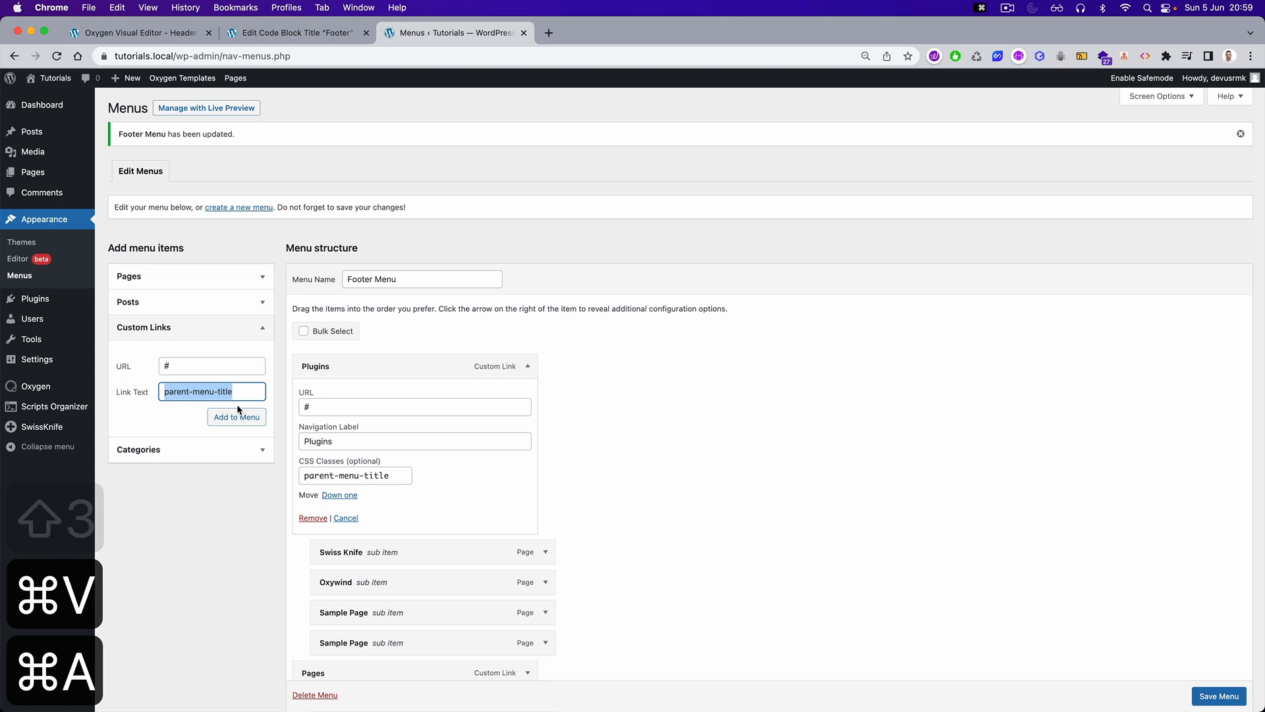
text(New L)
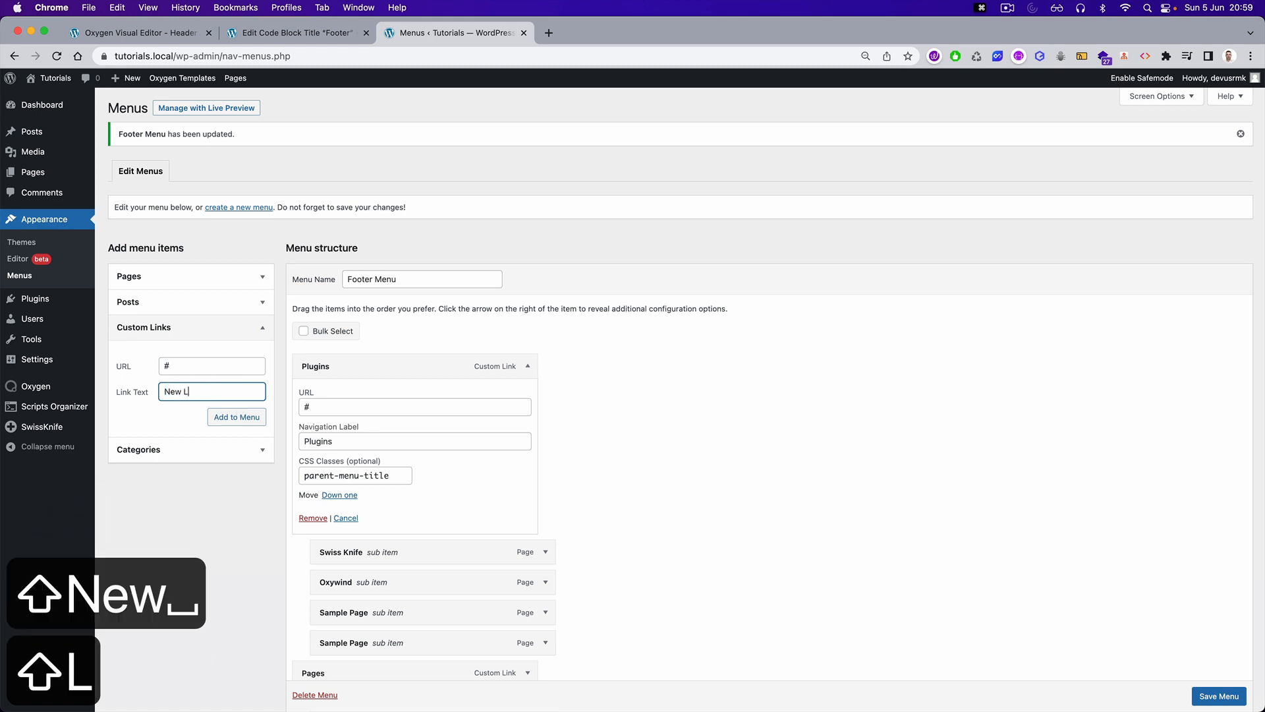
text(Row)
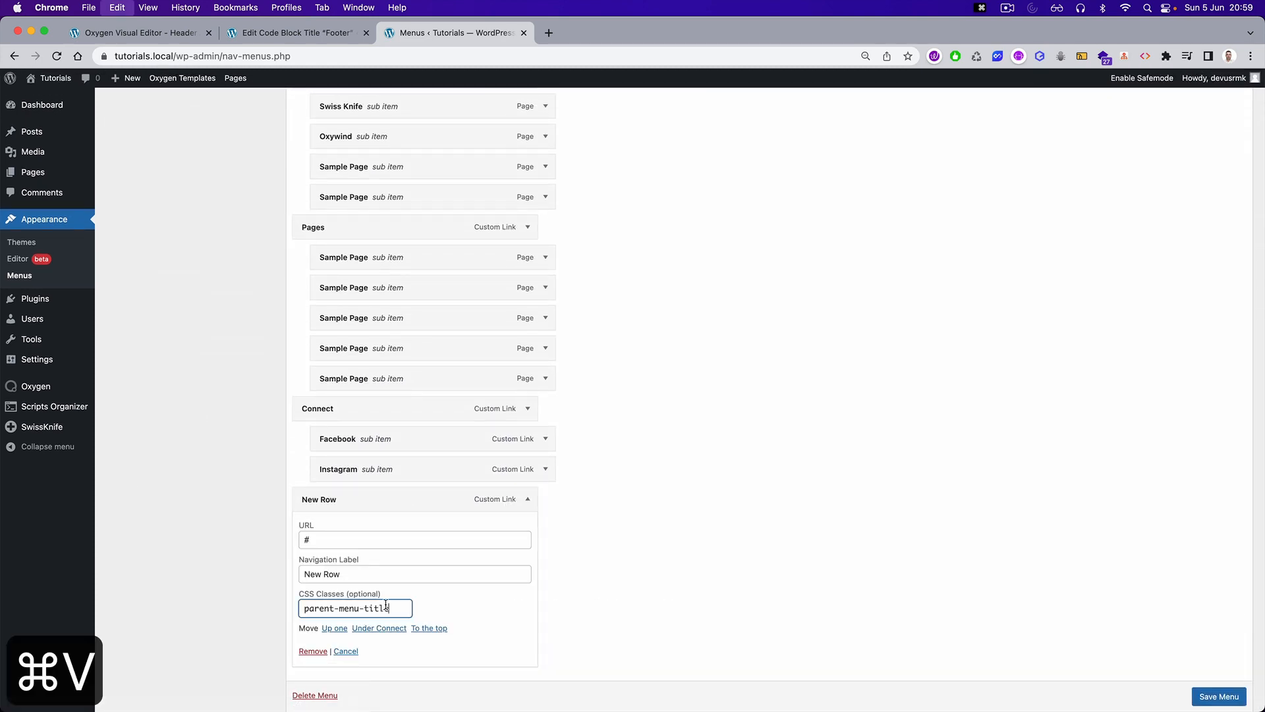
click(1218, 696)
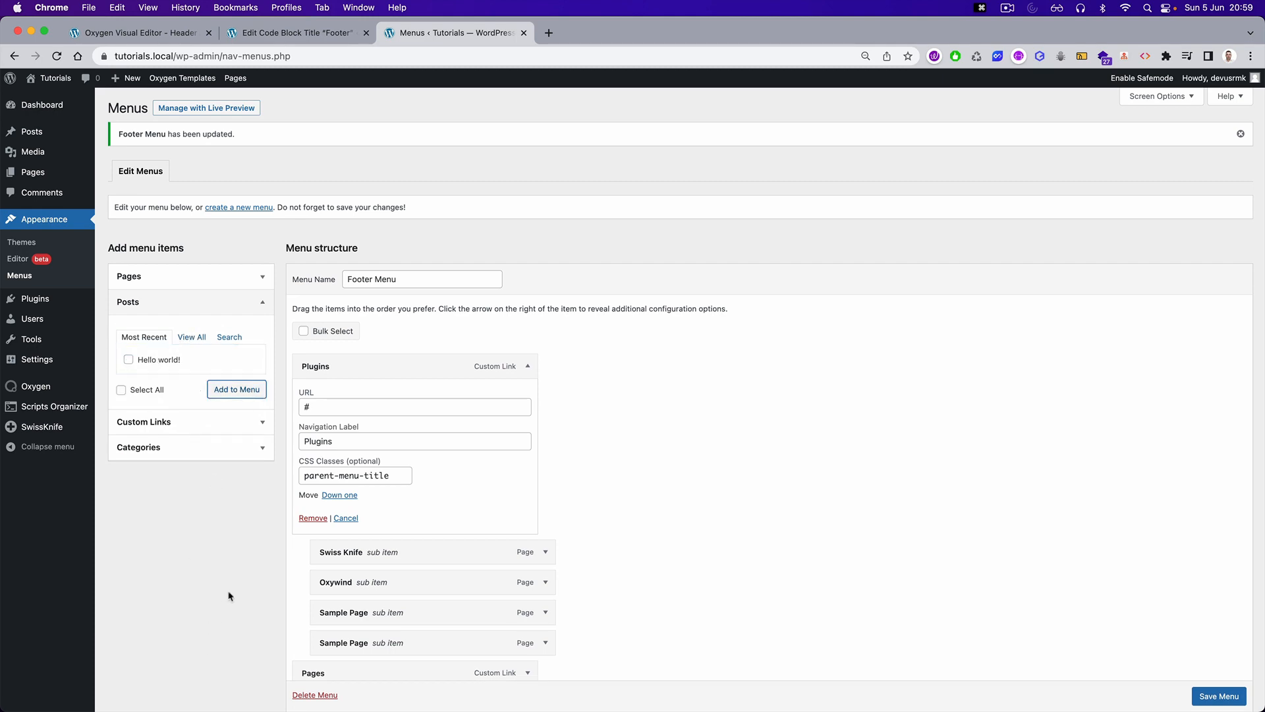
scroll(down, 3)
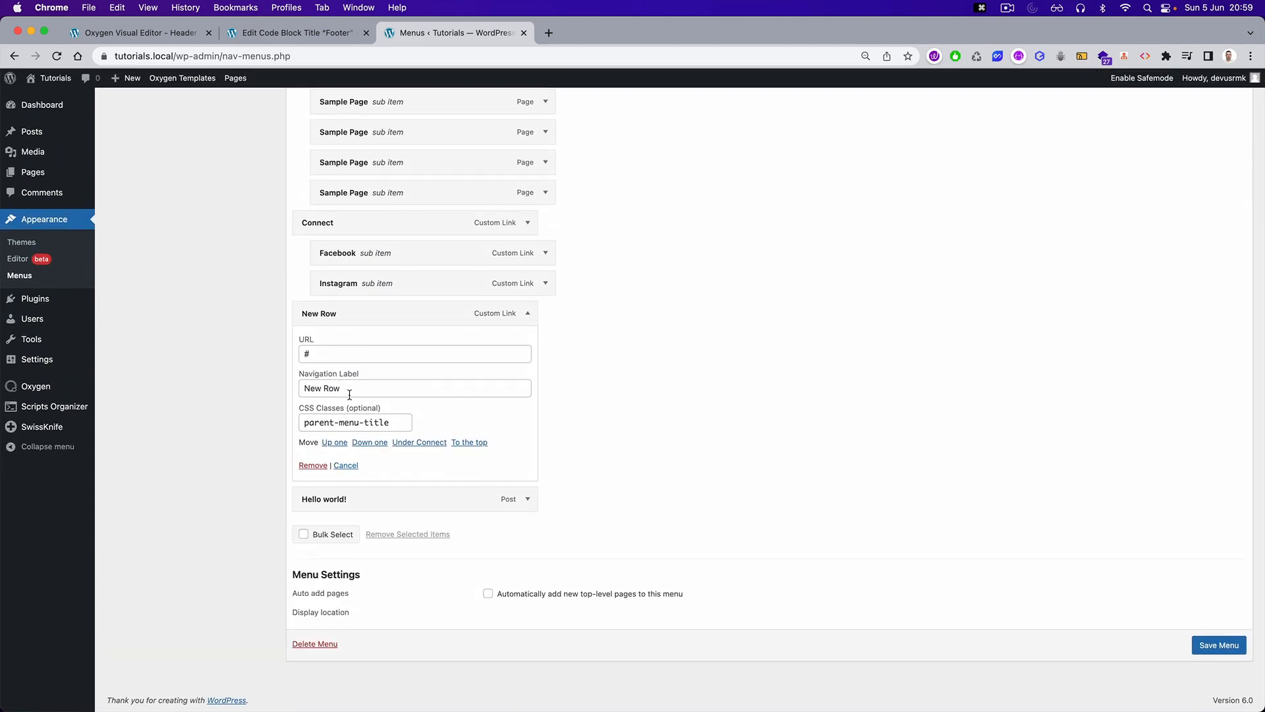
text(Featured Po)
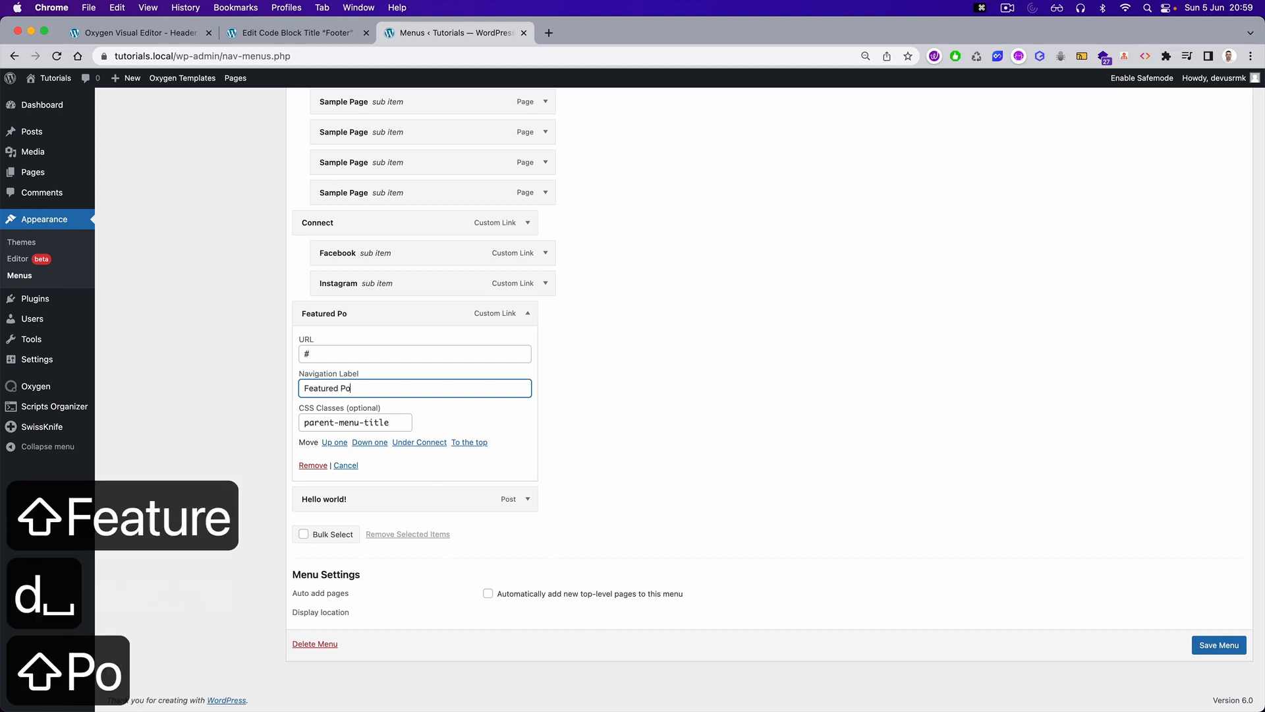
text(sts)
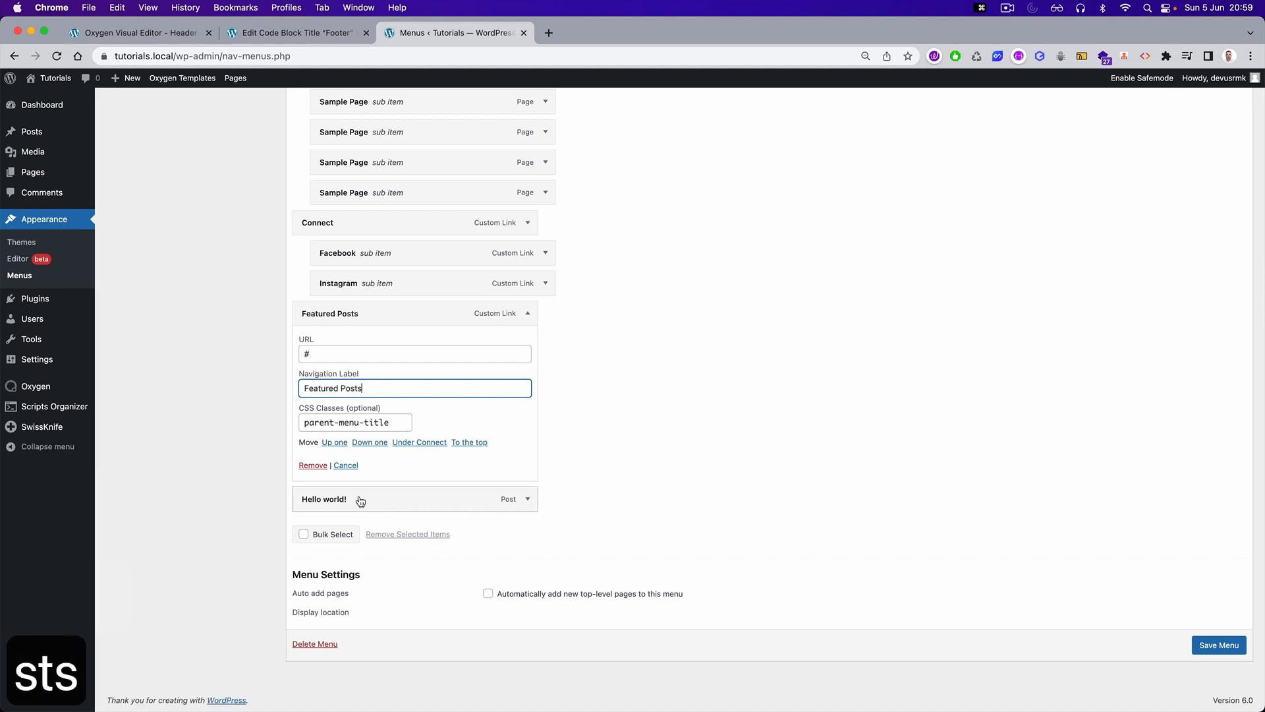
- Nest two Hello world! posts under Featured Posts and save the menu
click(1220, 644)
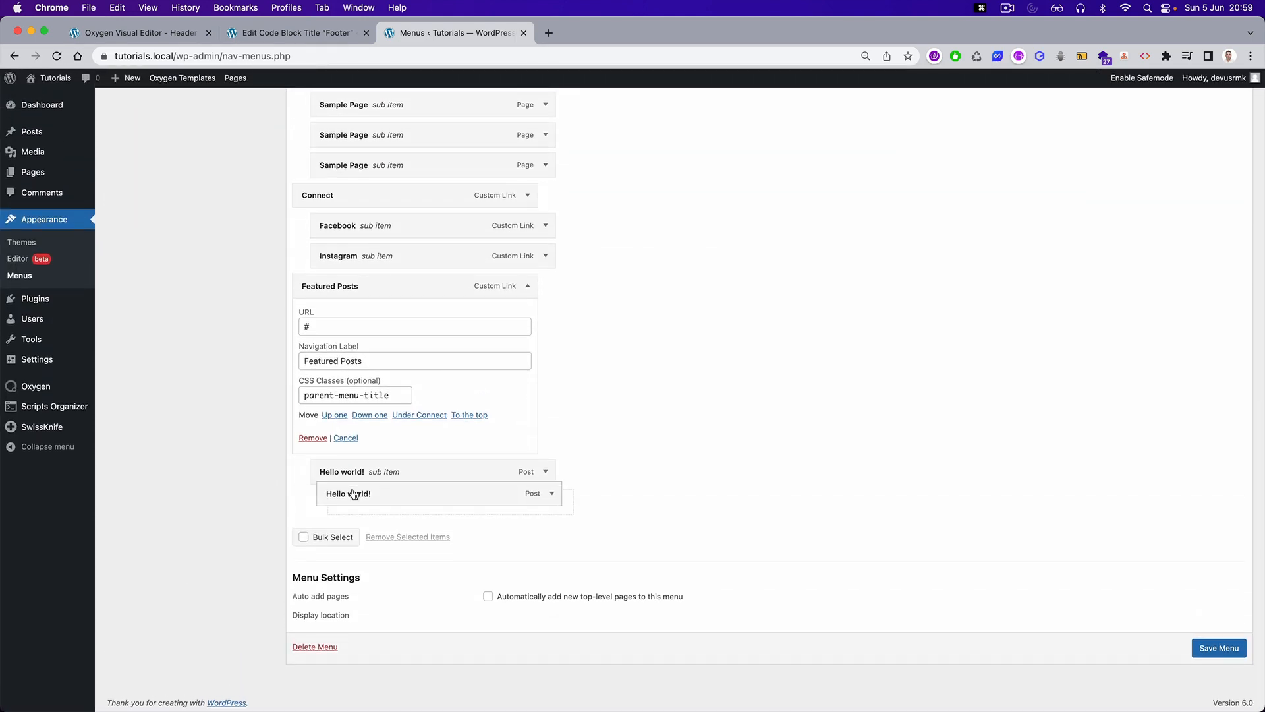
click(1219, 647)
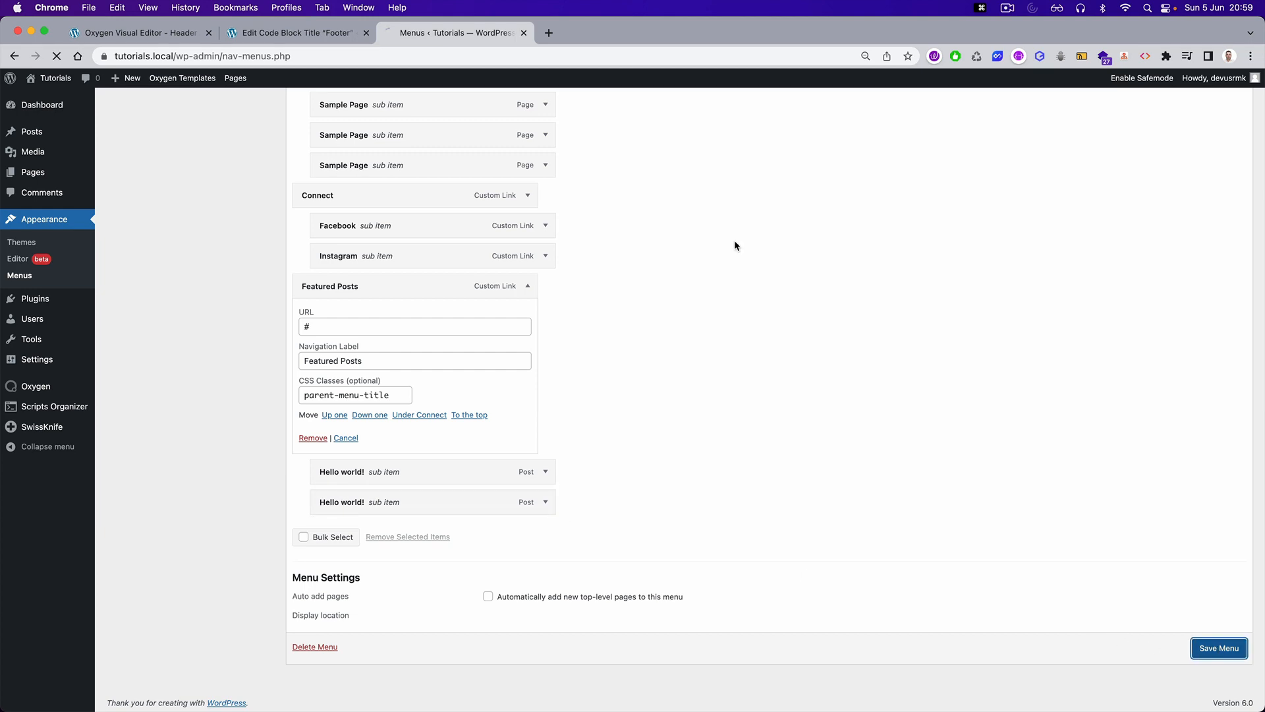
click(297, 31)
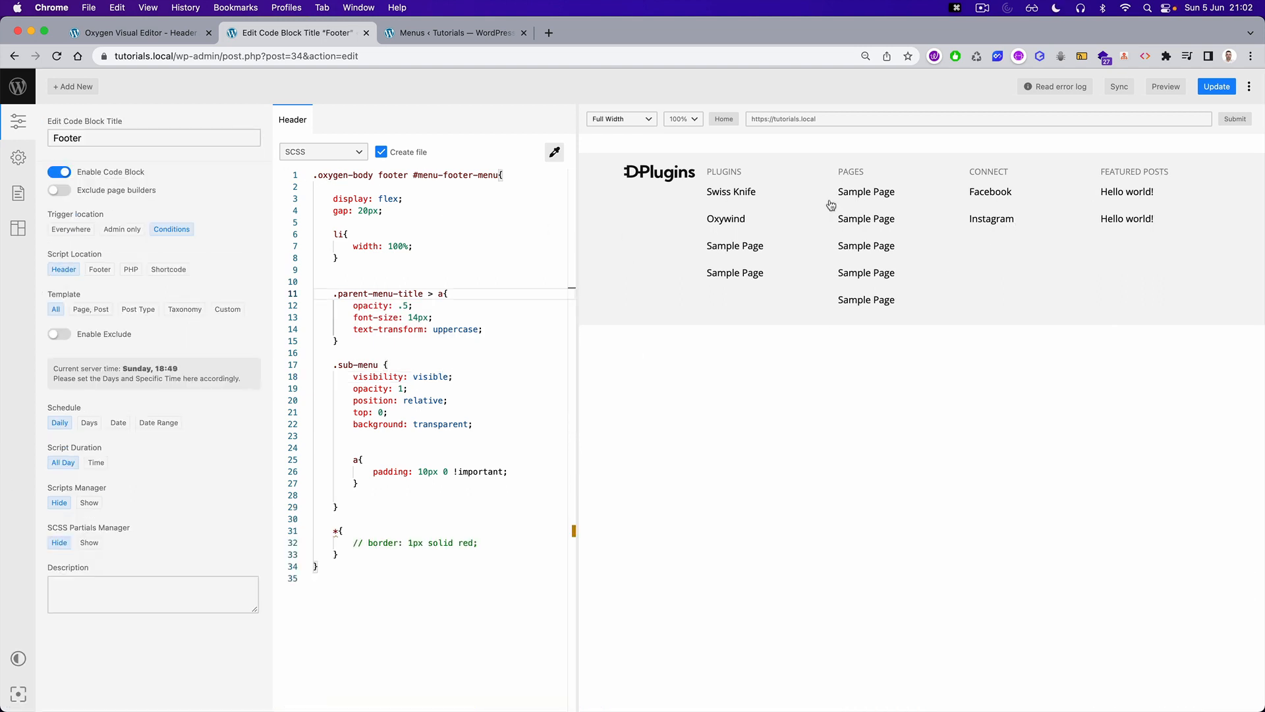
mouse_move(1100, 180)
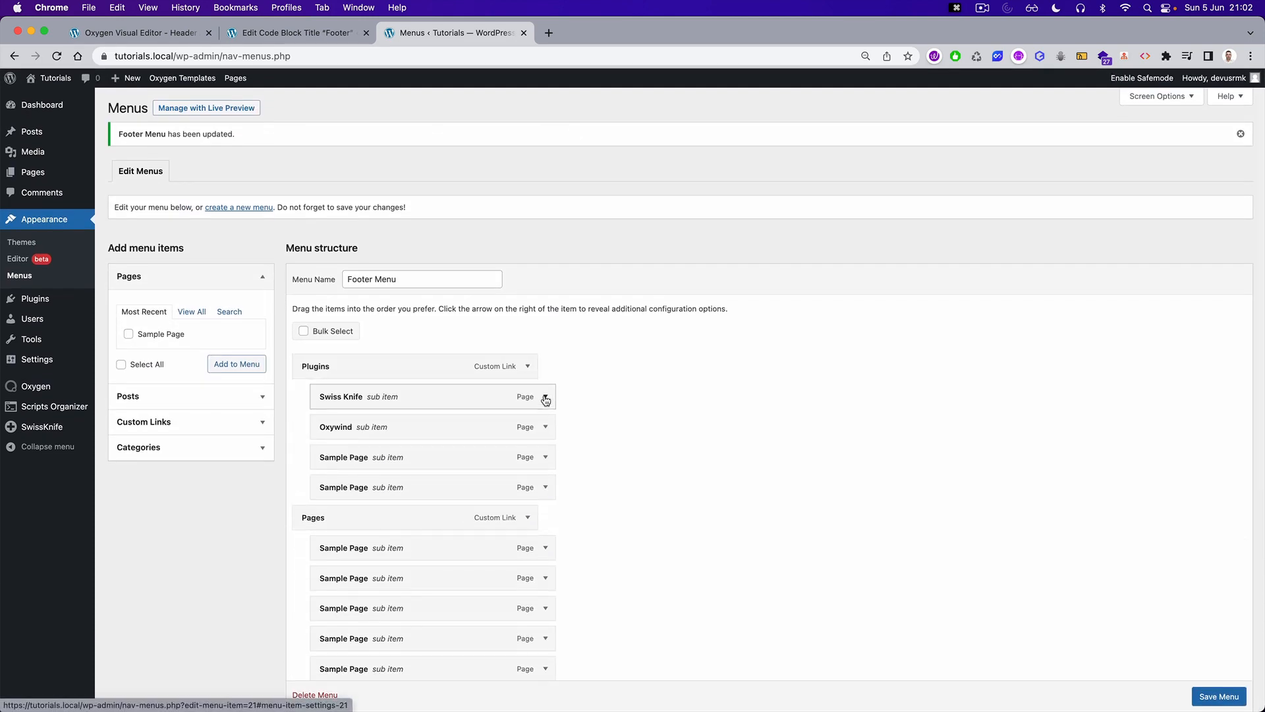
- Save the menu with Featured Posts moved above Connect and return to the code block editor
scroll(down, 3)
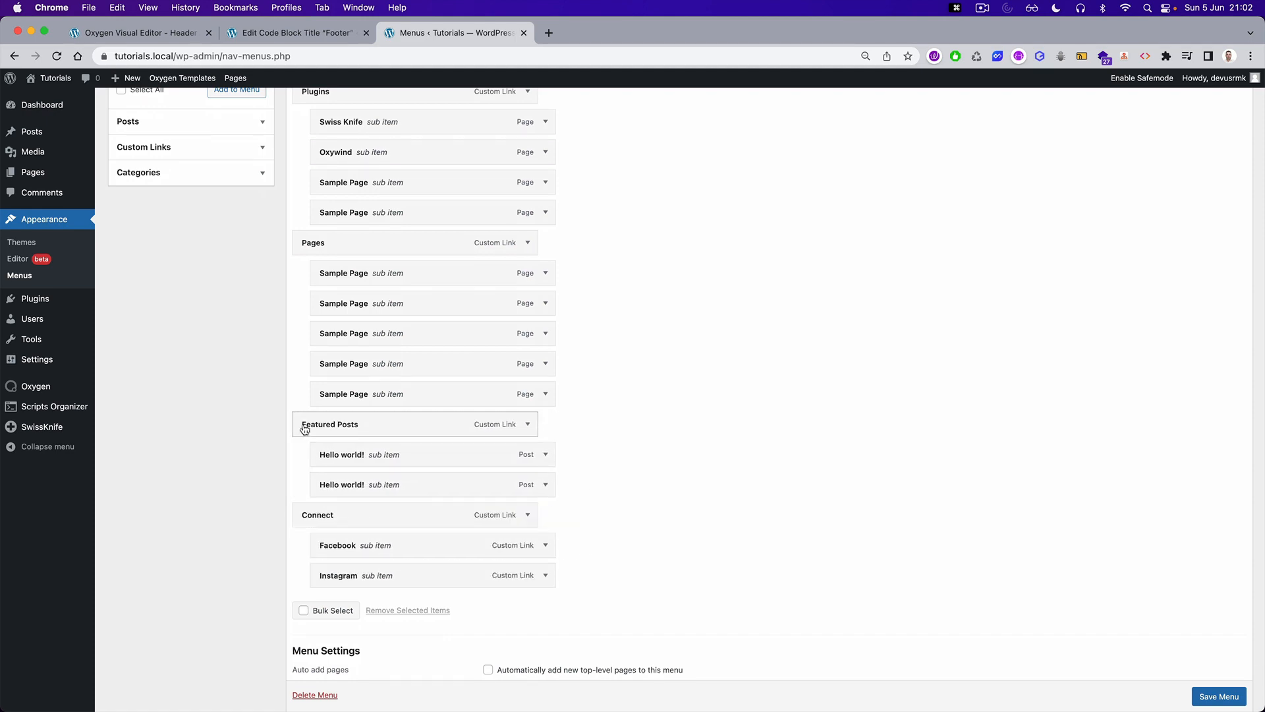
click(1218, 696)
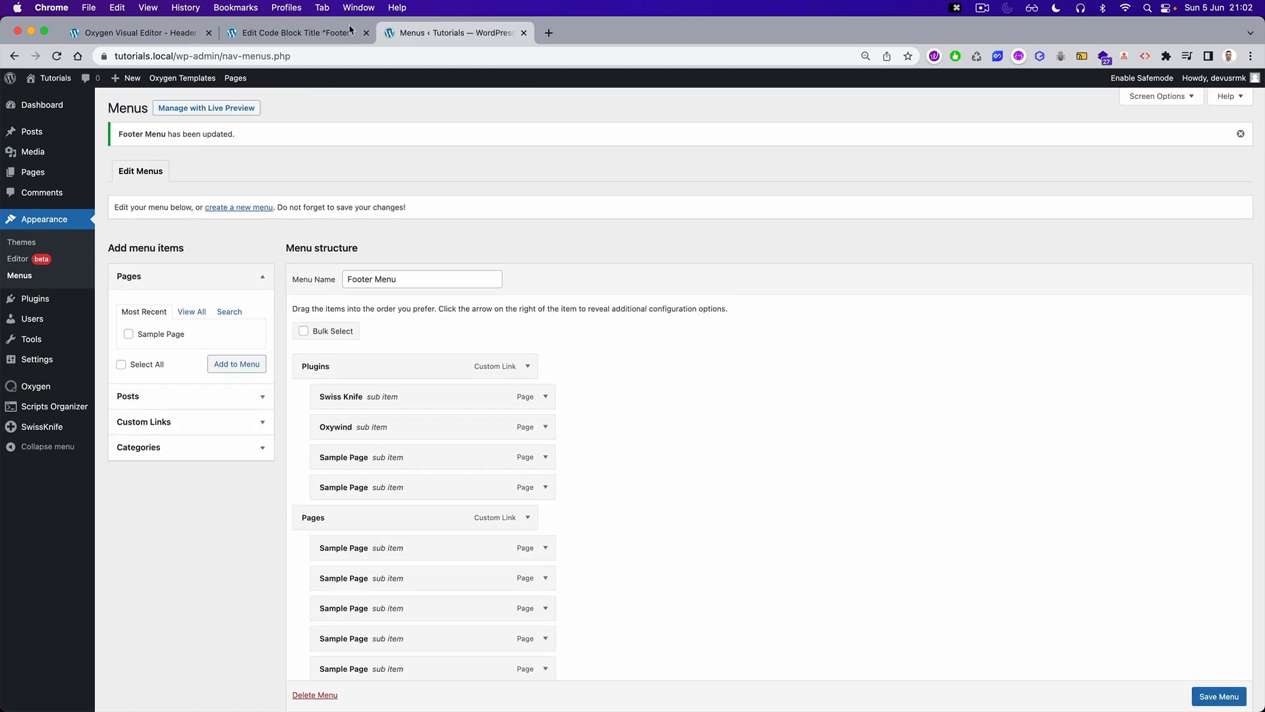
click(293, 31)
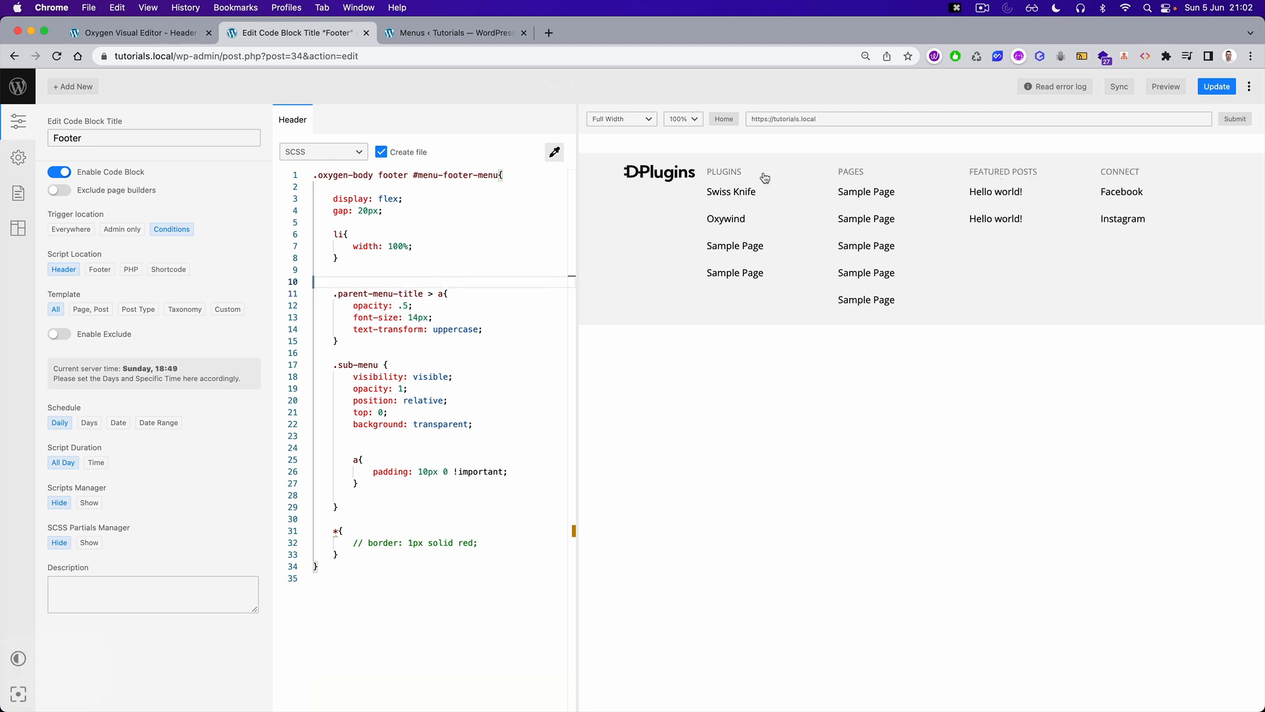
mouse_move(1076, 401)
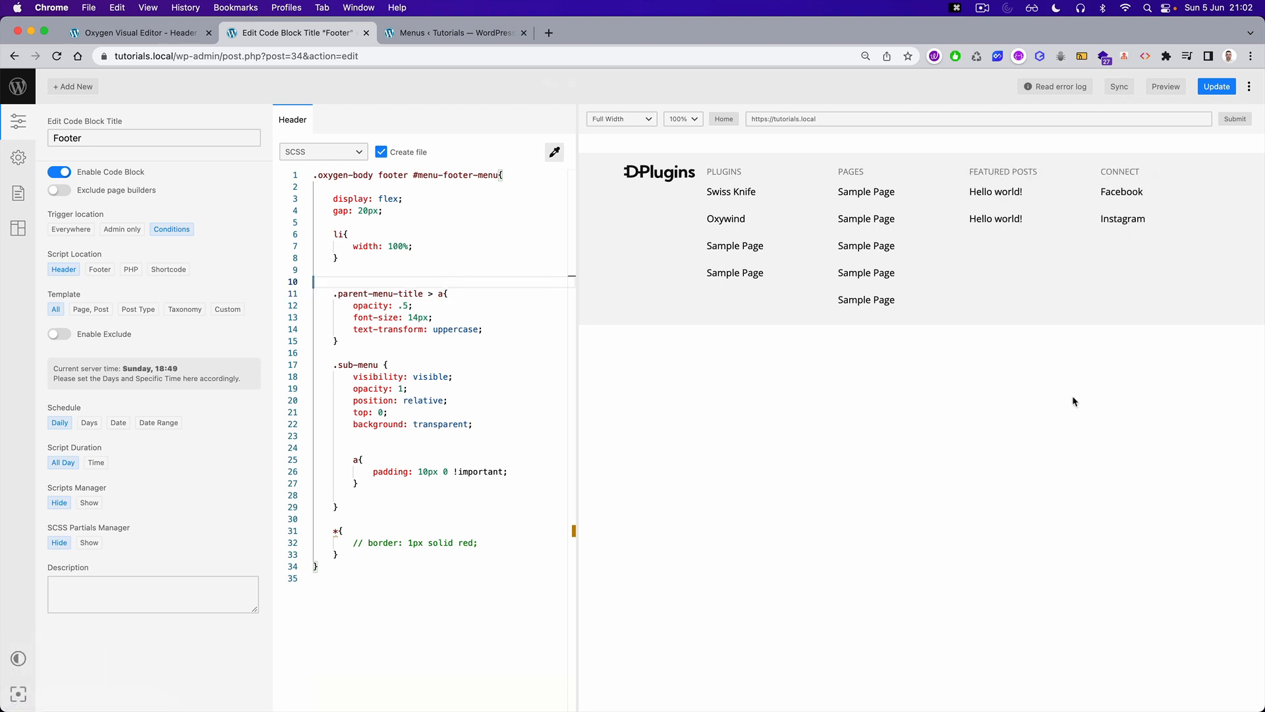
mouse_move(1071, 408)
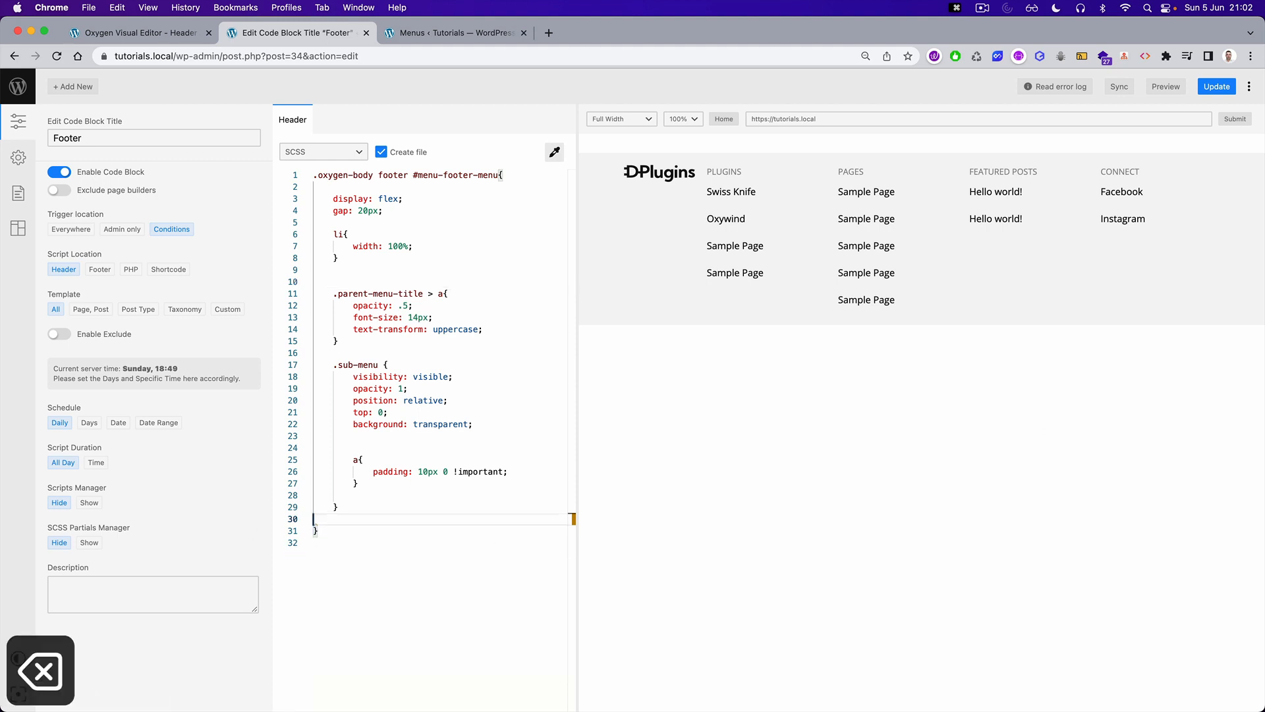
- Delete the commented-out 'border: 1px solid red' rule from the footer SCSS and save
key(cmd+s)
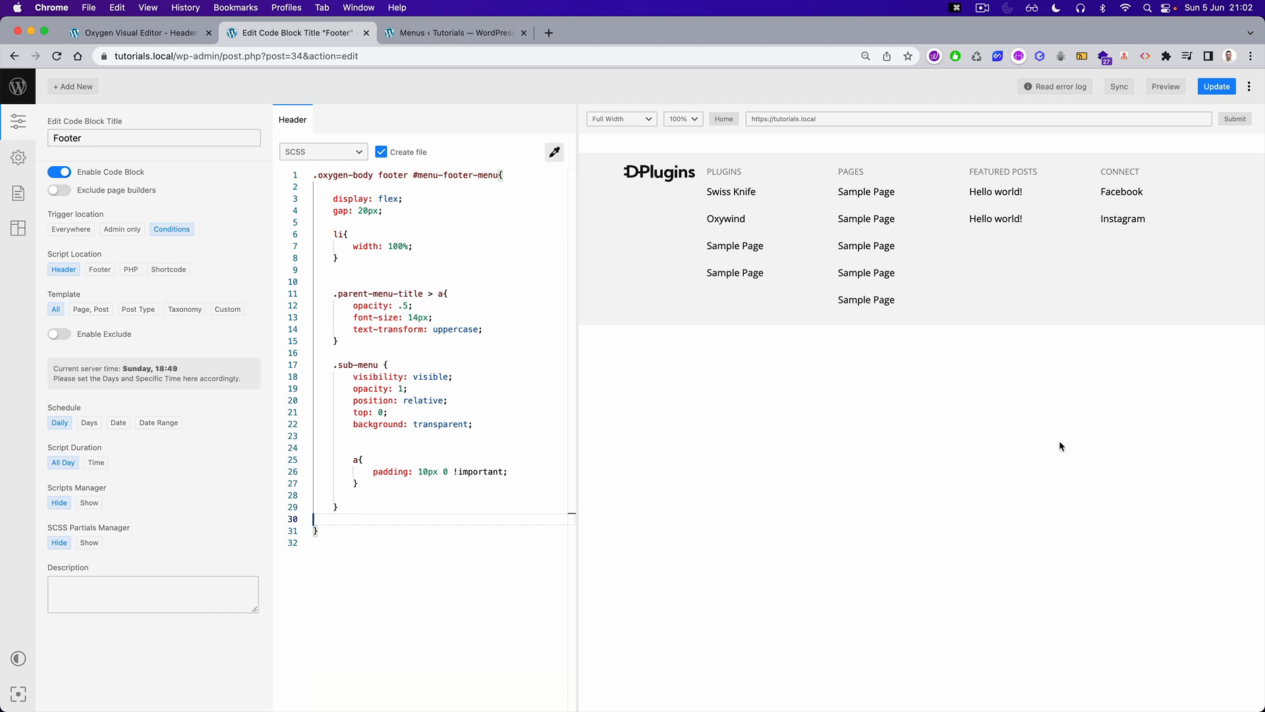
mouse_move(1067, 455)
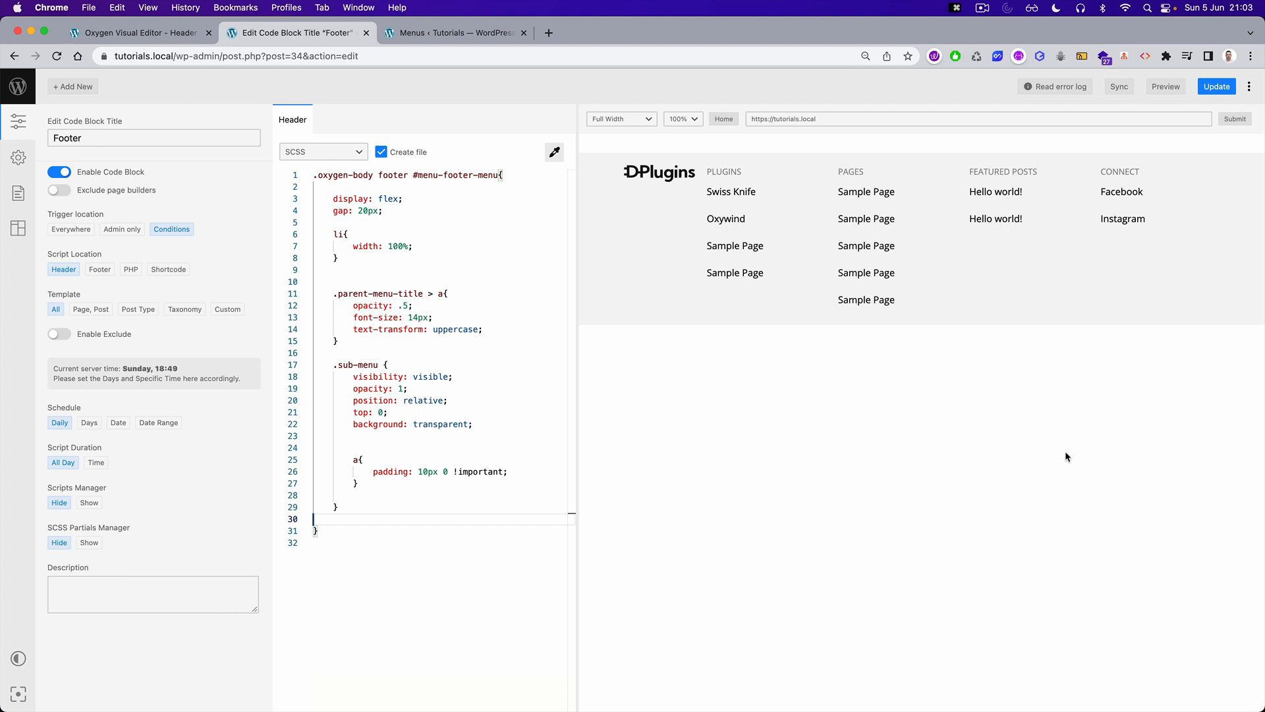
mouse_move(975, 475)
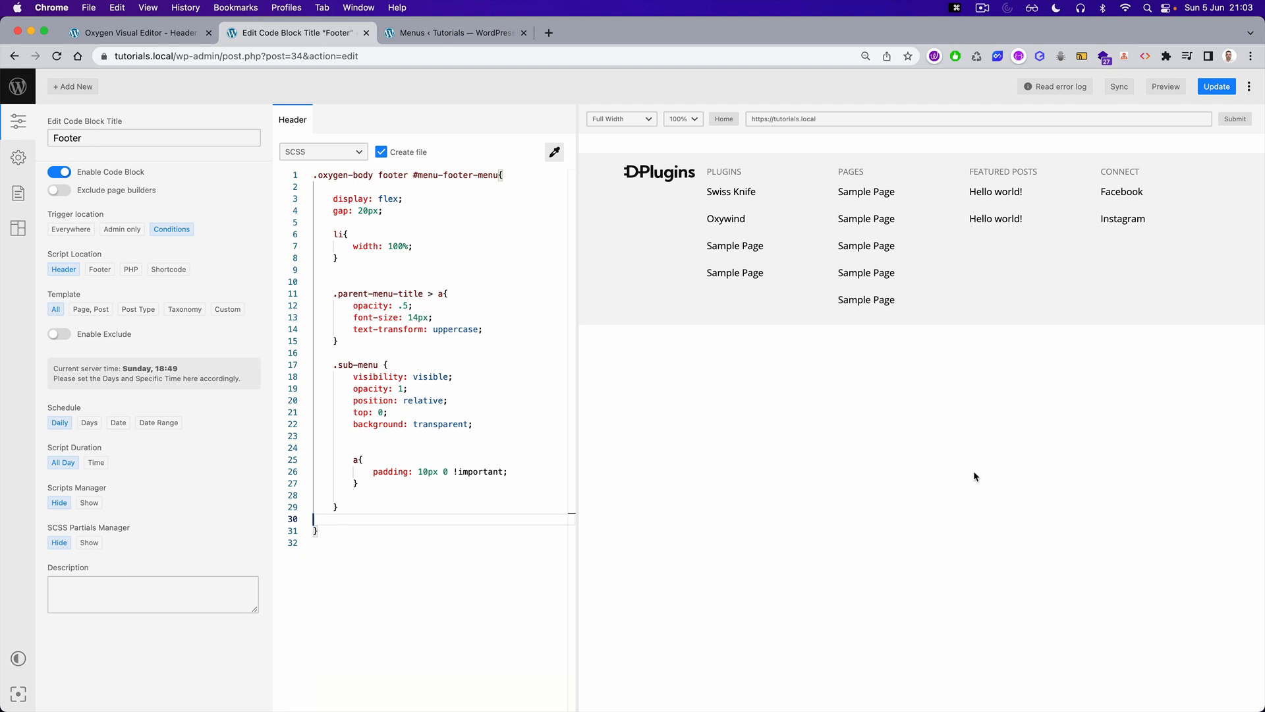
mouse_move(735, 196)
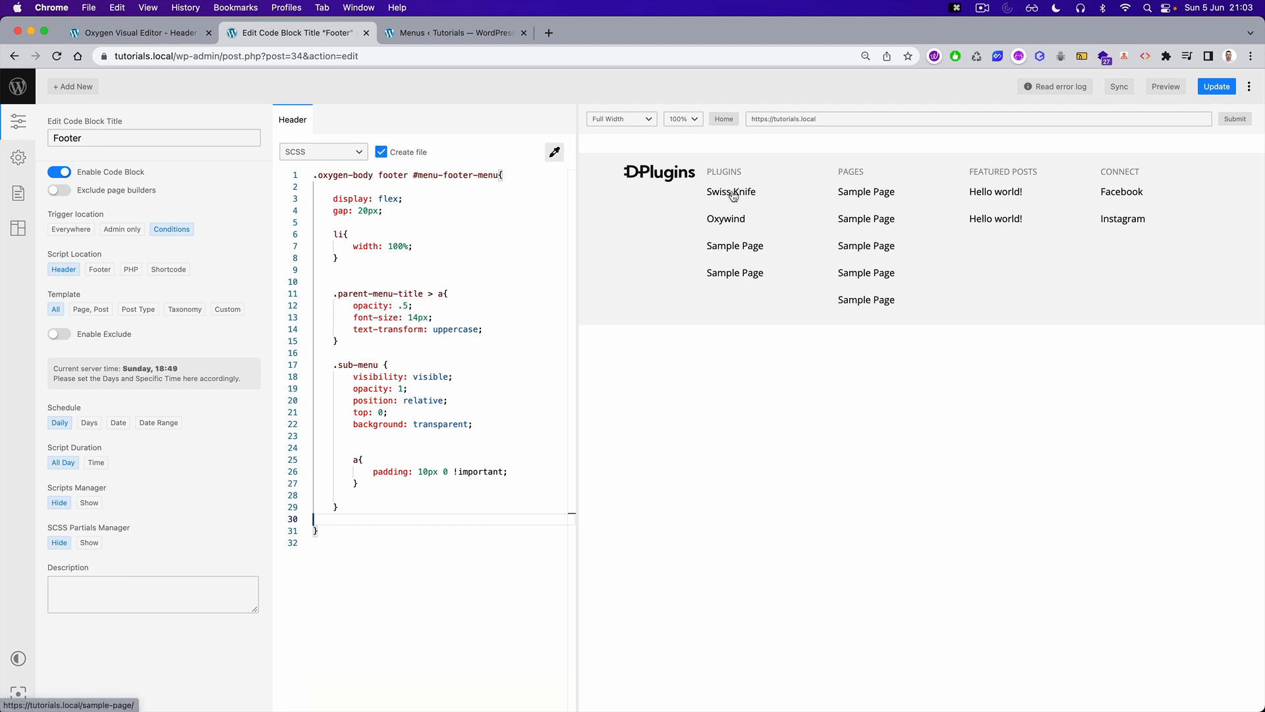
mouse_move(1123, 200)
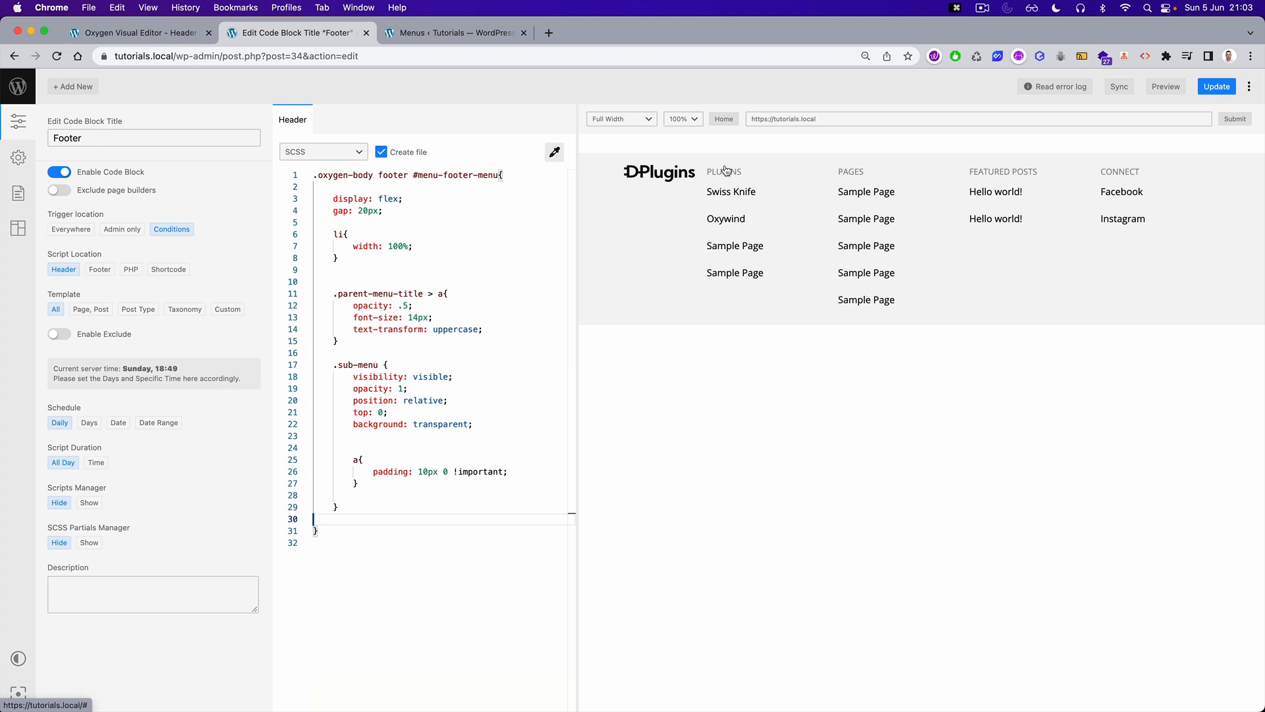
mouse_move(825, 177)
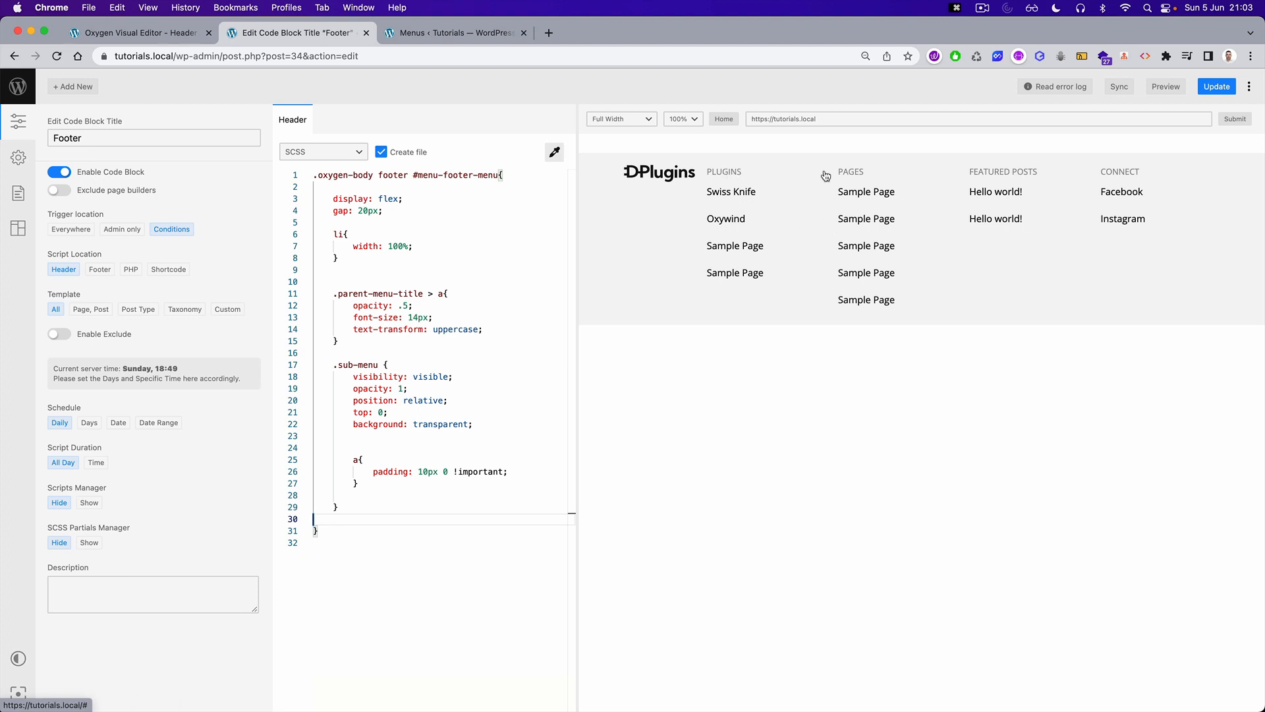
mouse_move(807, 174)
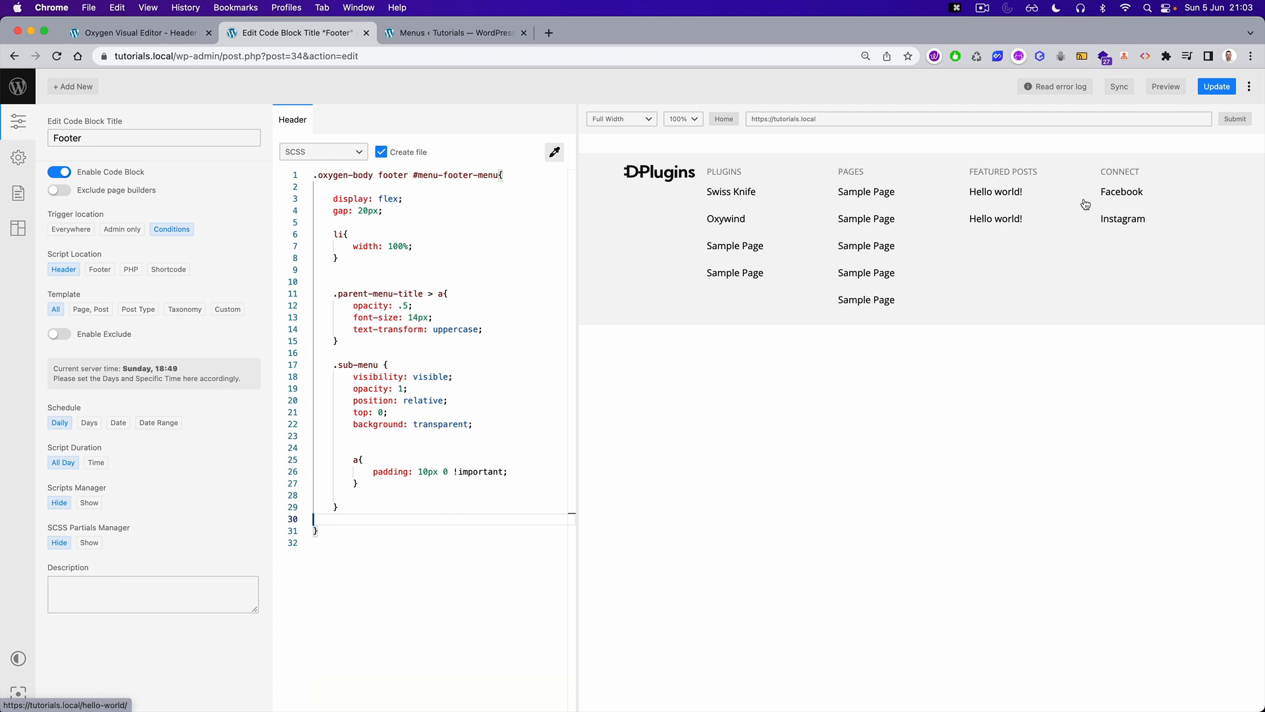
mouse_move(1084, 199)
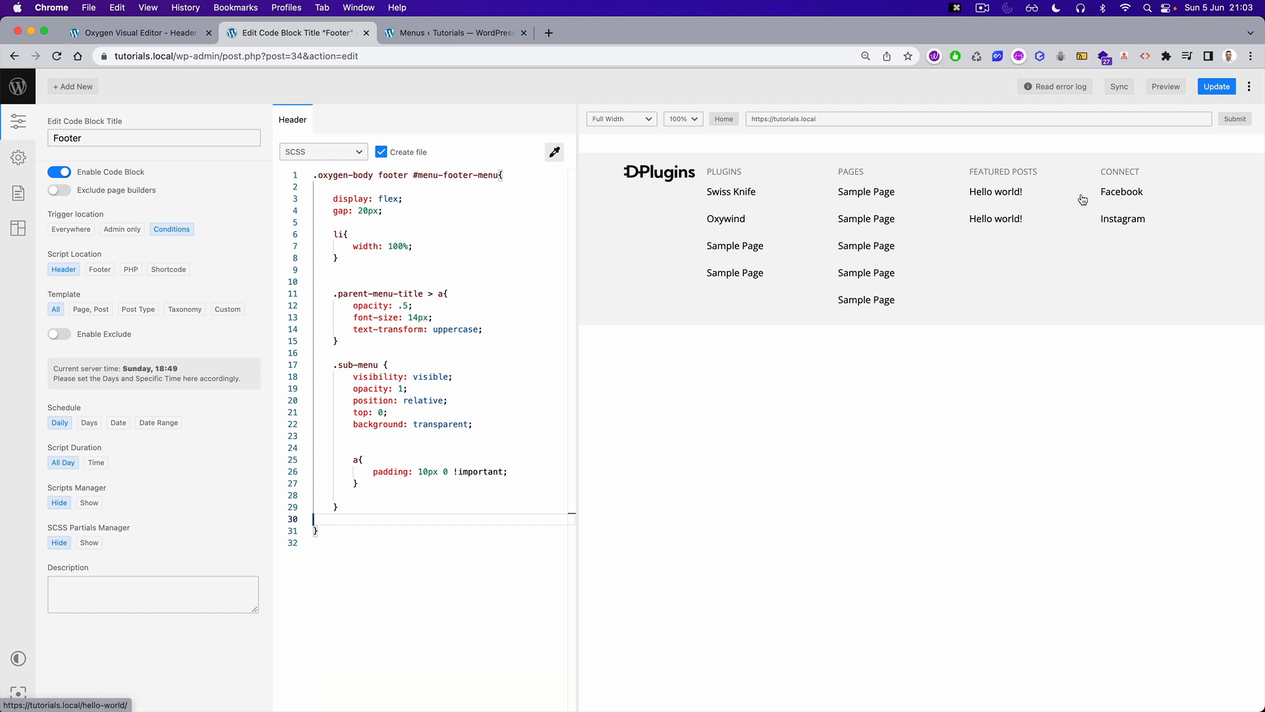
mouse_move(1065, 179)
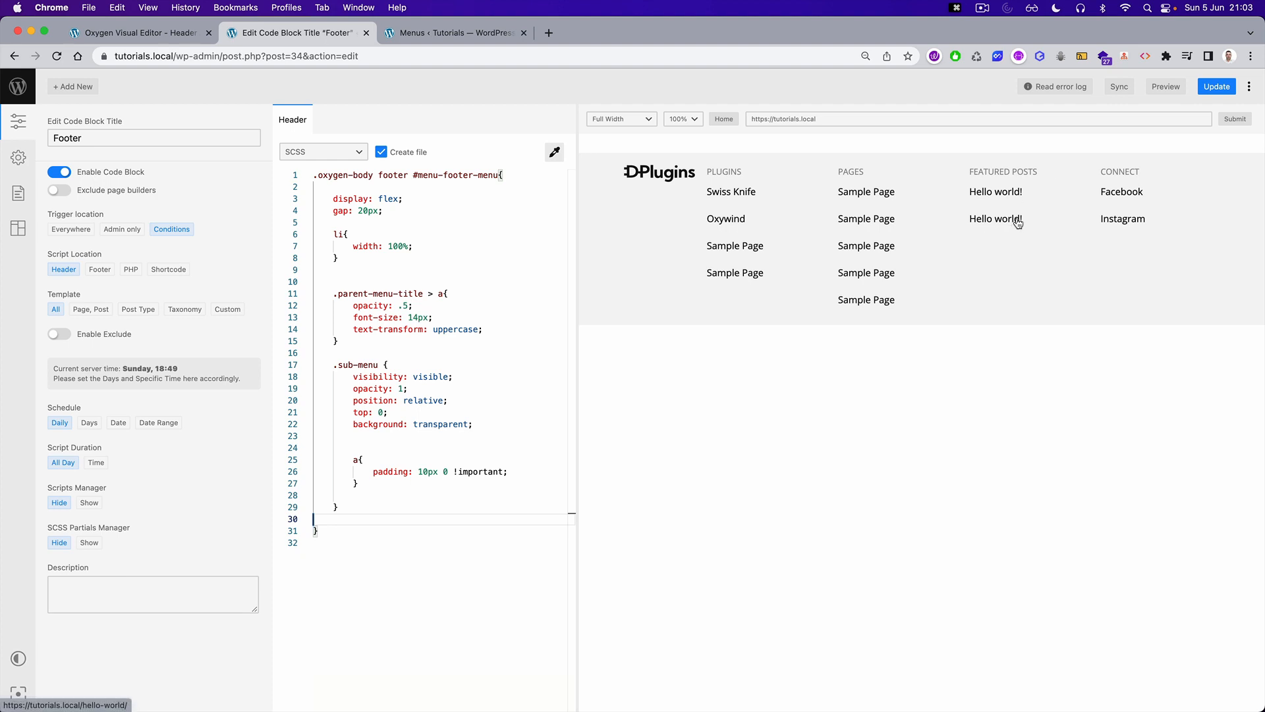
mouse_move(1066, 222)
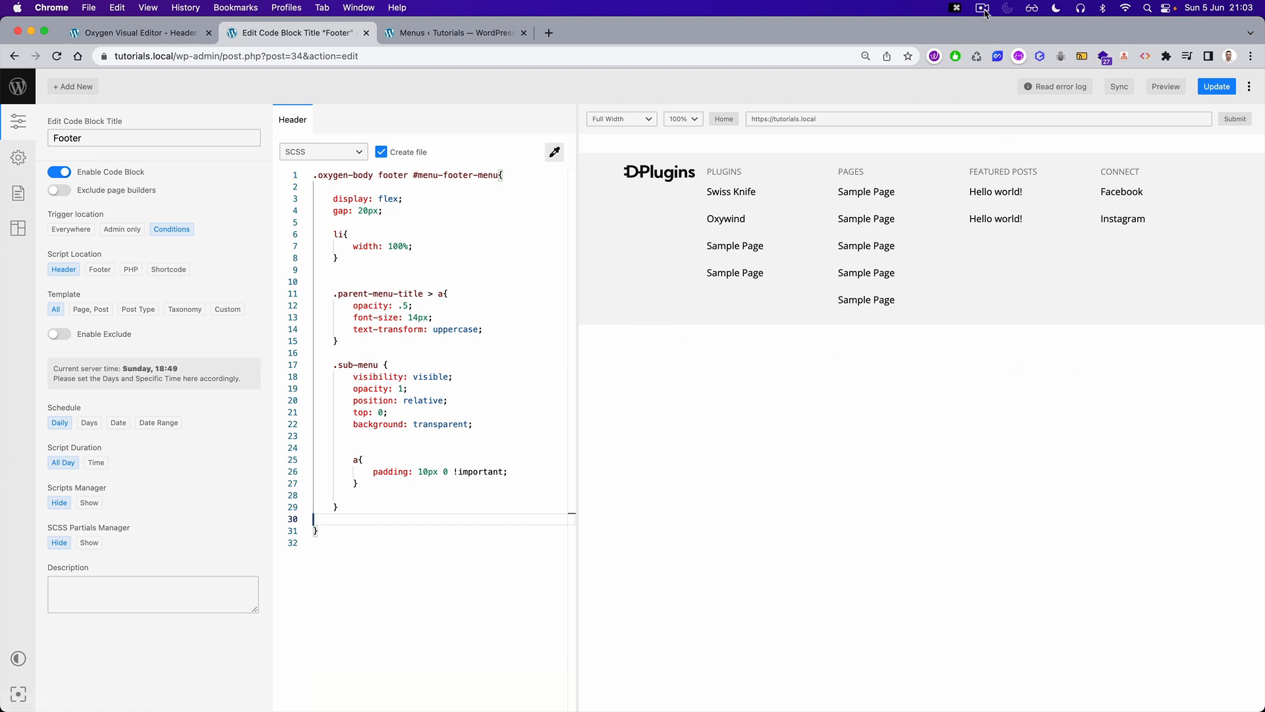
click(981, 8)
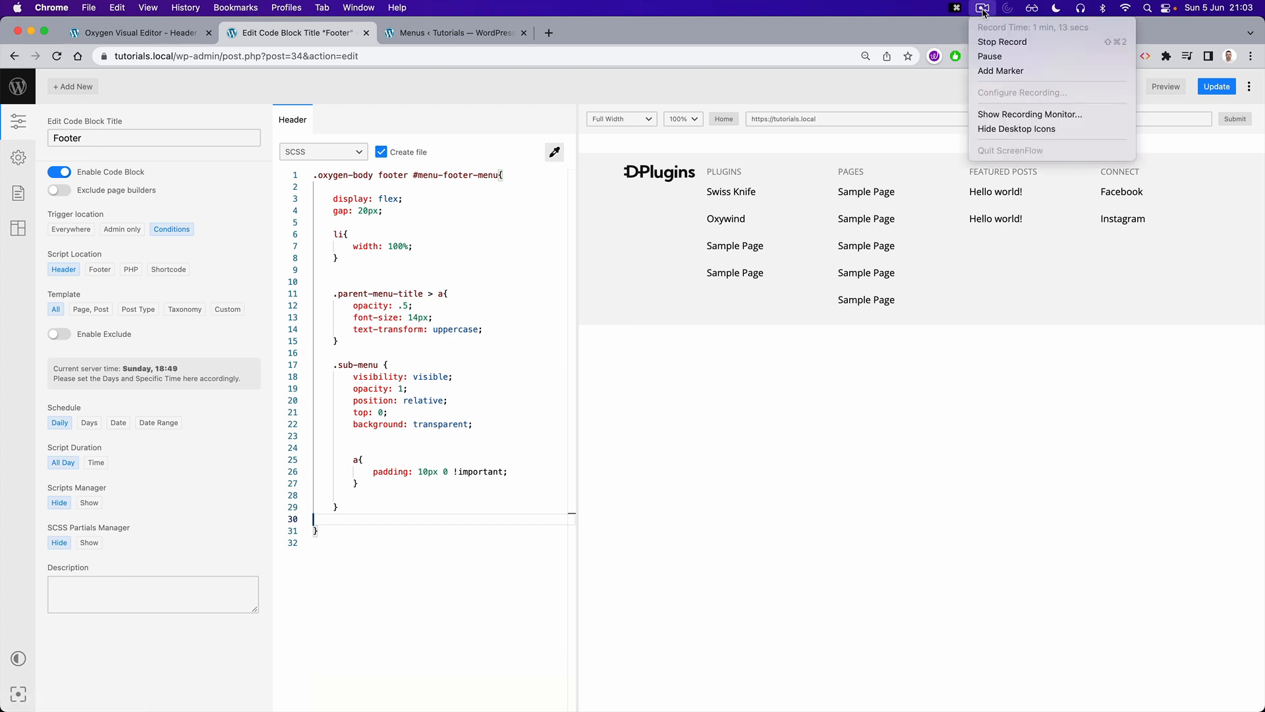